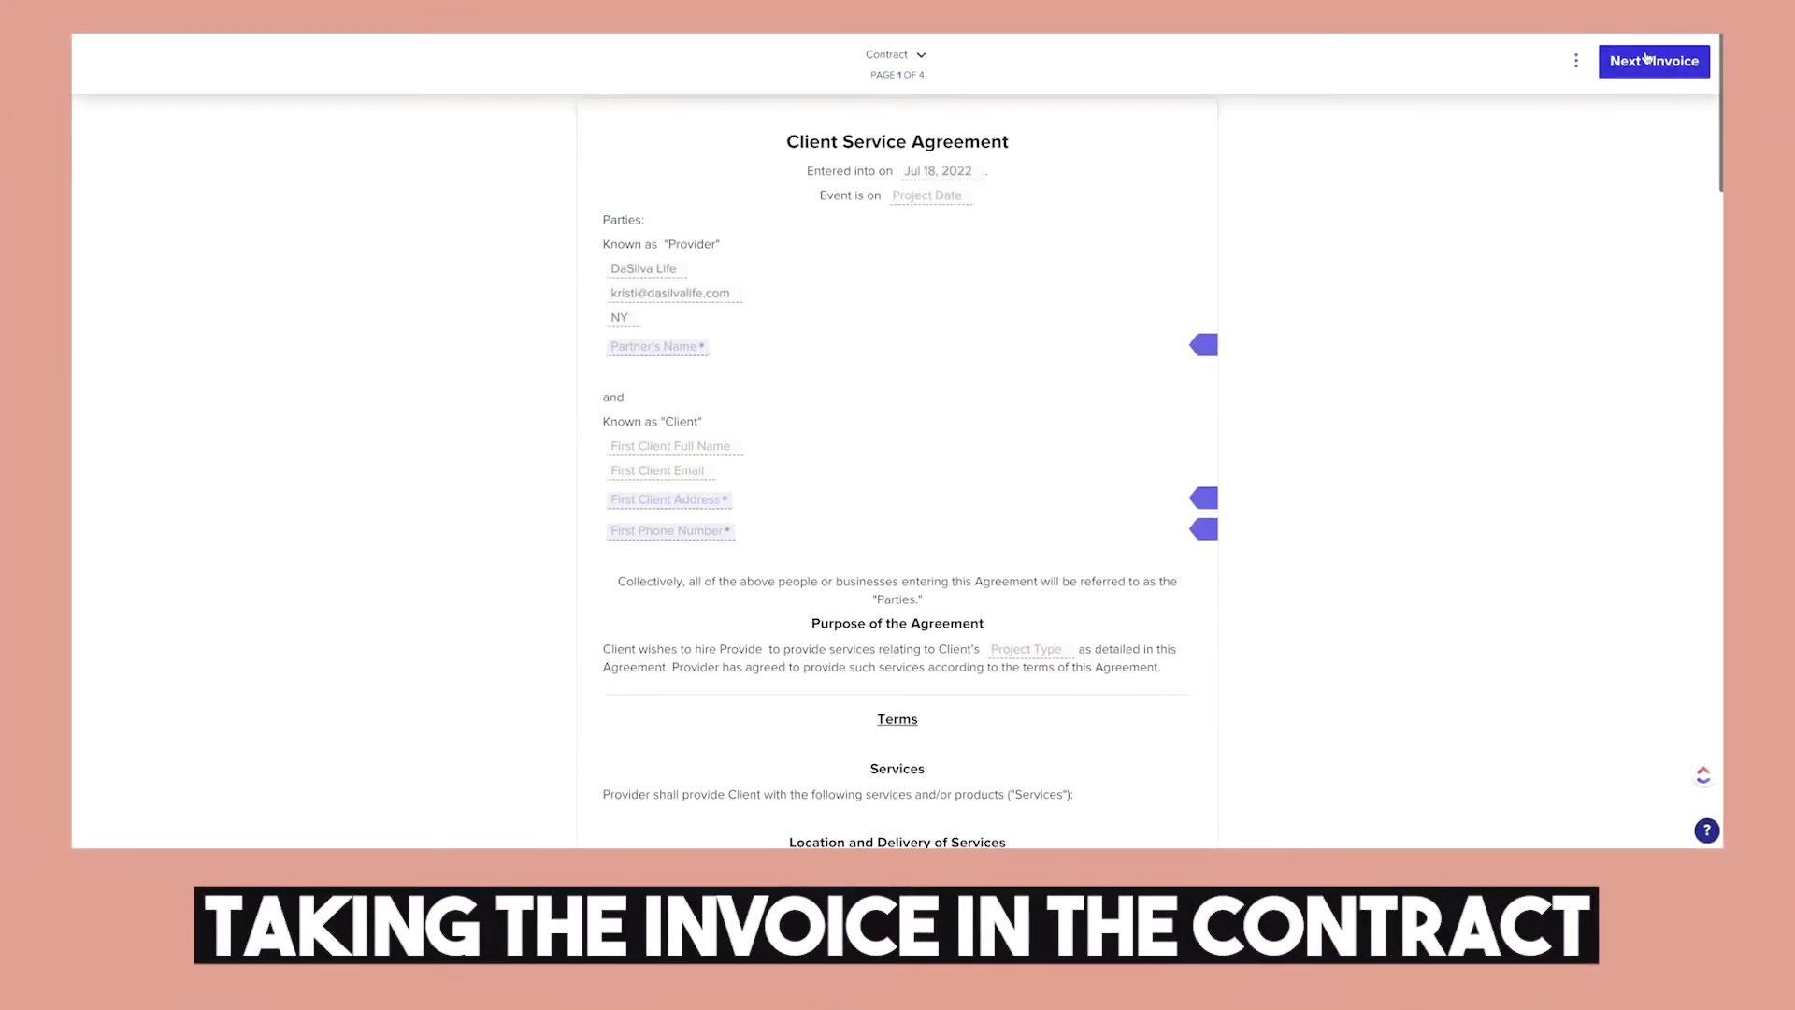
Open Tools > Templates to list the five Smart File templates
click(1653, 61)
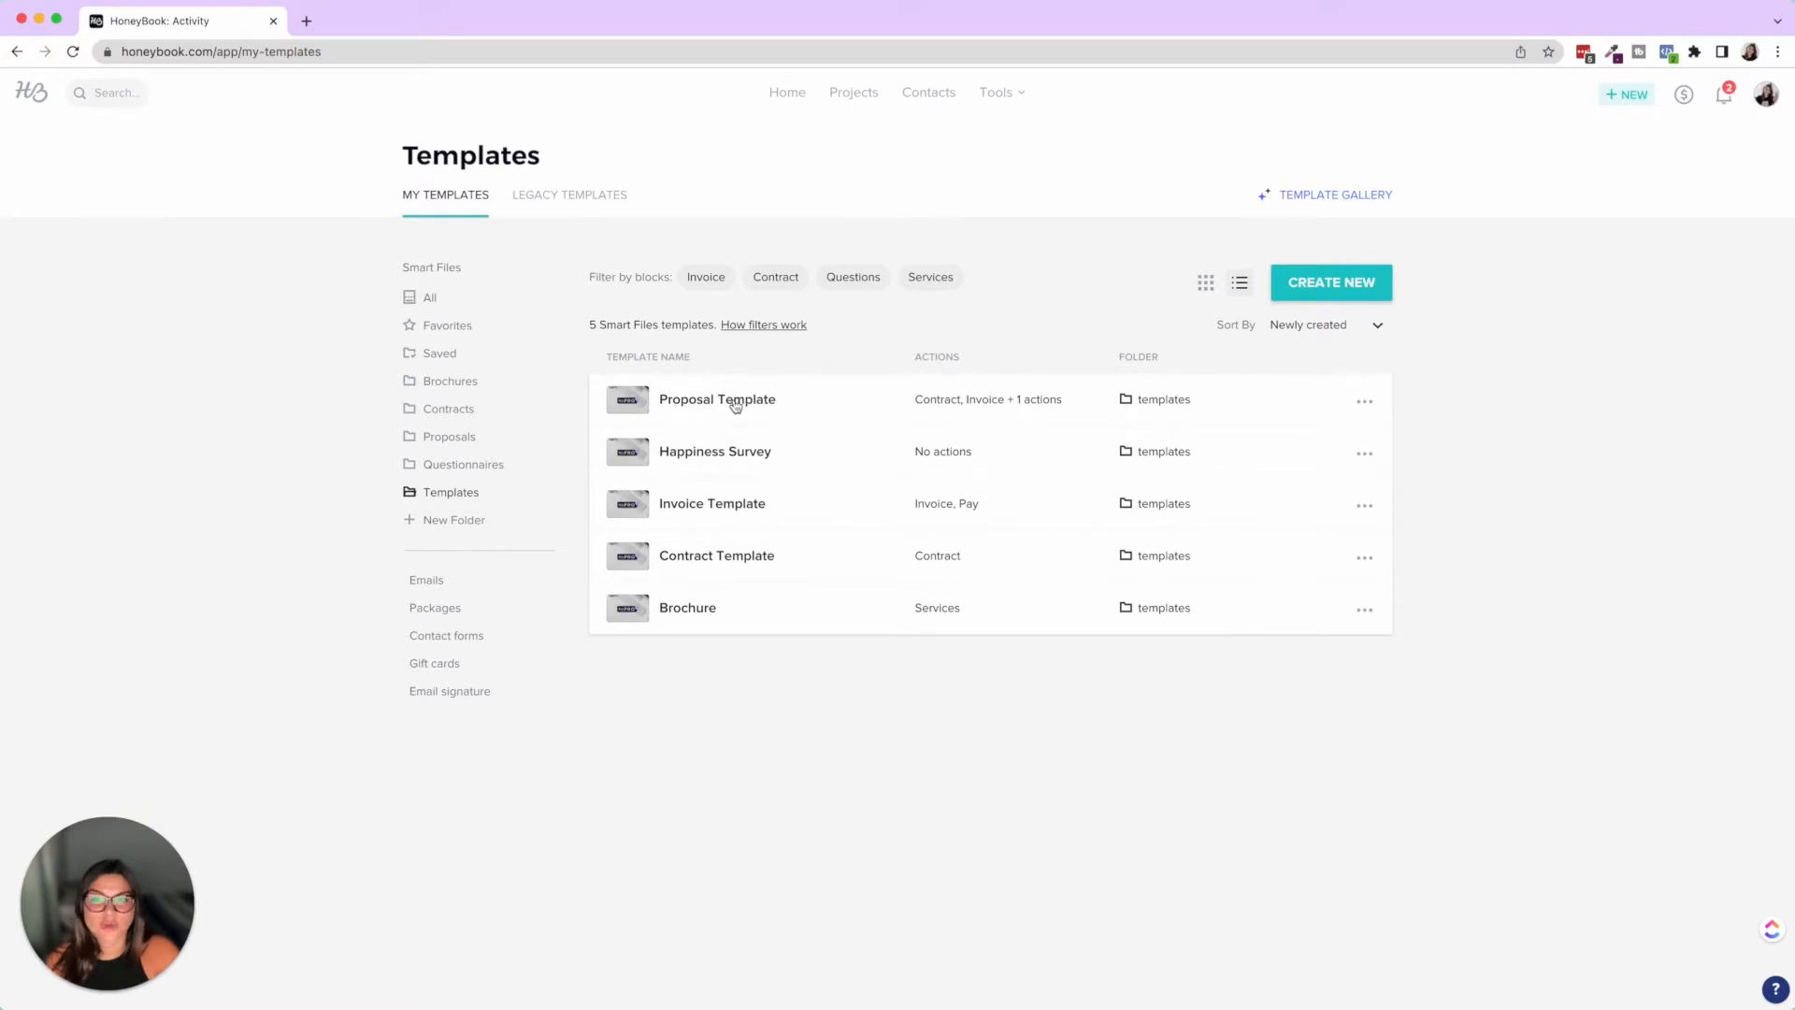
click(717, 398)
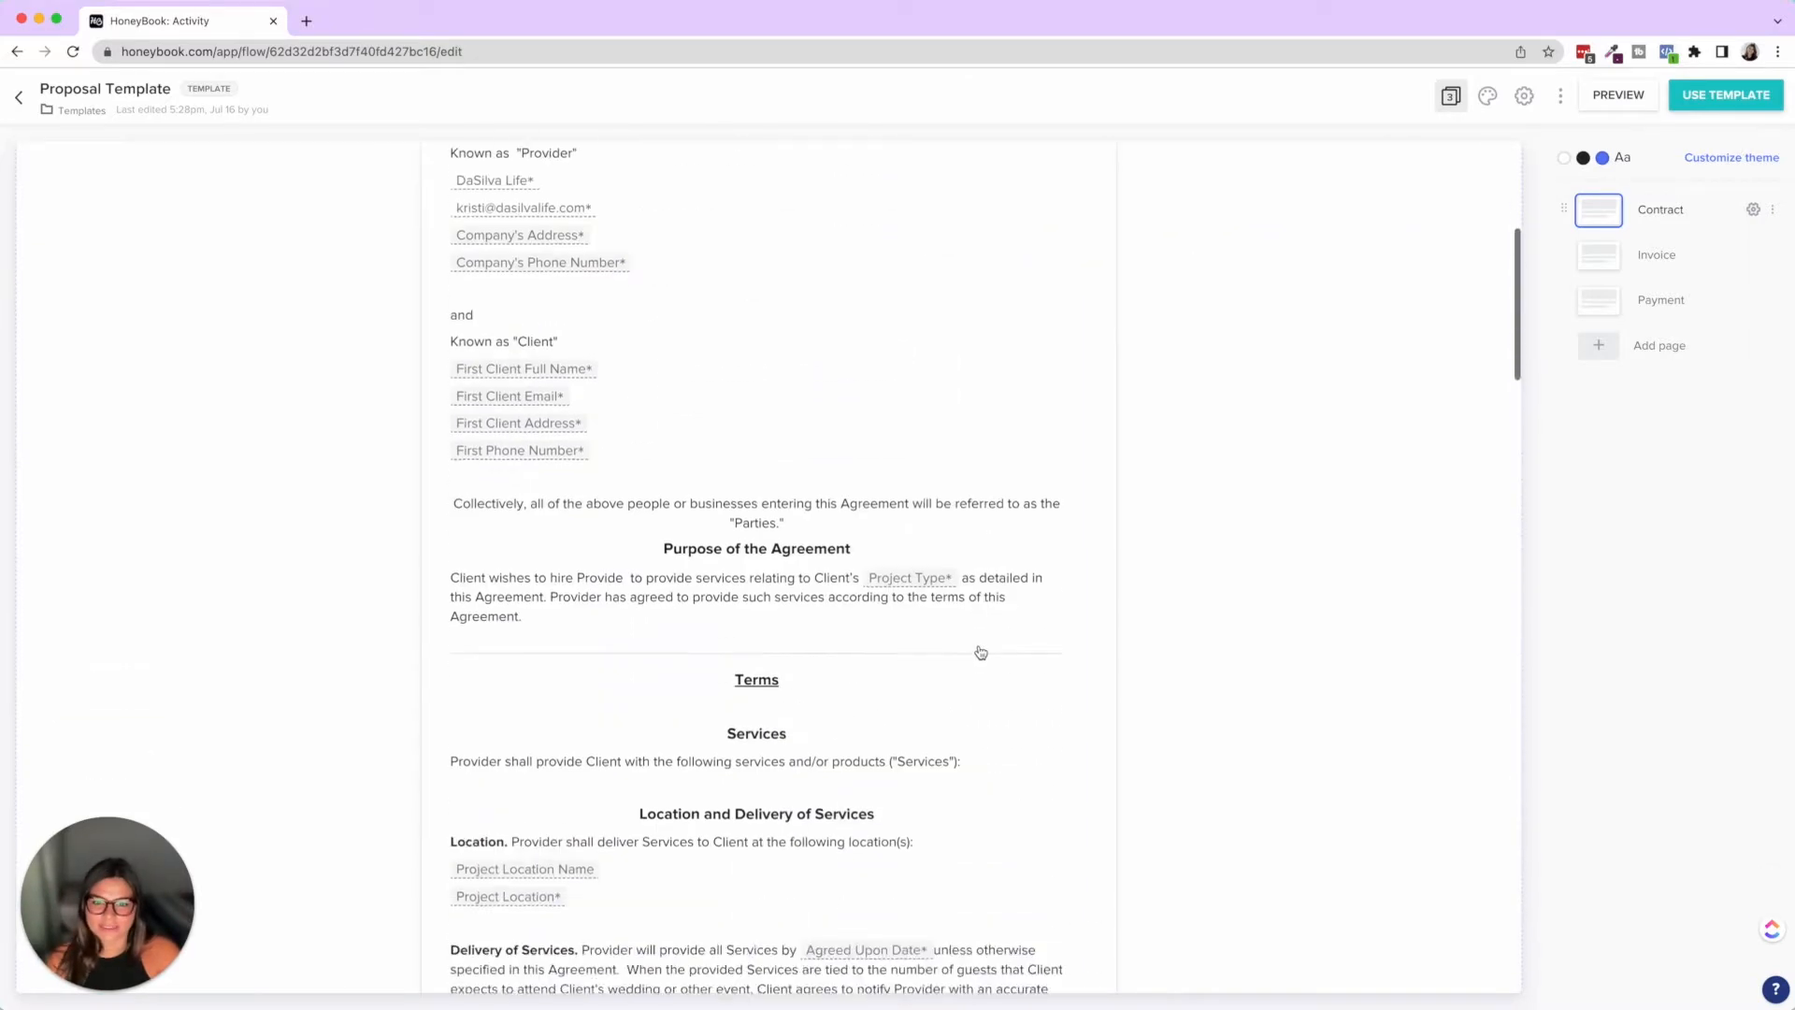
scroll(down, 3)
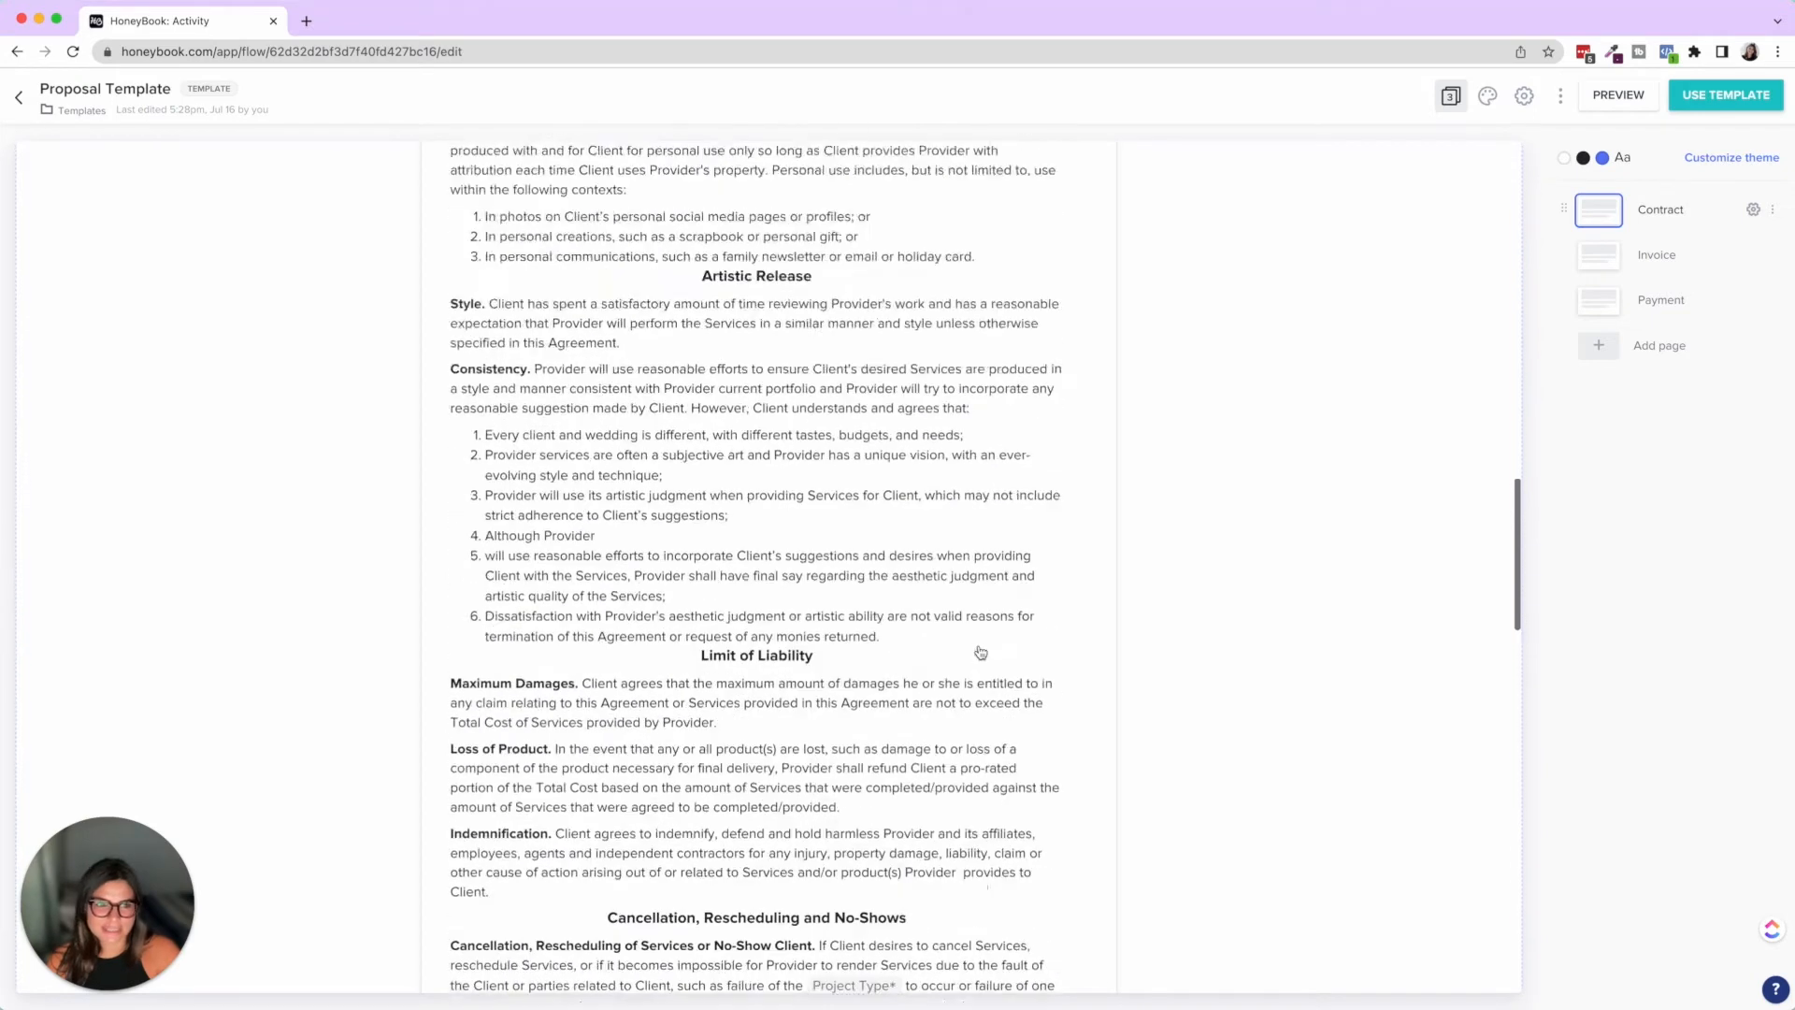
click(1657, 255)
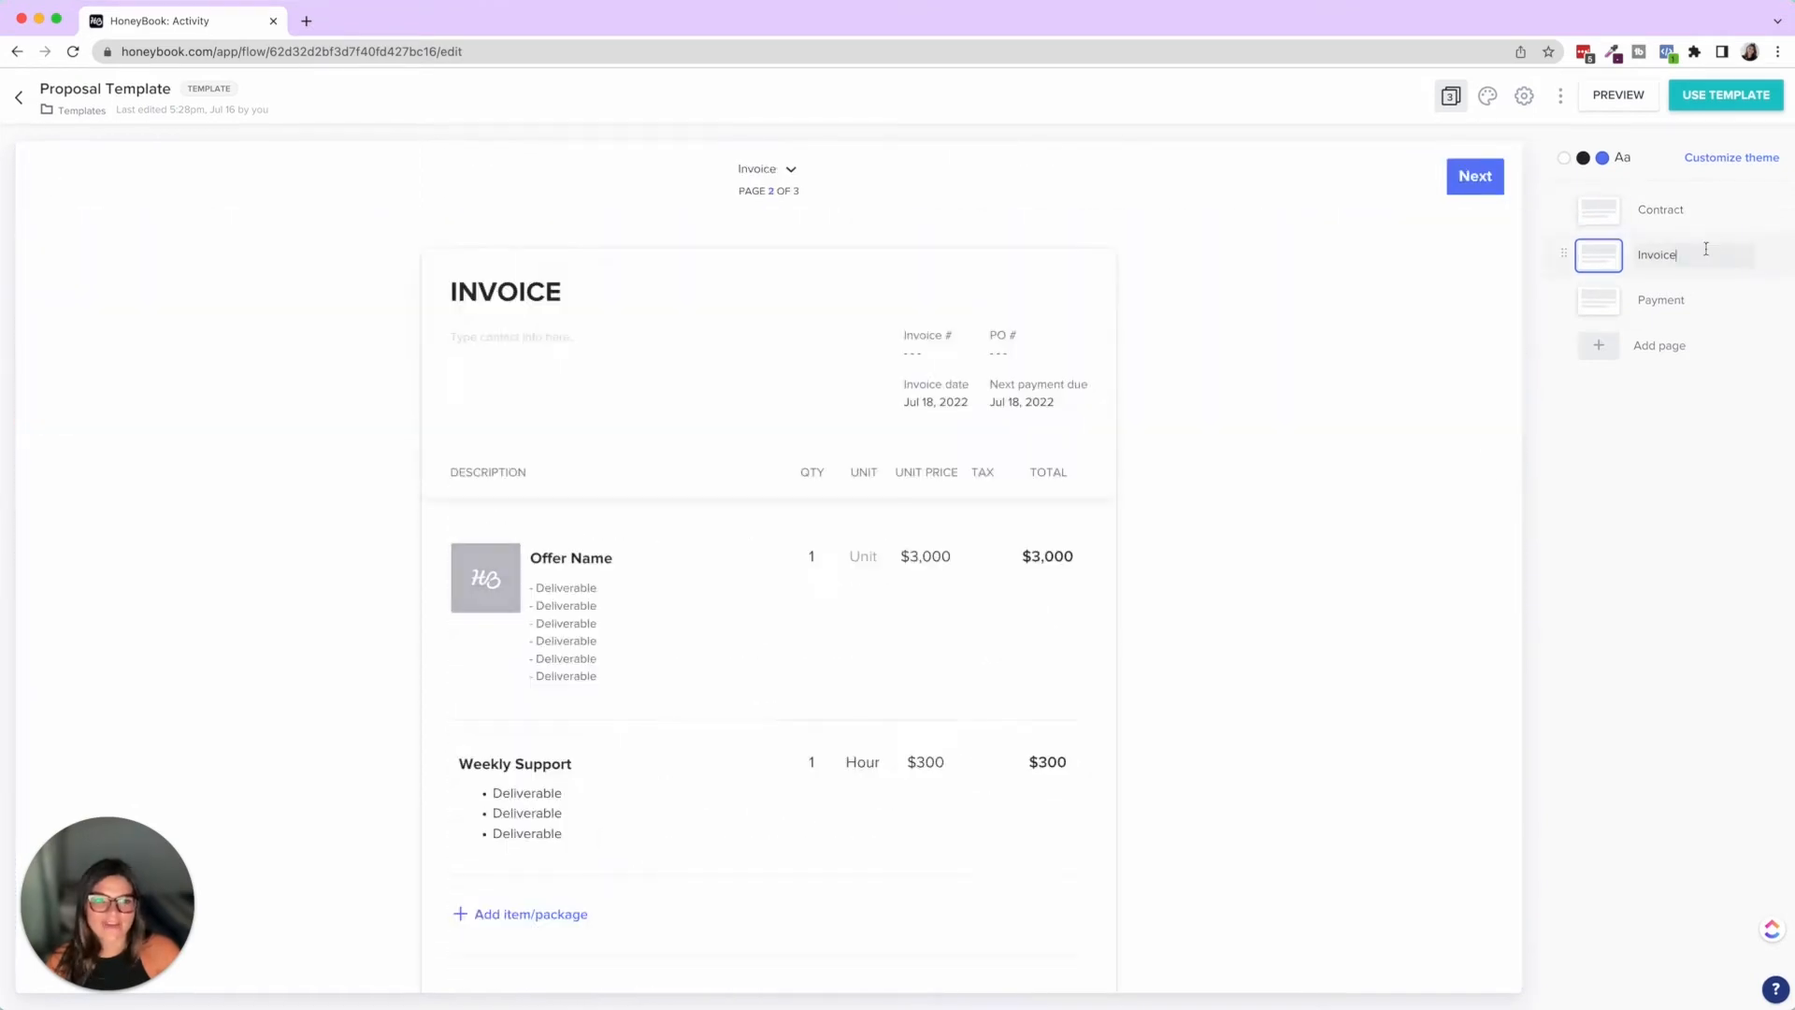
scroll(down, 3)
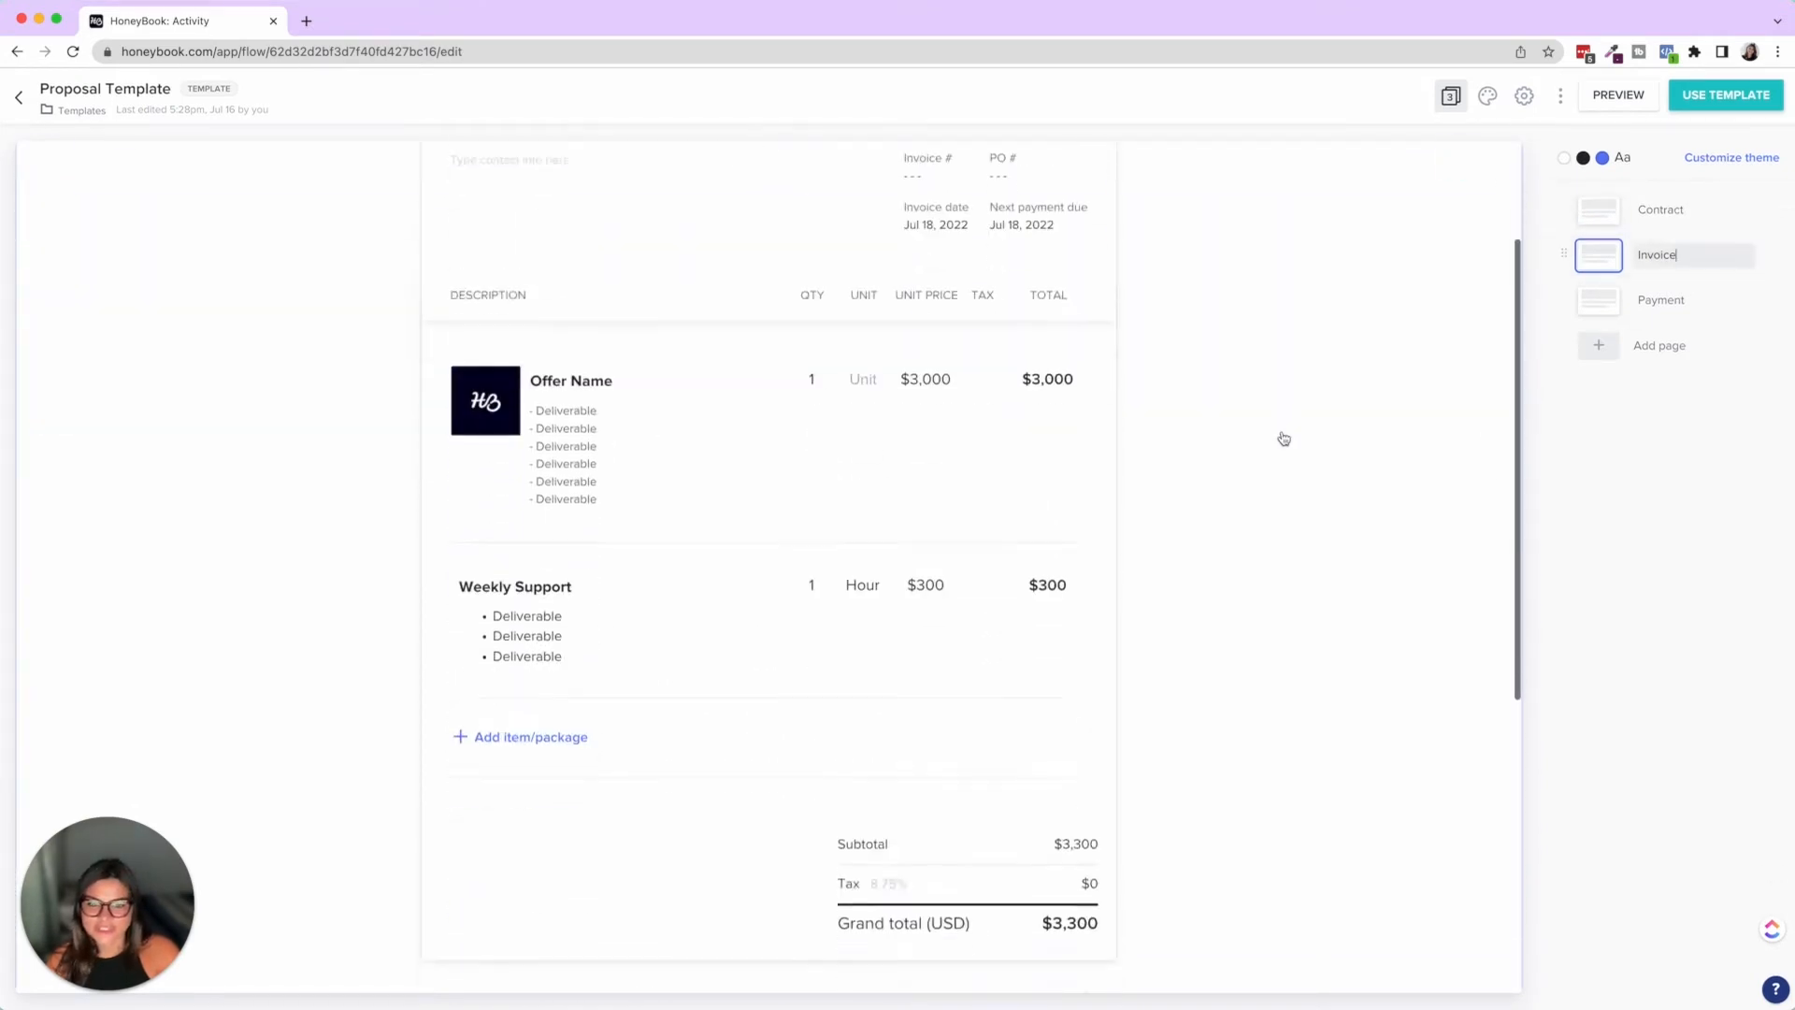
click(1597, 301)
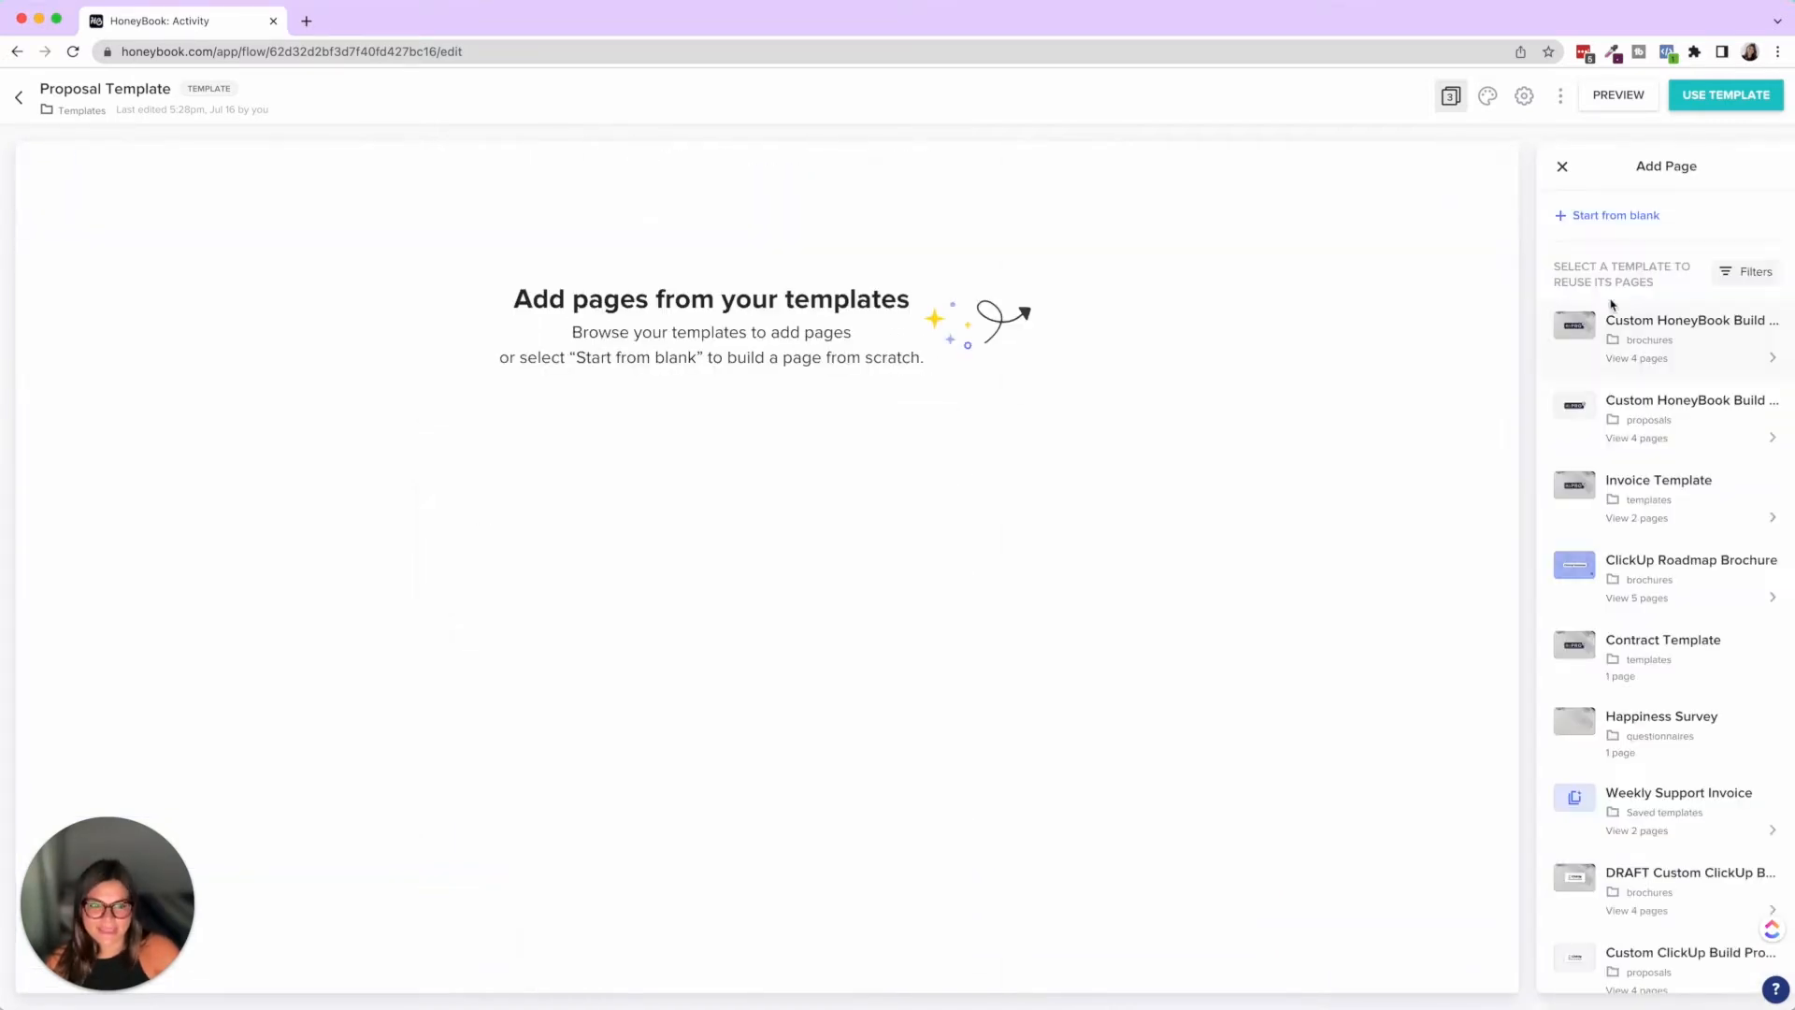
click(1562, 166)
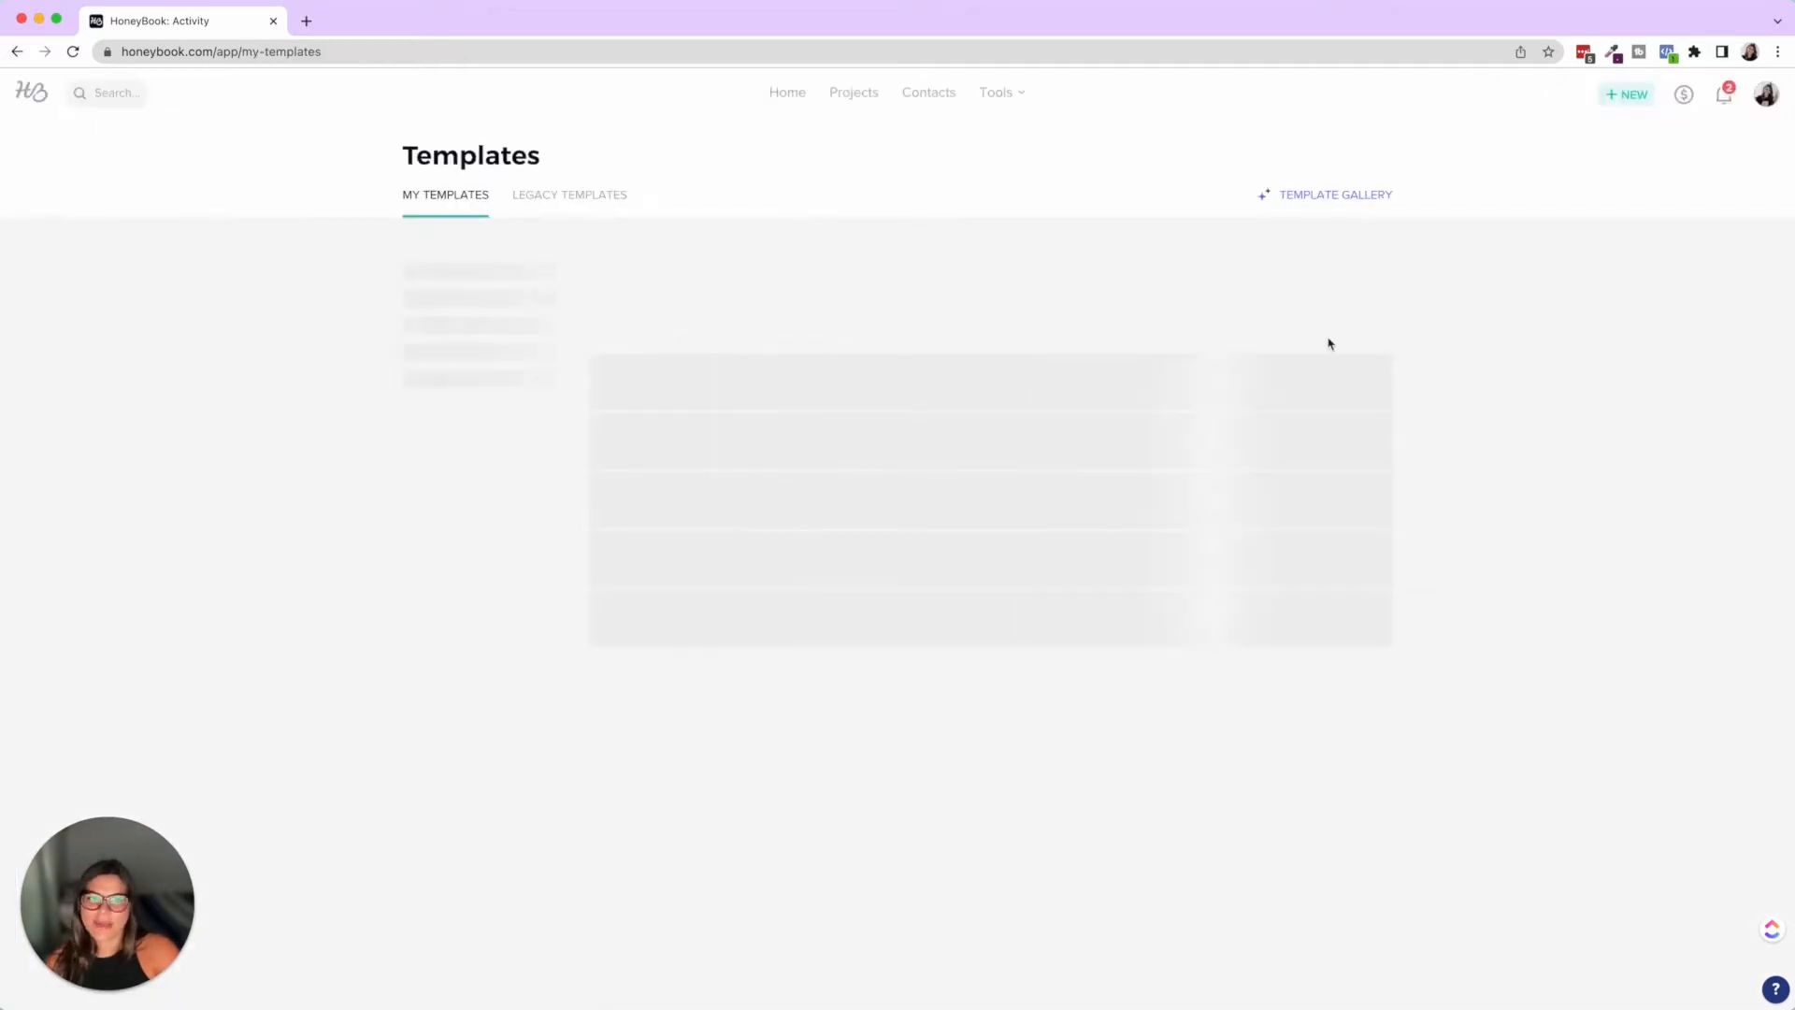
Create a new Proposal template, review its Contract and Thank you pages, and browse saved templates
click(1330, 282)
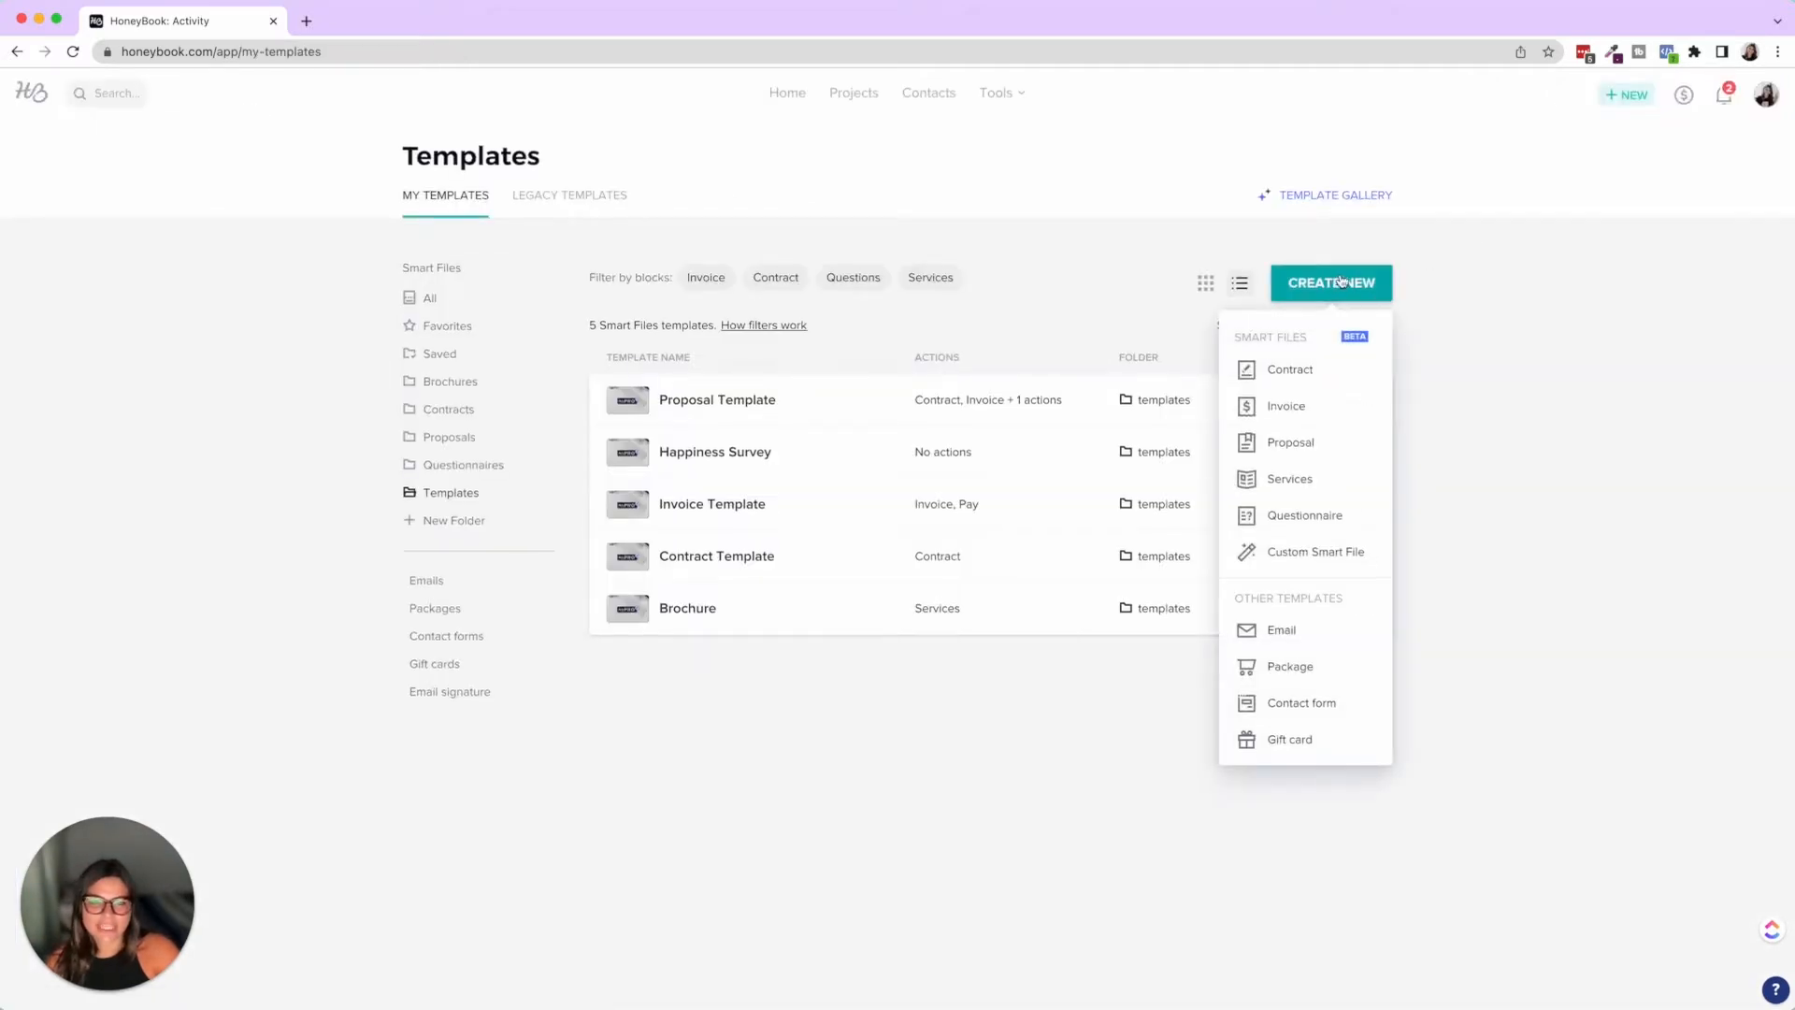
click(1291, 443)
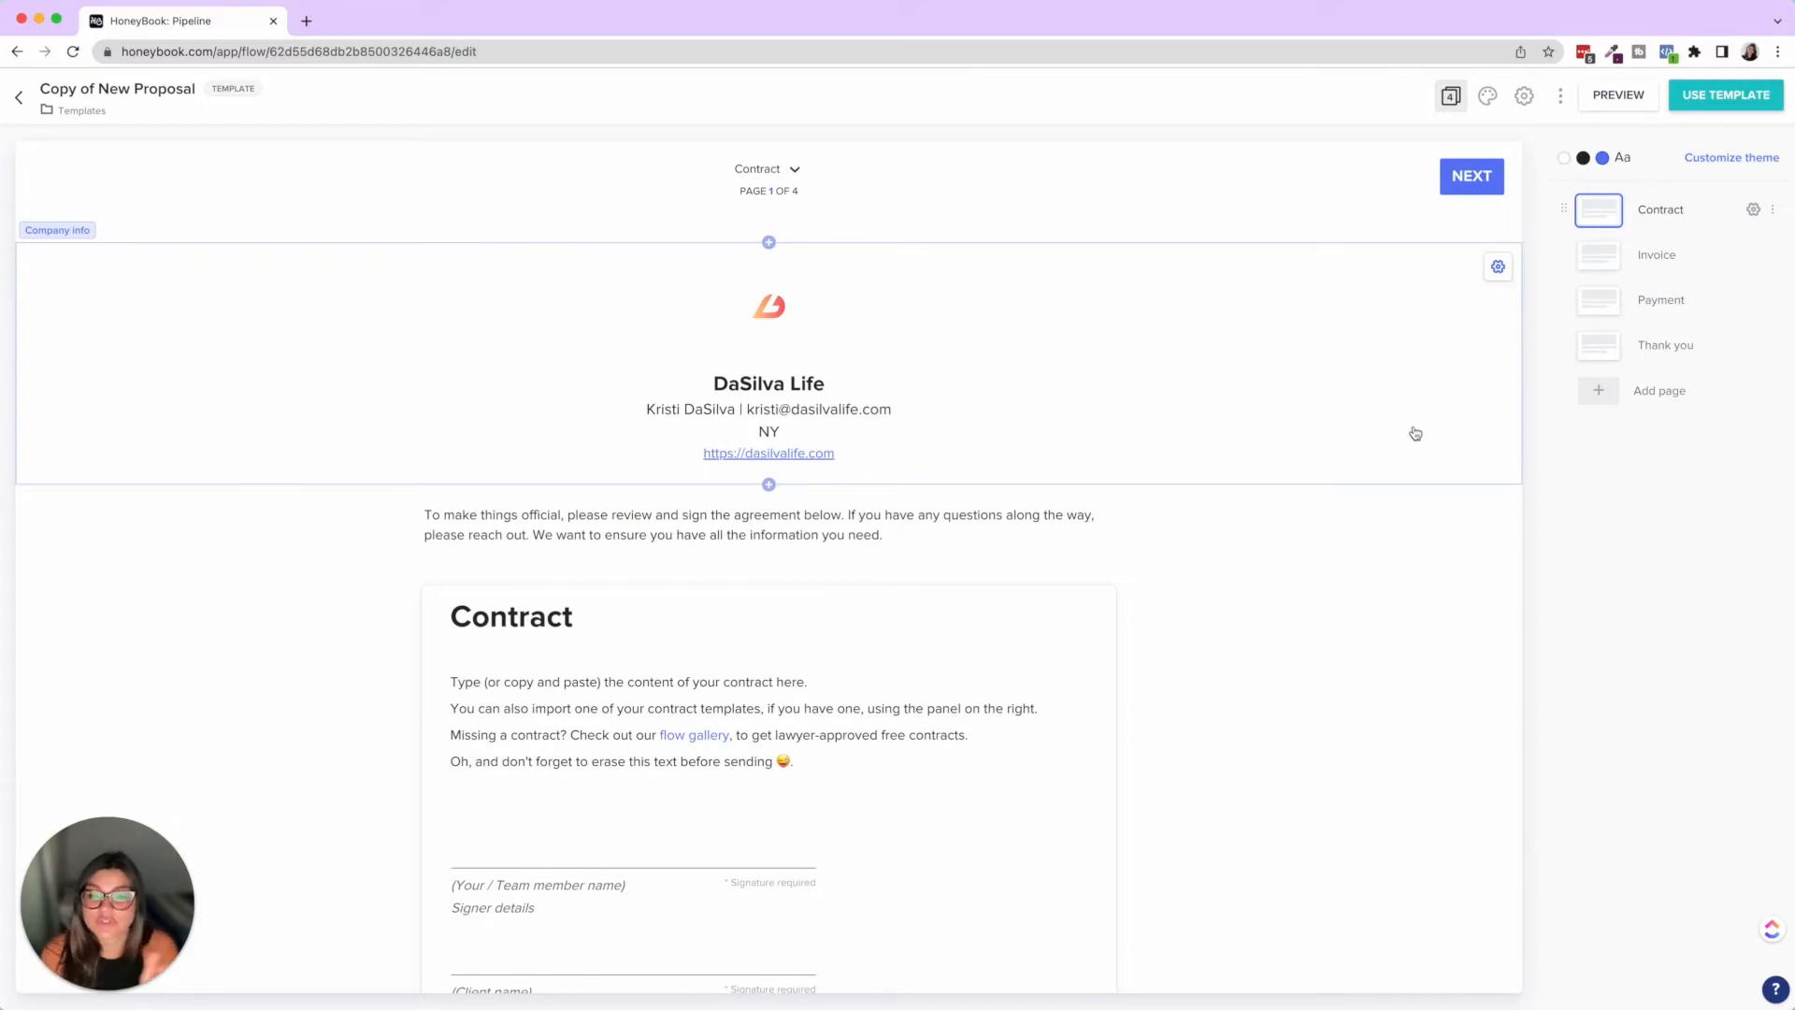
scroll(down, 3)
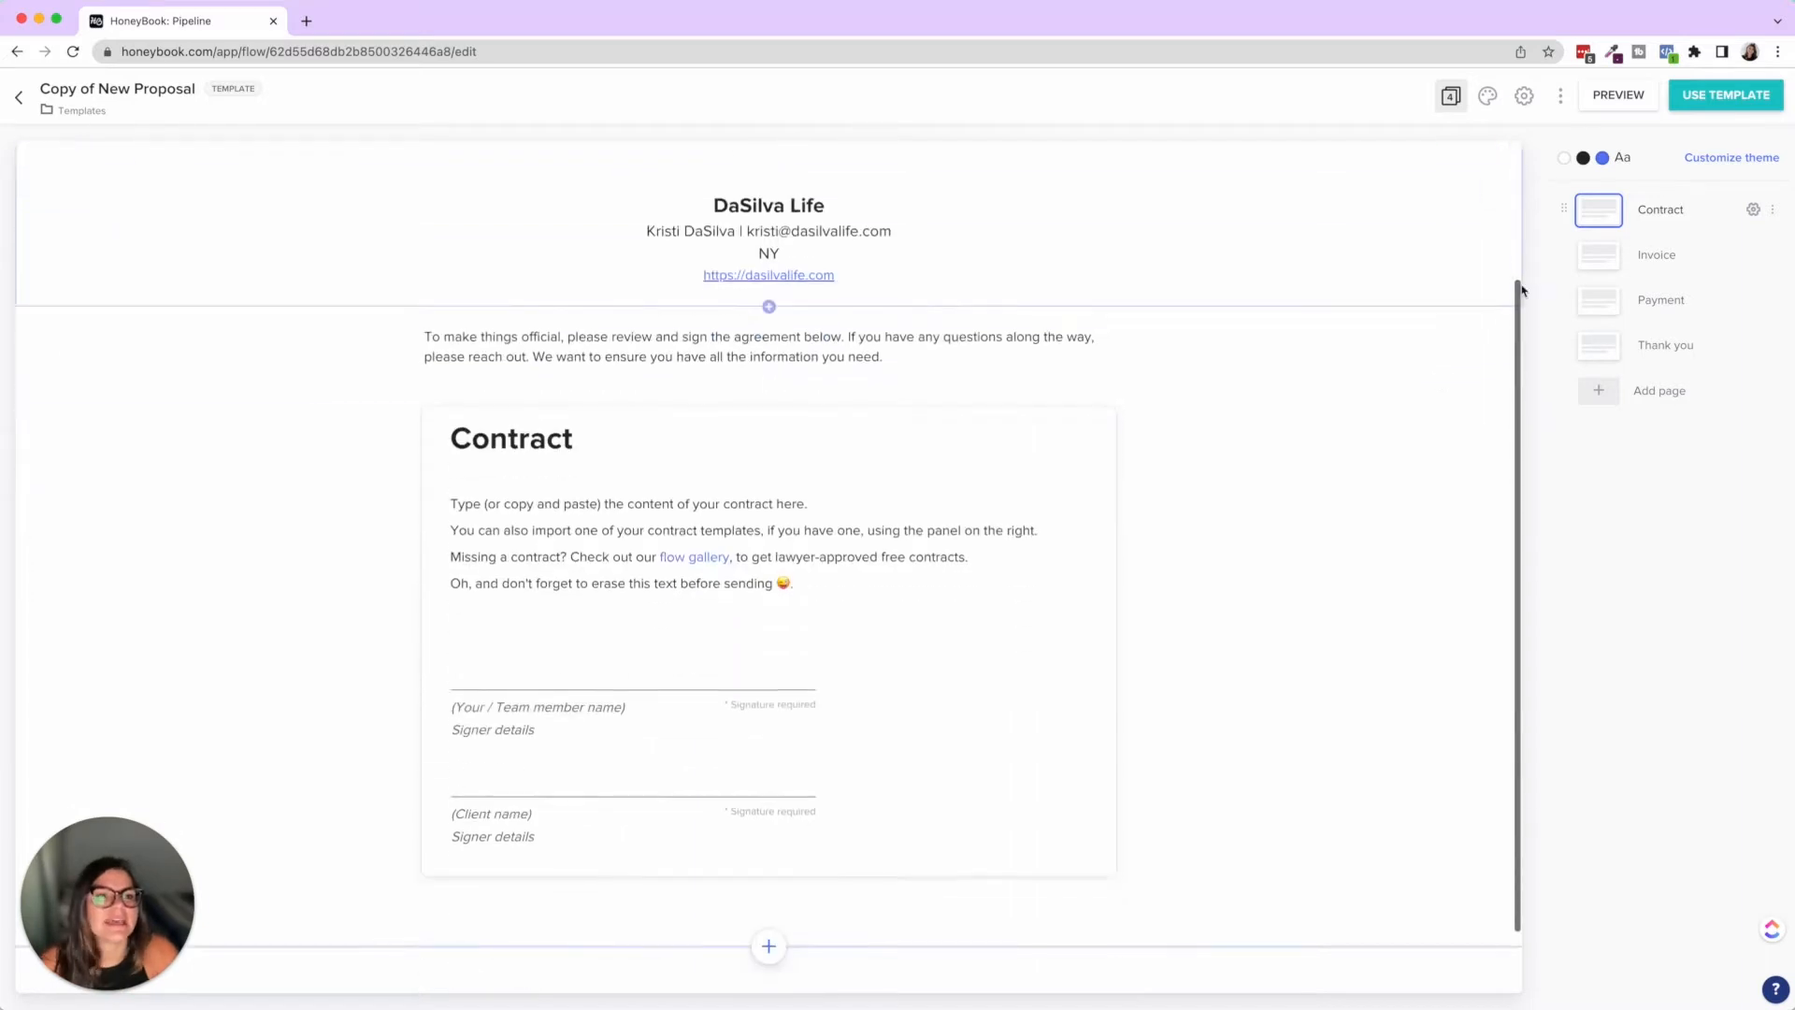
click(1661, 300)
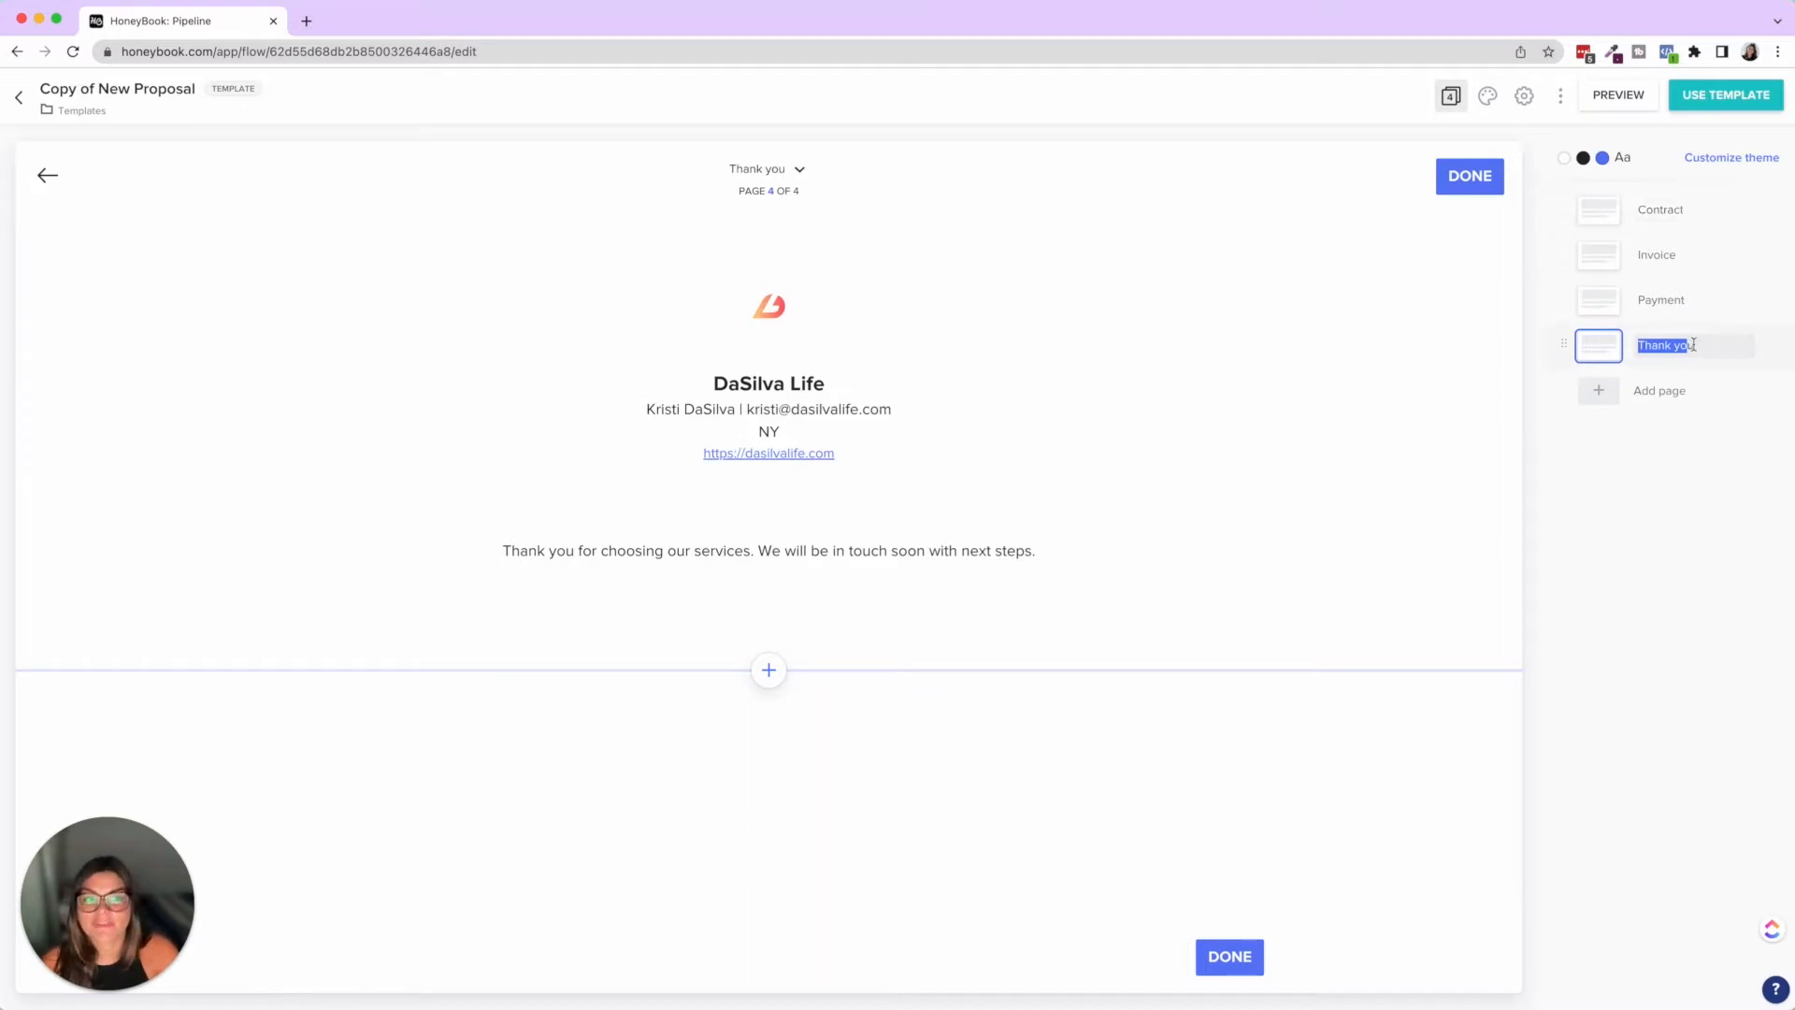
click(1659, 210)
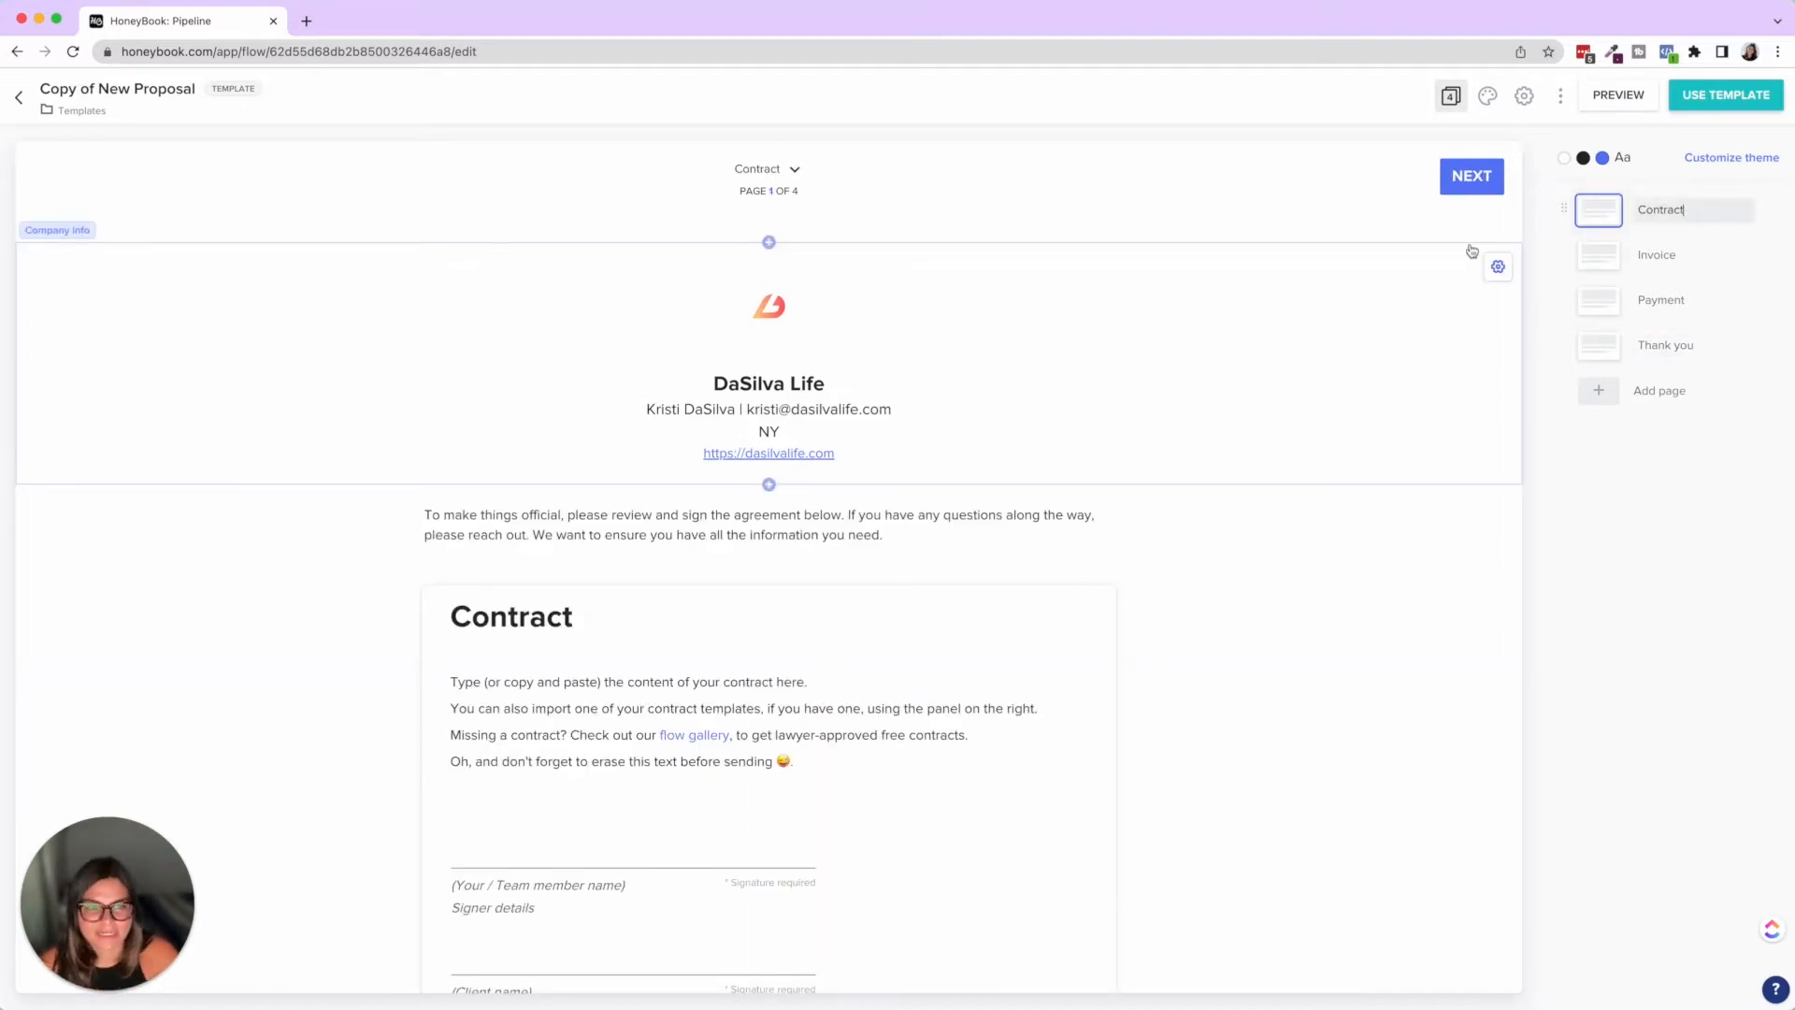
click(1597, 391)
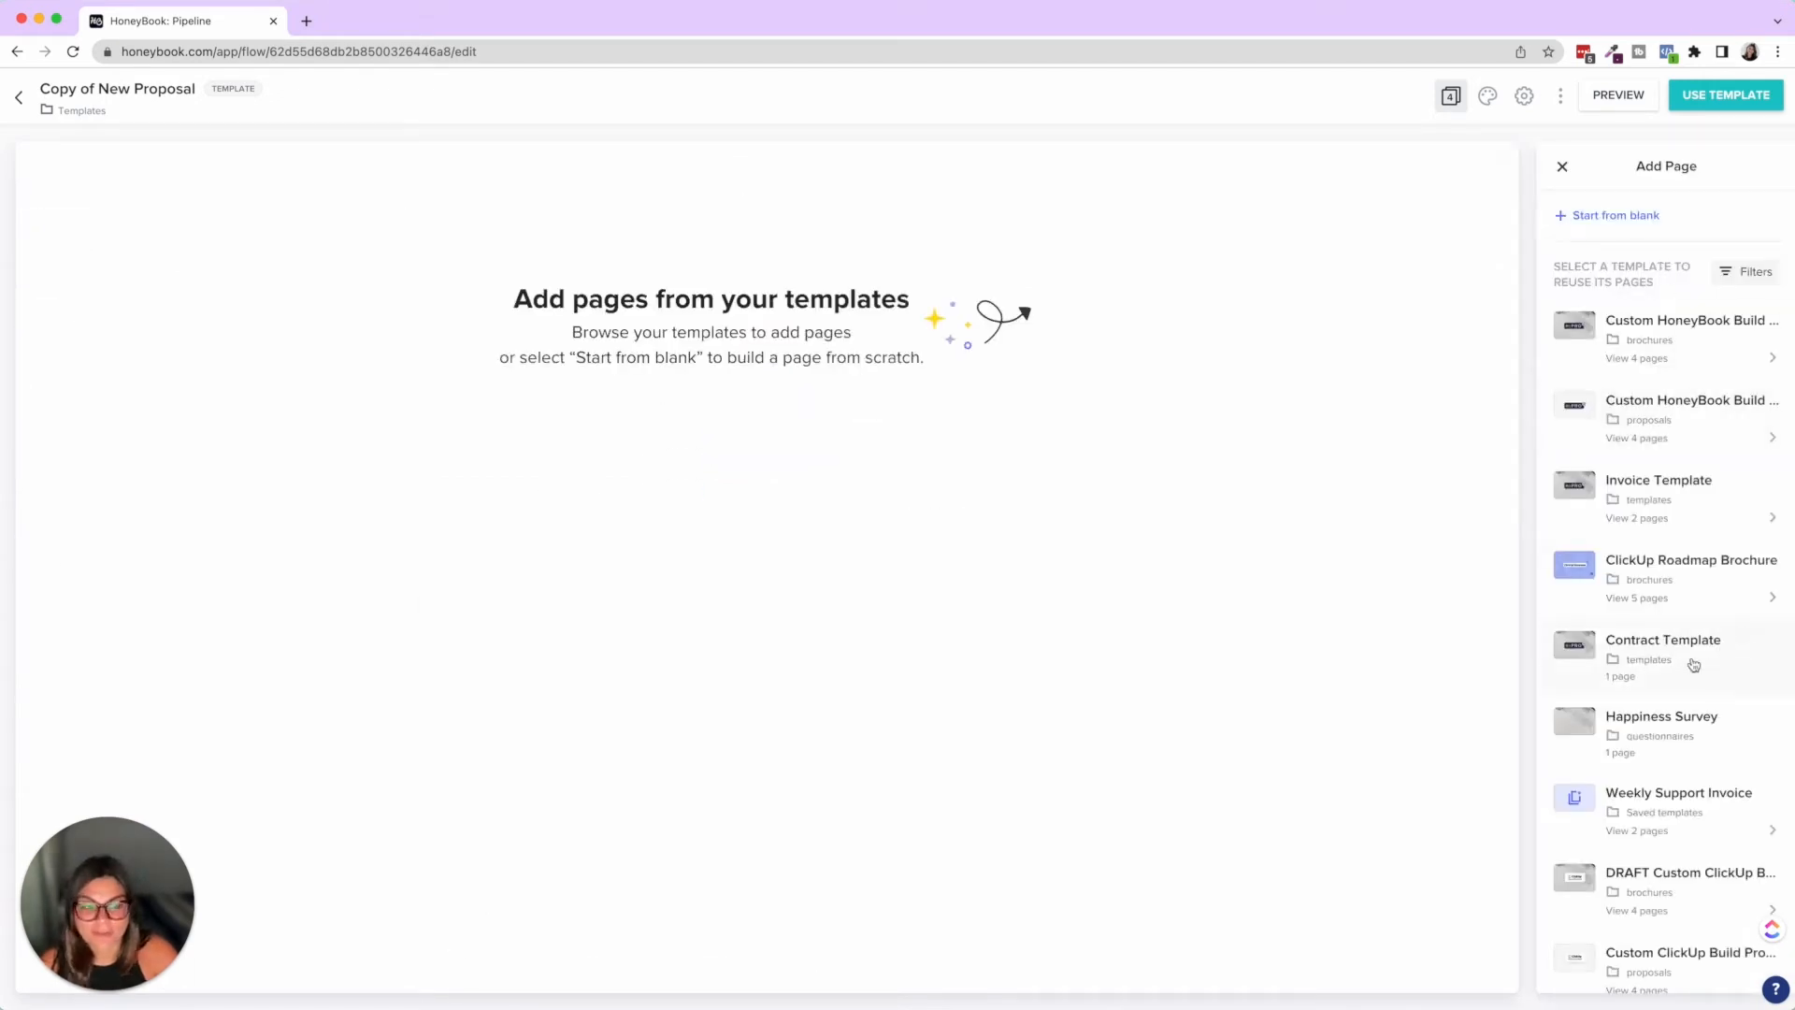
Fill the Contract page from Contract Template and try a blue page background
click(1662, 639)
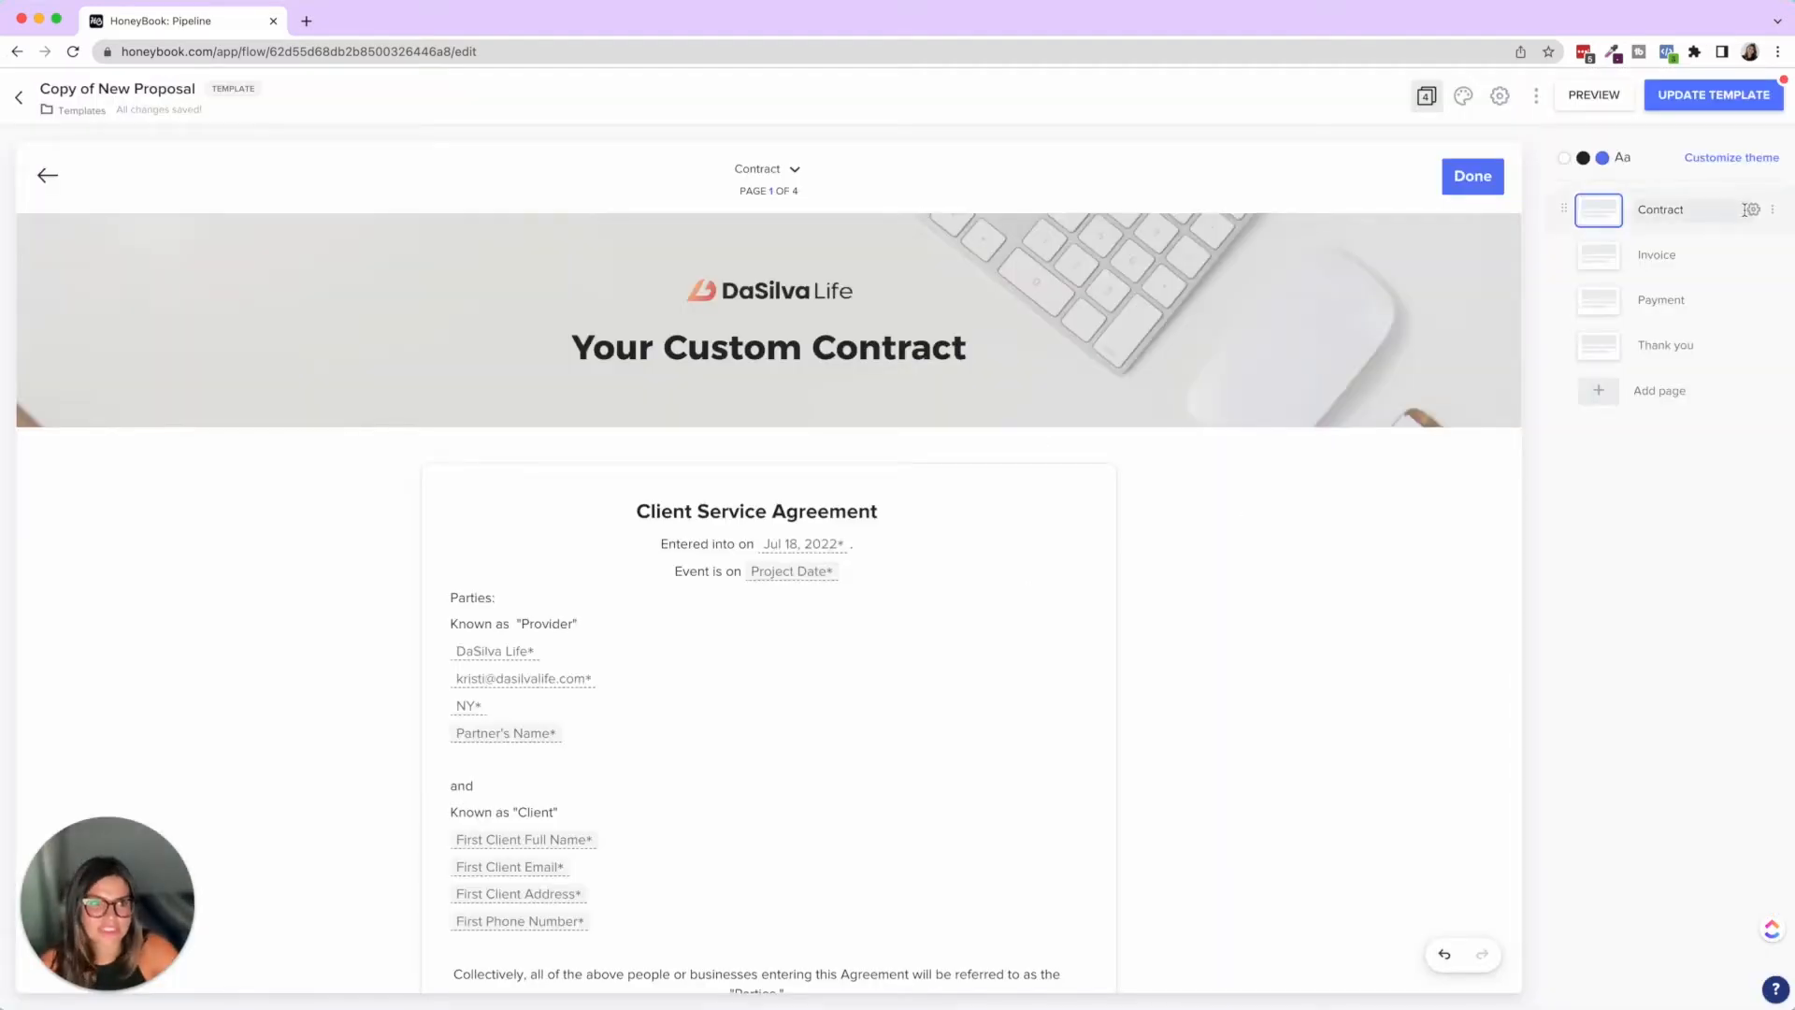
click(1748, 210)
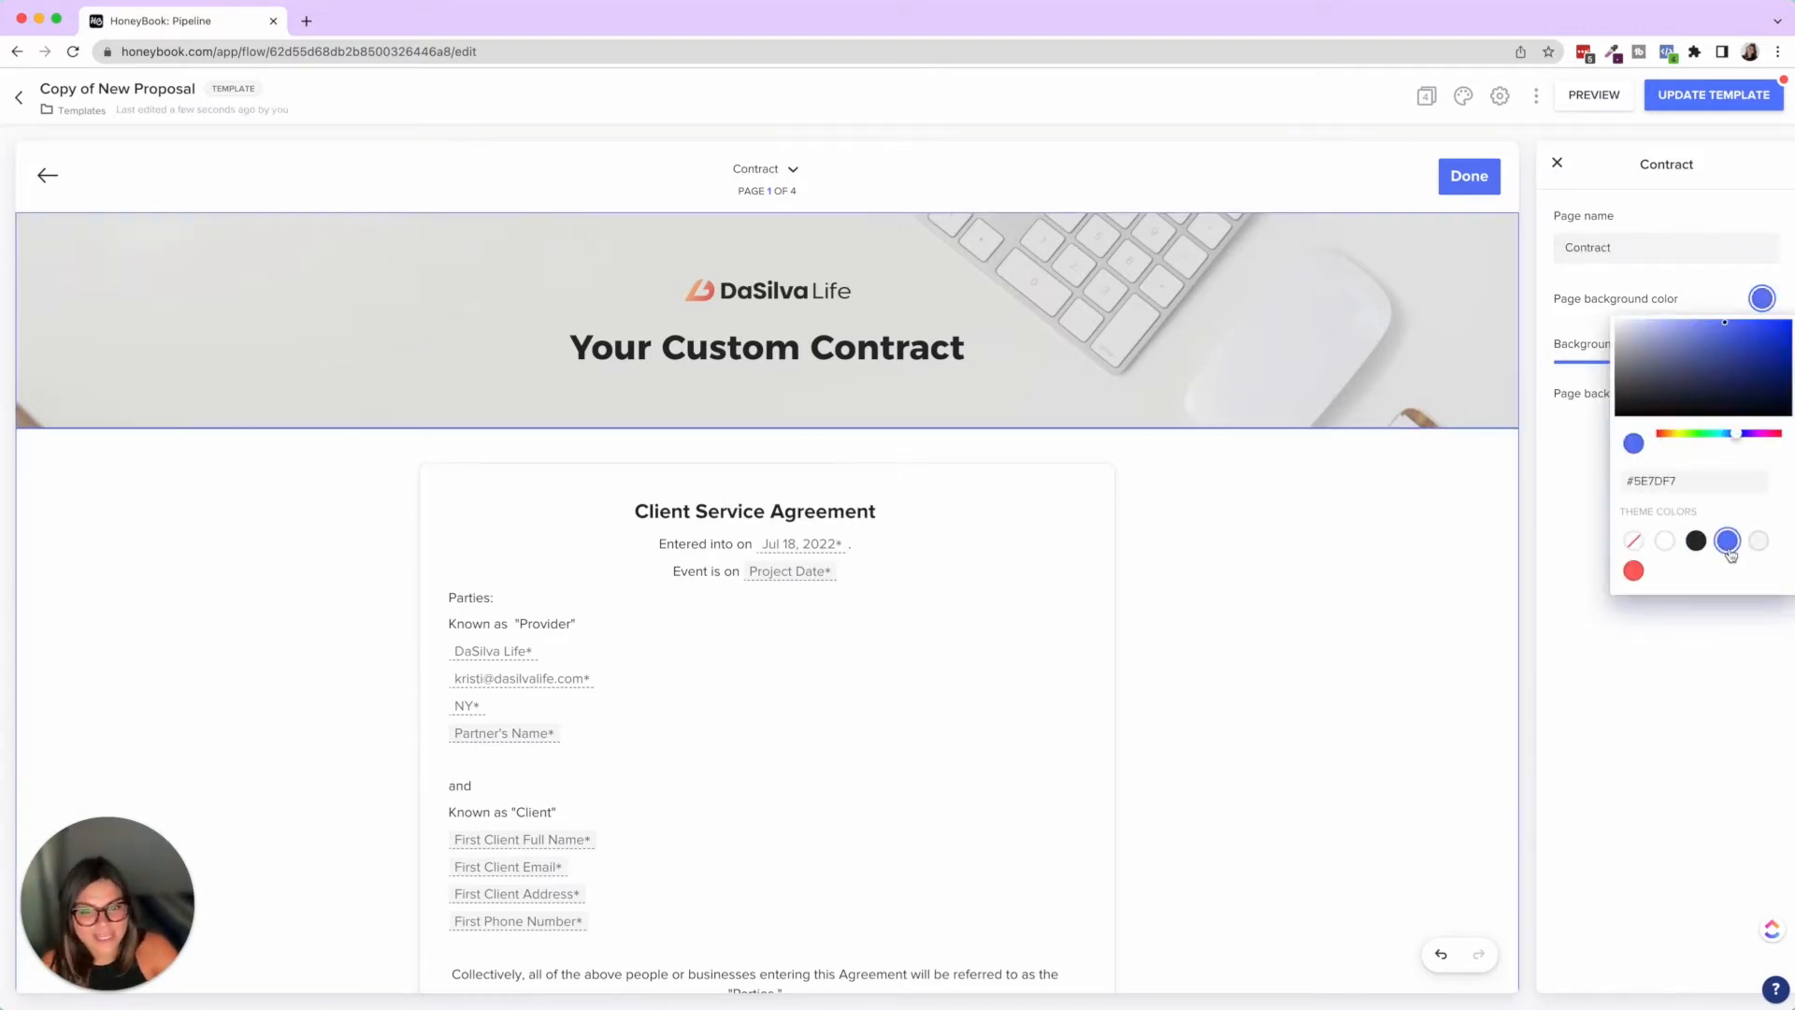
click(1664, 540)
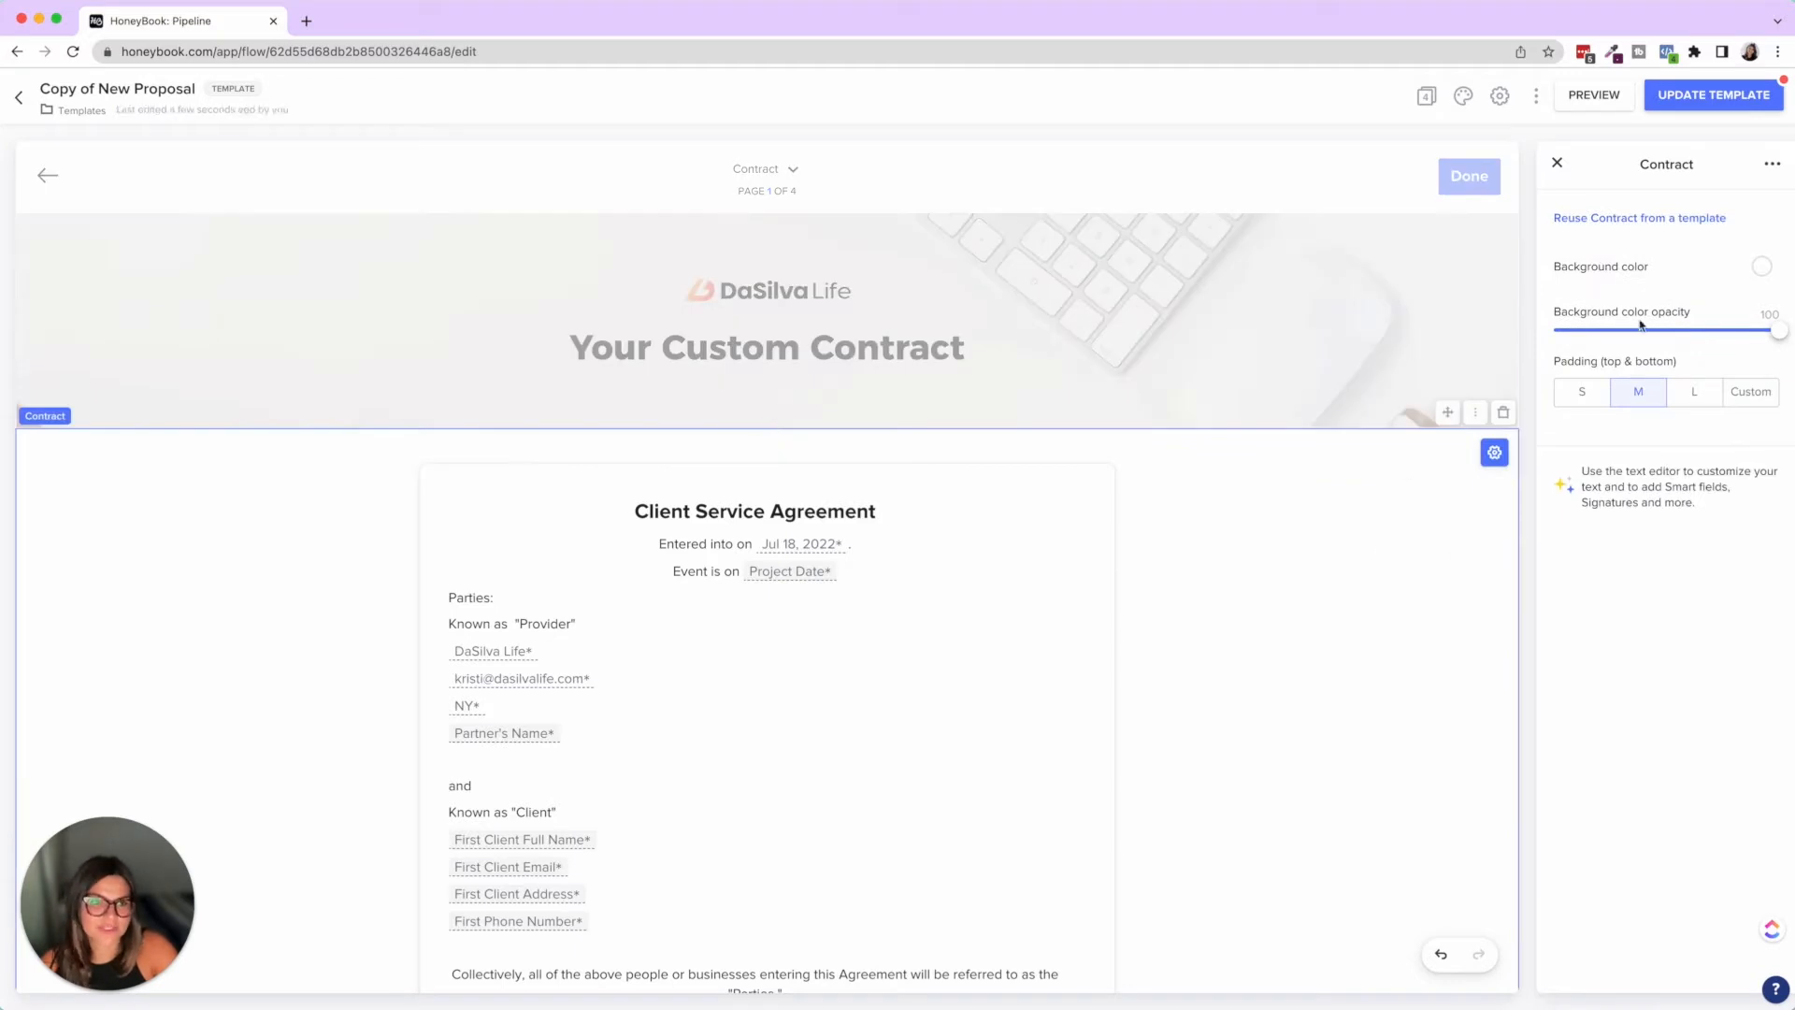
Try a blue contract section background, revert it to white, and set padding to L
click(1761, 267)
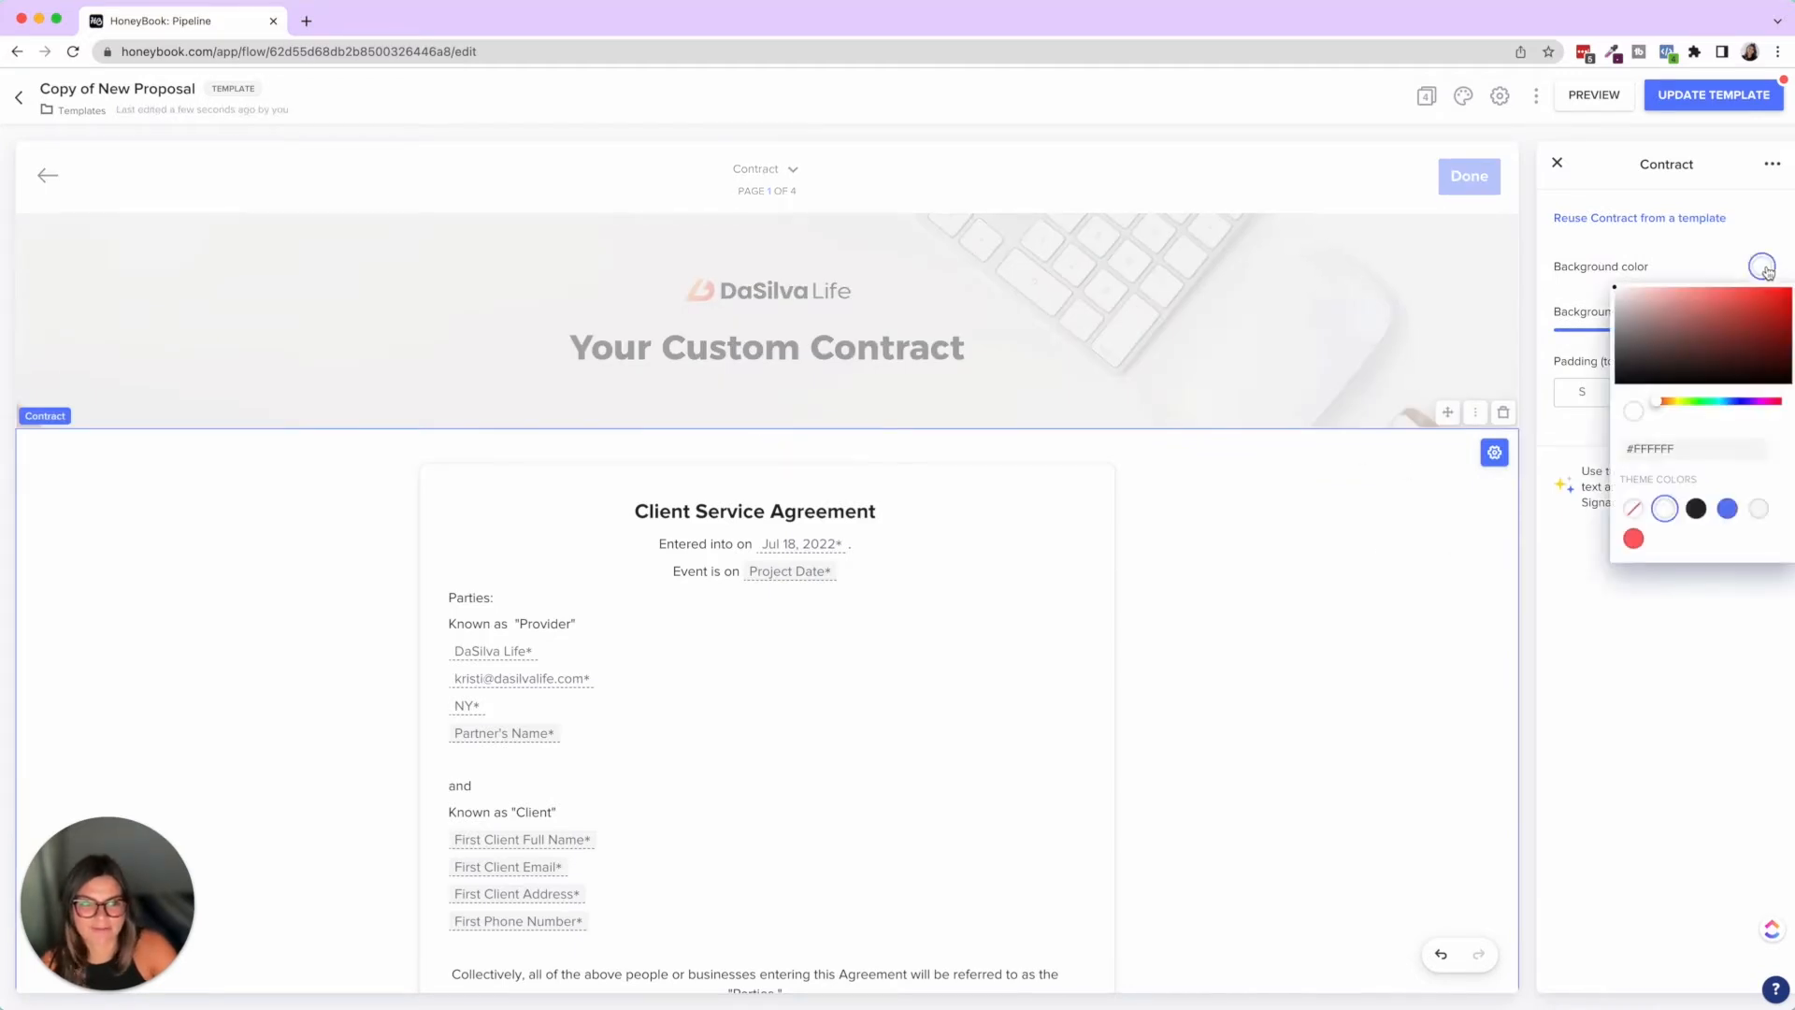
click(1727, 508)
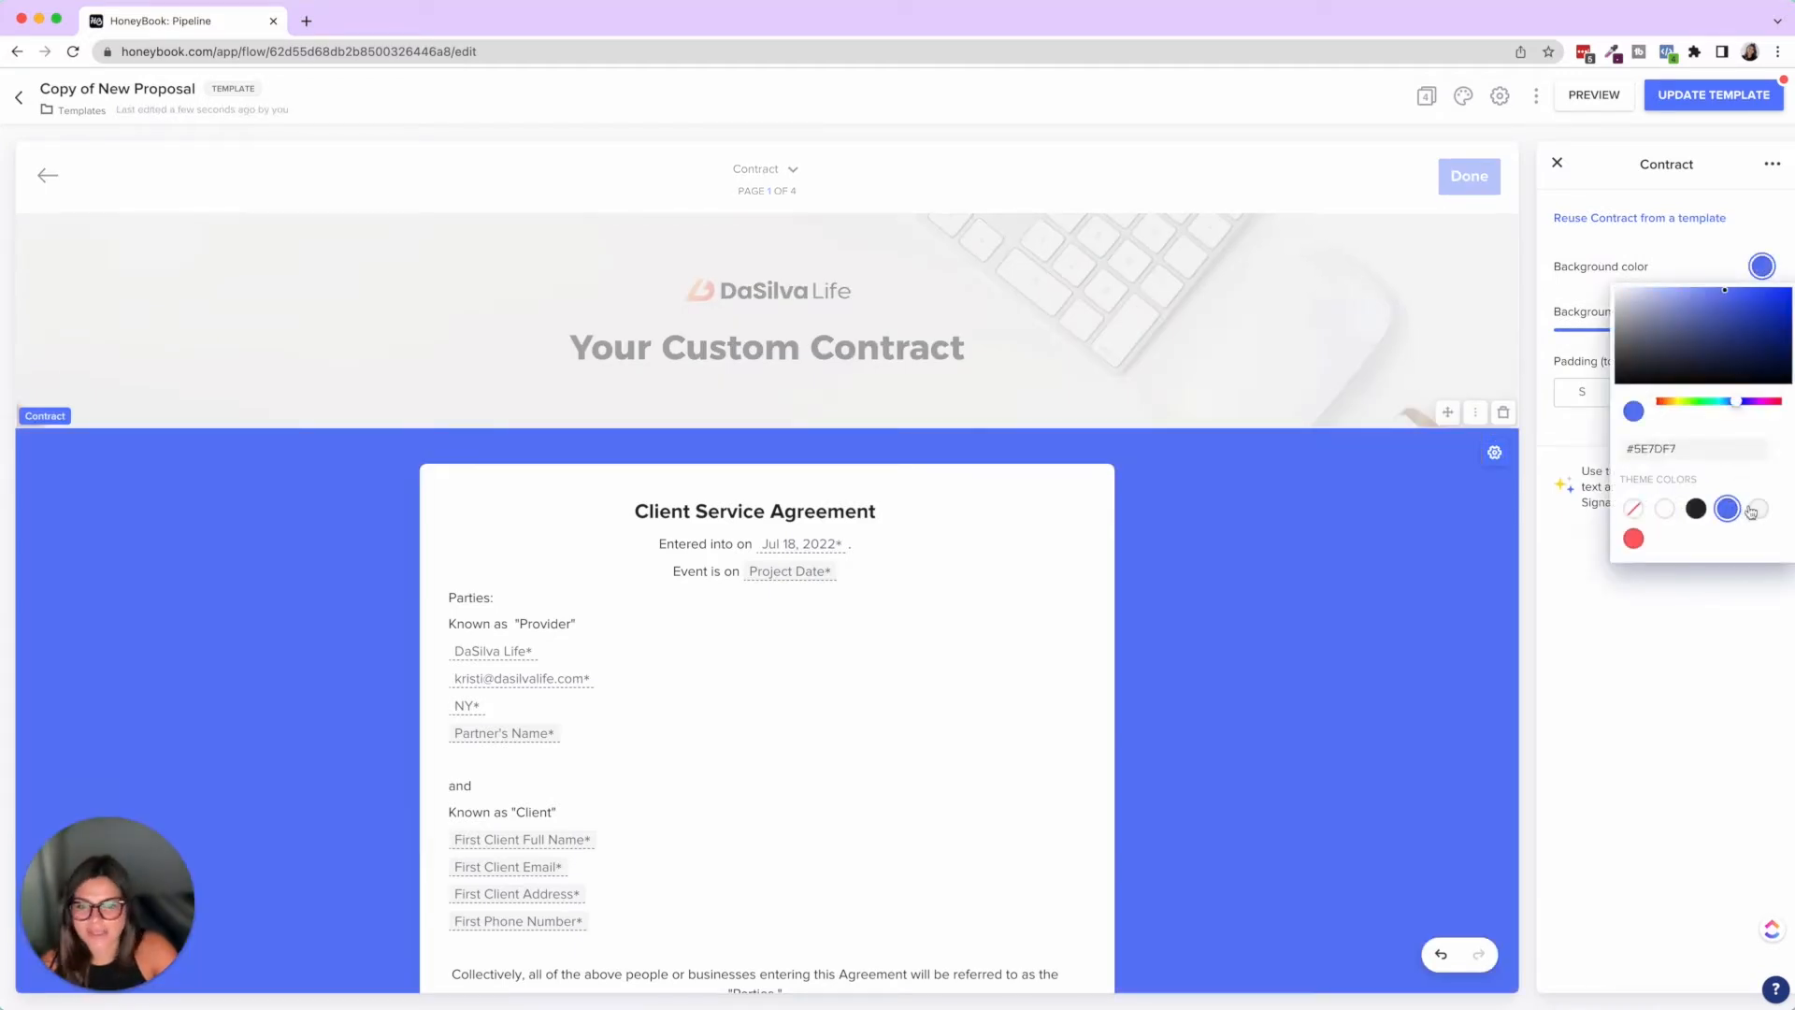
click(1664, 508)
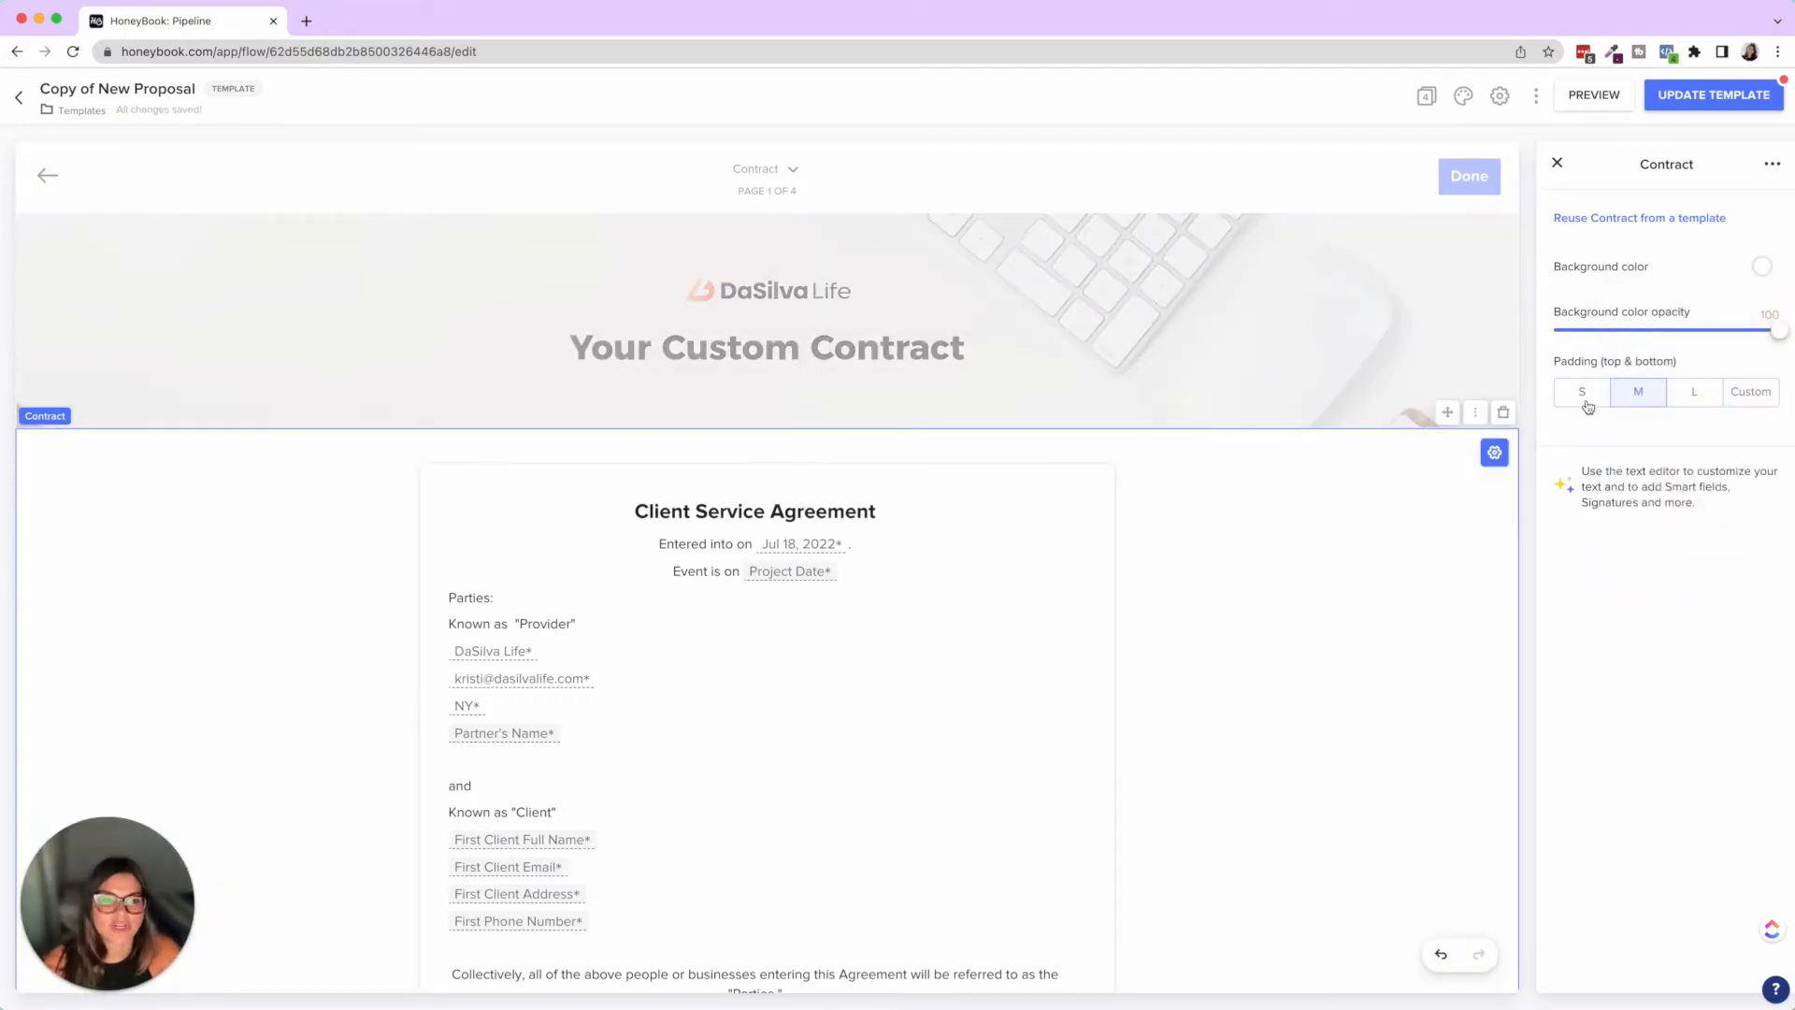
click(1694, 392)
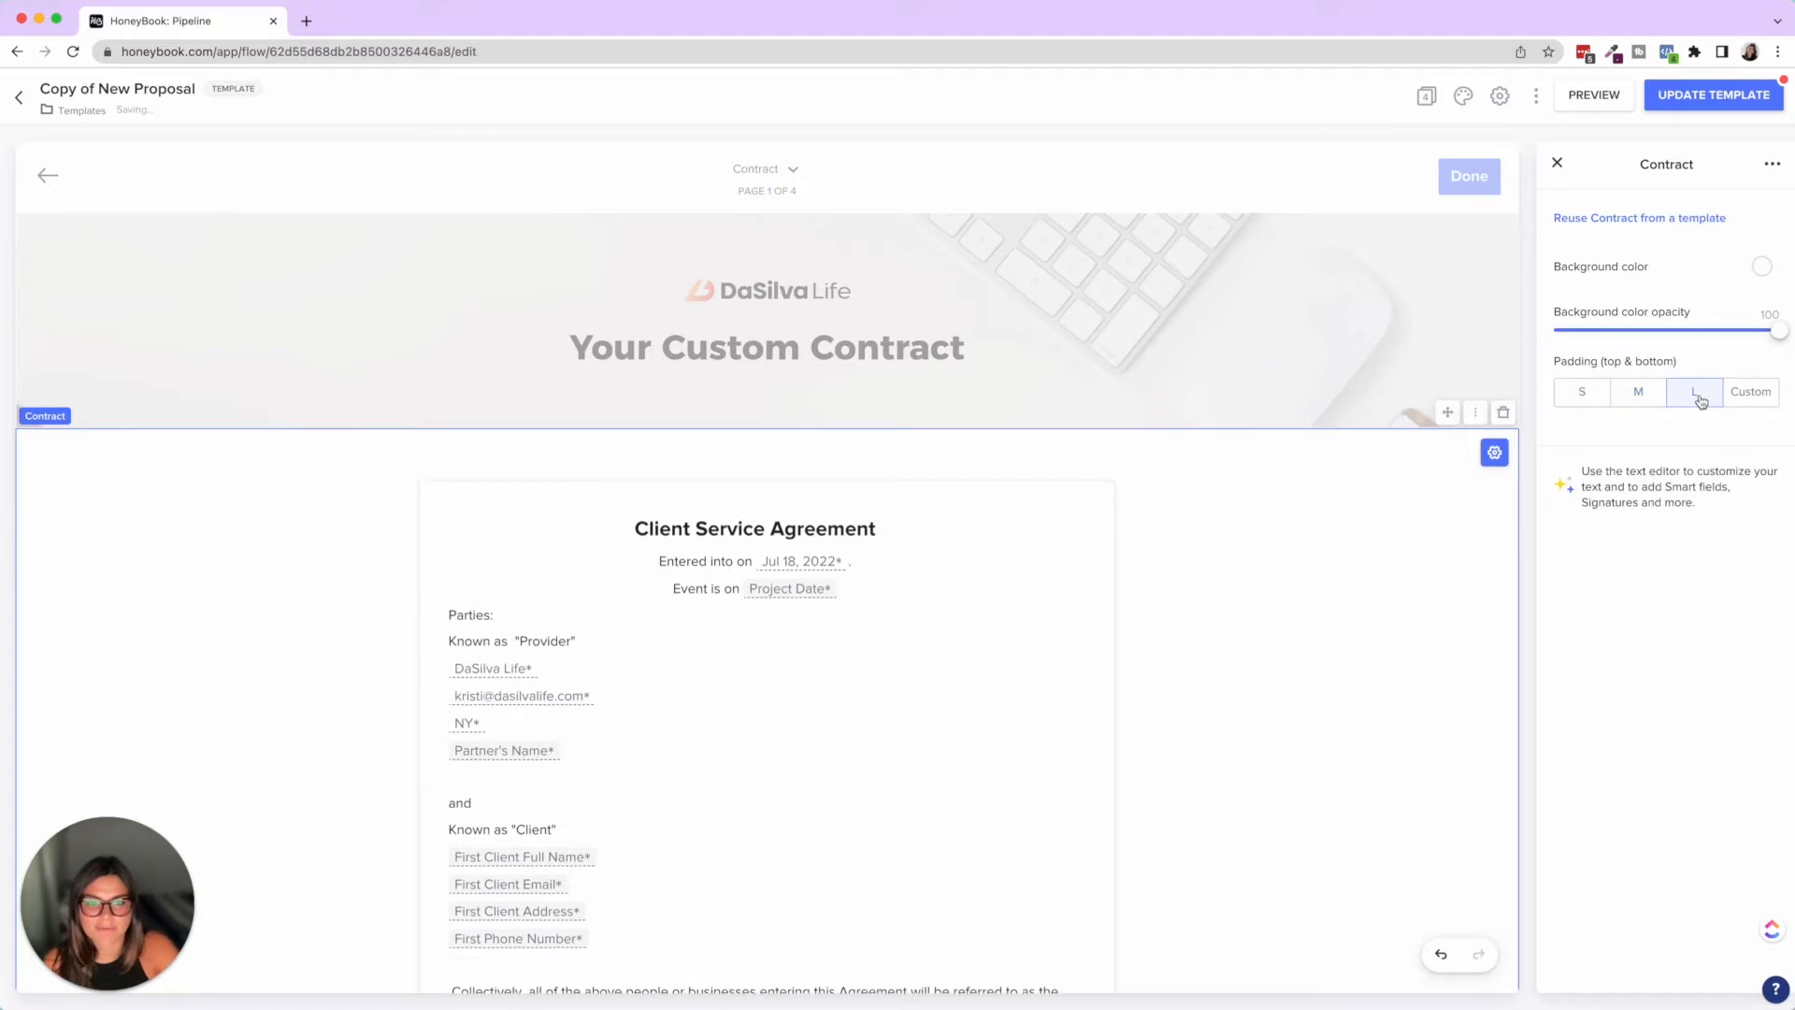
click(1637, 392)
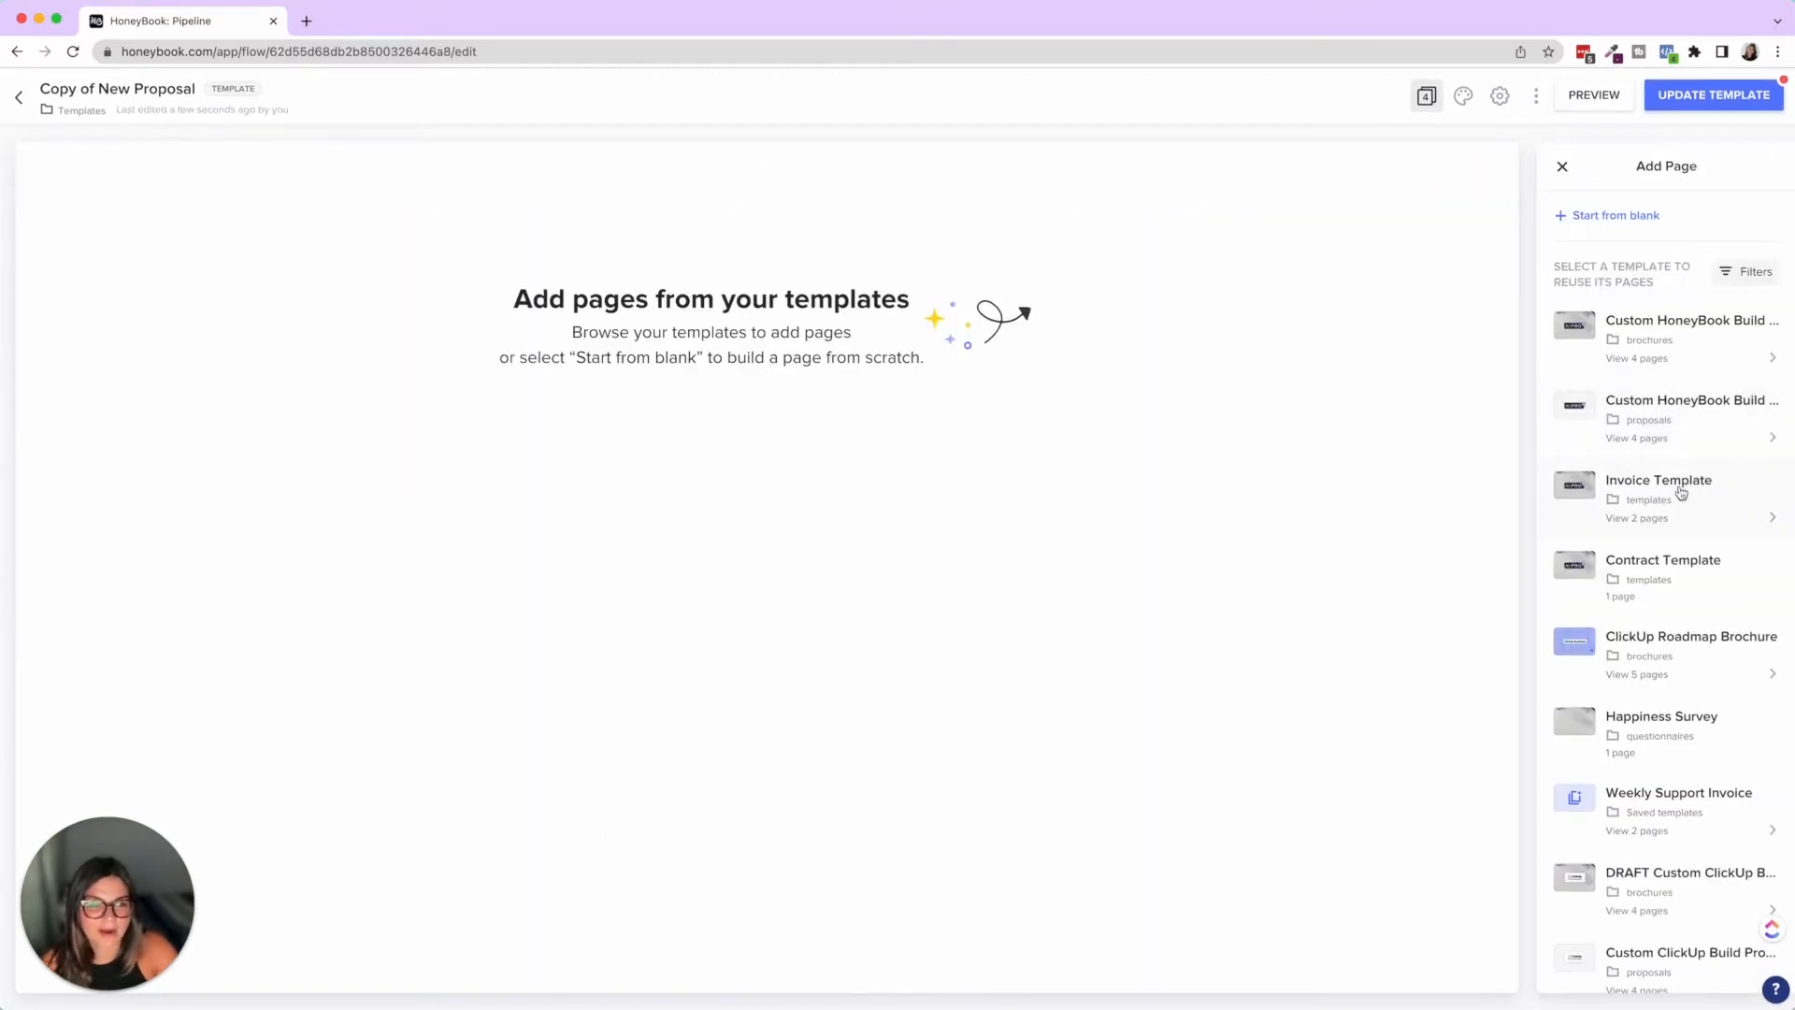
Replace the old Invoice and Payment pages with the Invoice Template's pages
click(1659, 479)
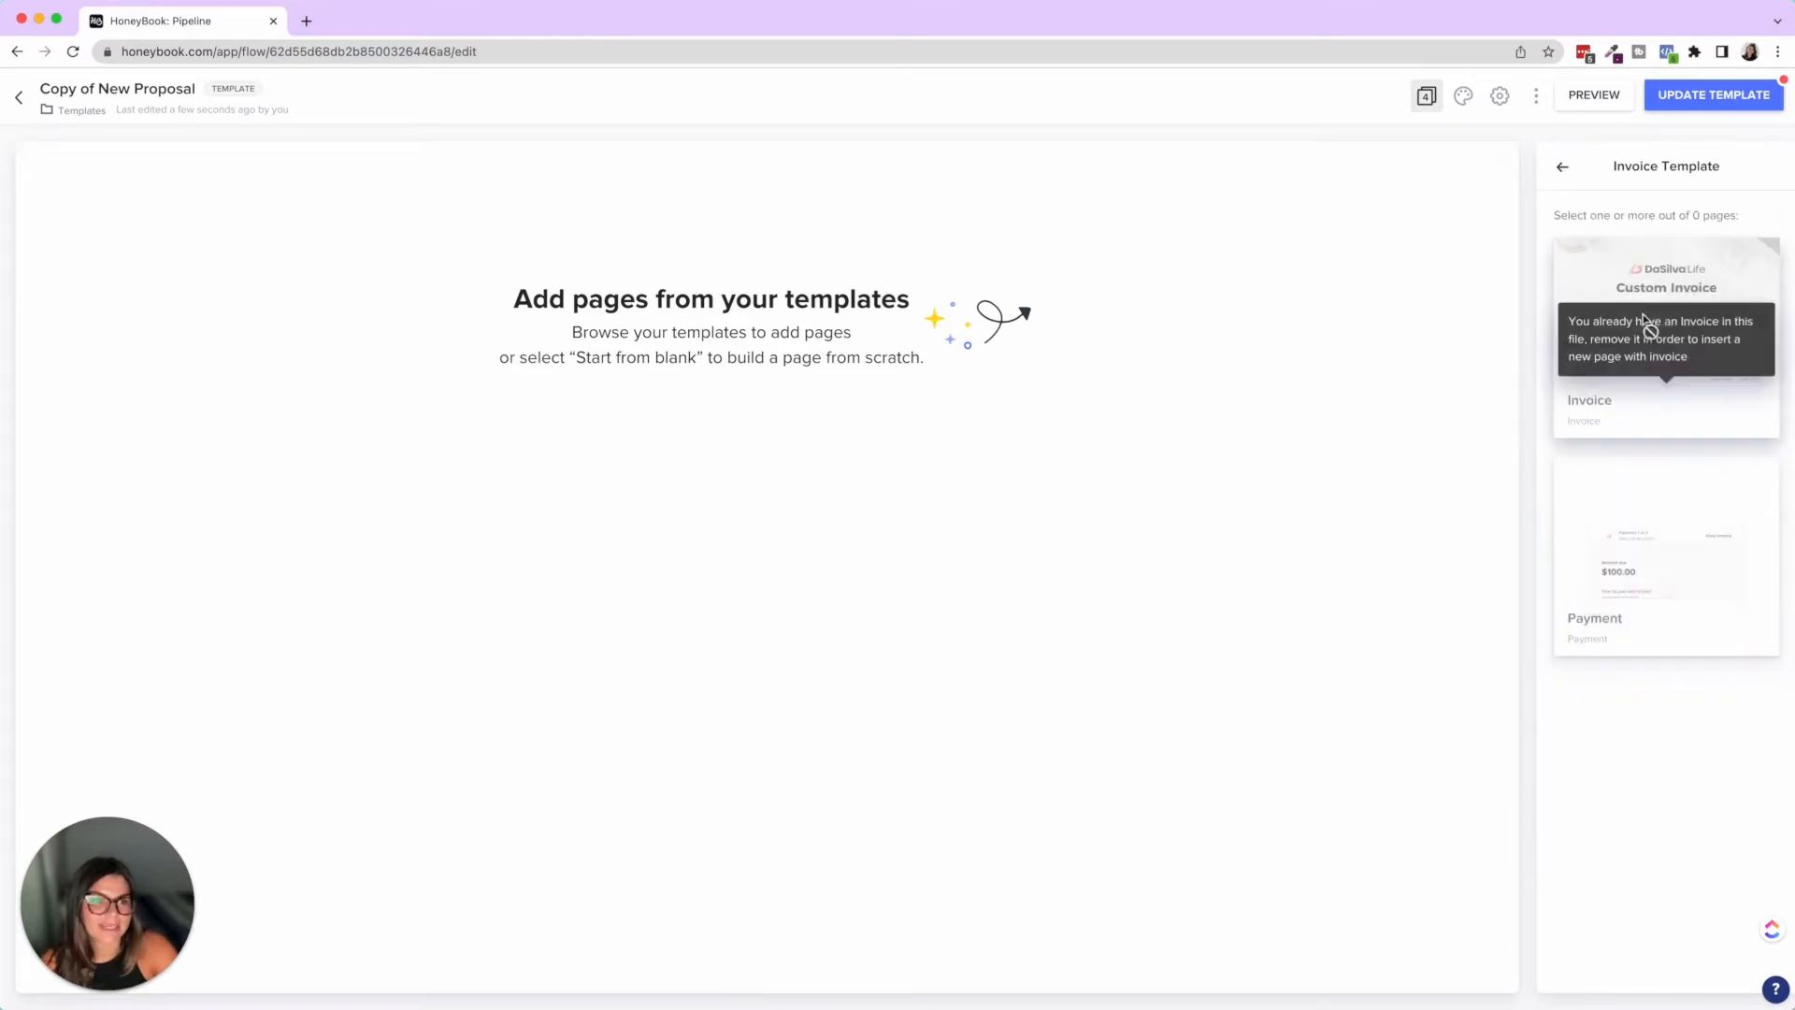
mouse_move(1674, 285)
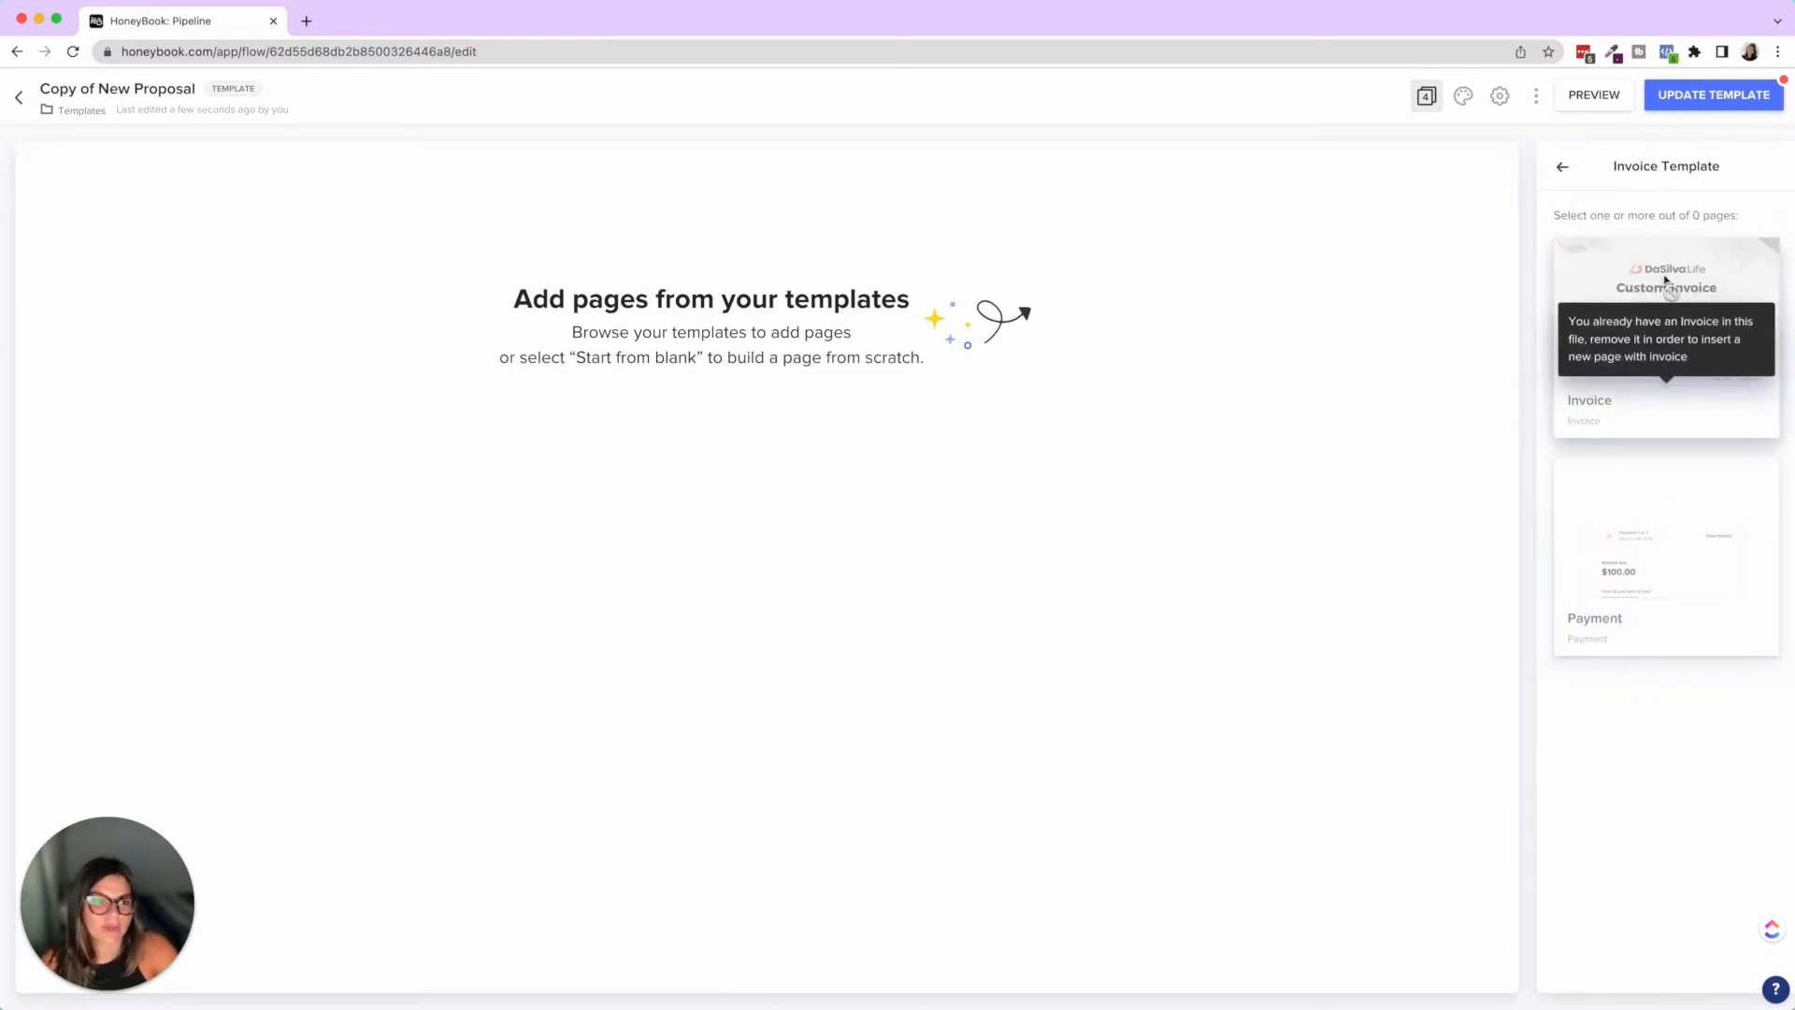
click(1562, 167)
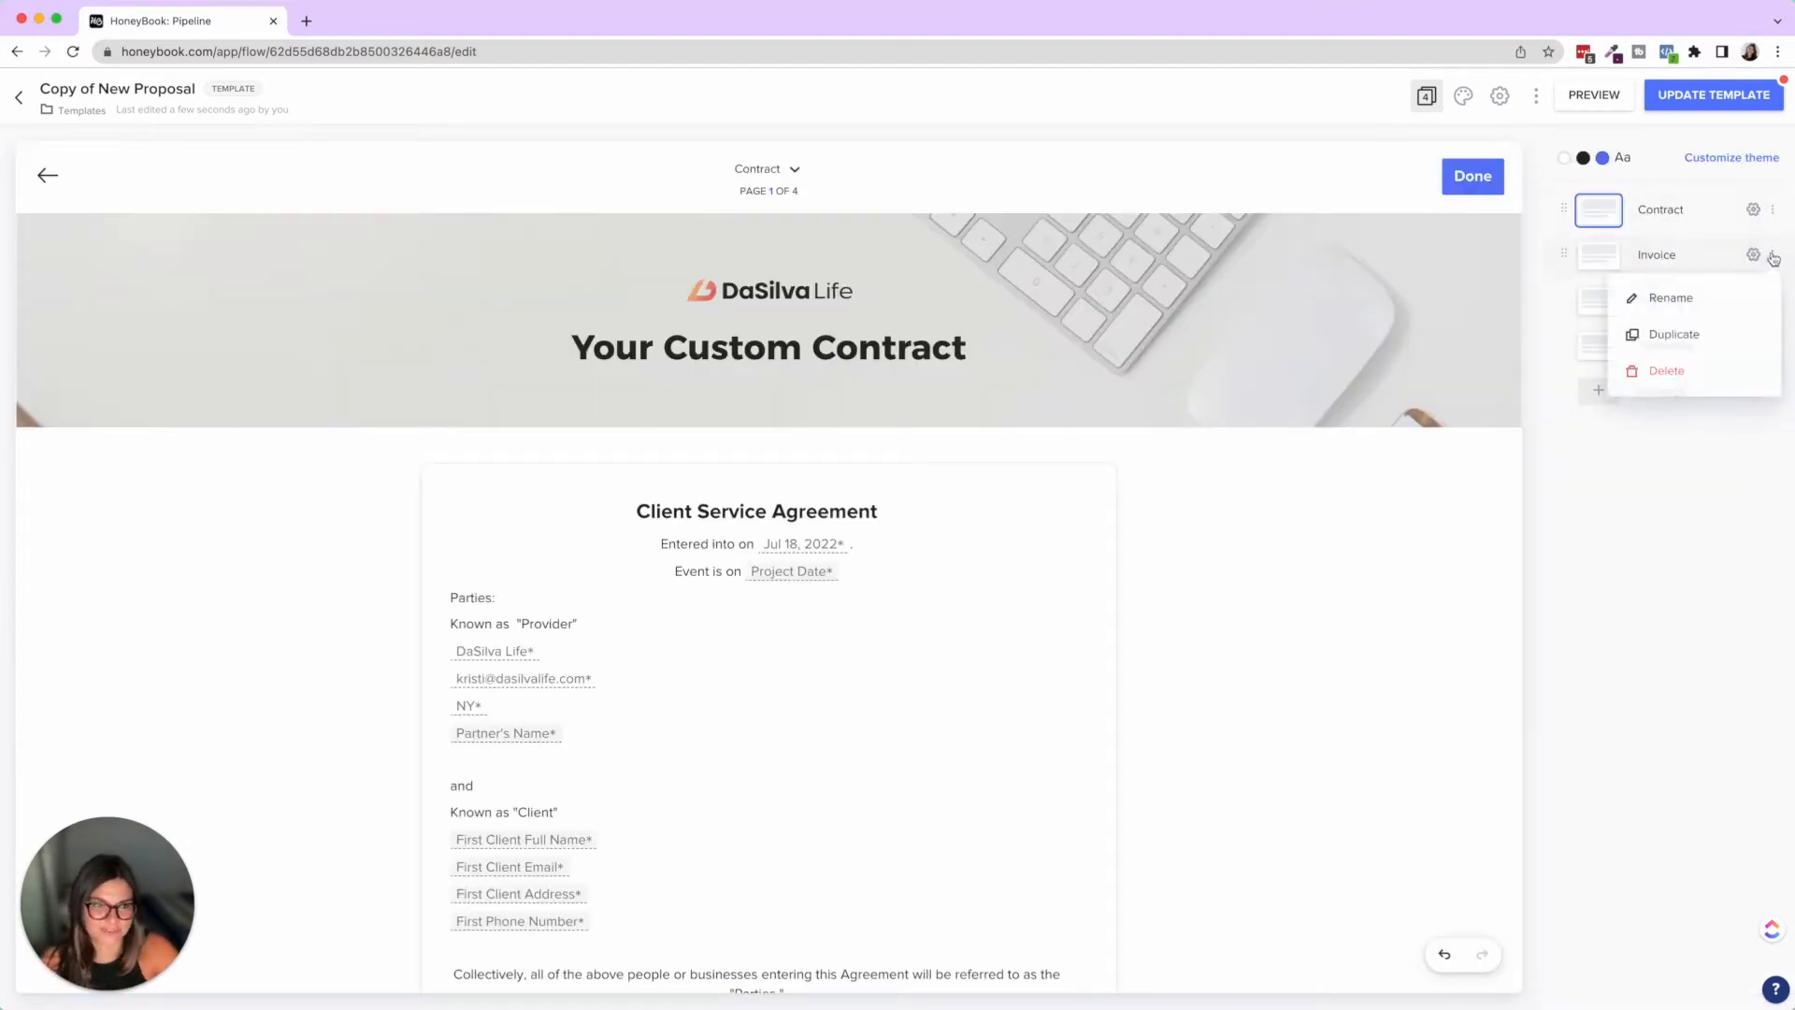
click(1666, 370)
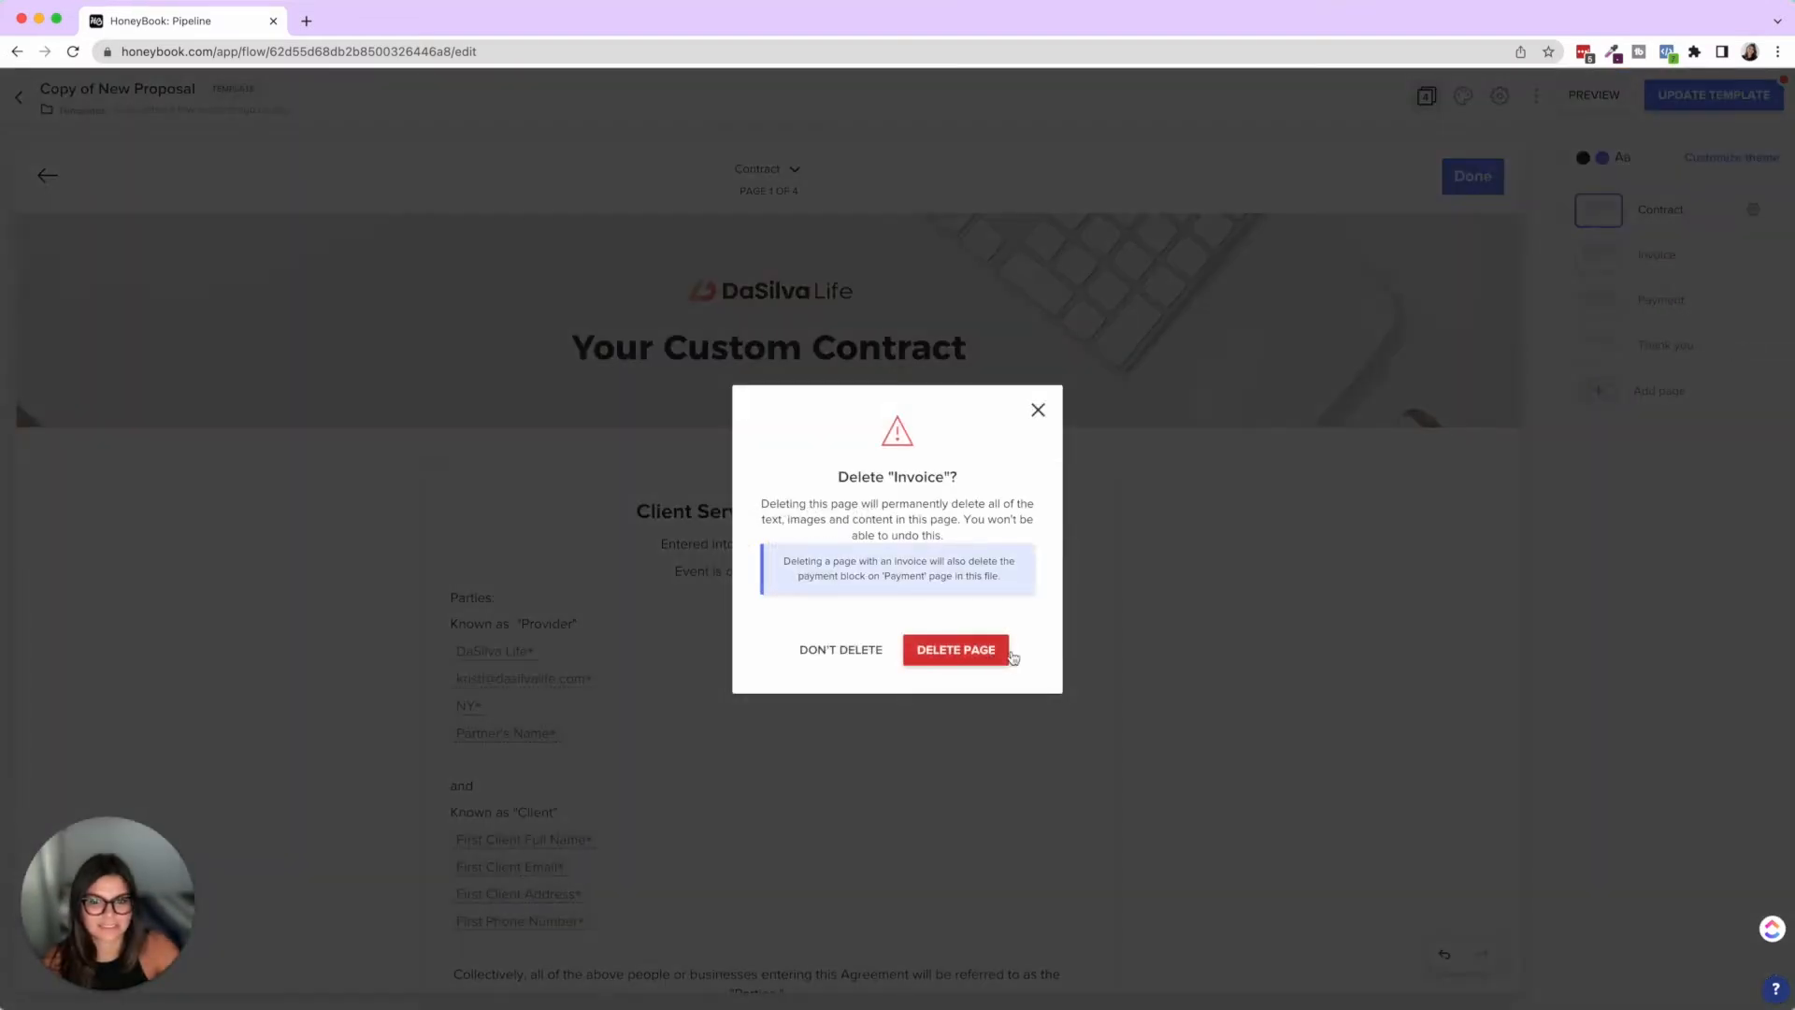
click(955, 649)
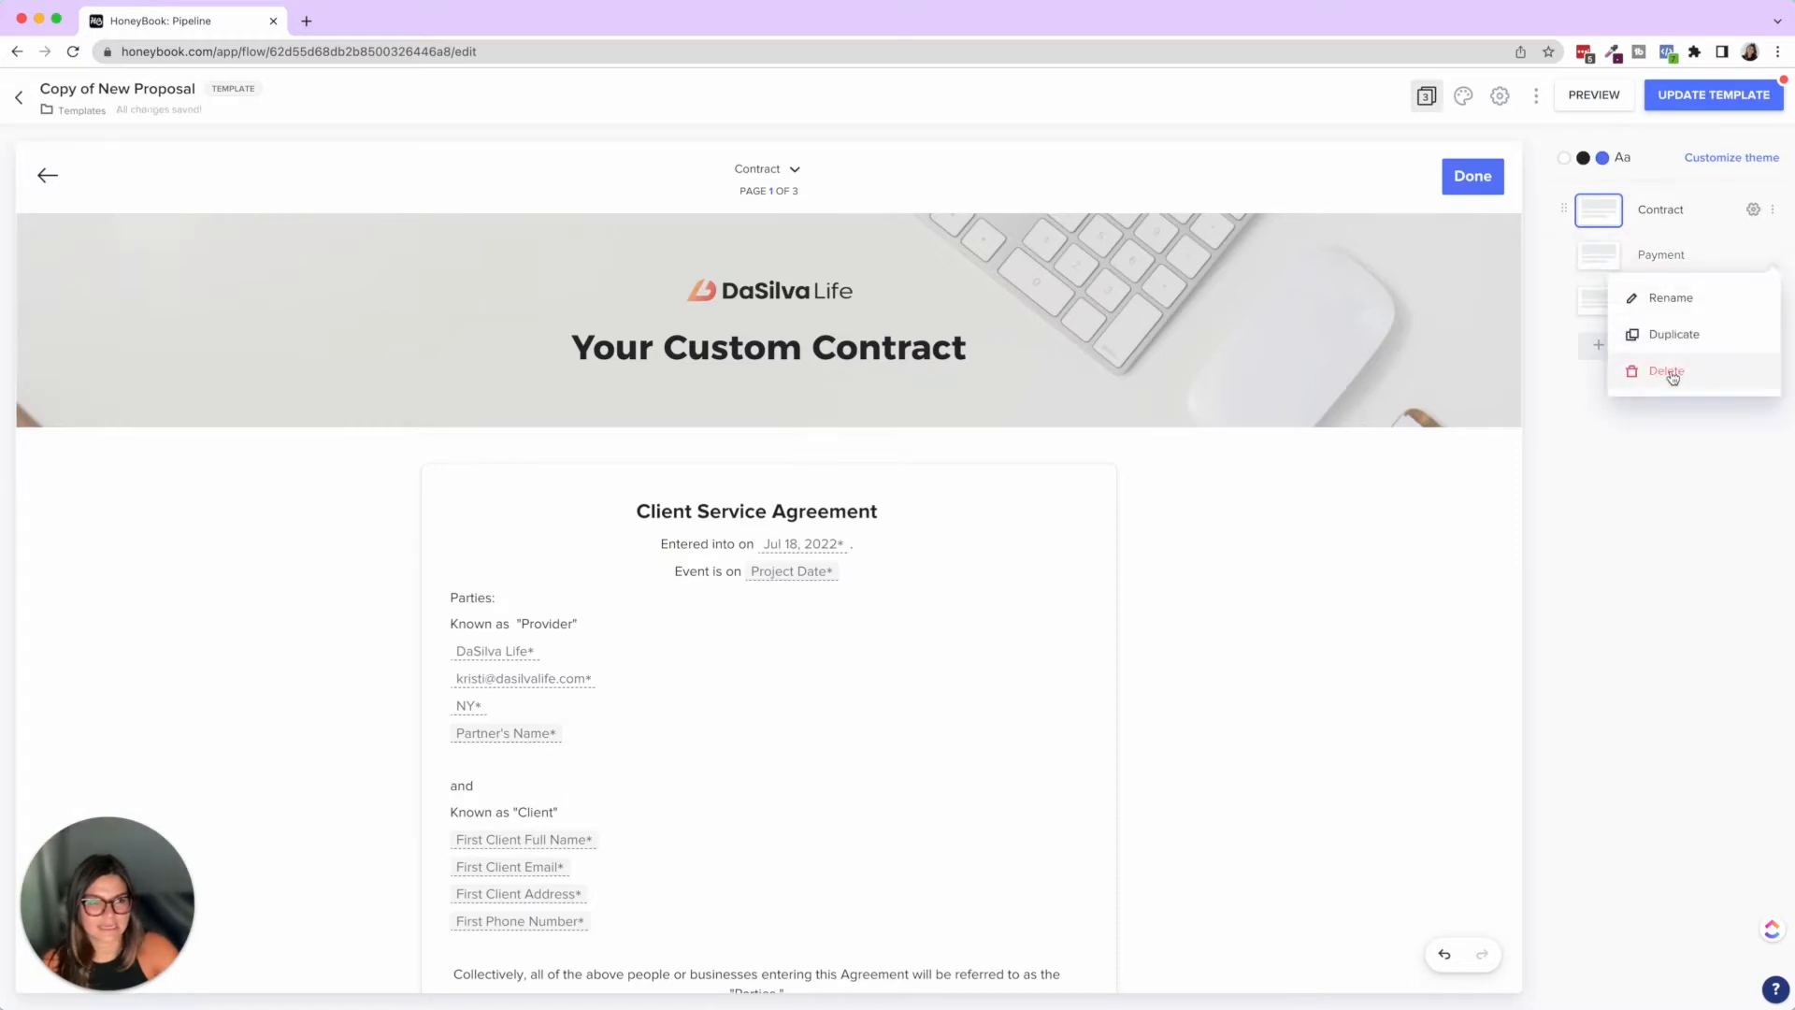
click(1666, 370)
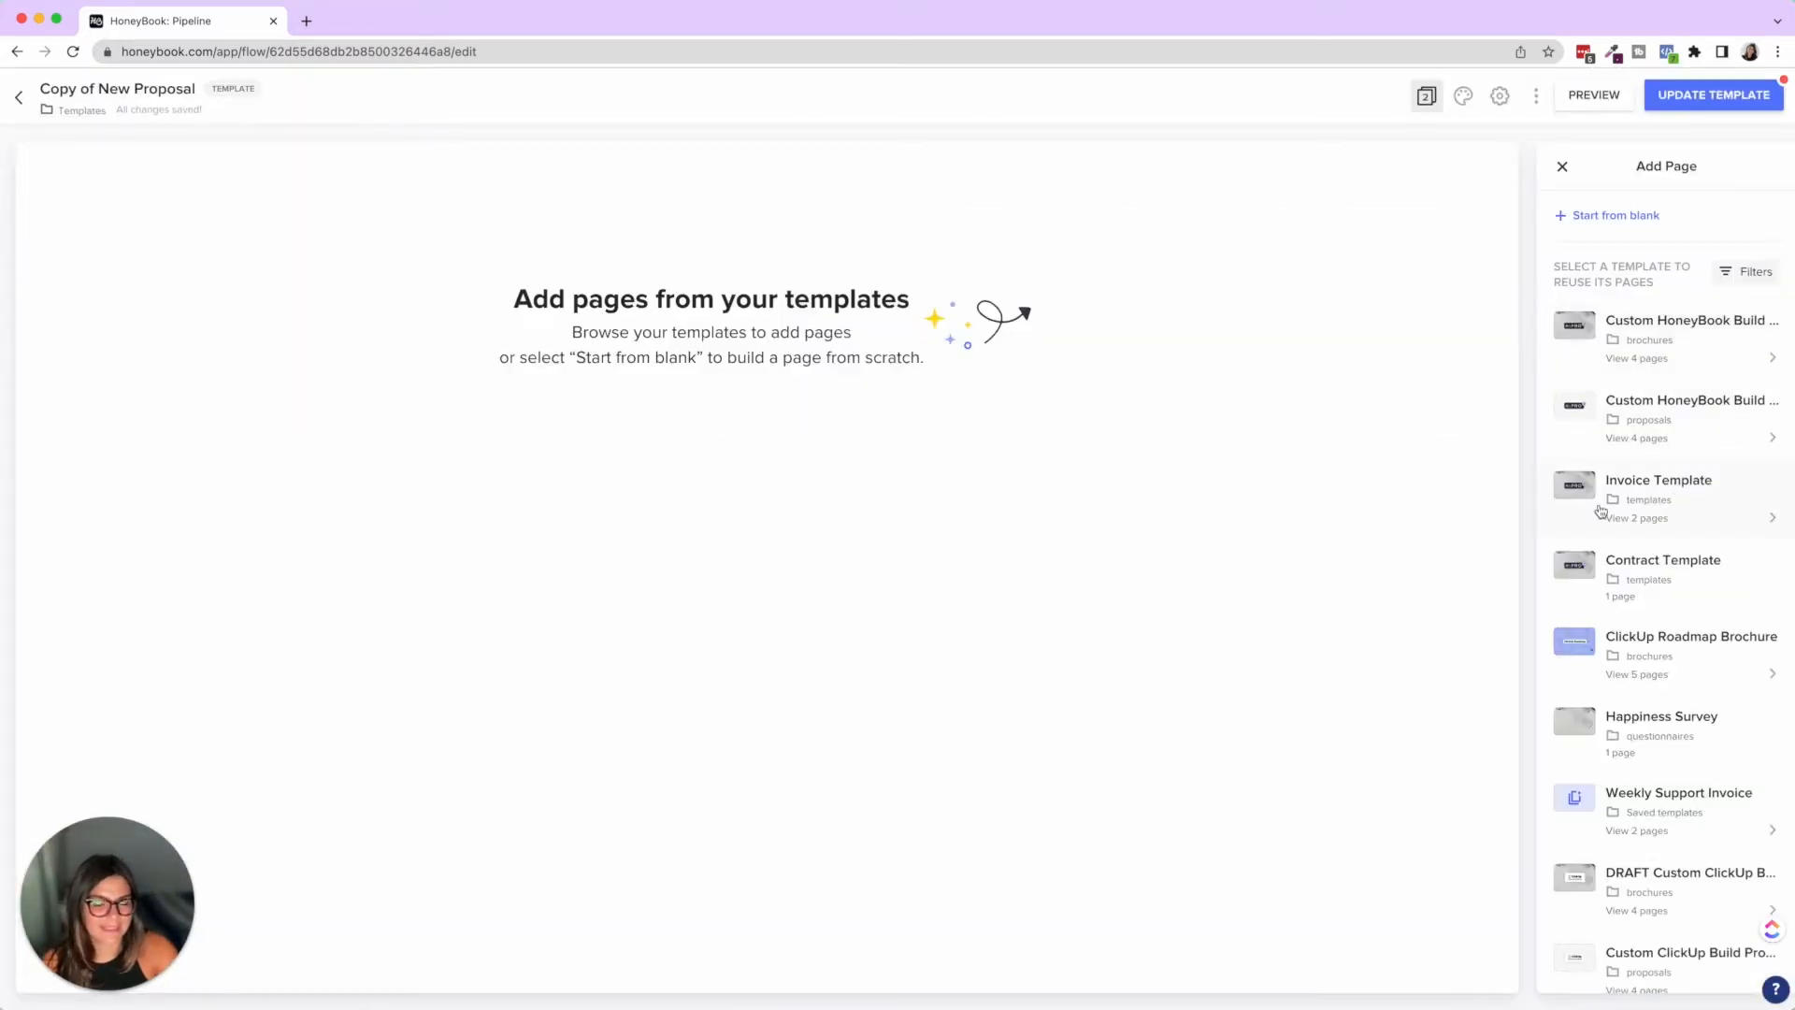
click(1658, 498)
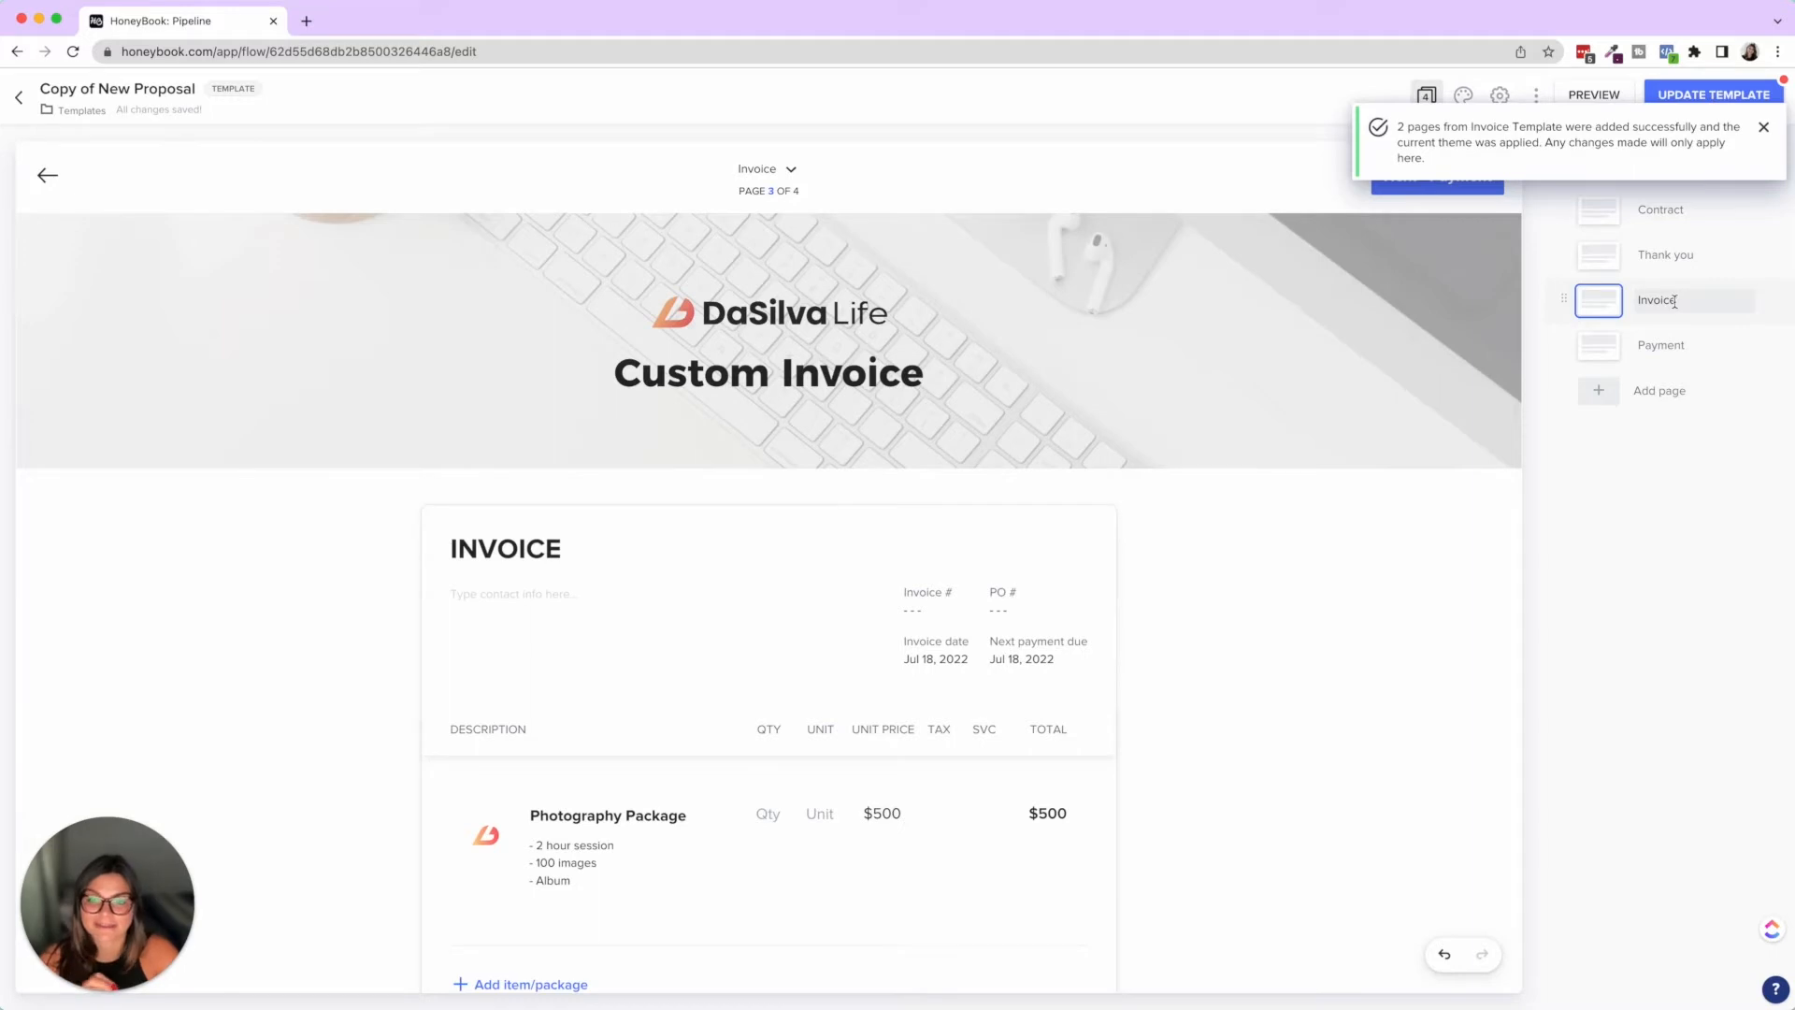
Change the contract banner to read 'Your Custom Proposal' and show the pages list
click(1661, 345)
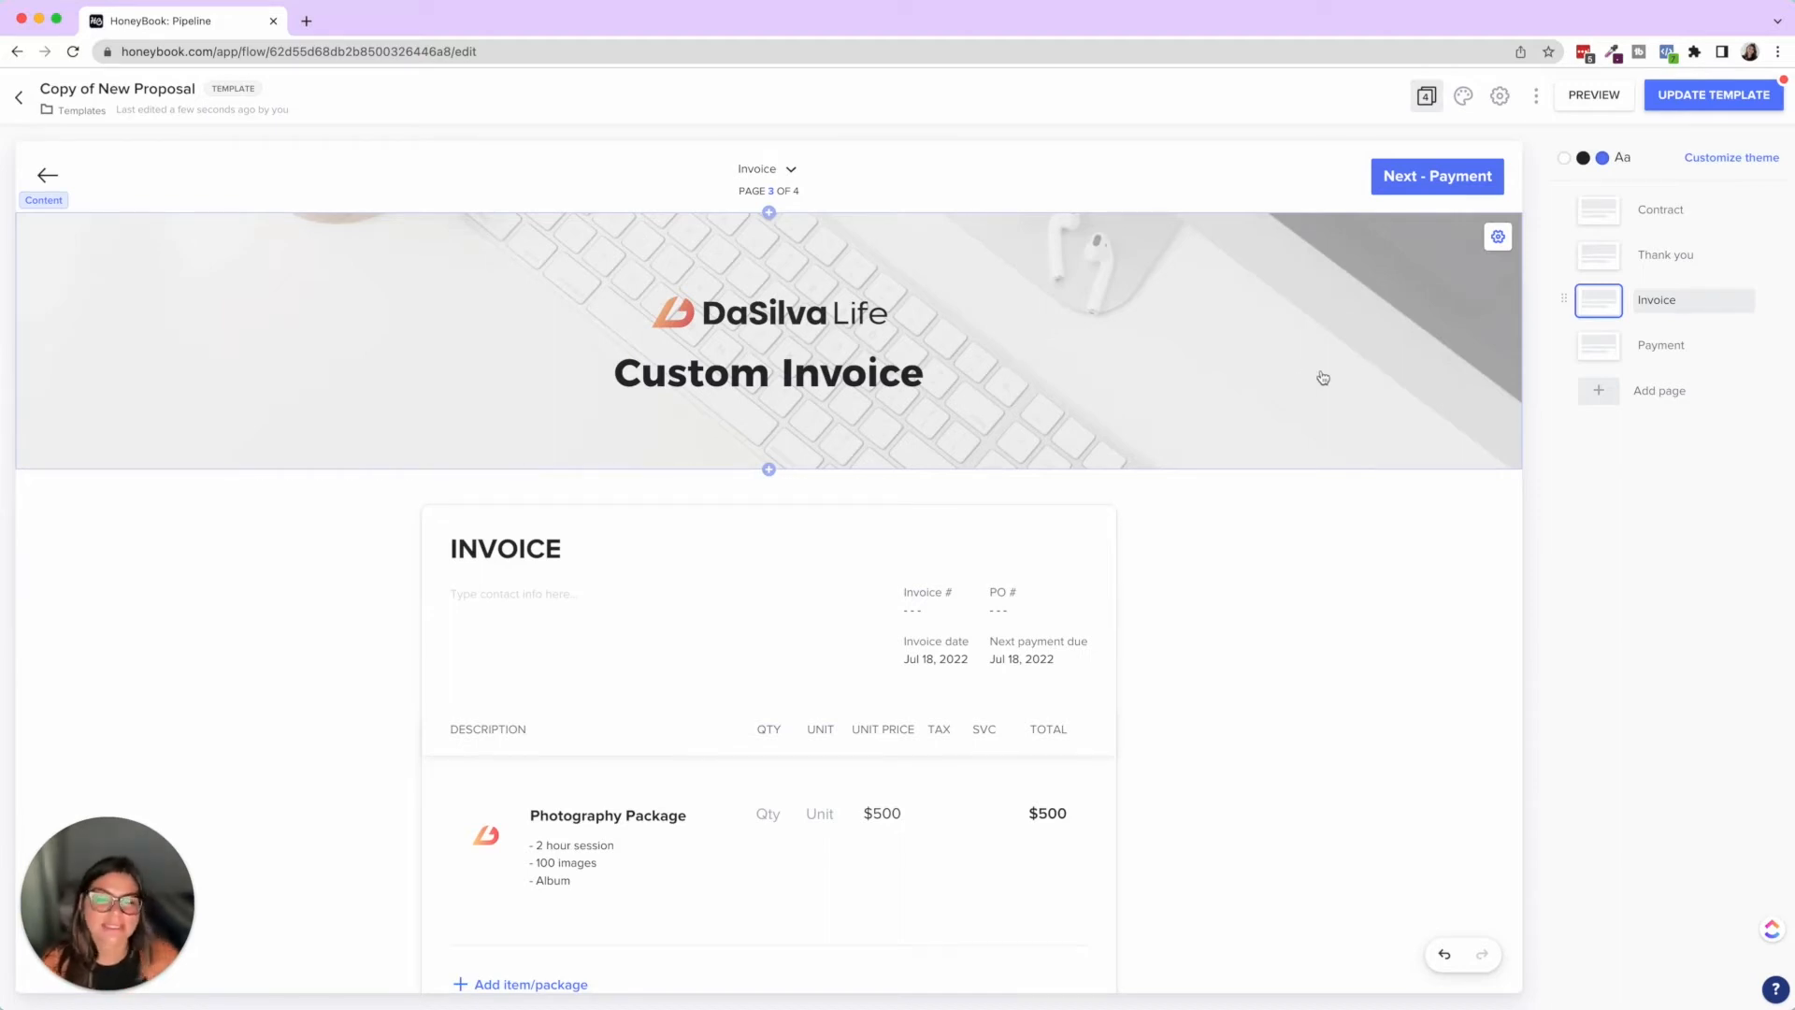
click(767, 340)
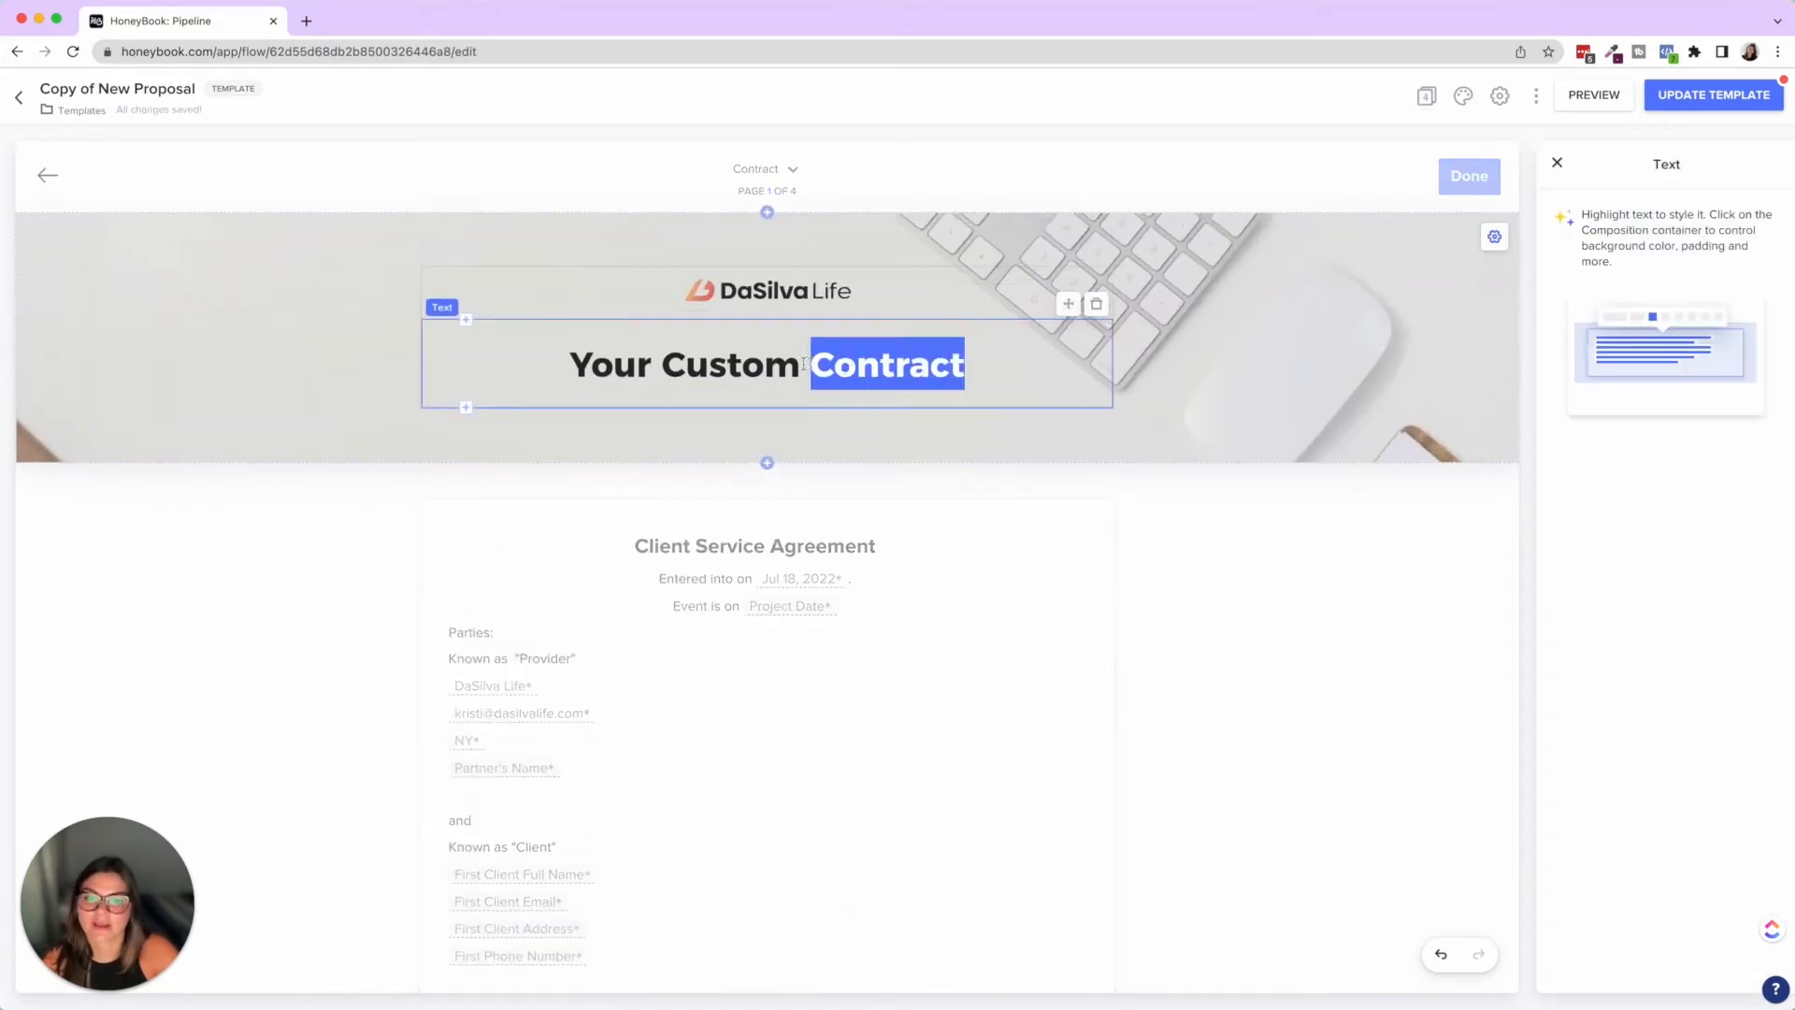
text(Proposal)
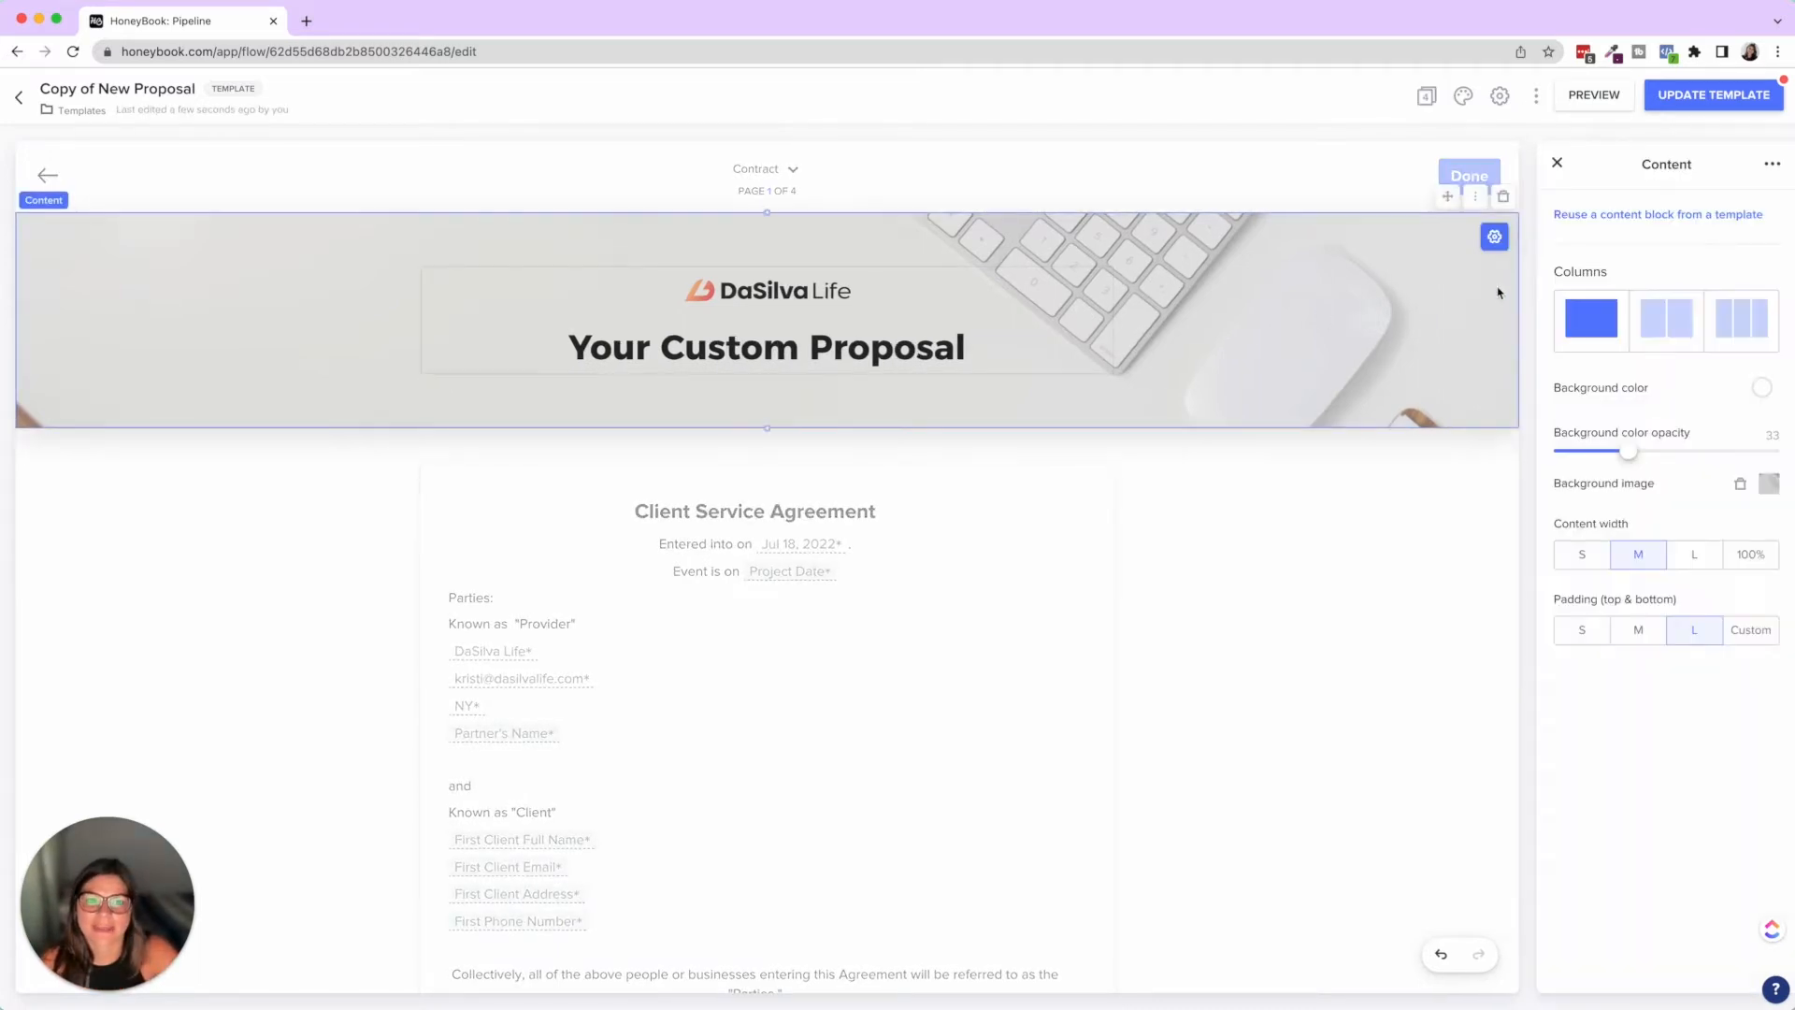
click(1556, 162)
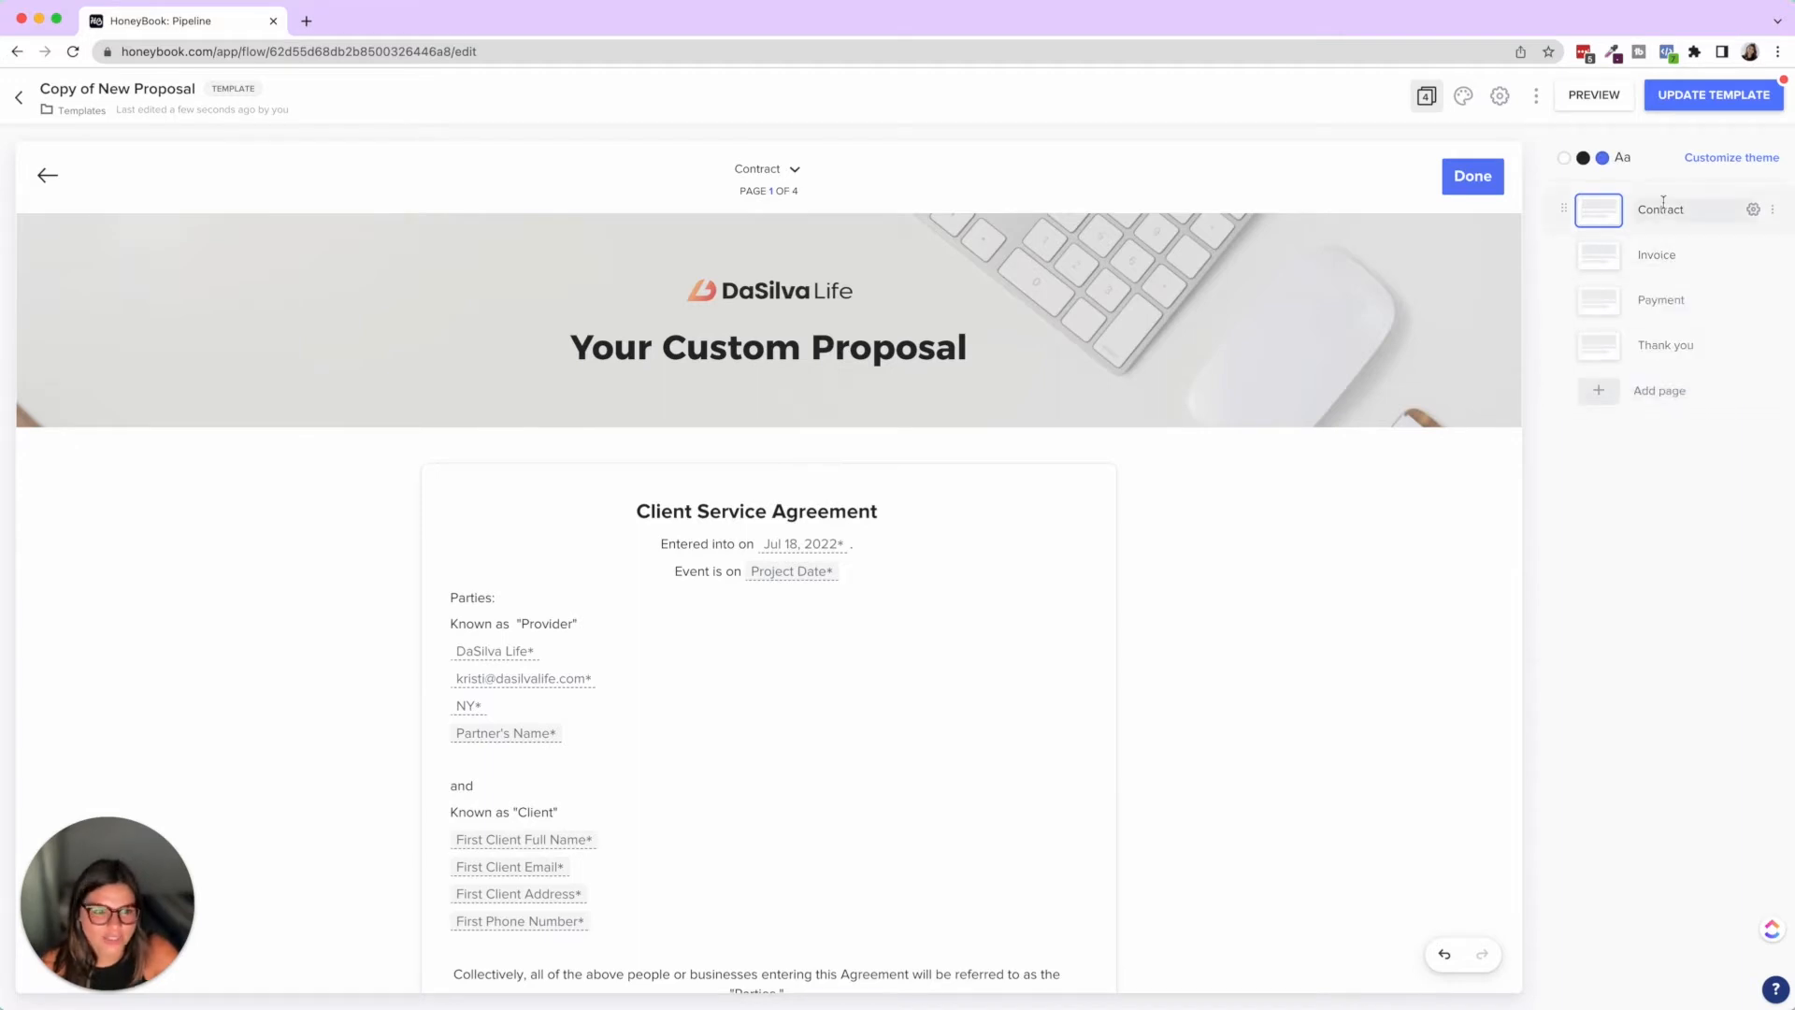
View the Payment and Thank you pages, then return to the Contract page
click(1660, 300)
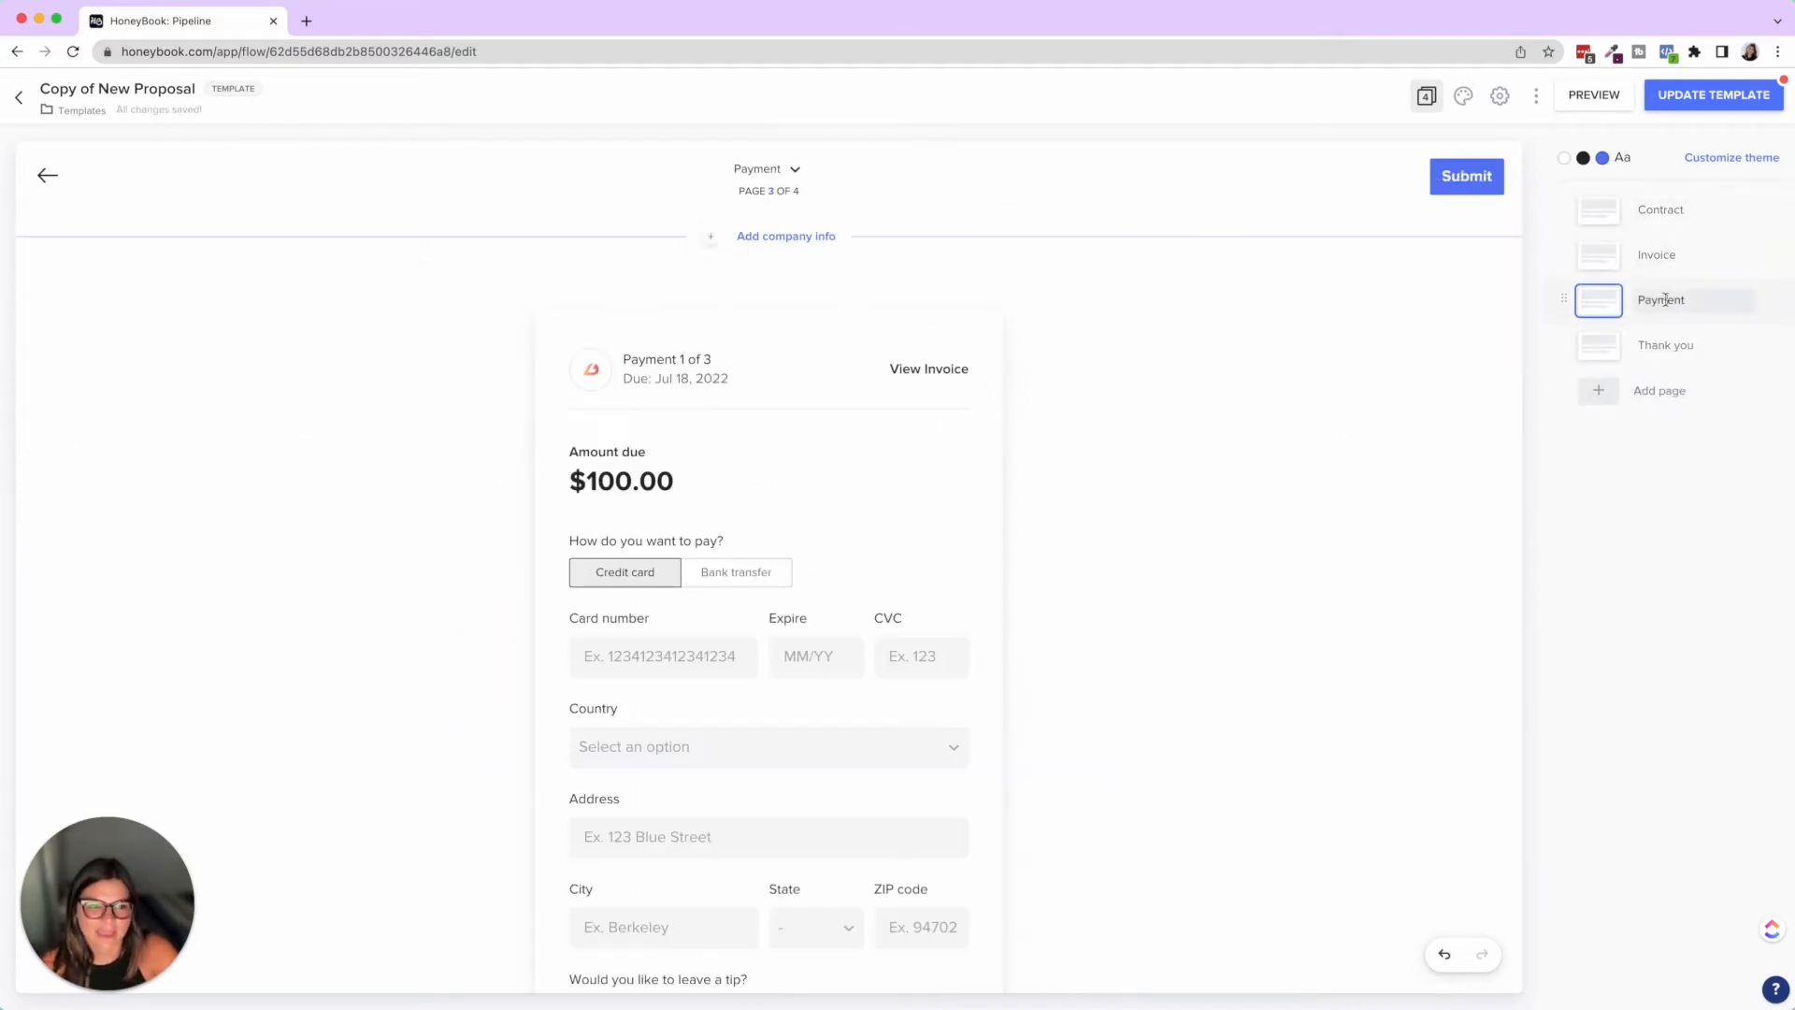
click(1665, 345)
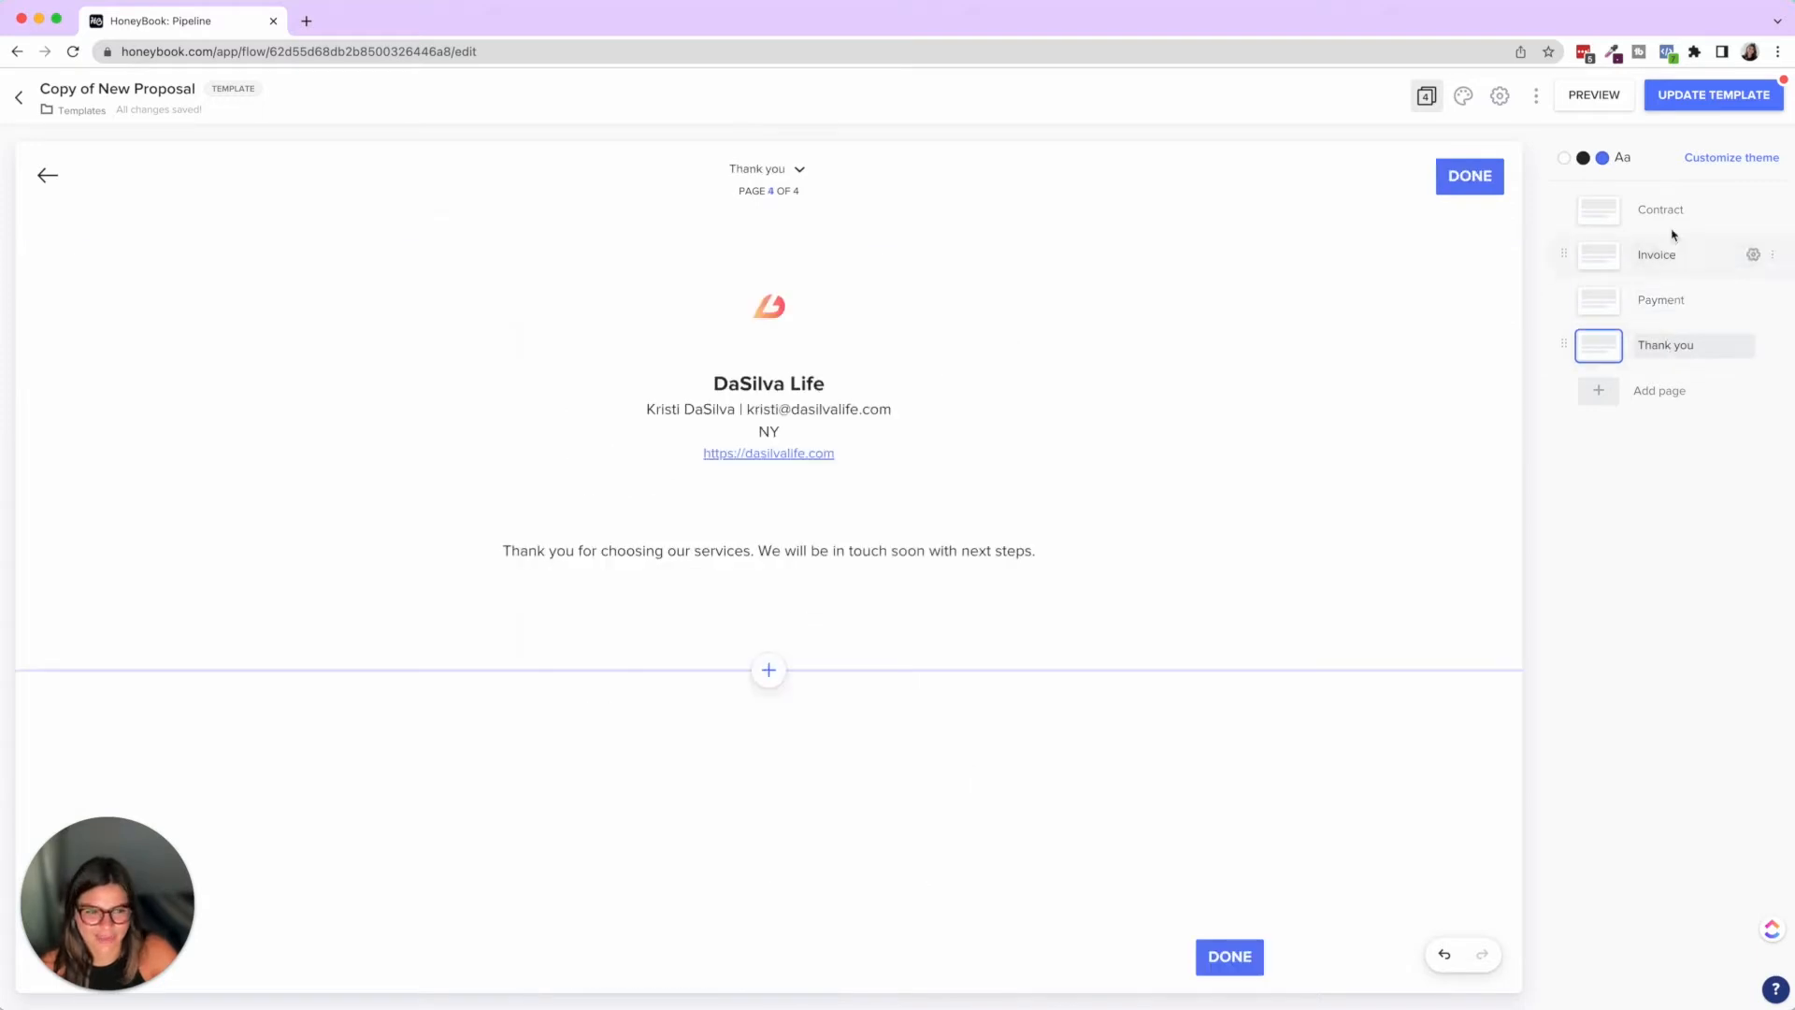
click(1660, 209)
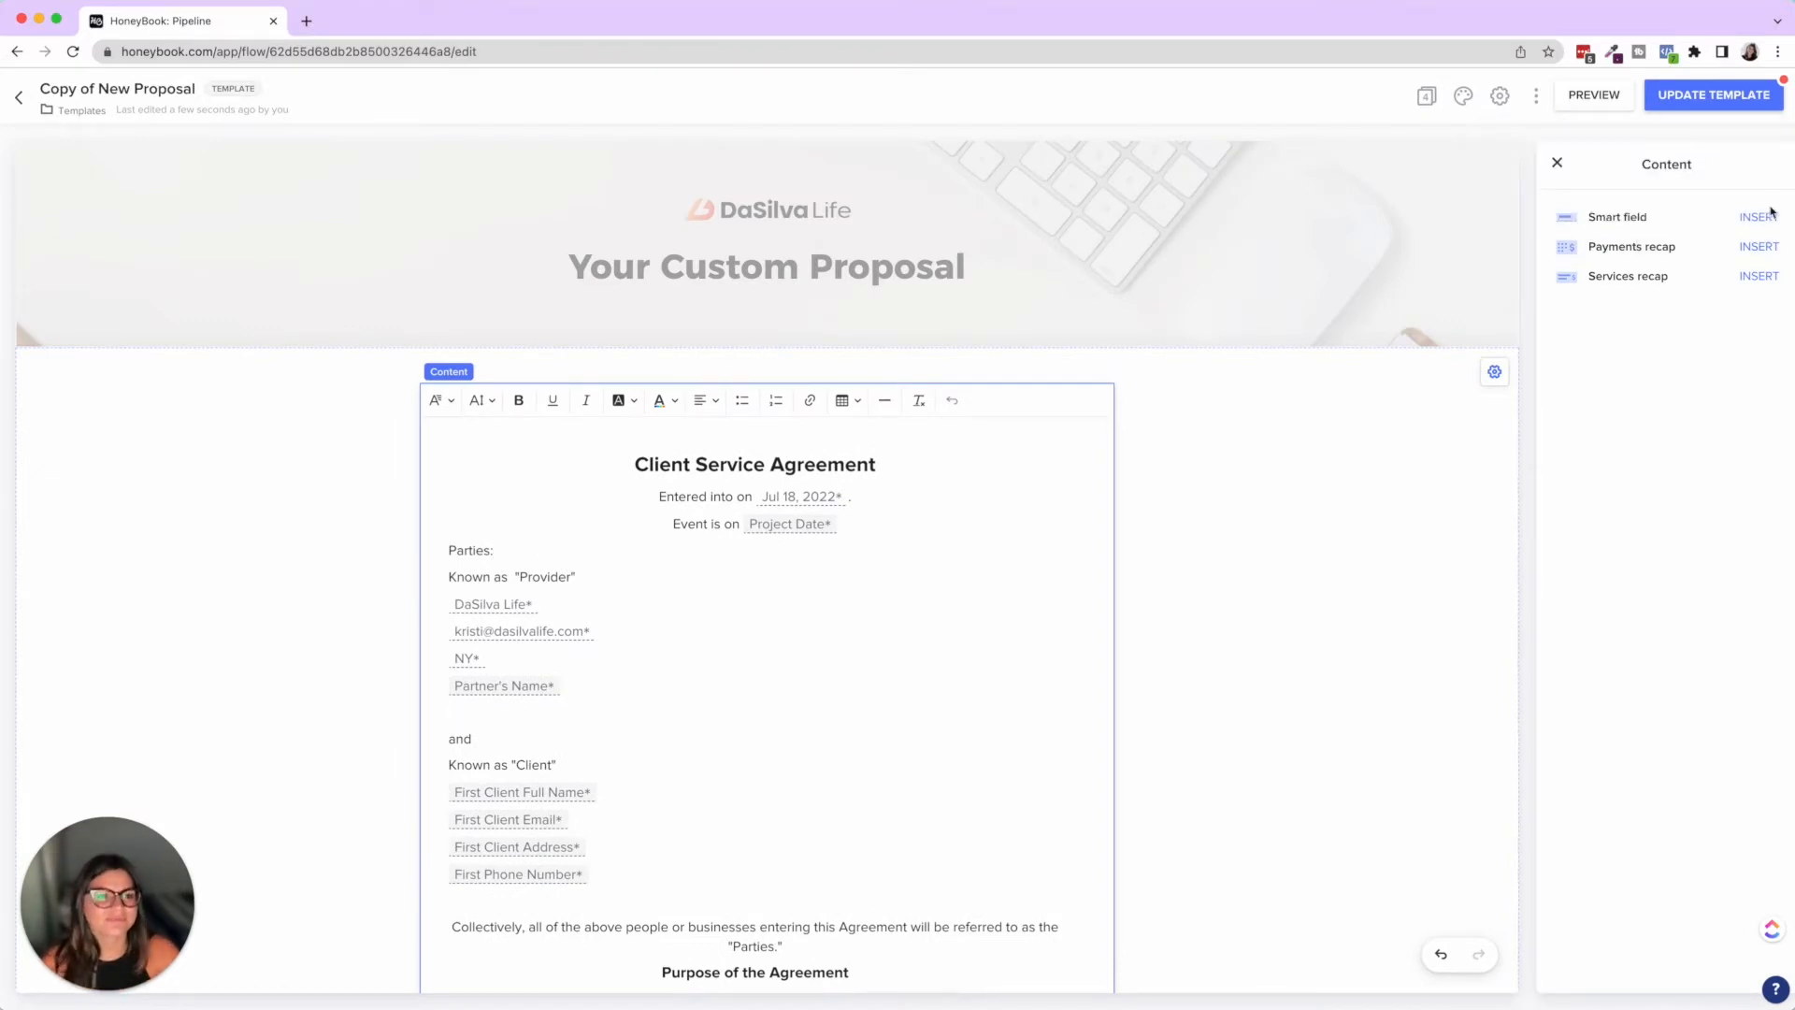
click(1760, 216)
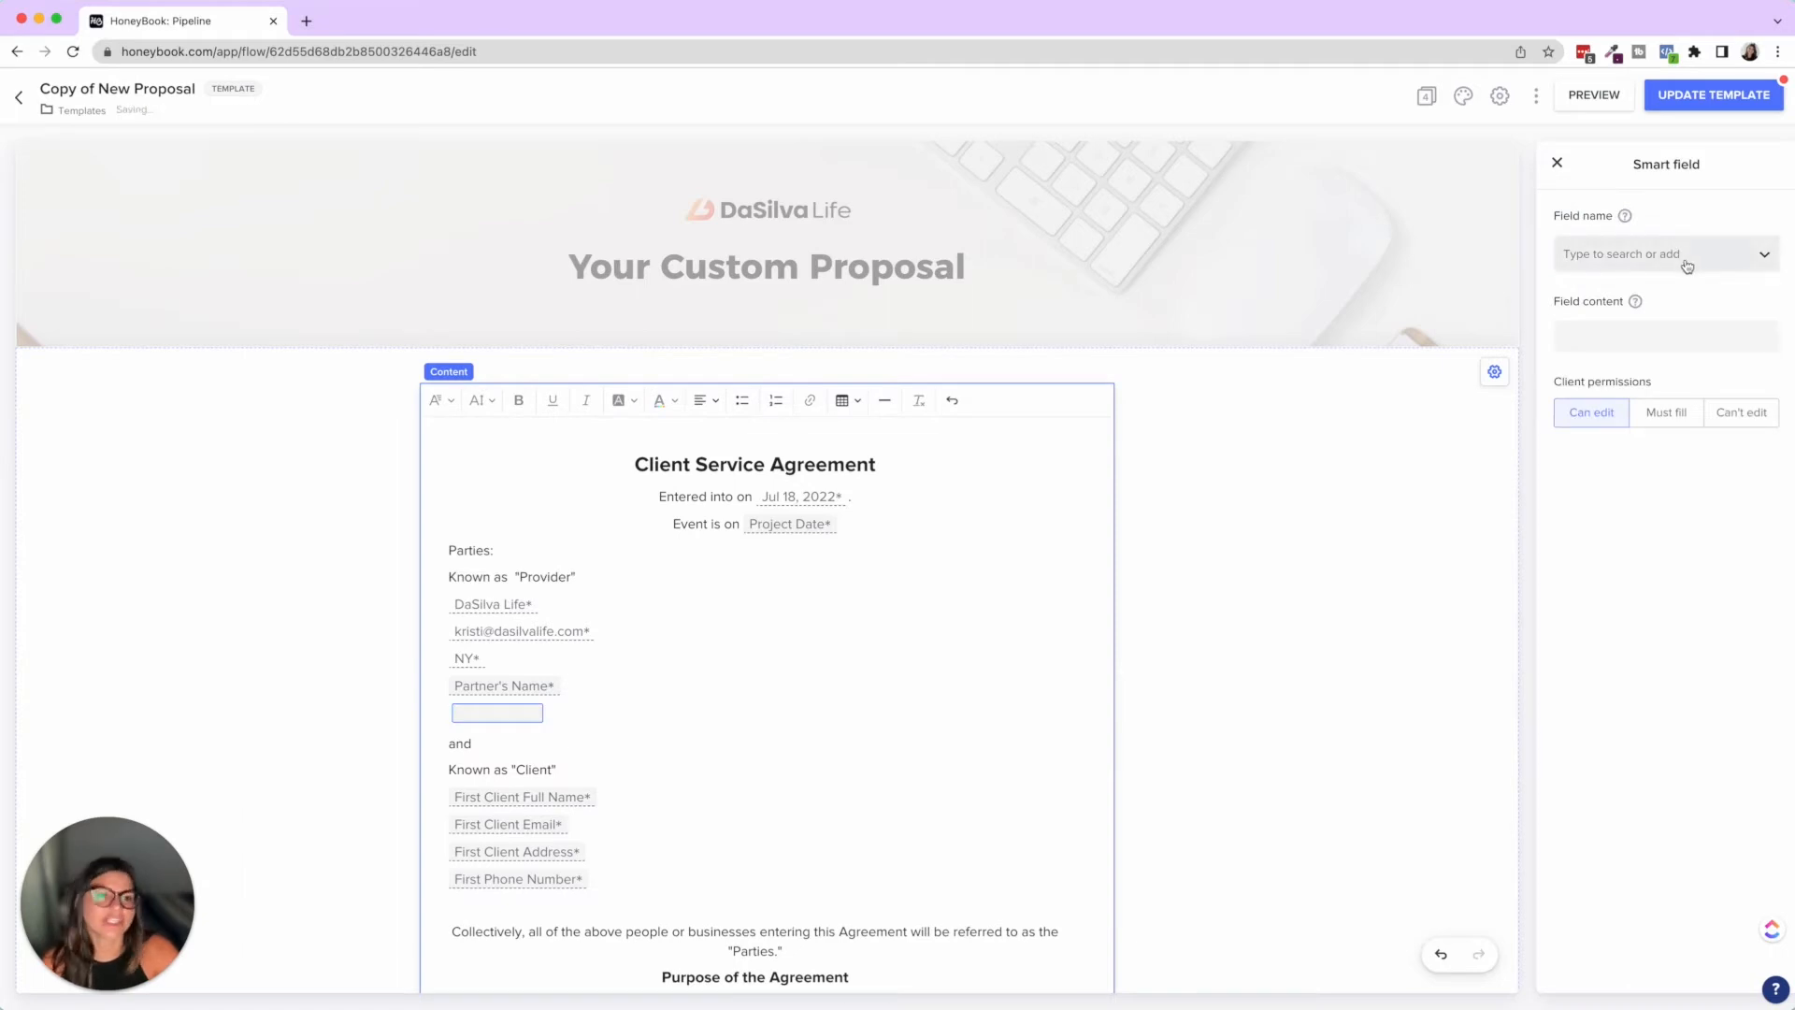
click(1660, 254)
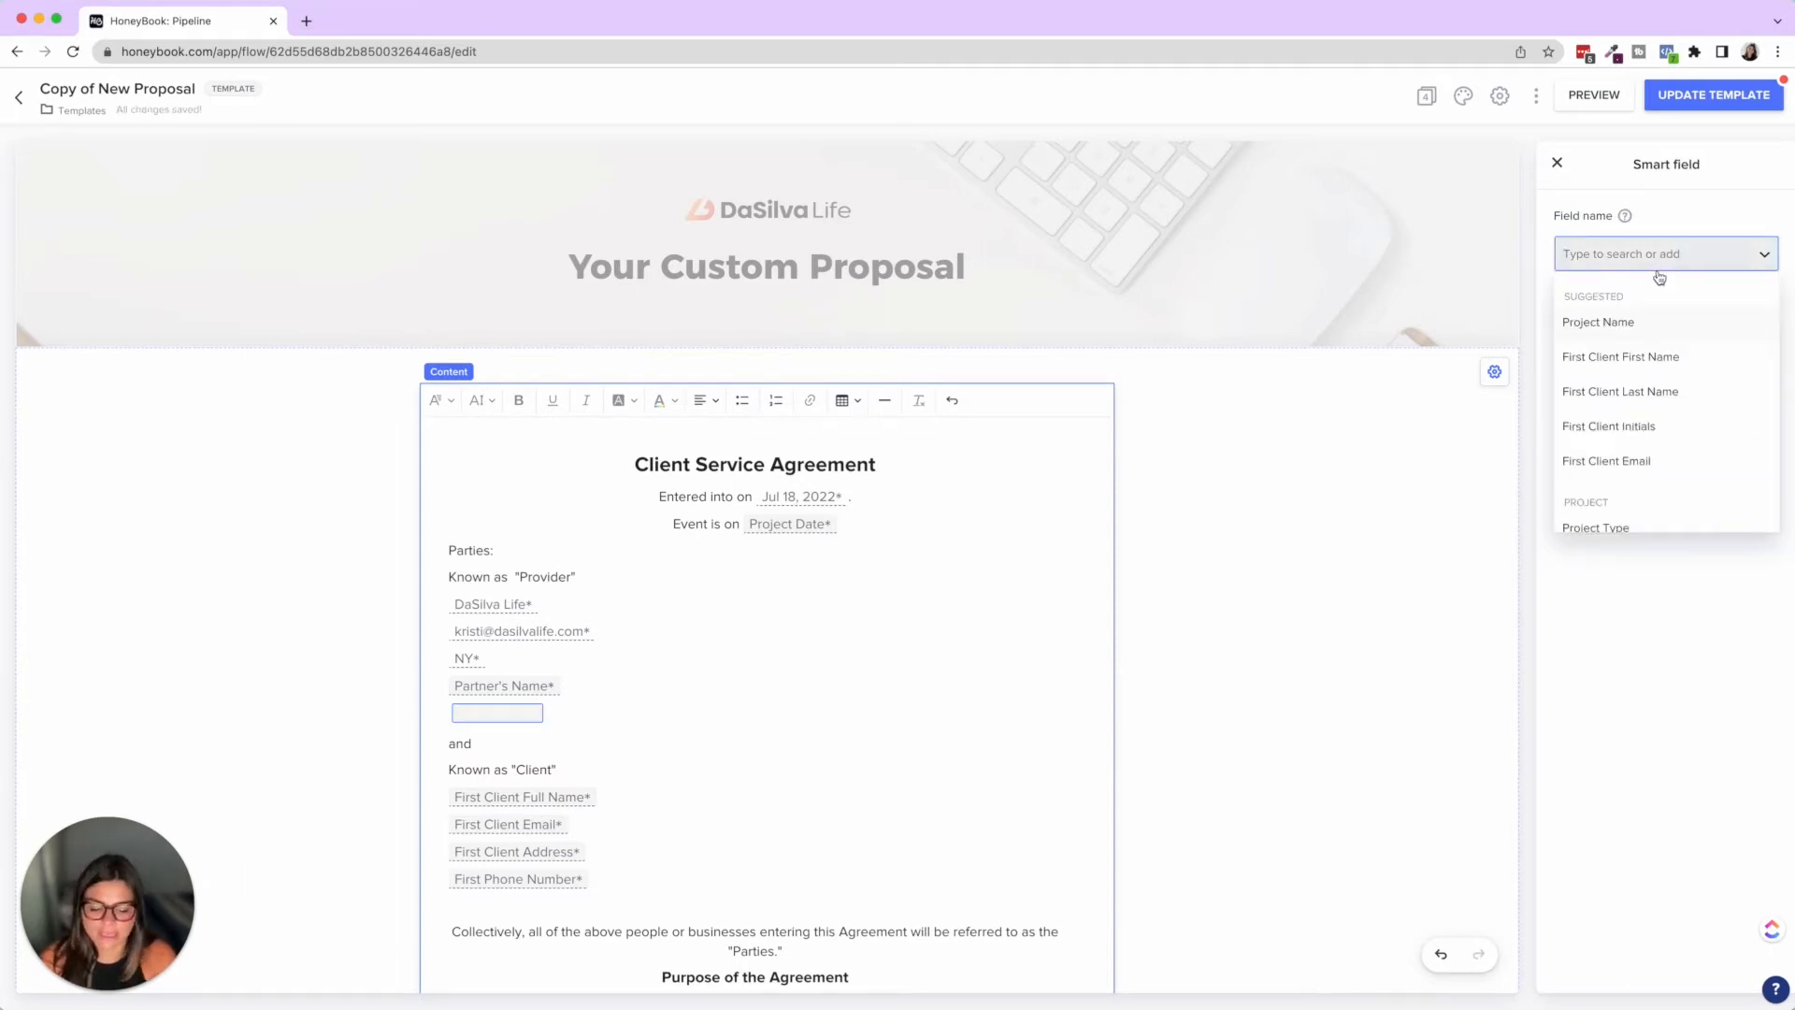
text(kjdshfljk)
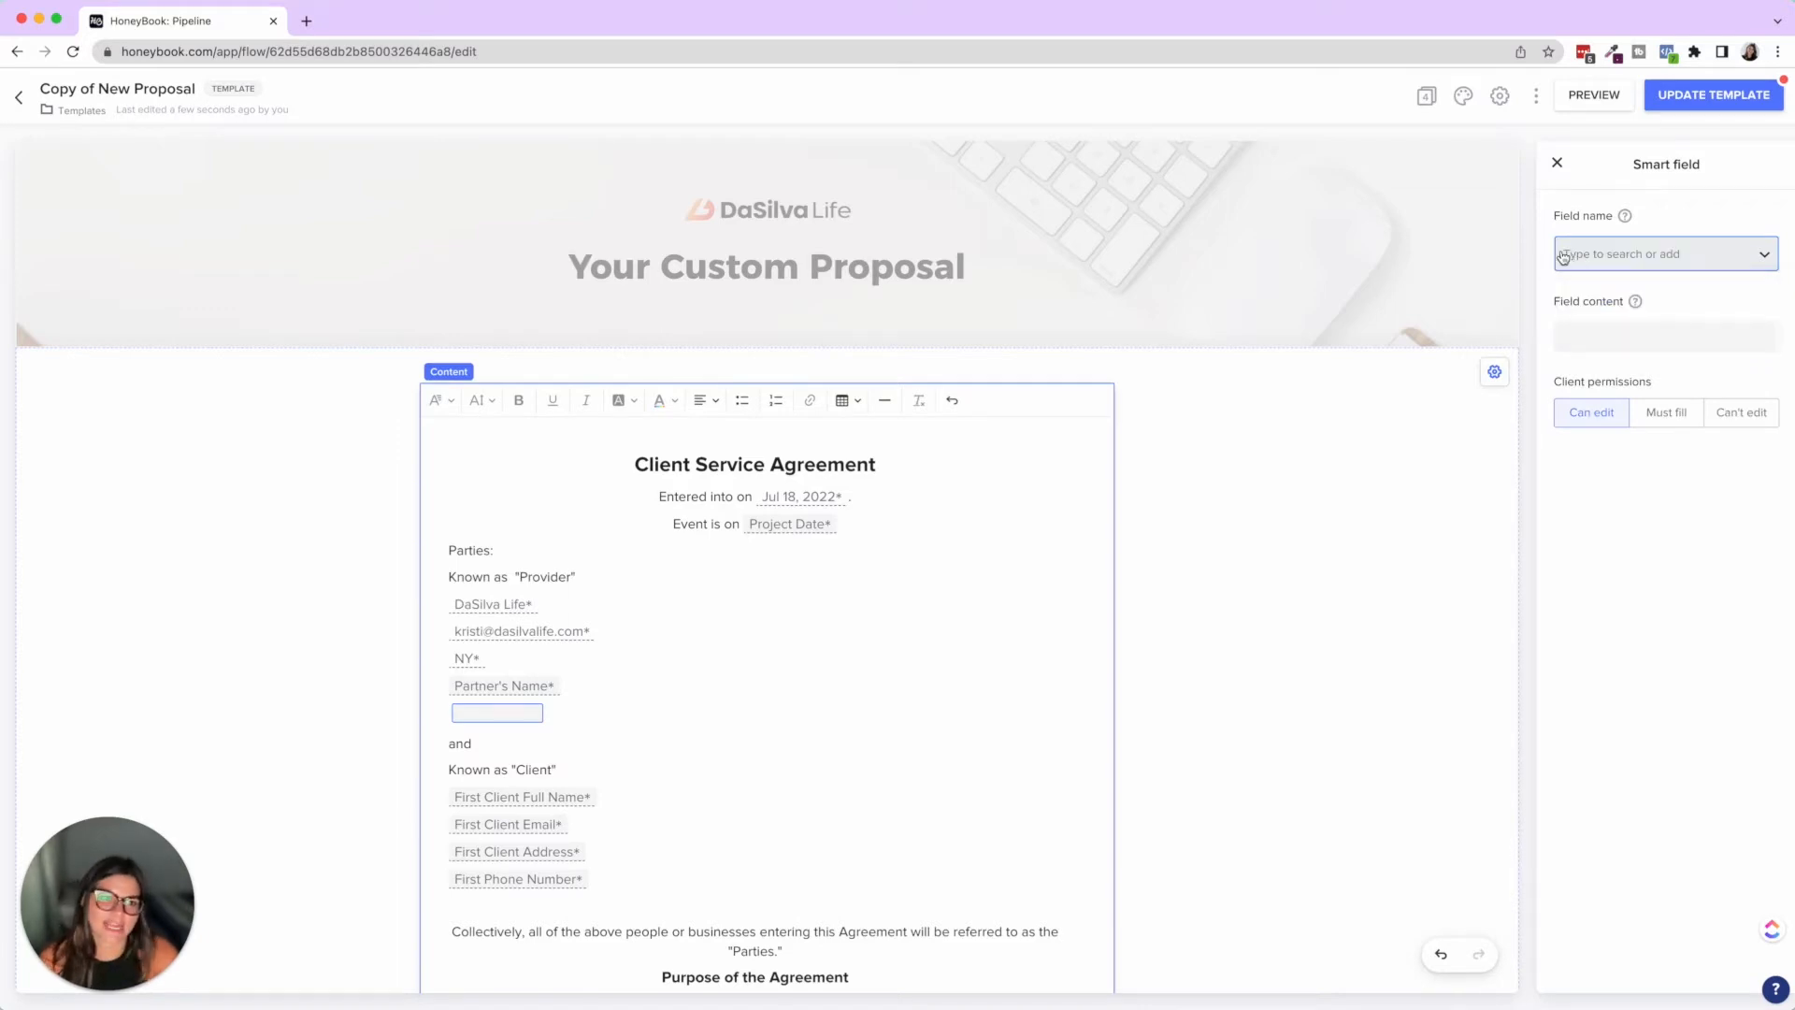
click(1660, 253)
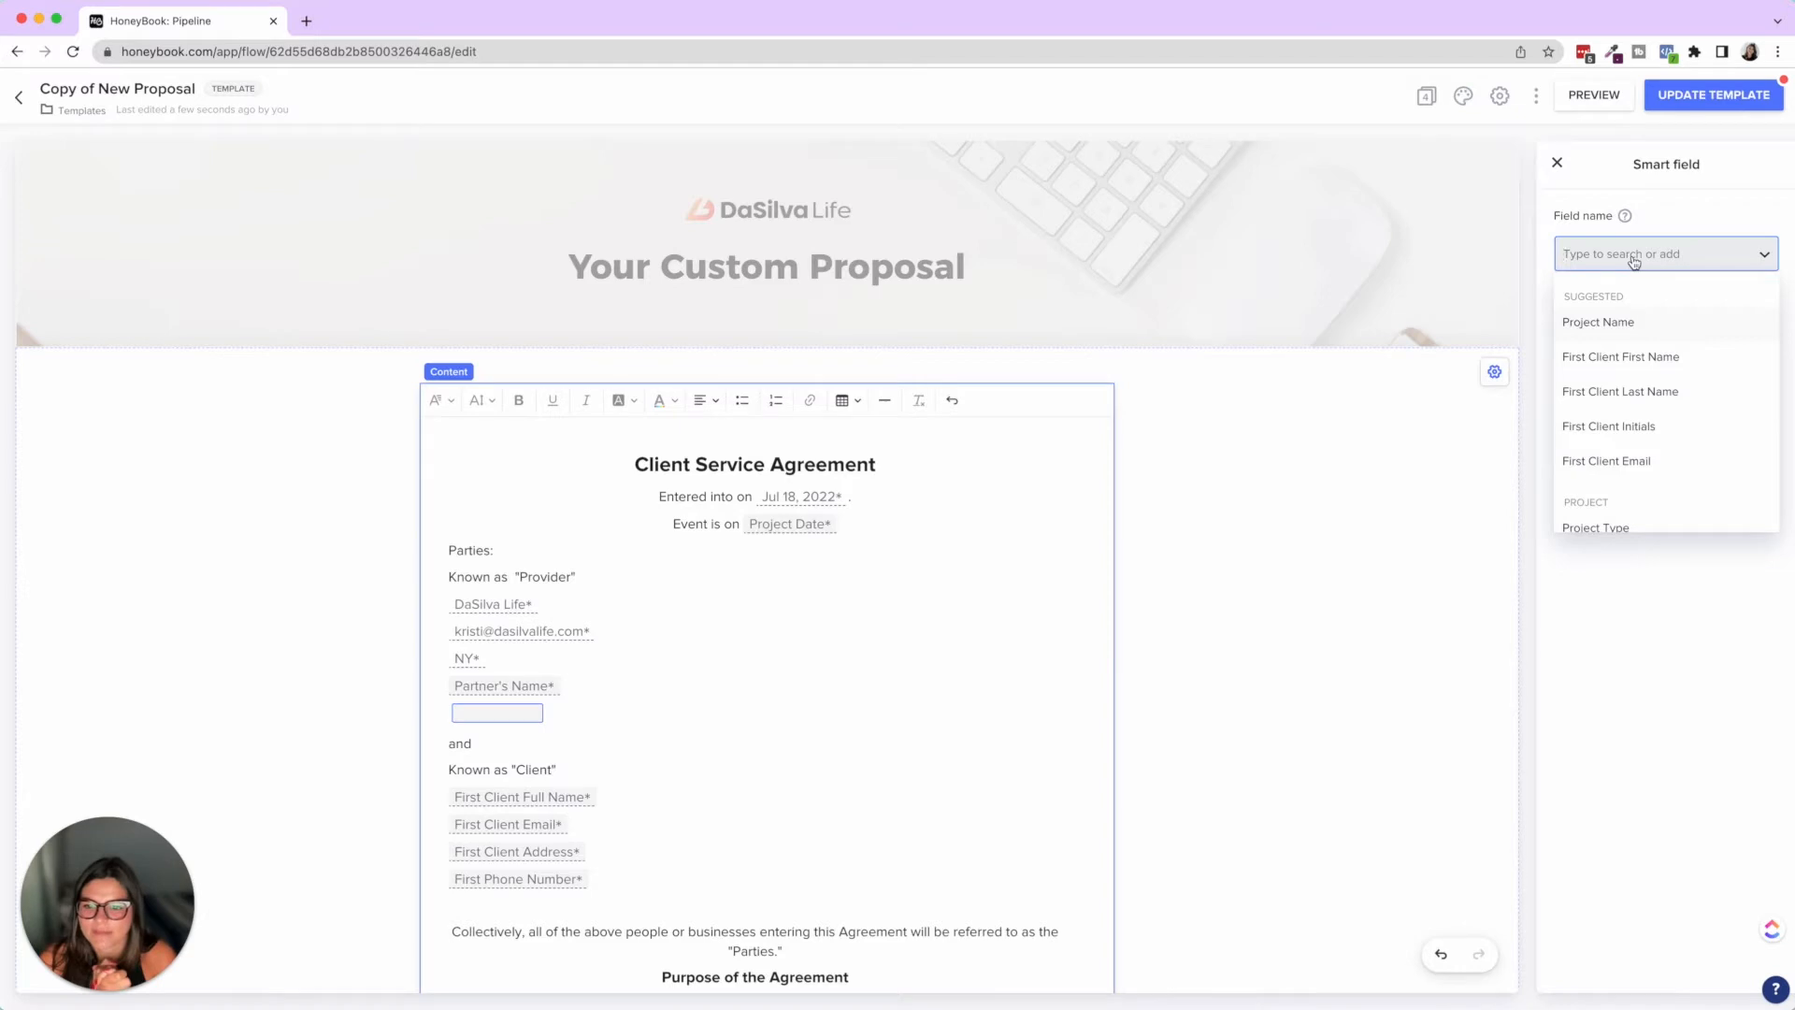
text(Birthday)
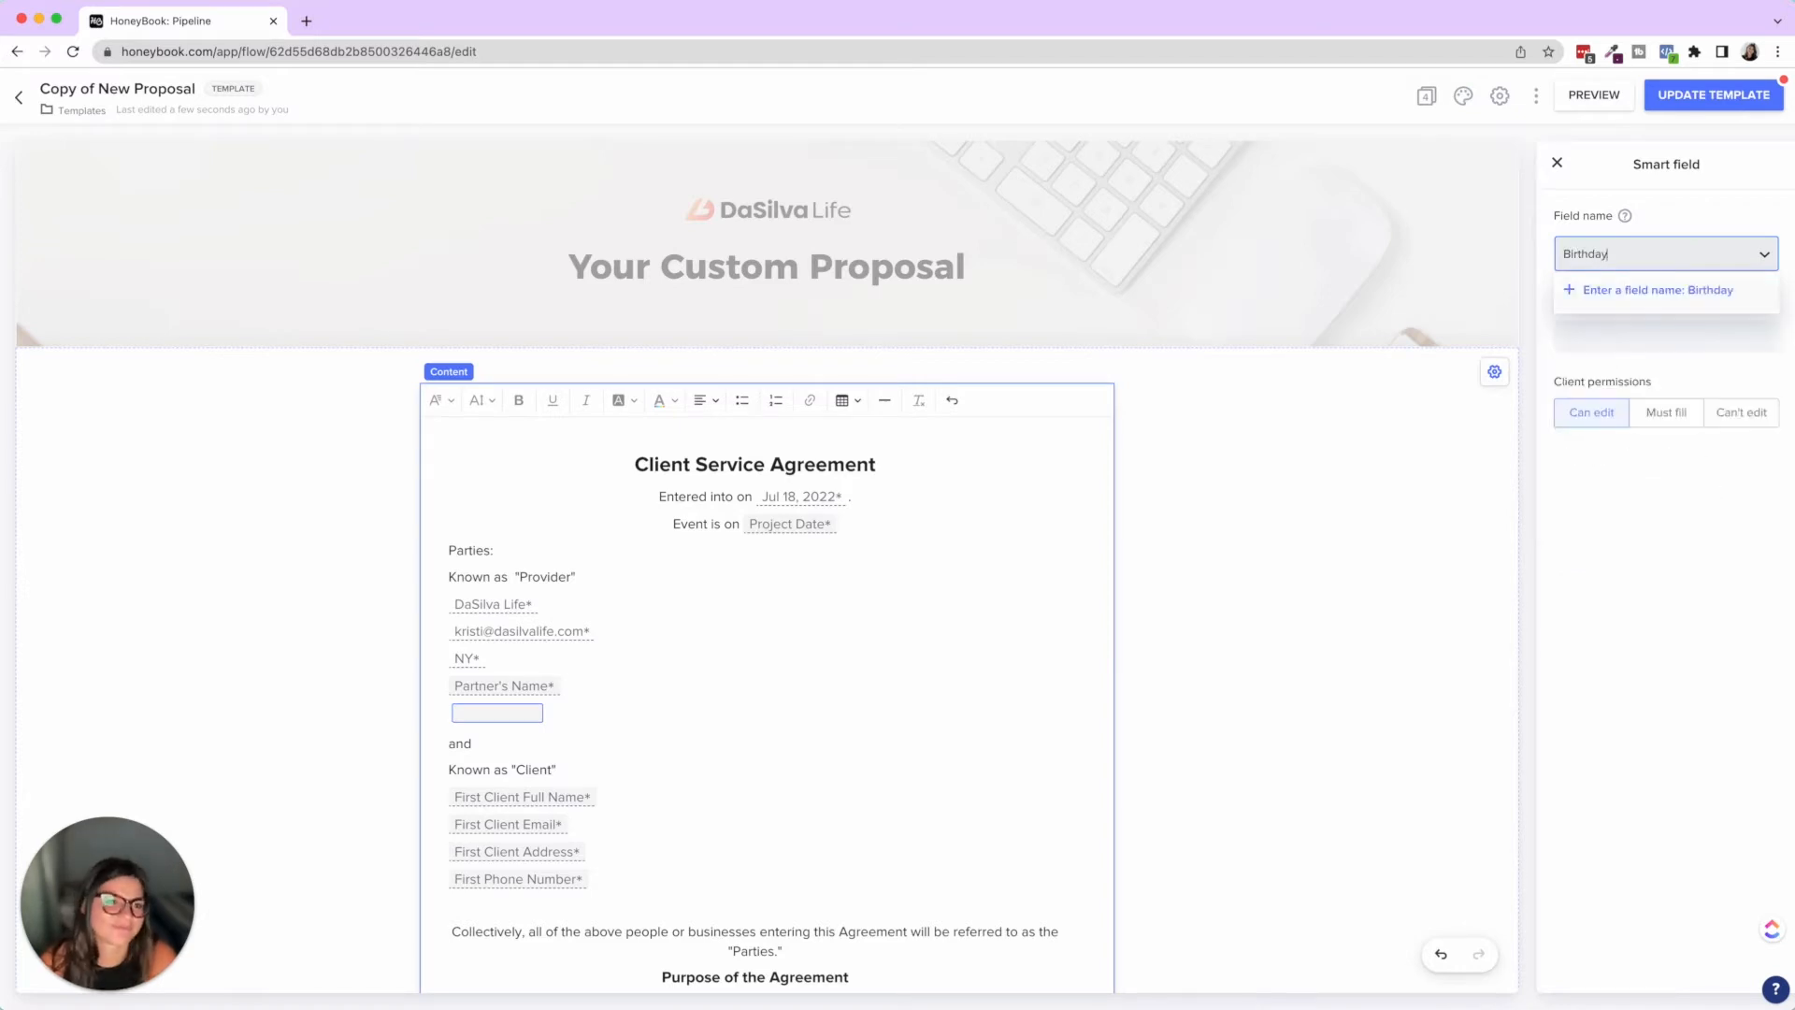
click(1658, 290)
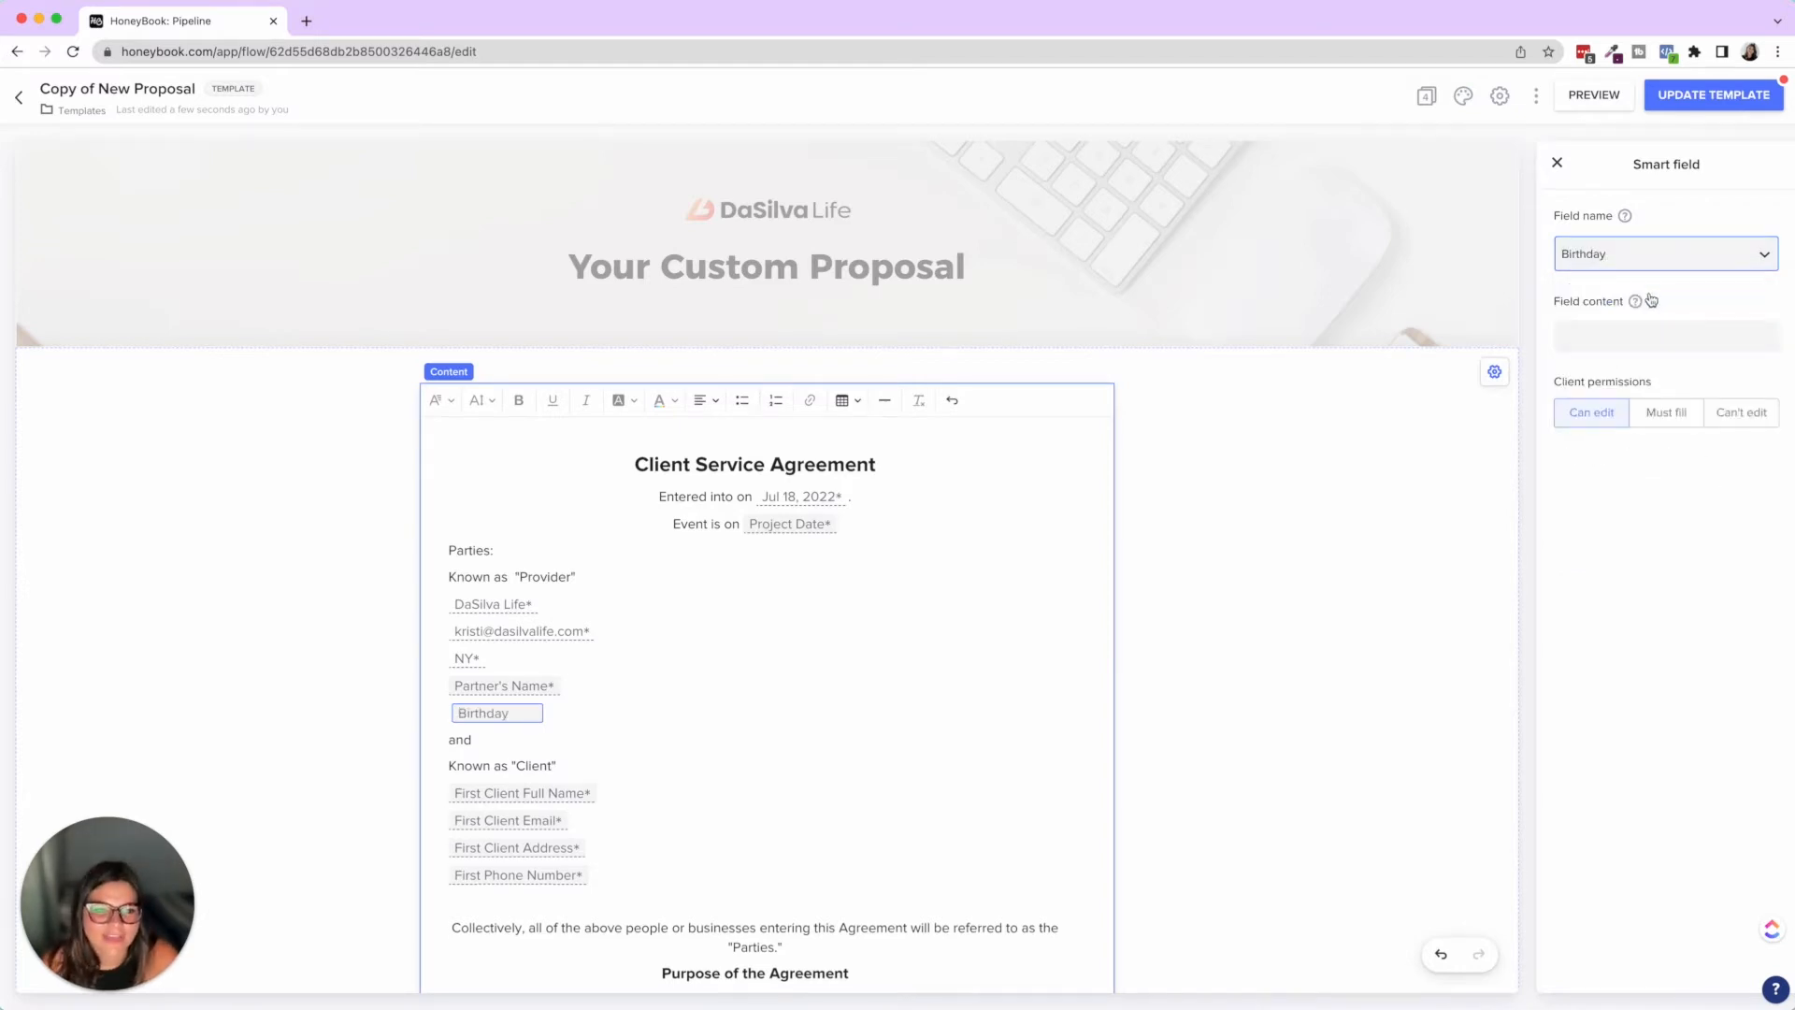
click(1666, 412)
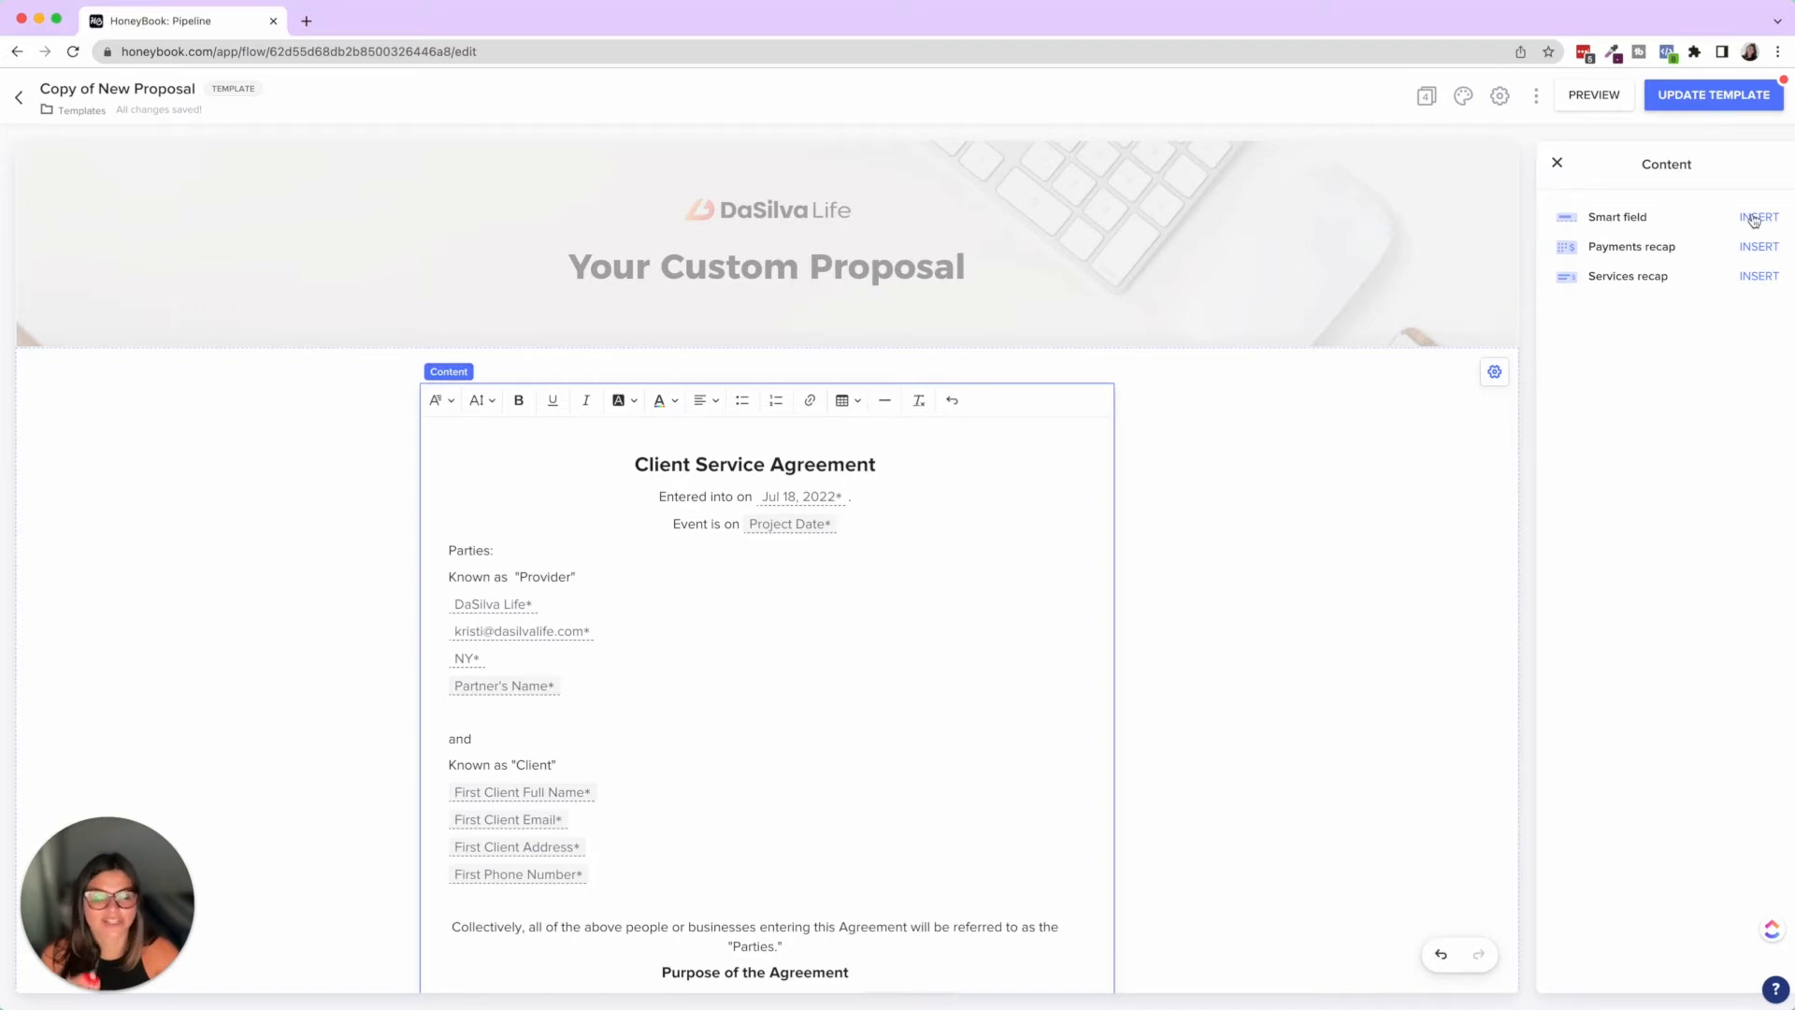
click(1759, 216)
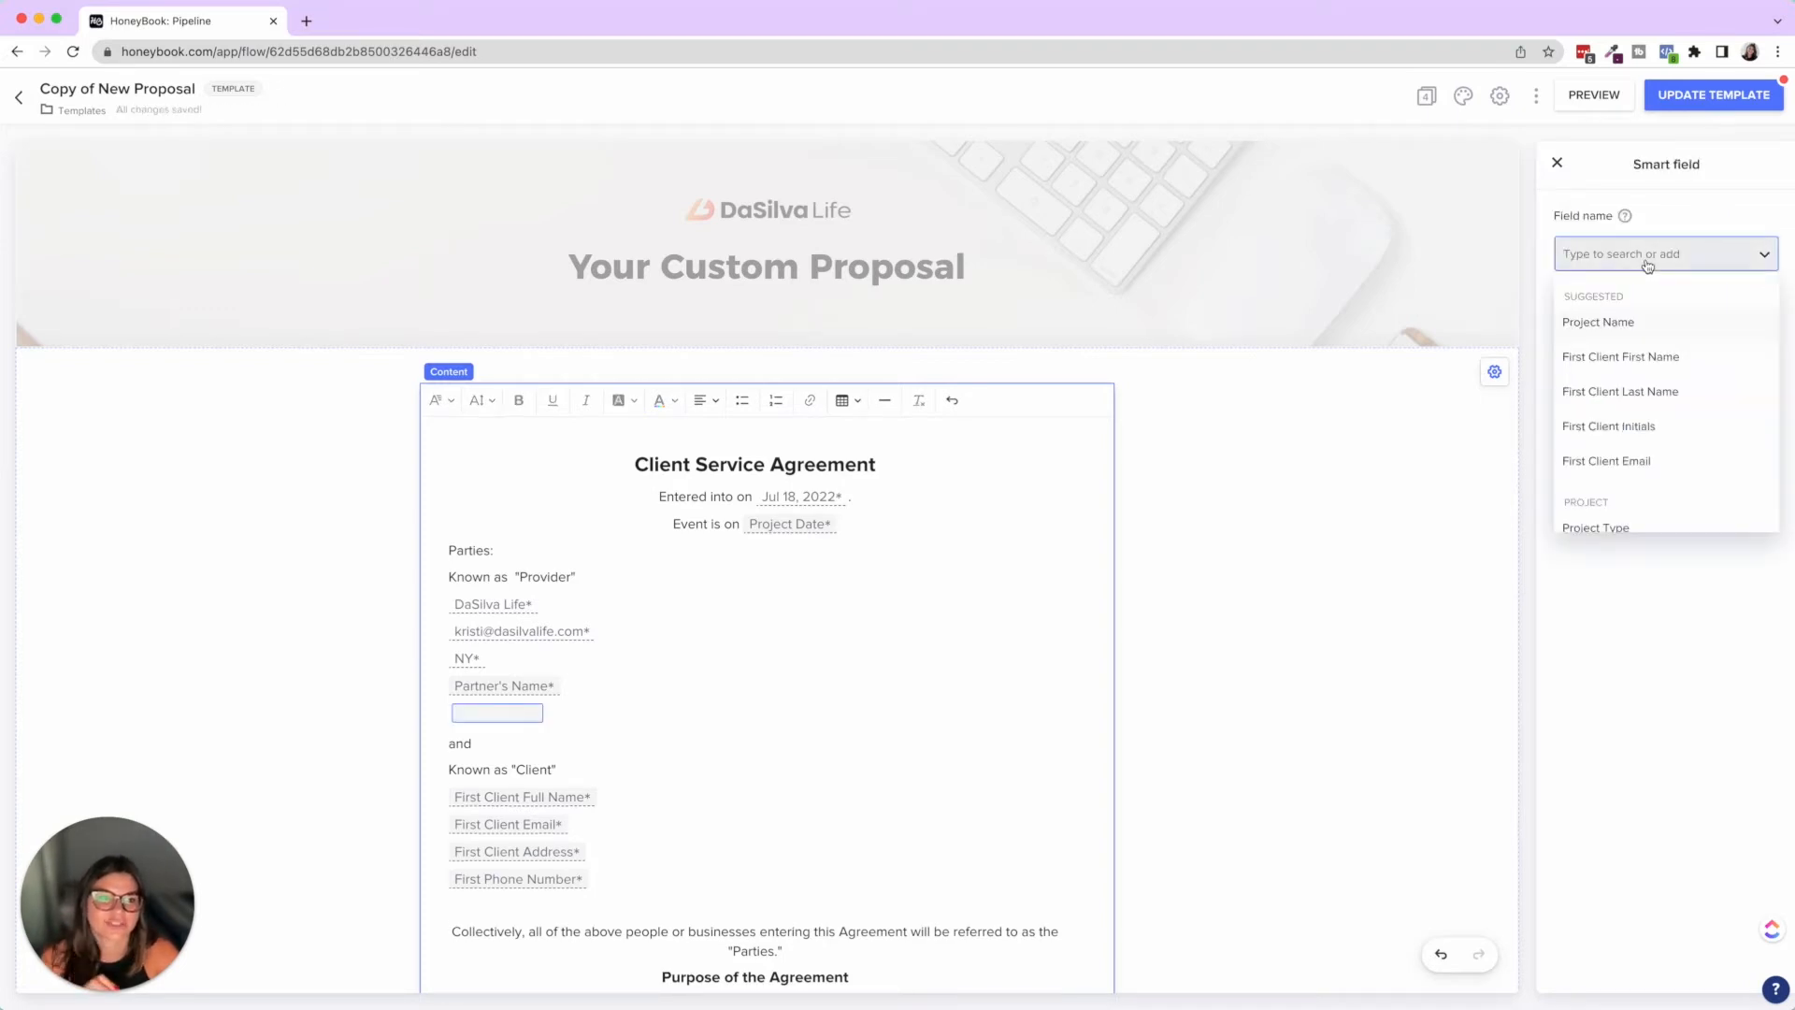
scroll(down, 3)
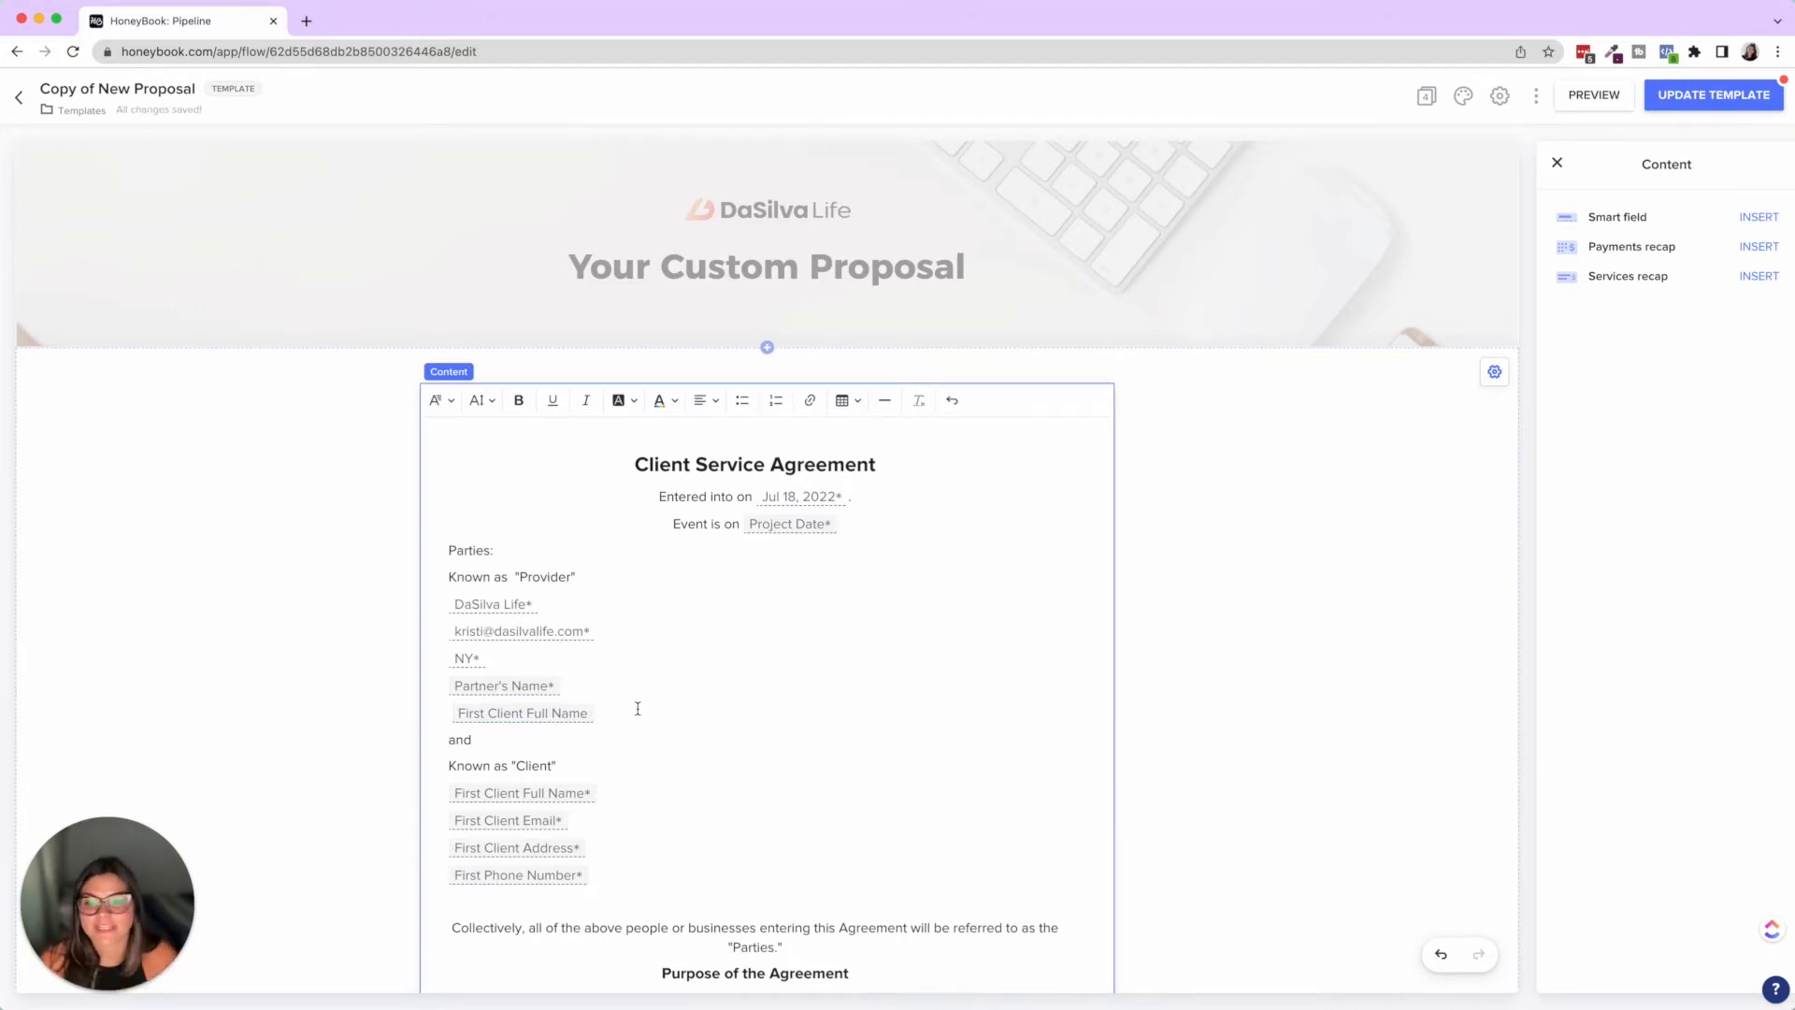
click(521, 713)
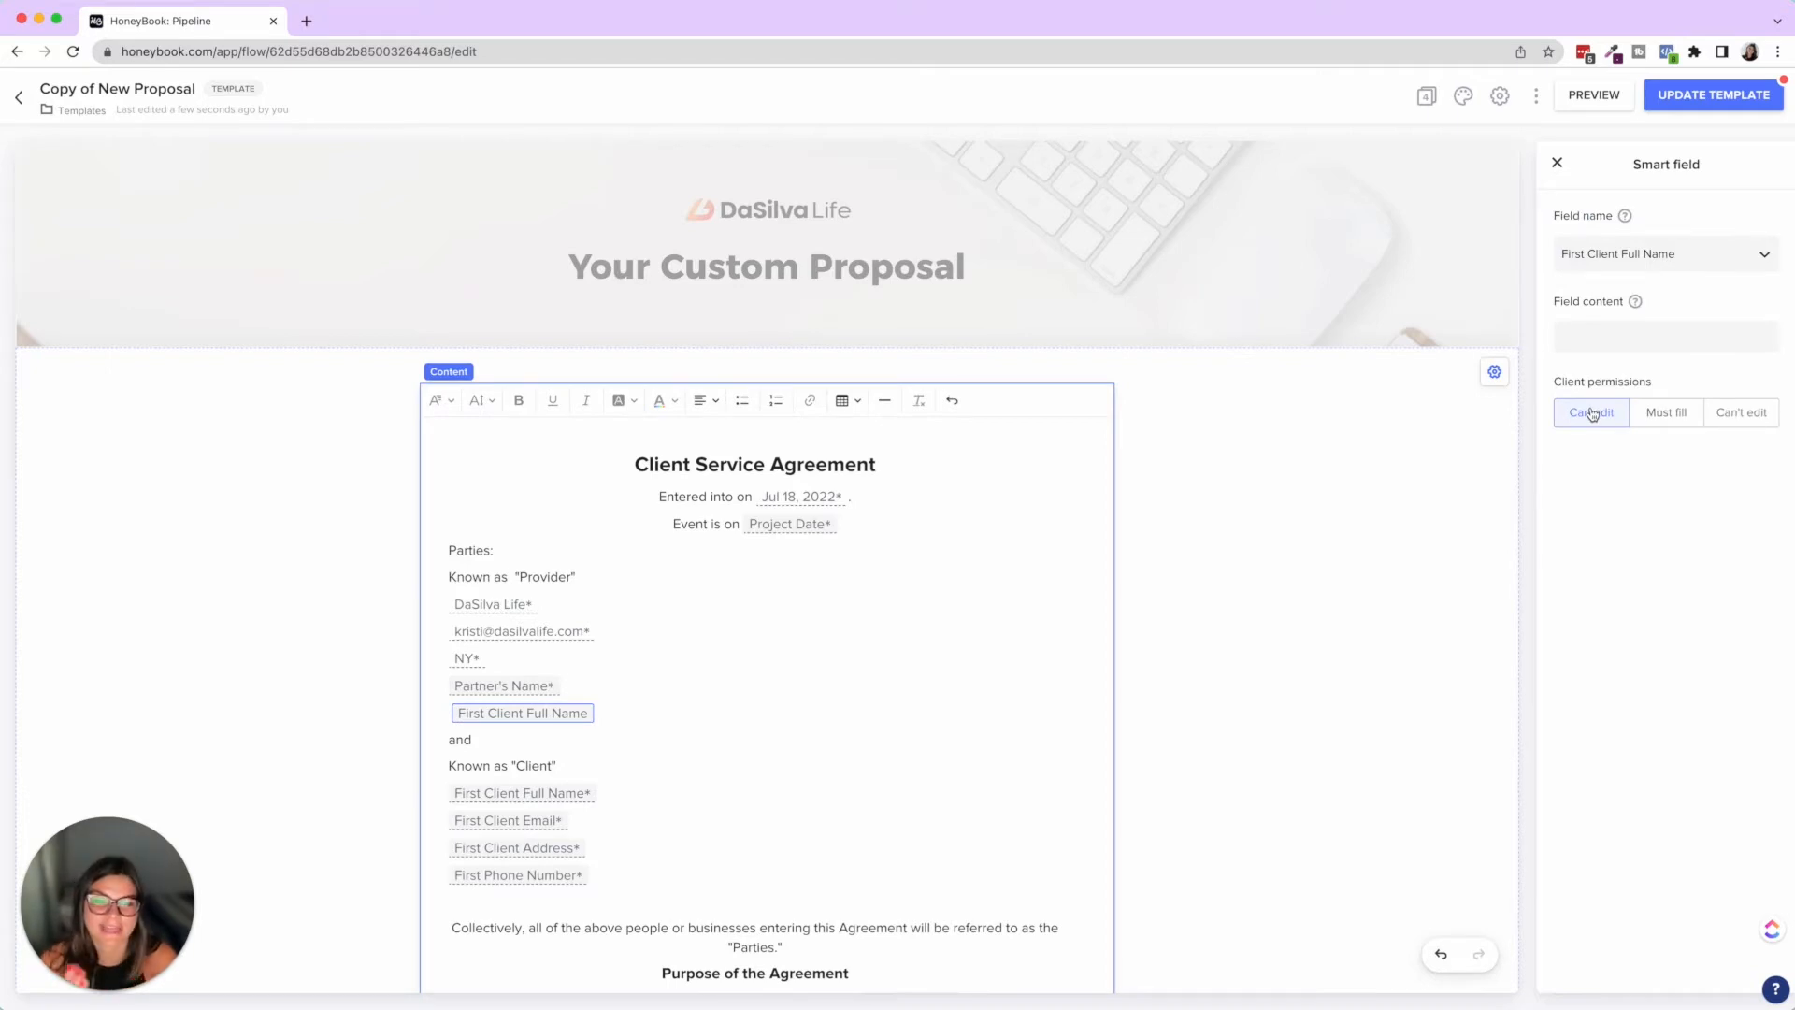
click(1738, 412)
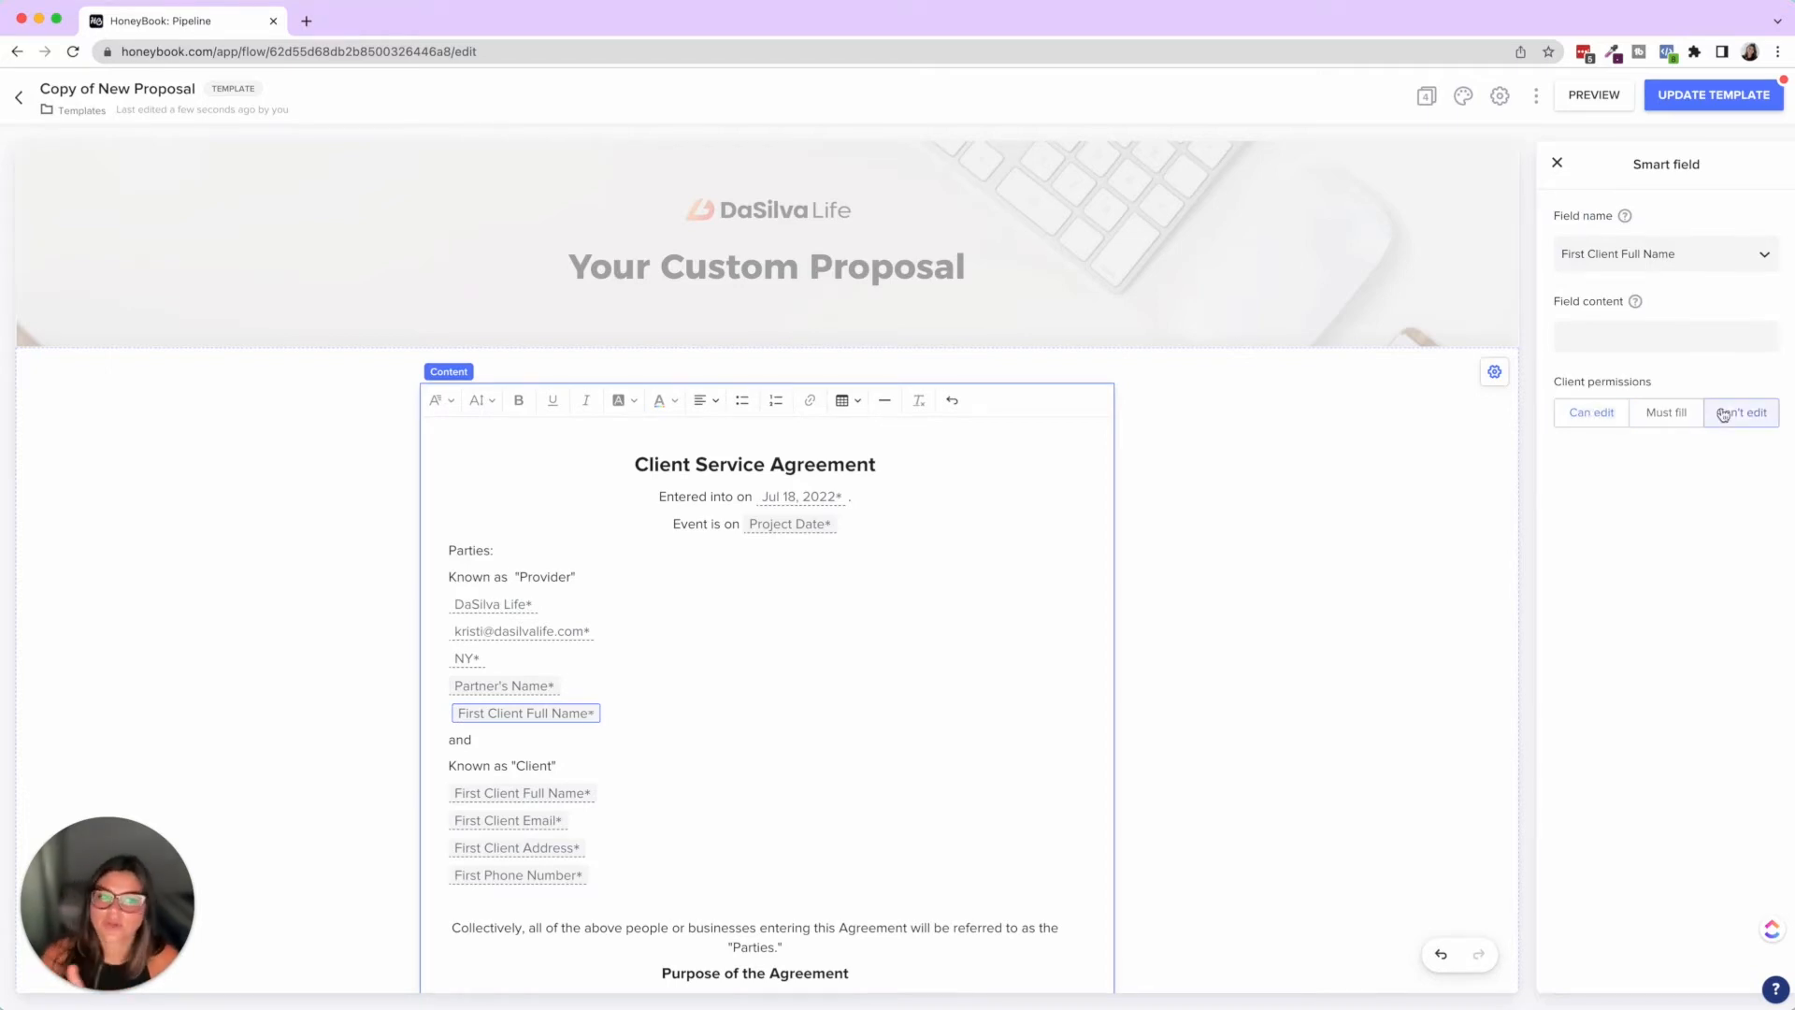
click(1741, 412)
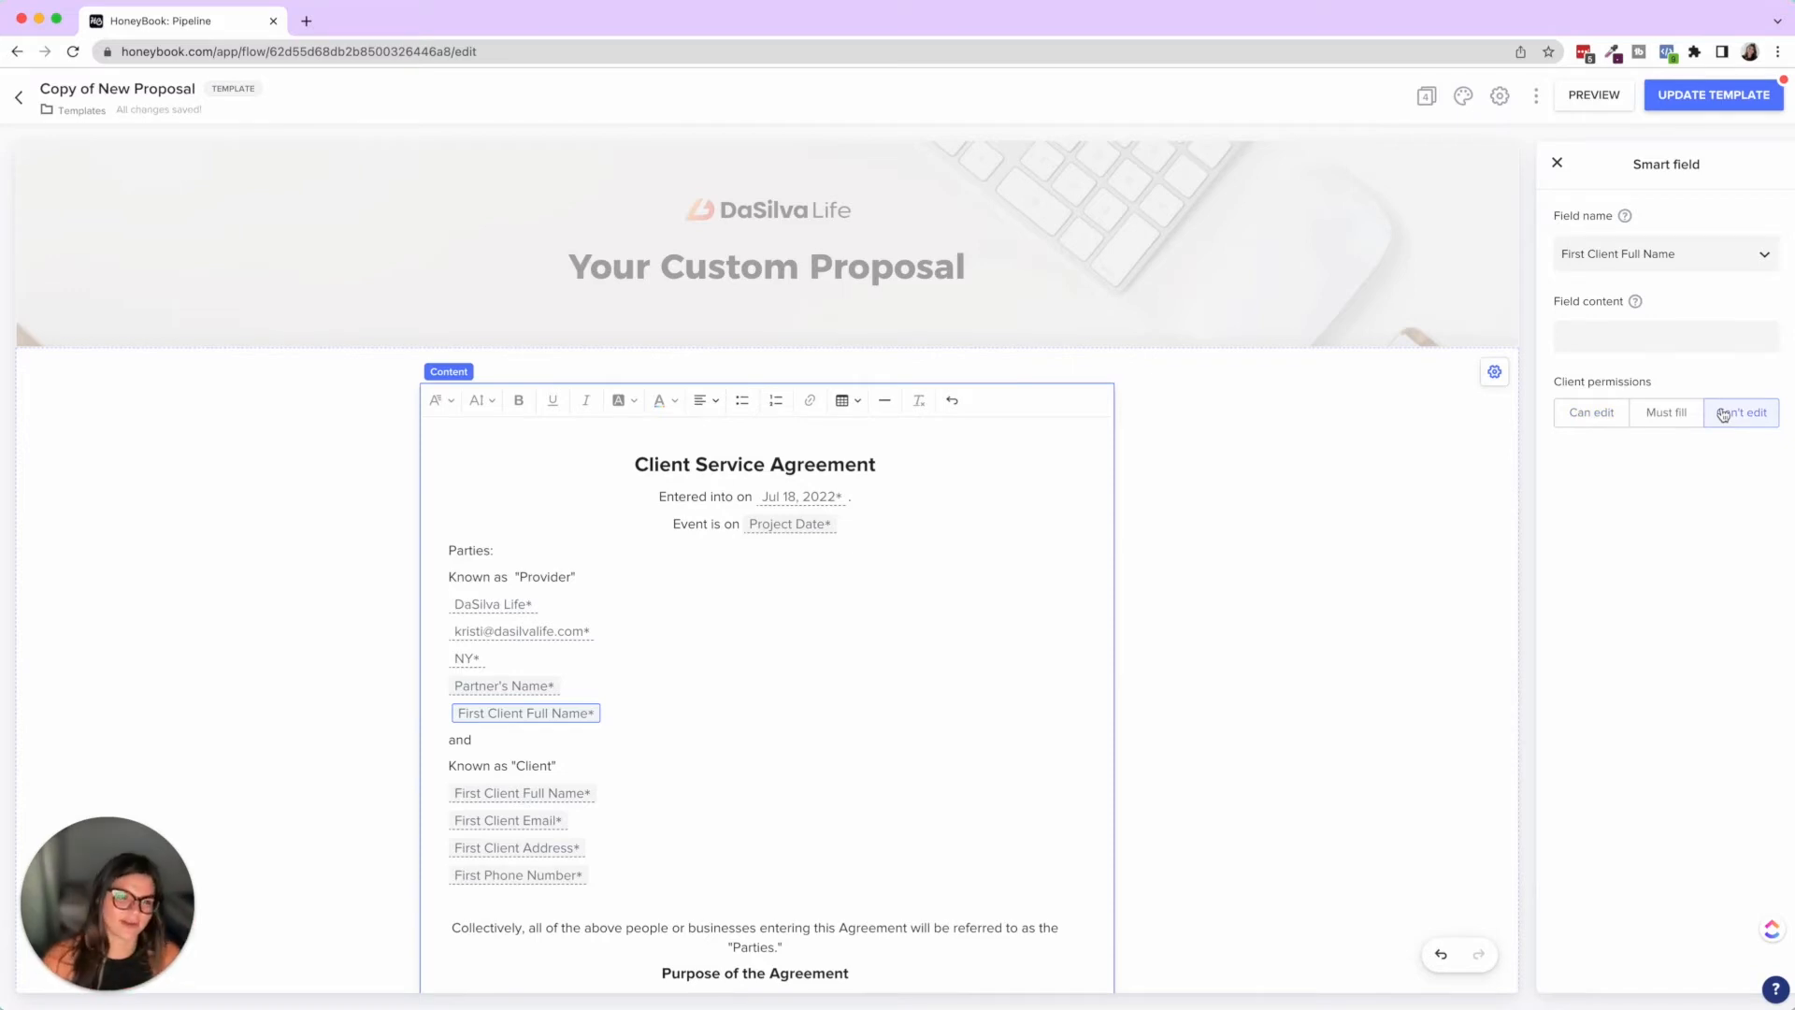
click(1741, 413)
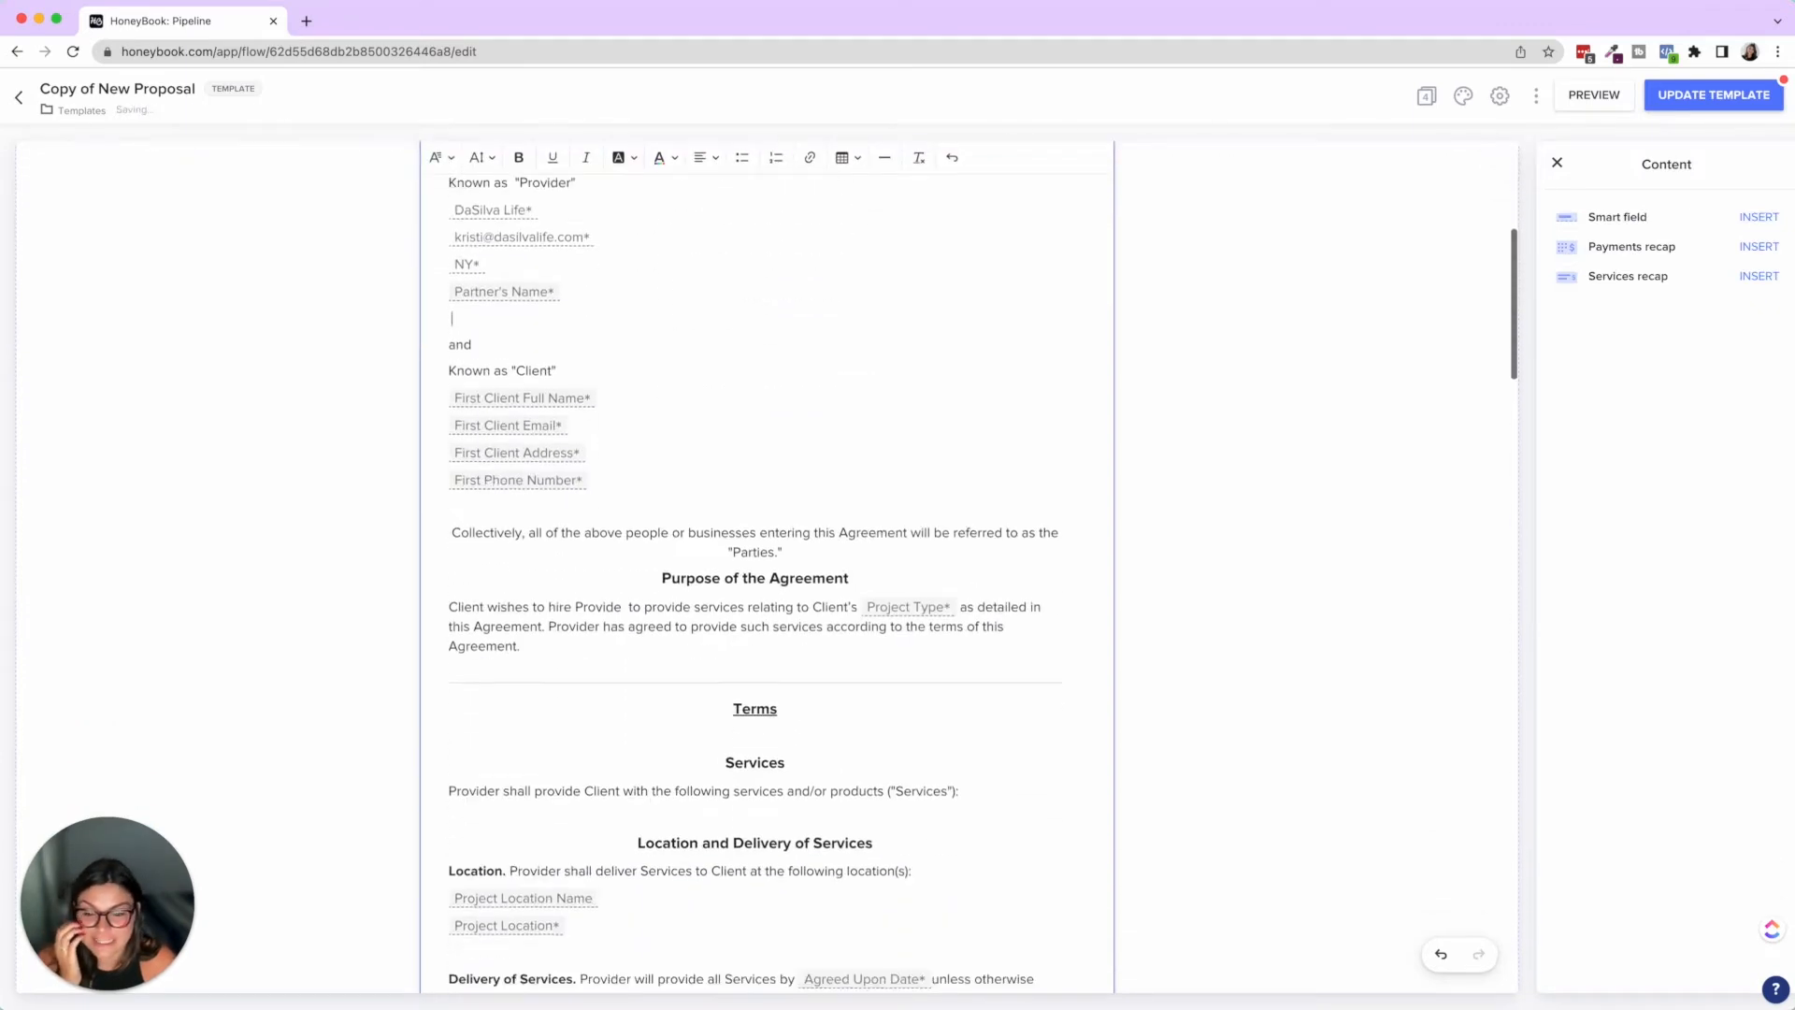
Add a 'Services:' heading with the services recap to the agreement
scroll(down, 3)
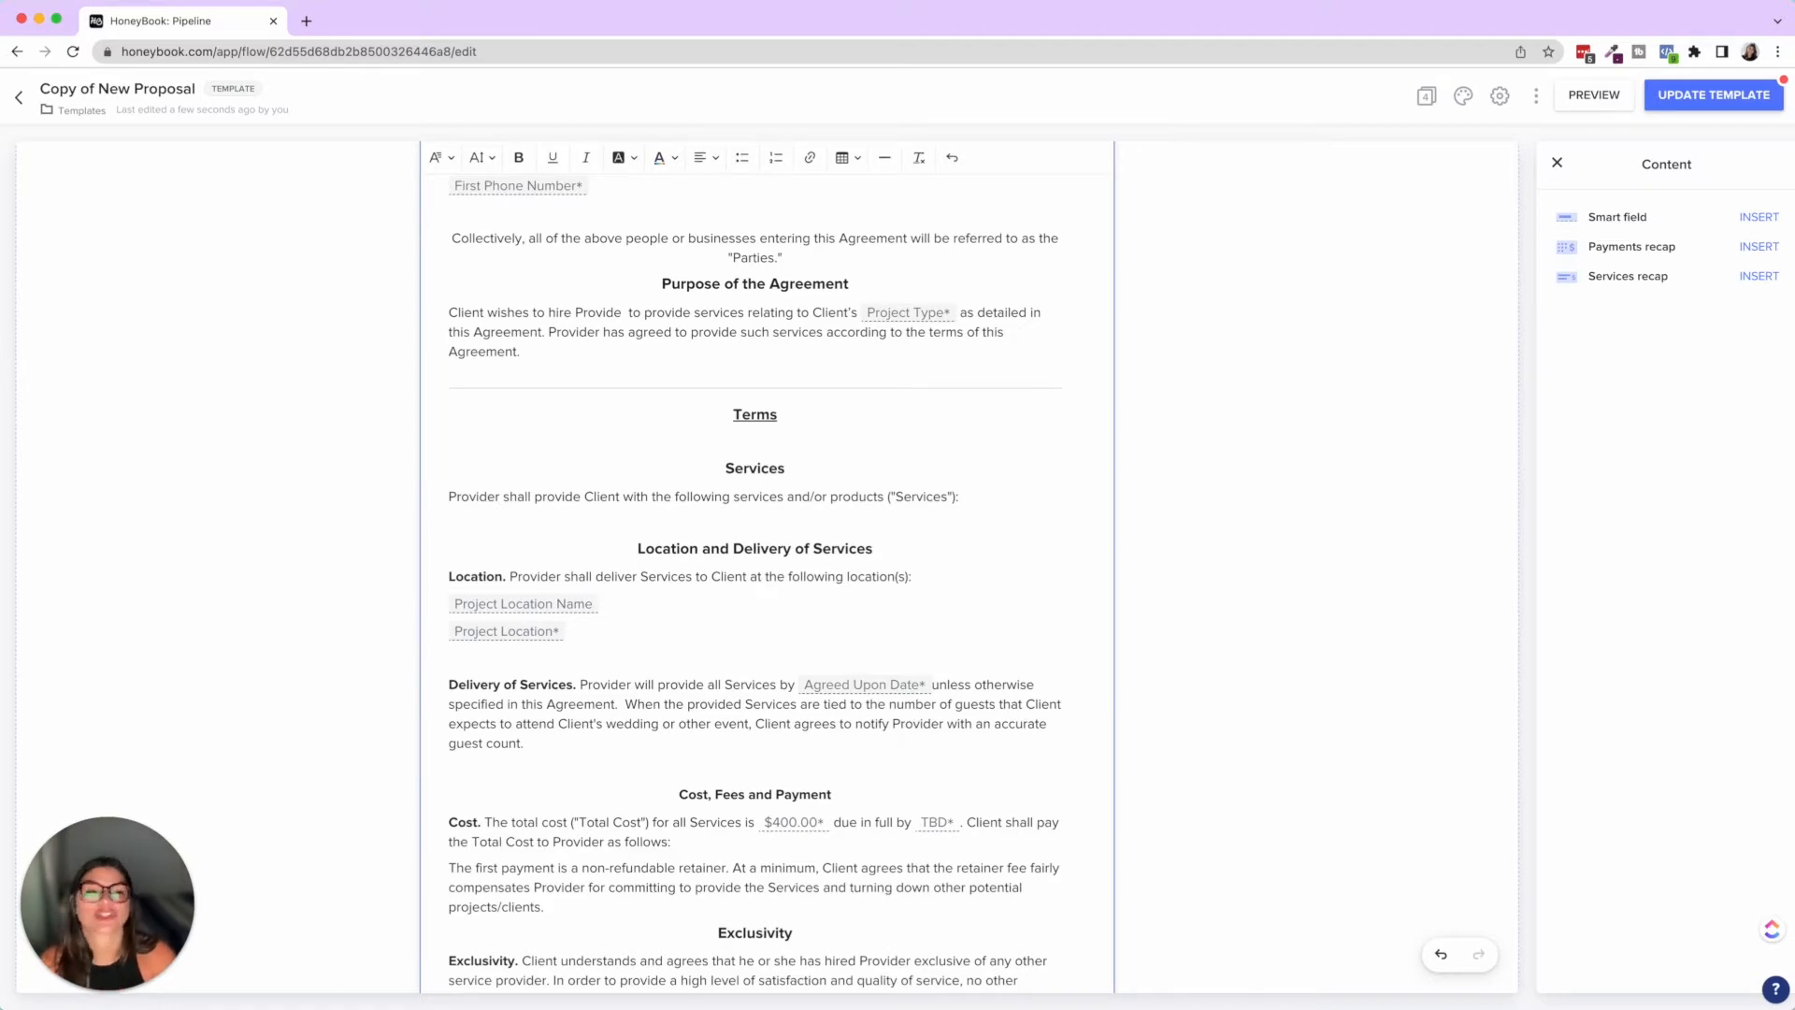
scroll(down, 3)
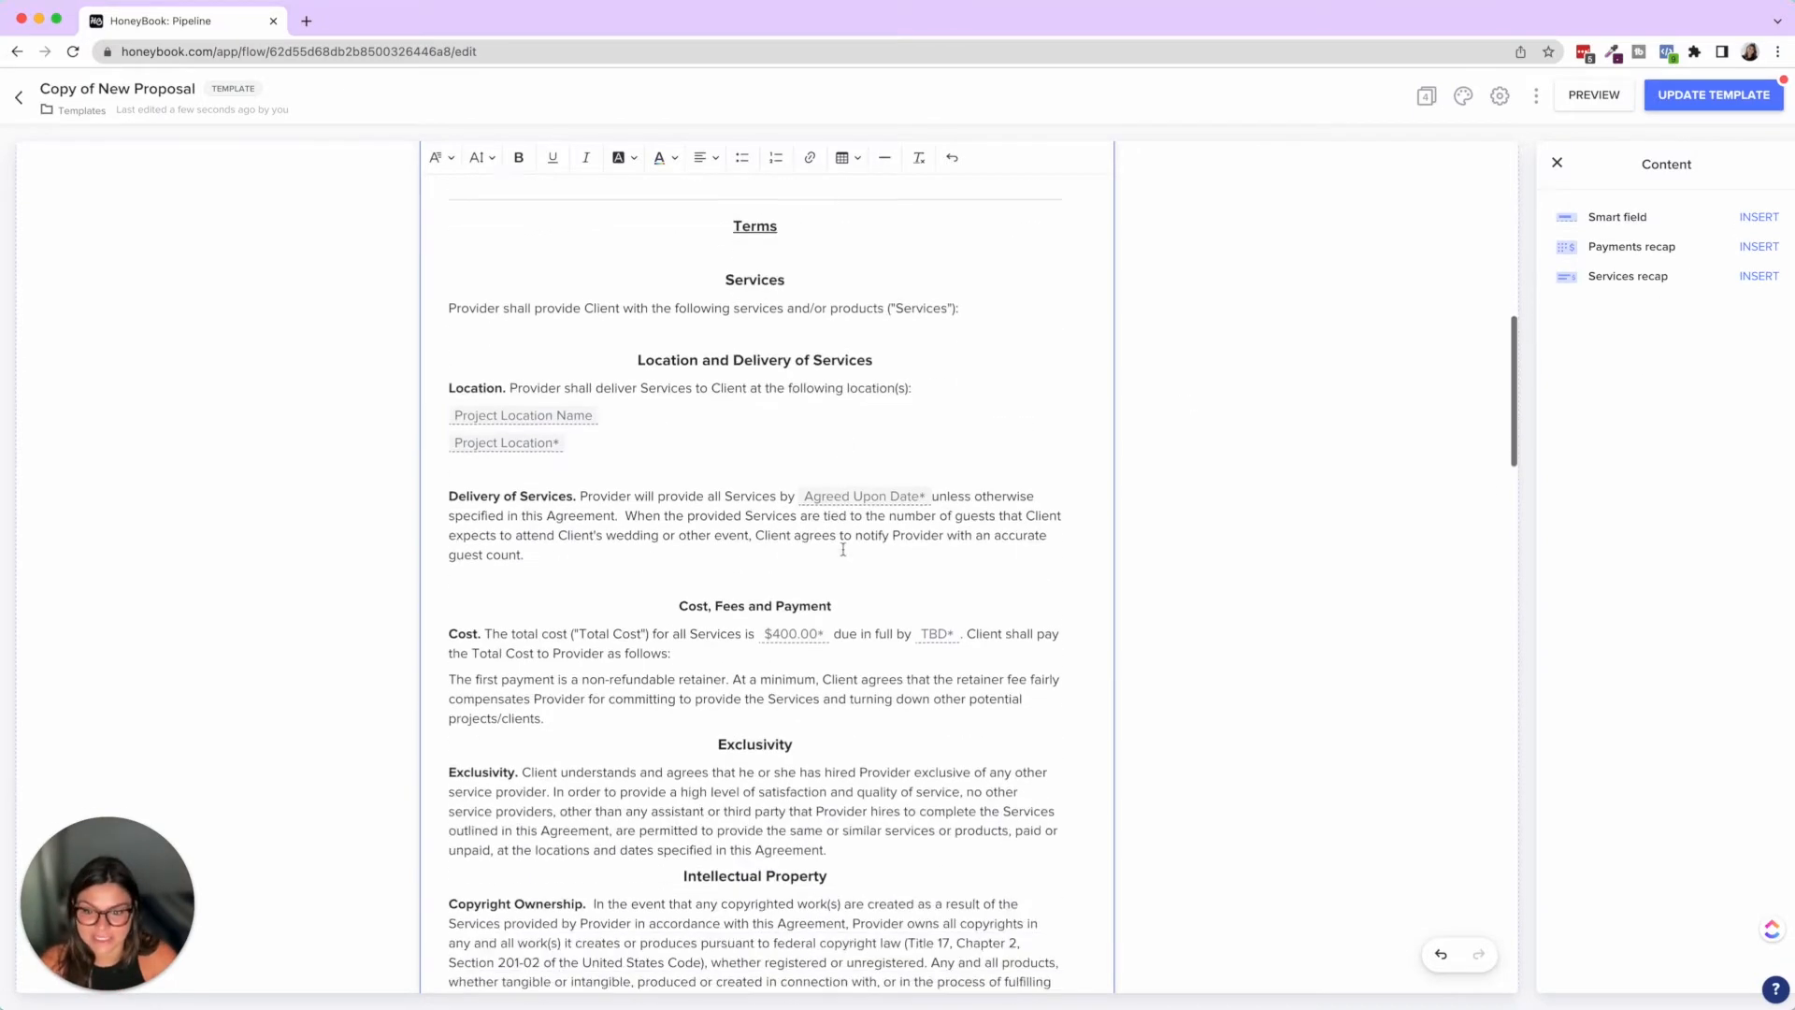
scroll(down, 3)
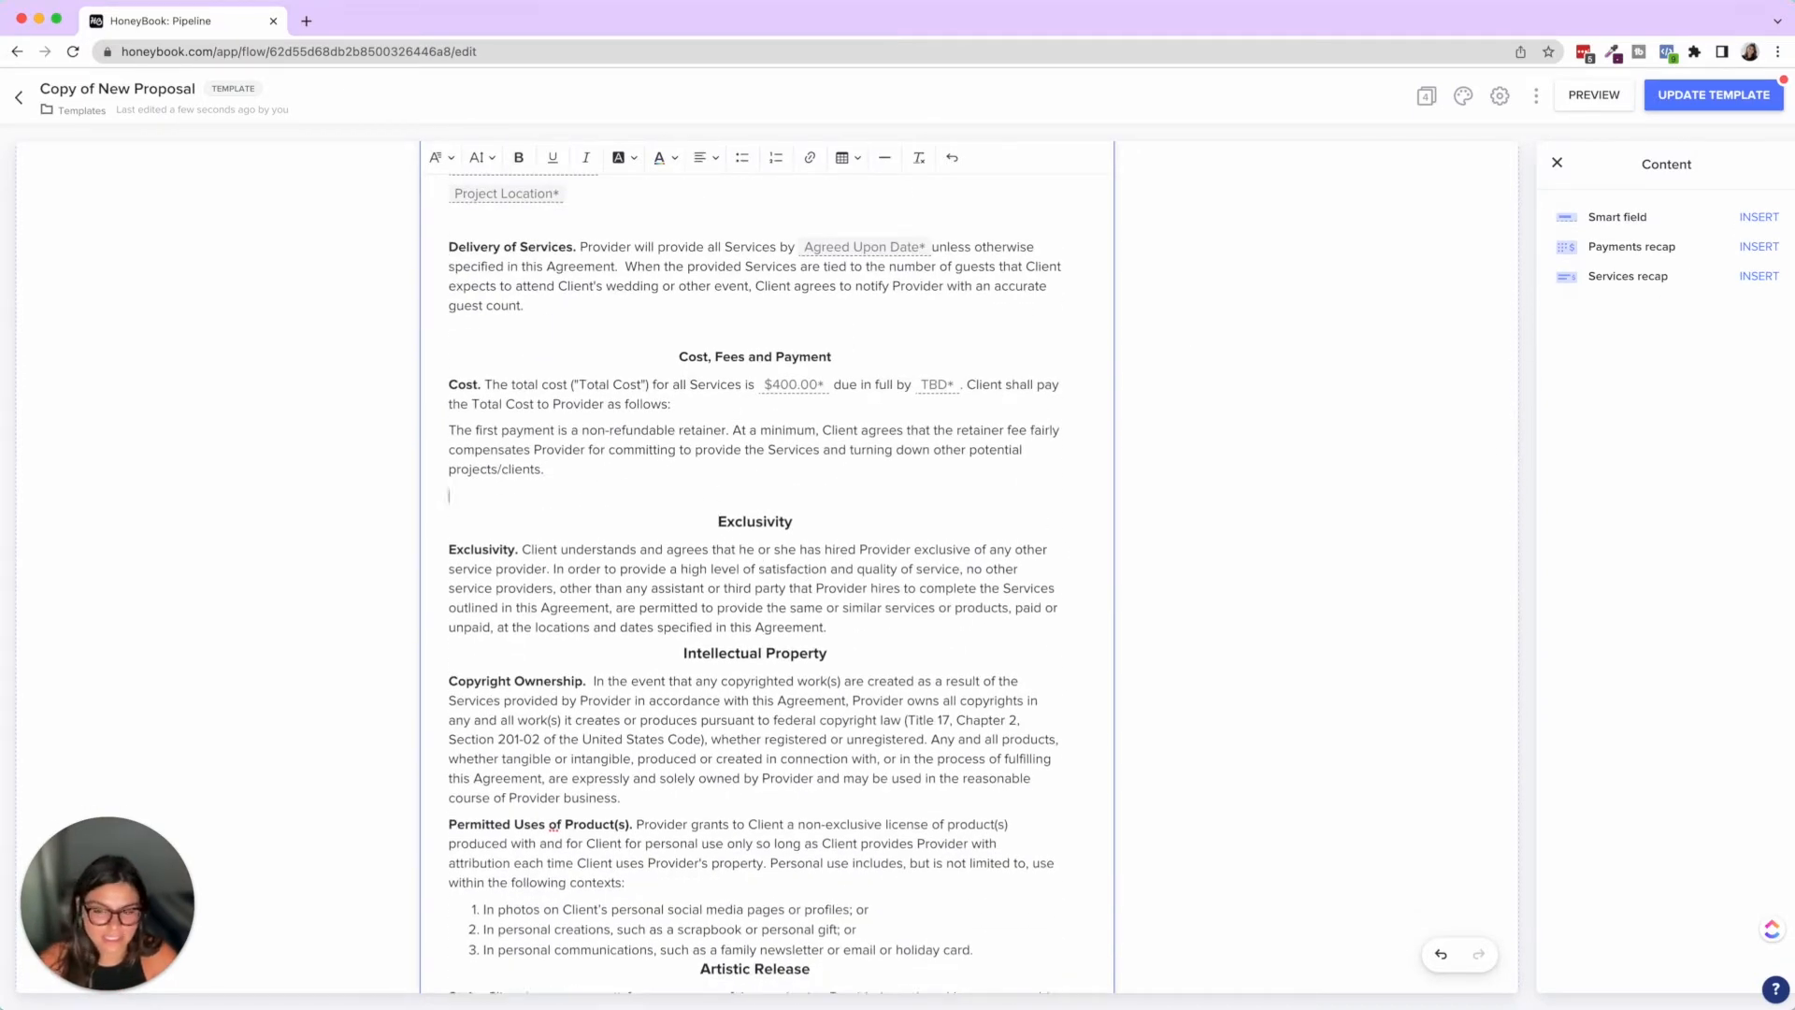
text(Services:)
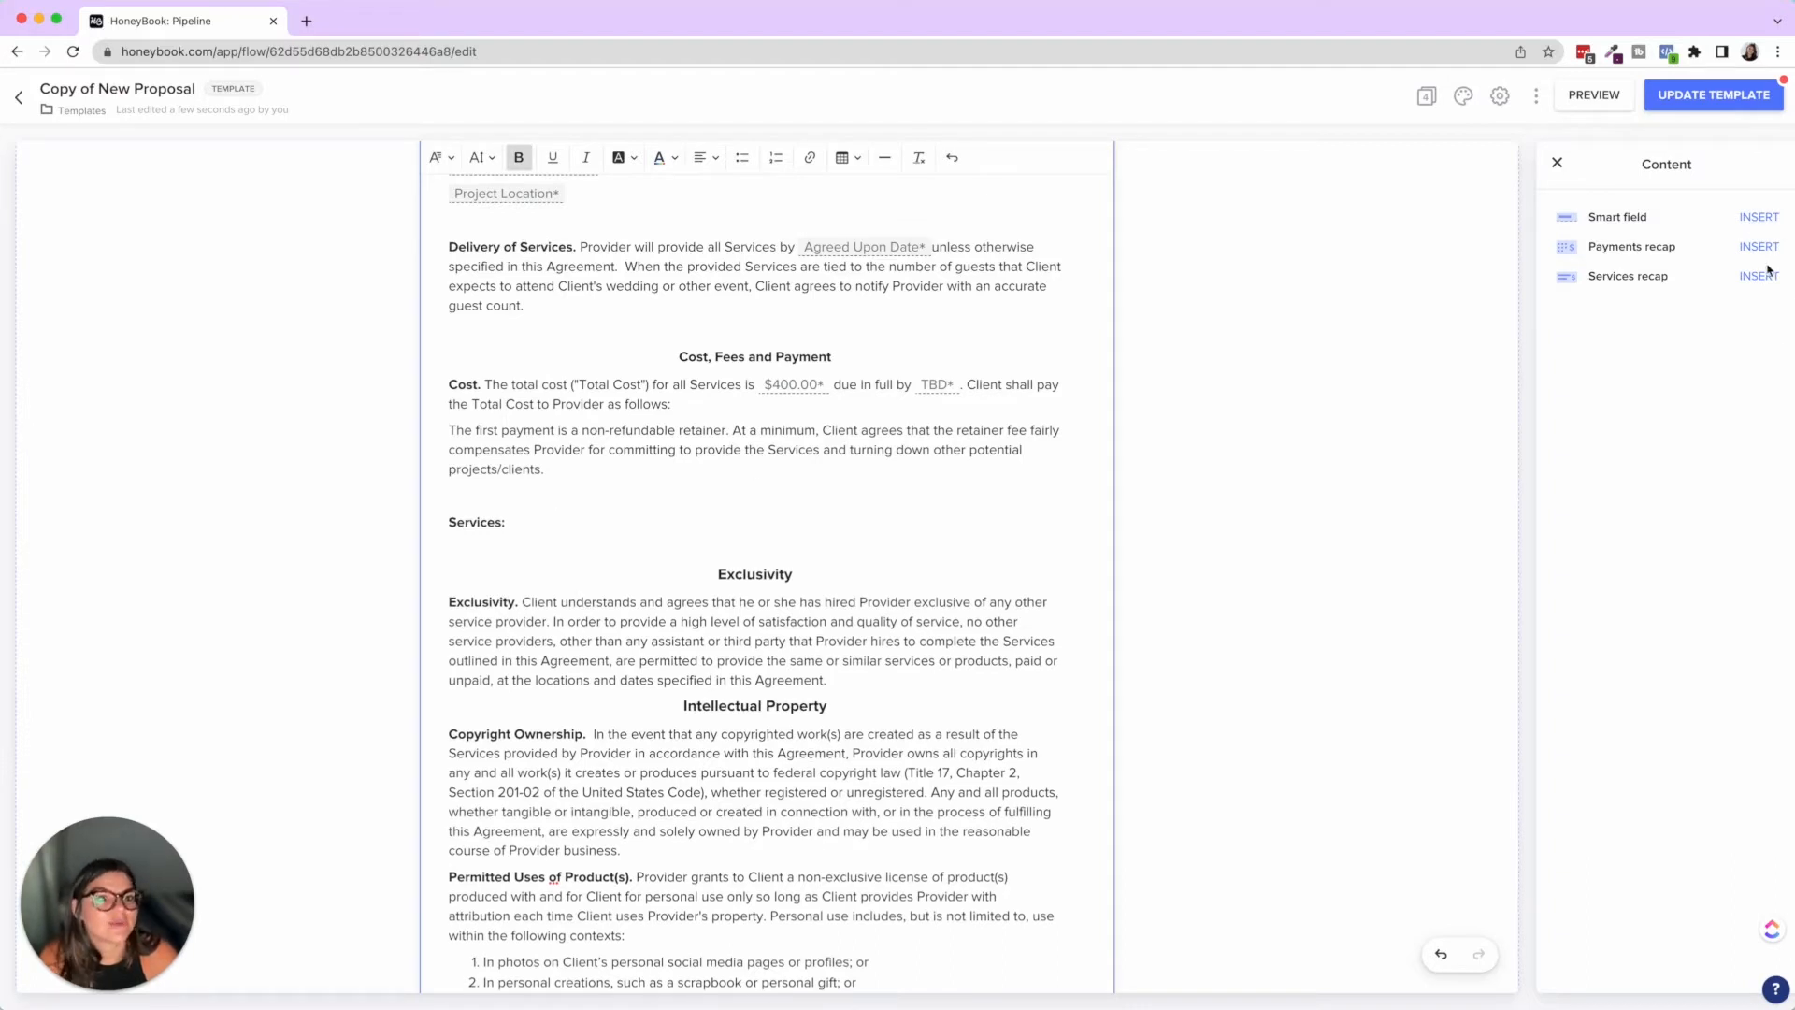
click(1759, 276)
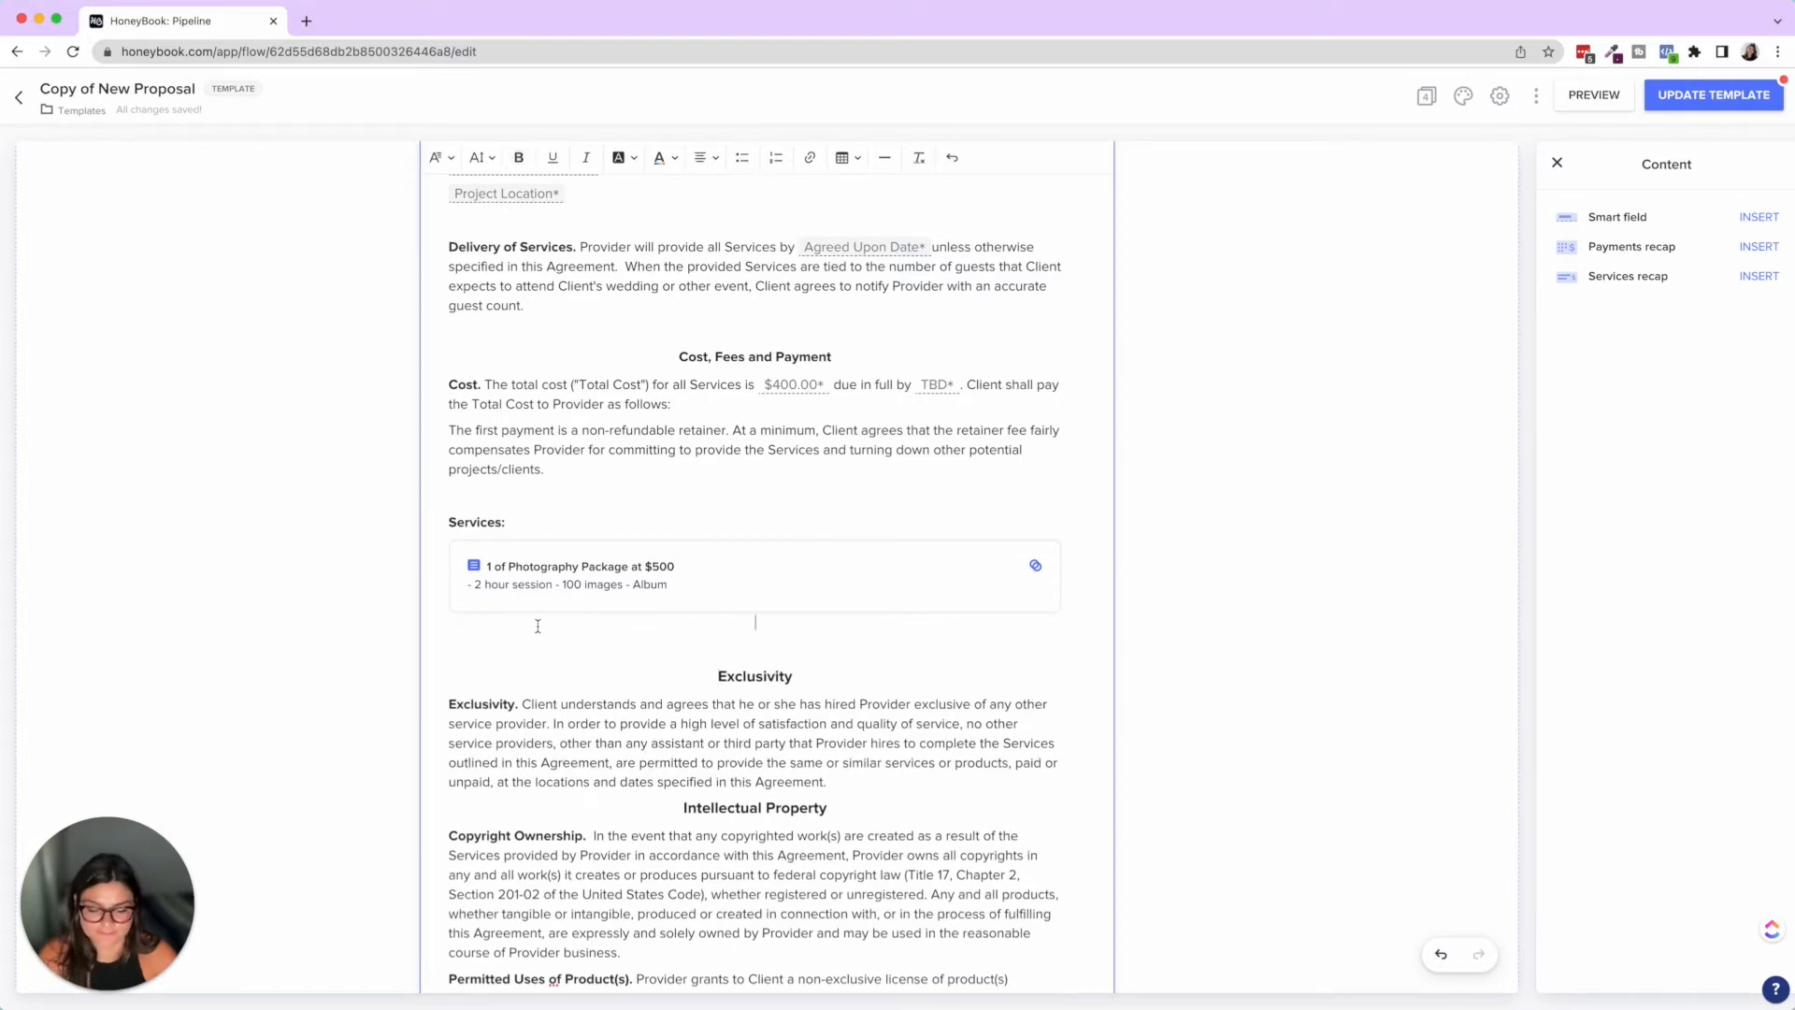
Add a formatted 'Payment Plan:' heading with the payments recap below it
text(Payment Plan:)
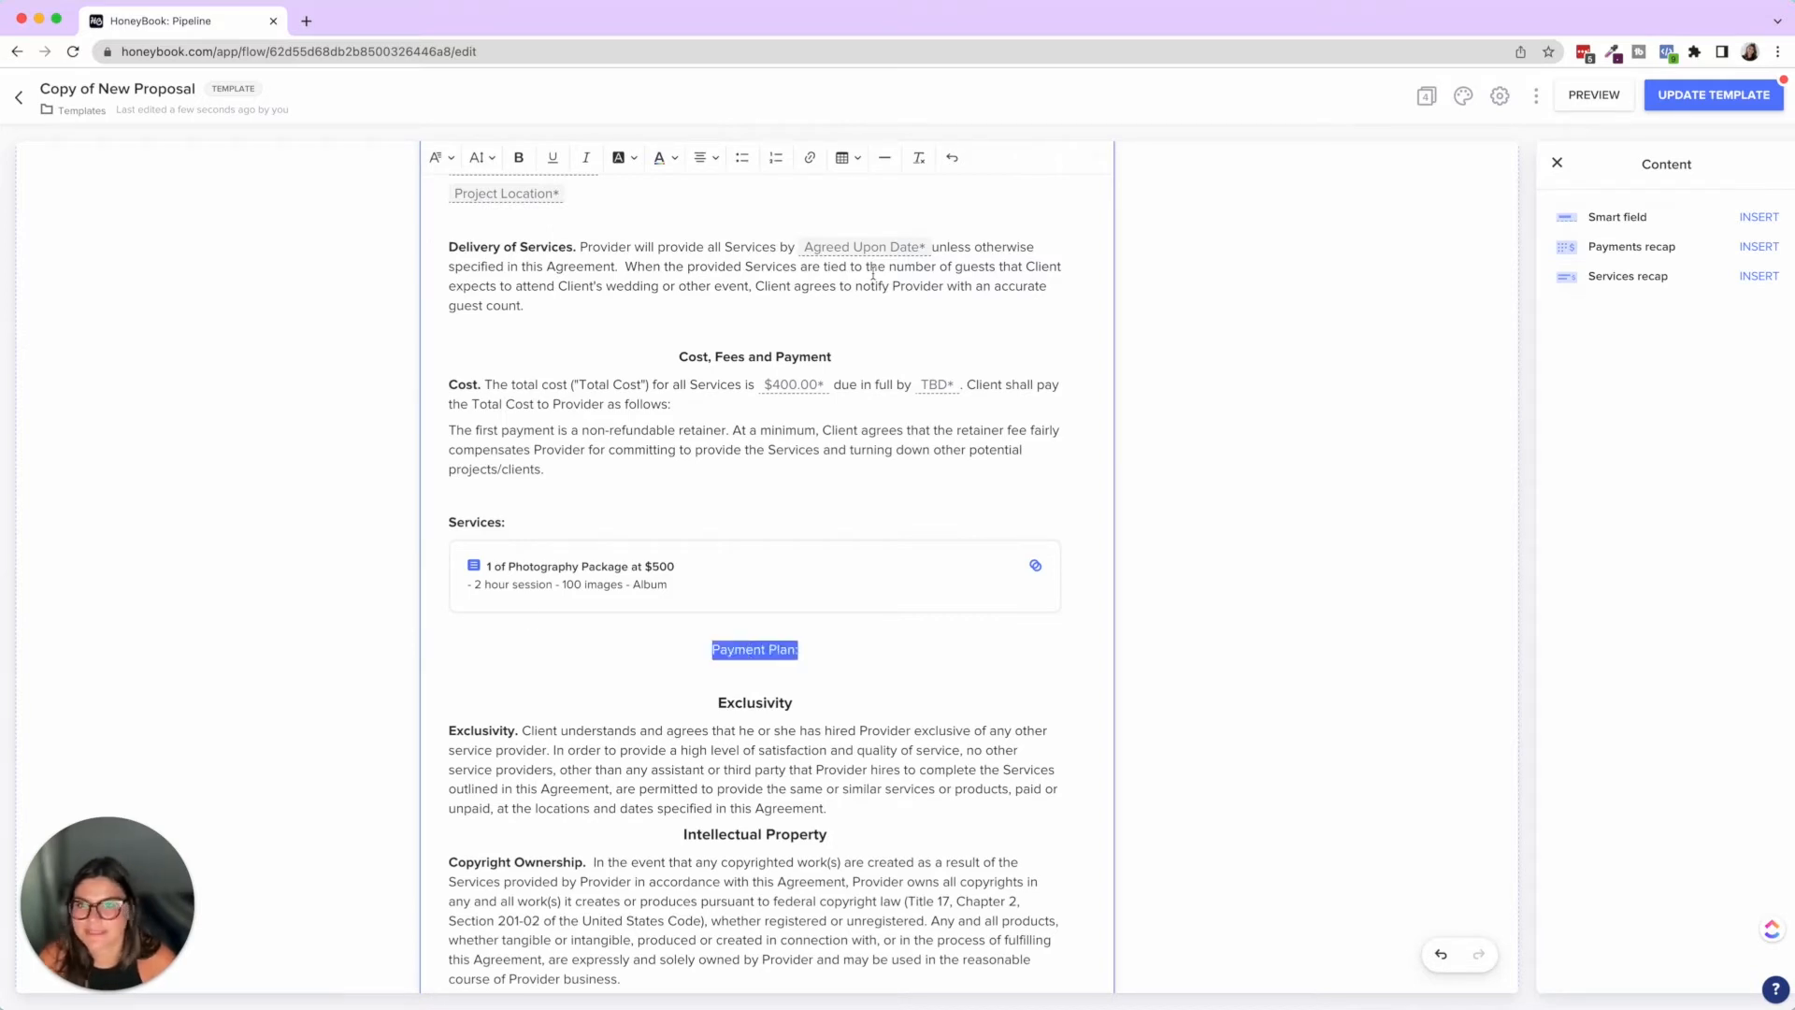
click(518, 157)
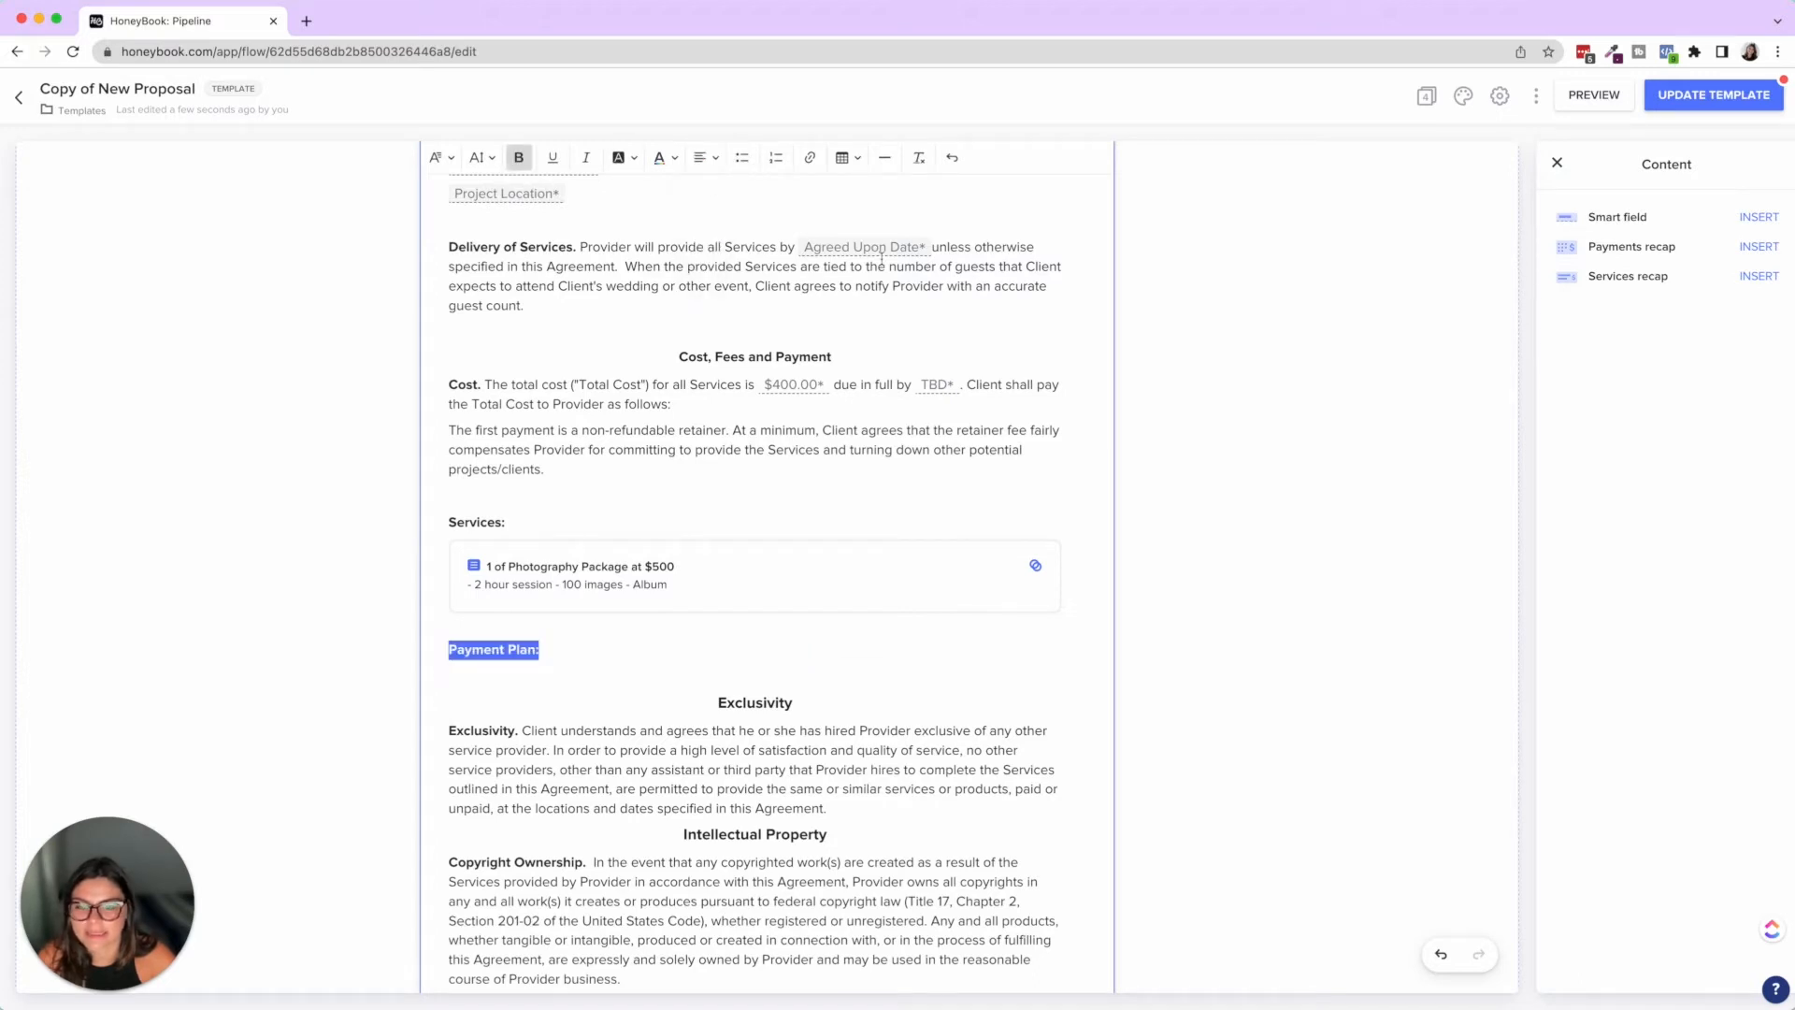
click(558, 649)
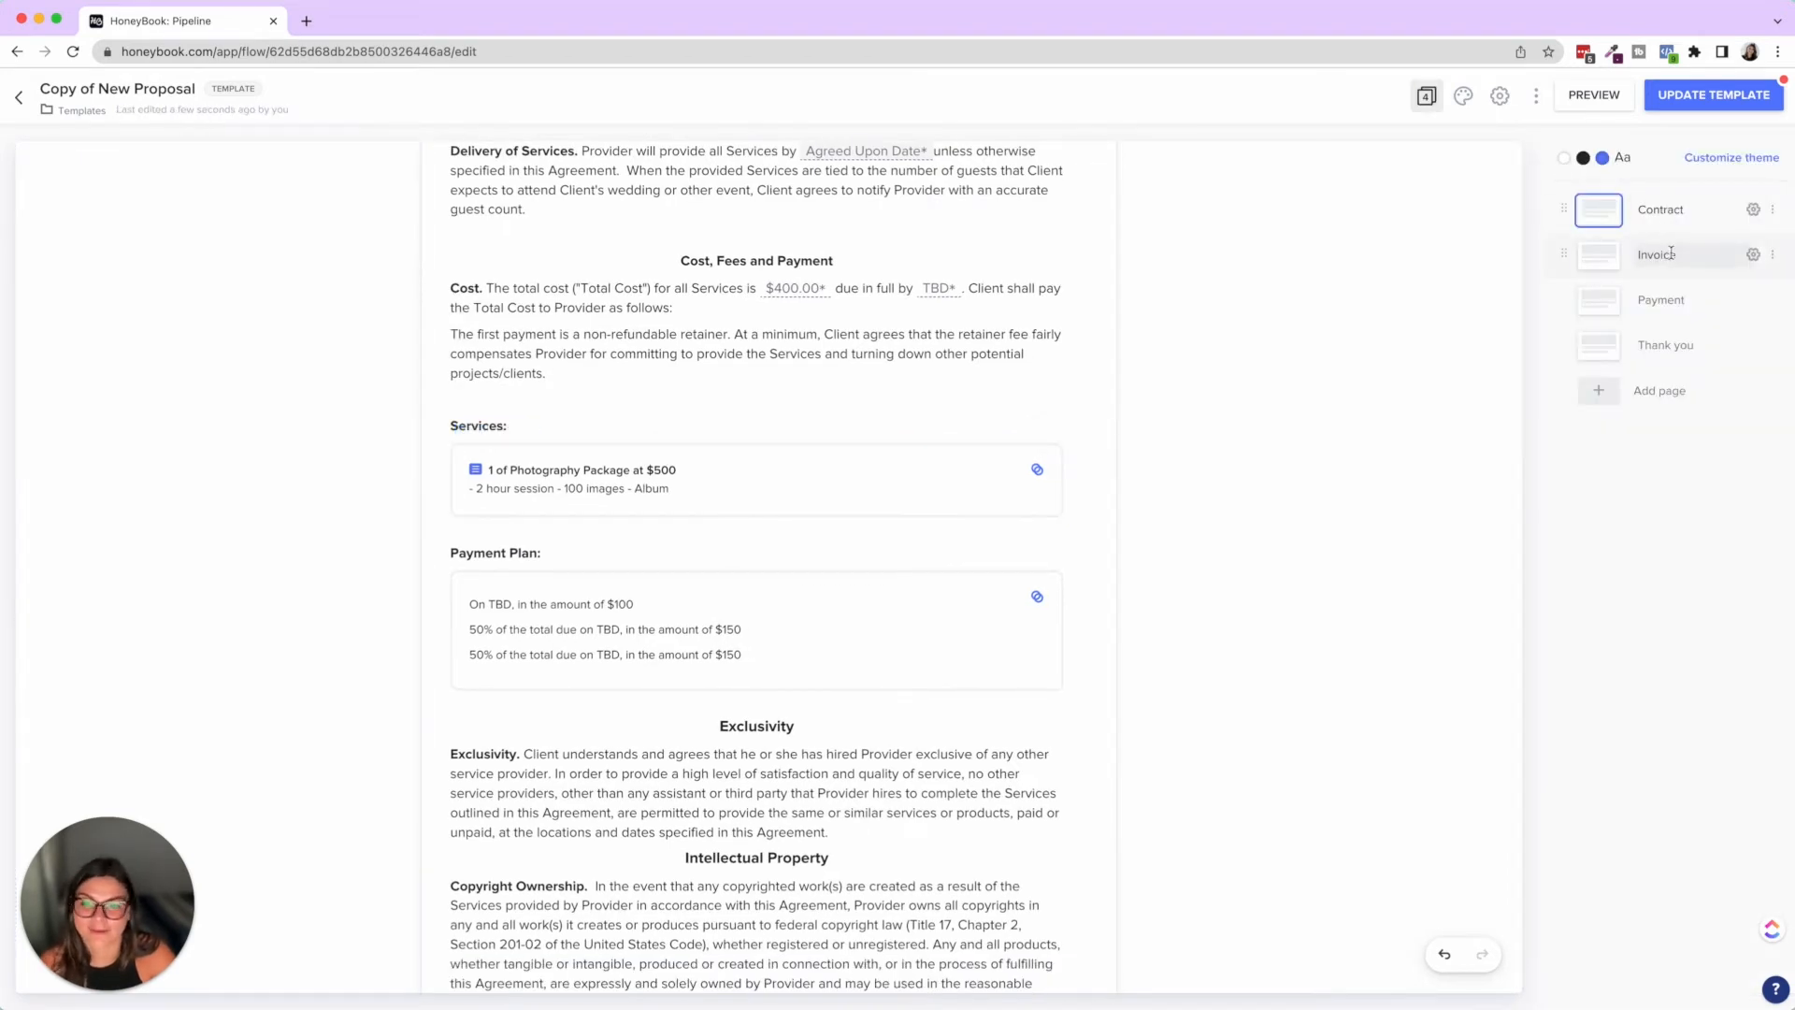
click(1657, 254)
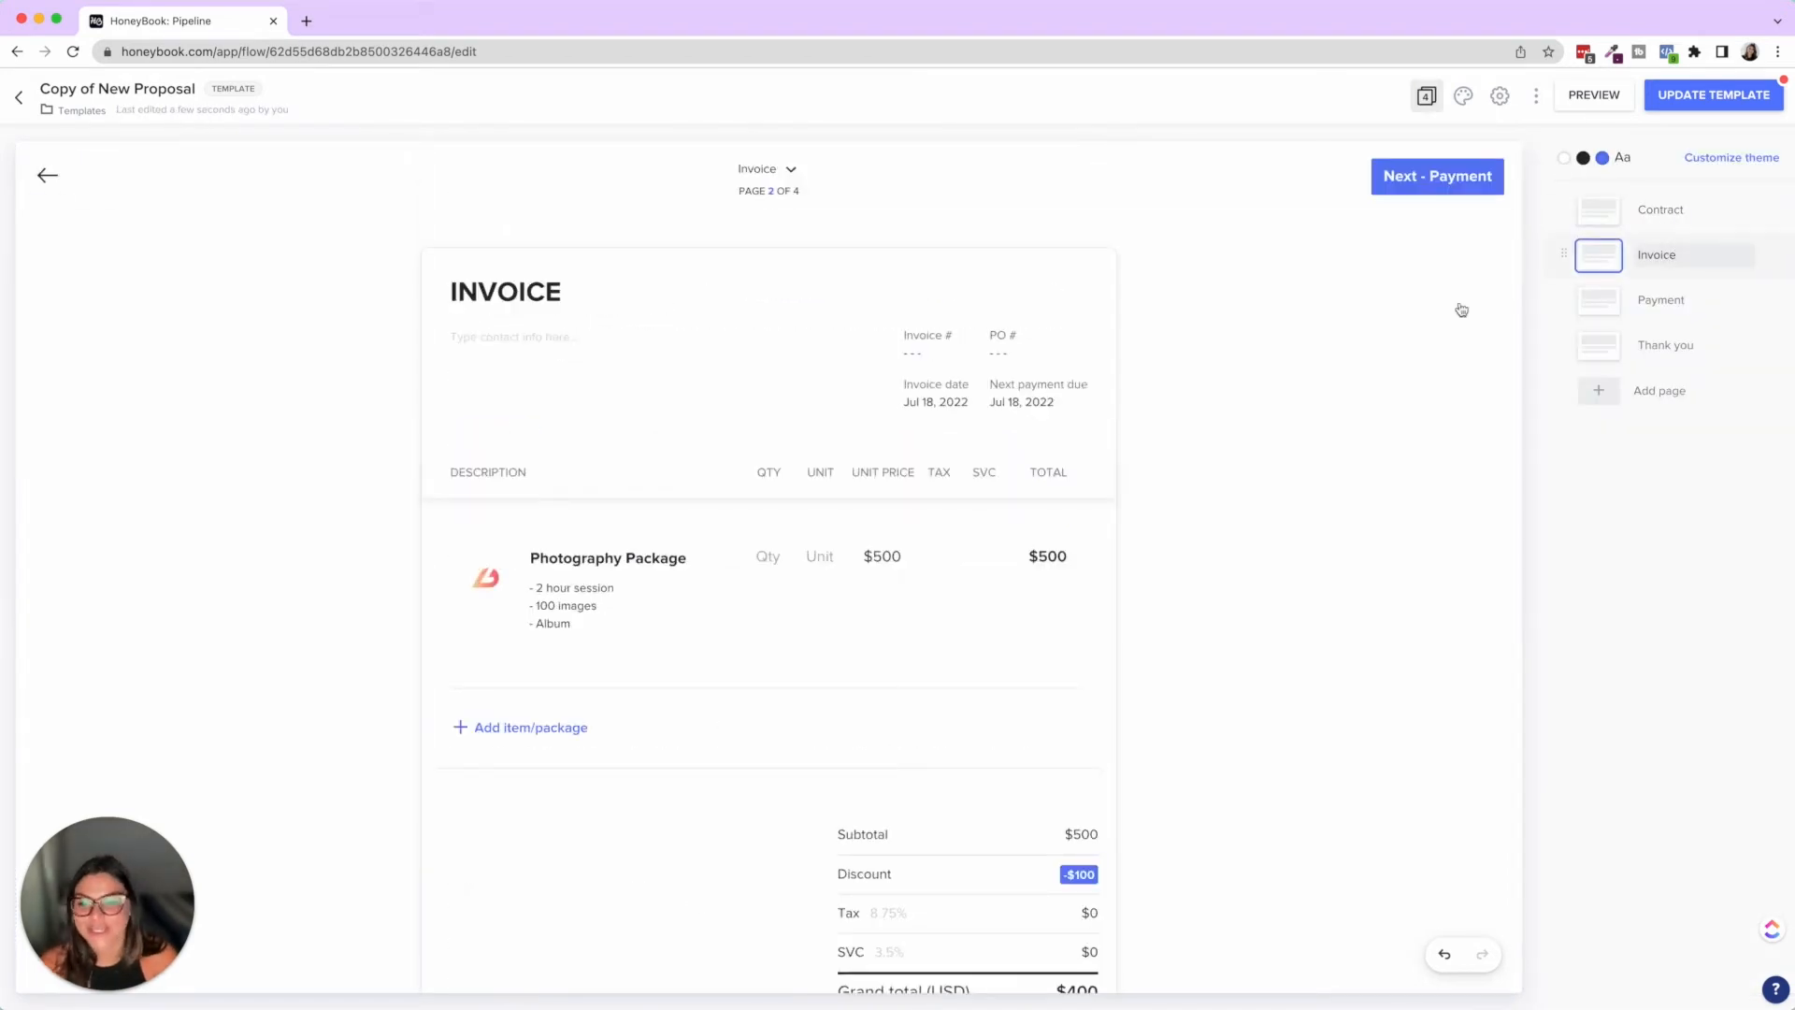
click(530, 728)
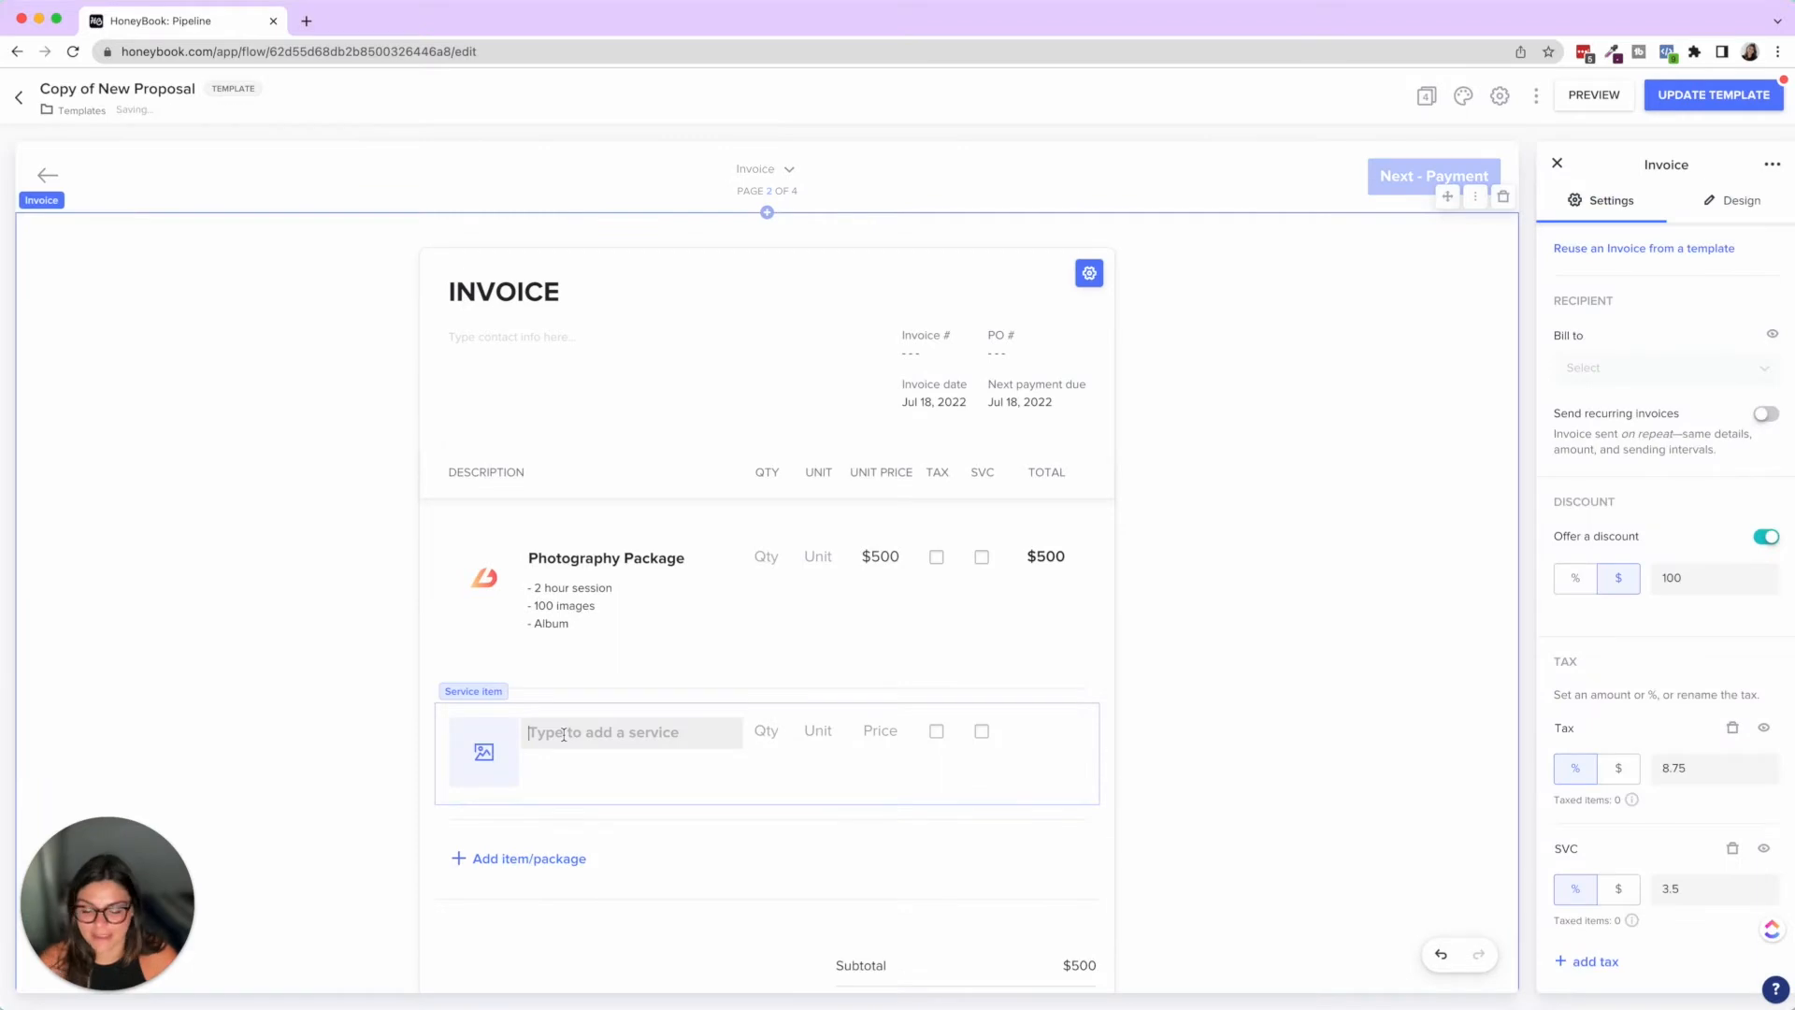
text(Travel Fee)
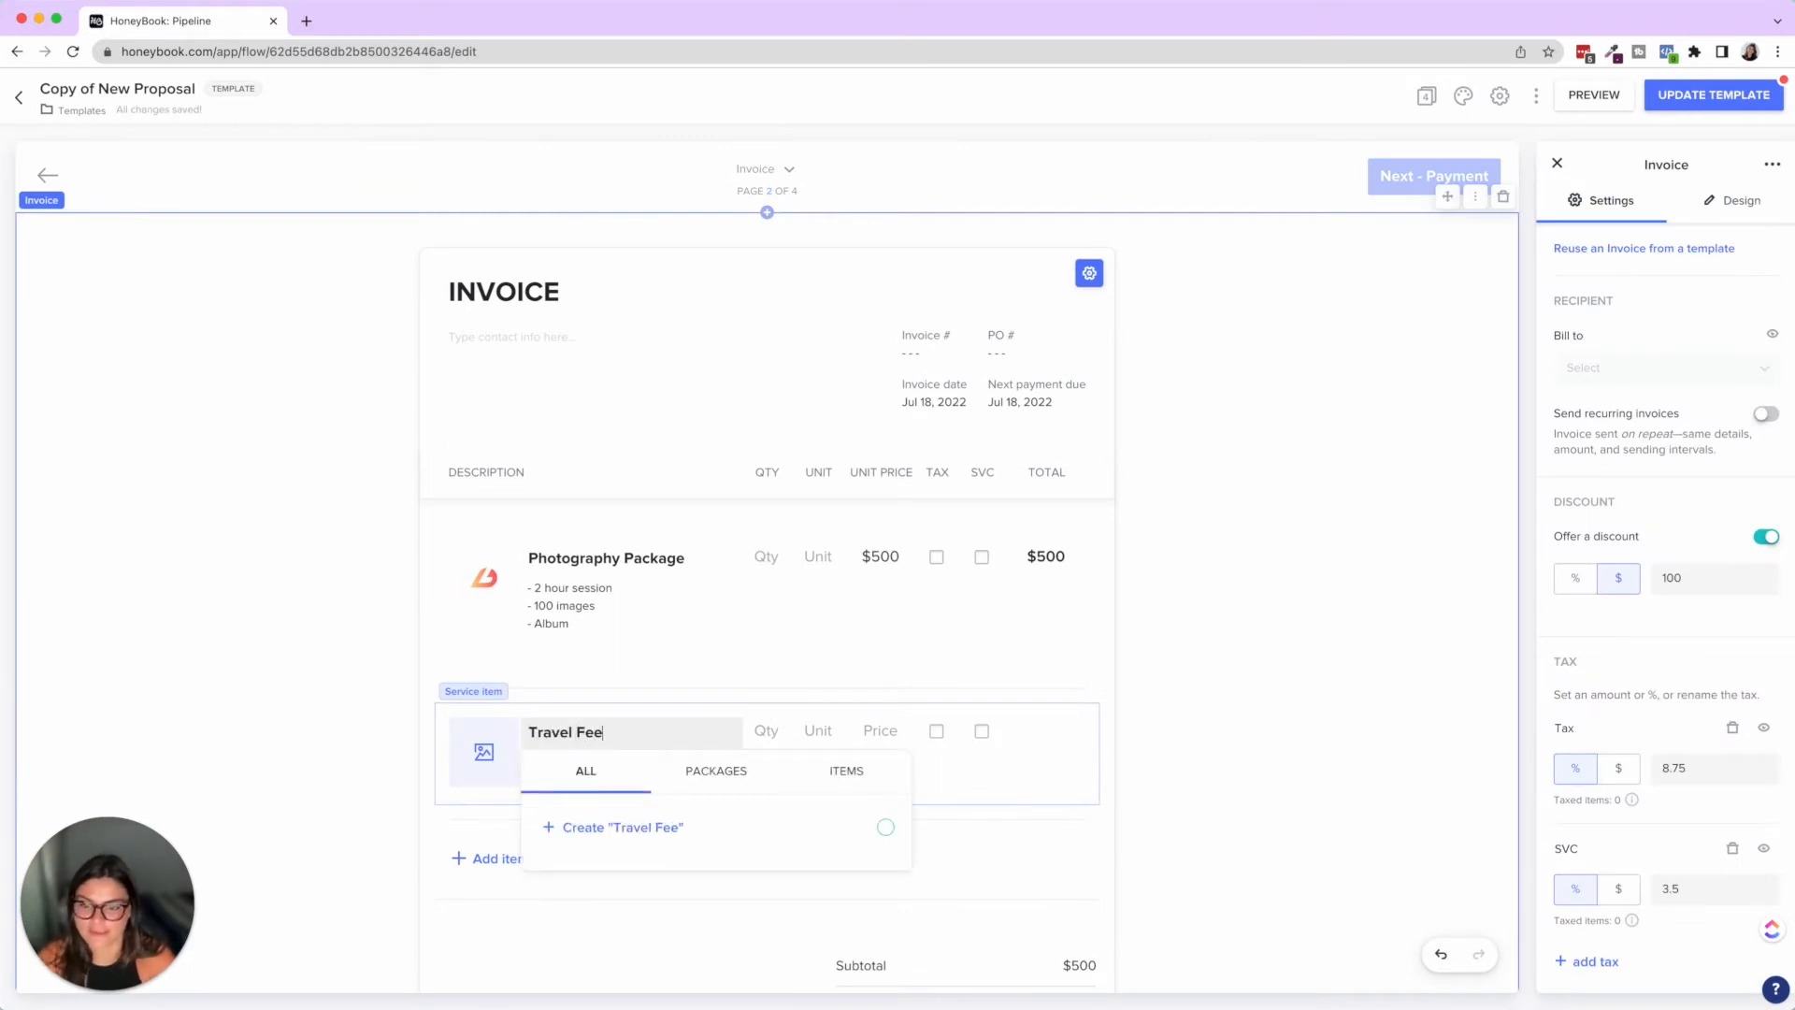
click(622, 827)
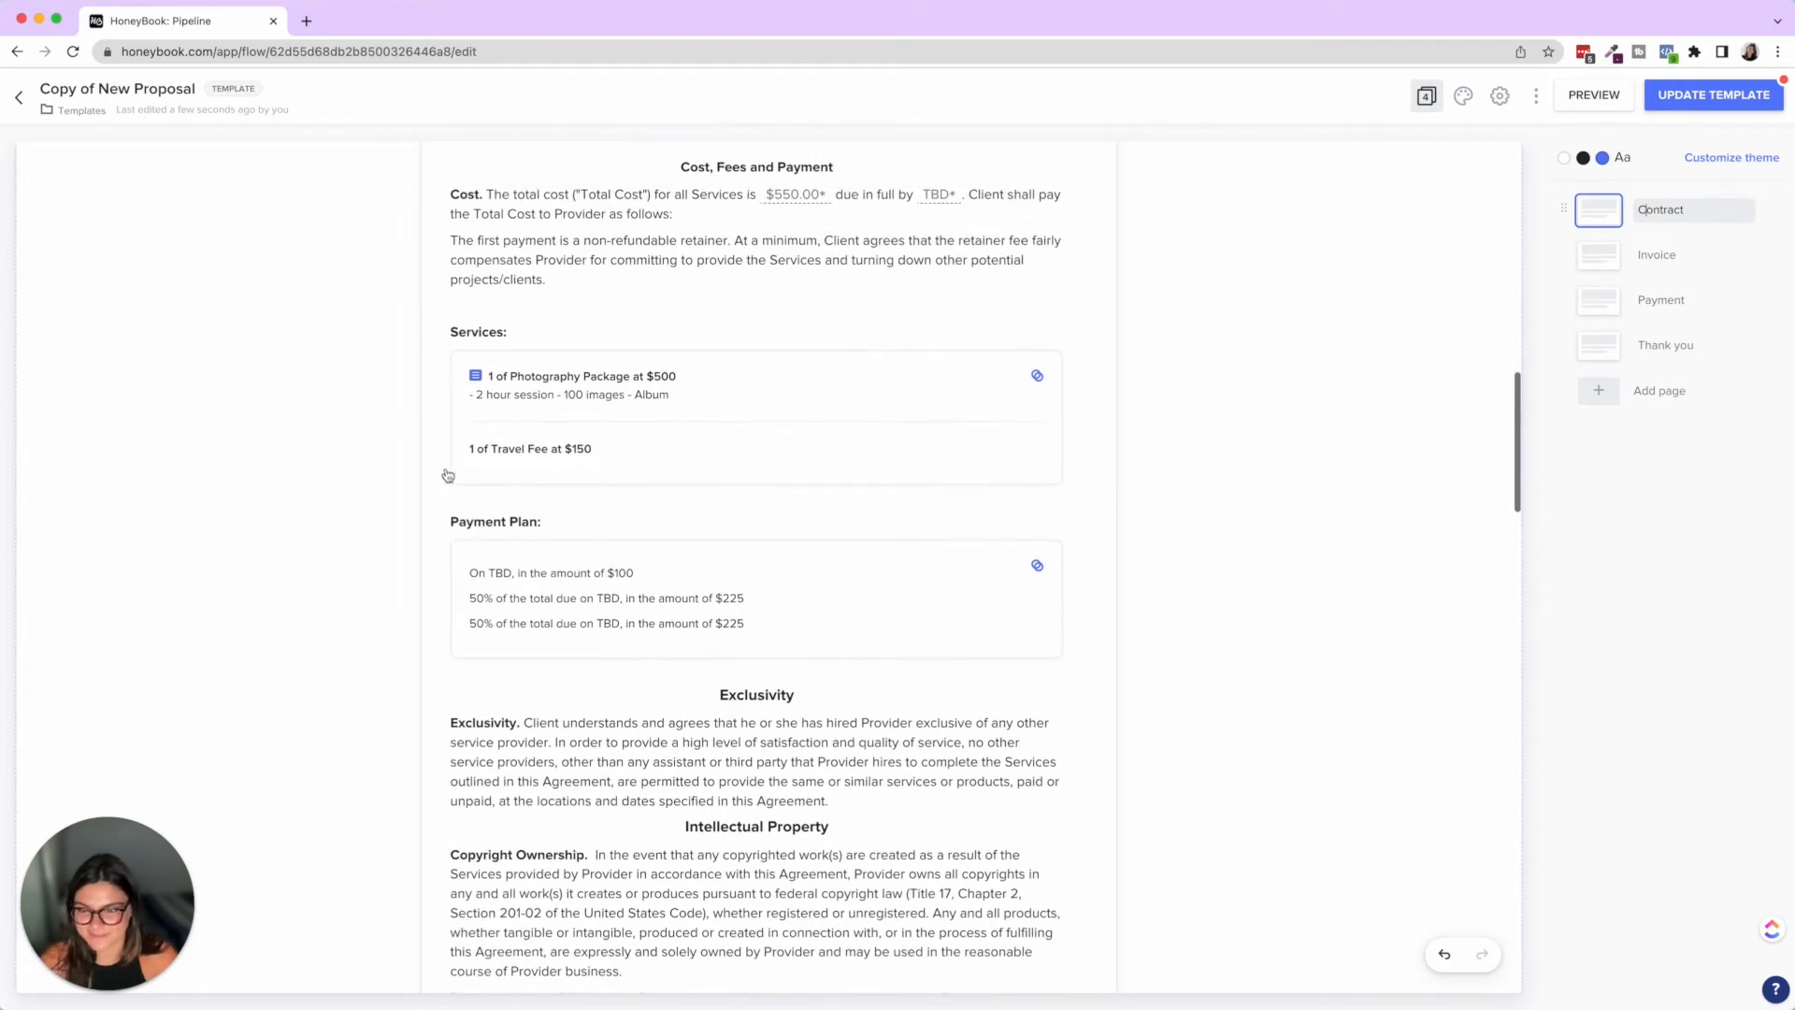
mouse_move(614, 459)
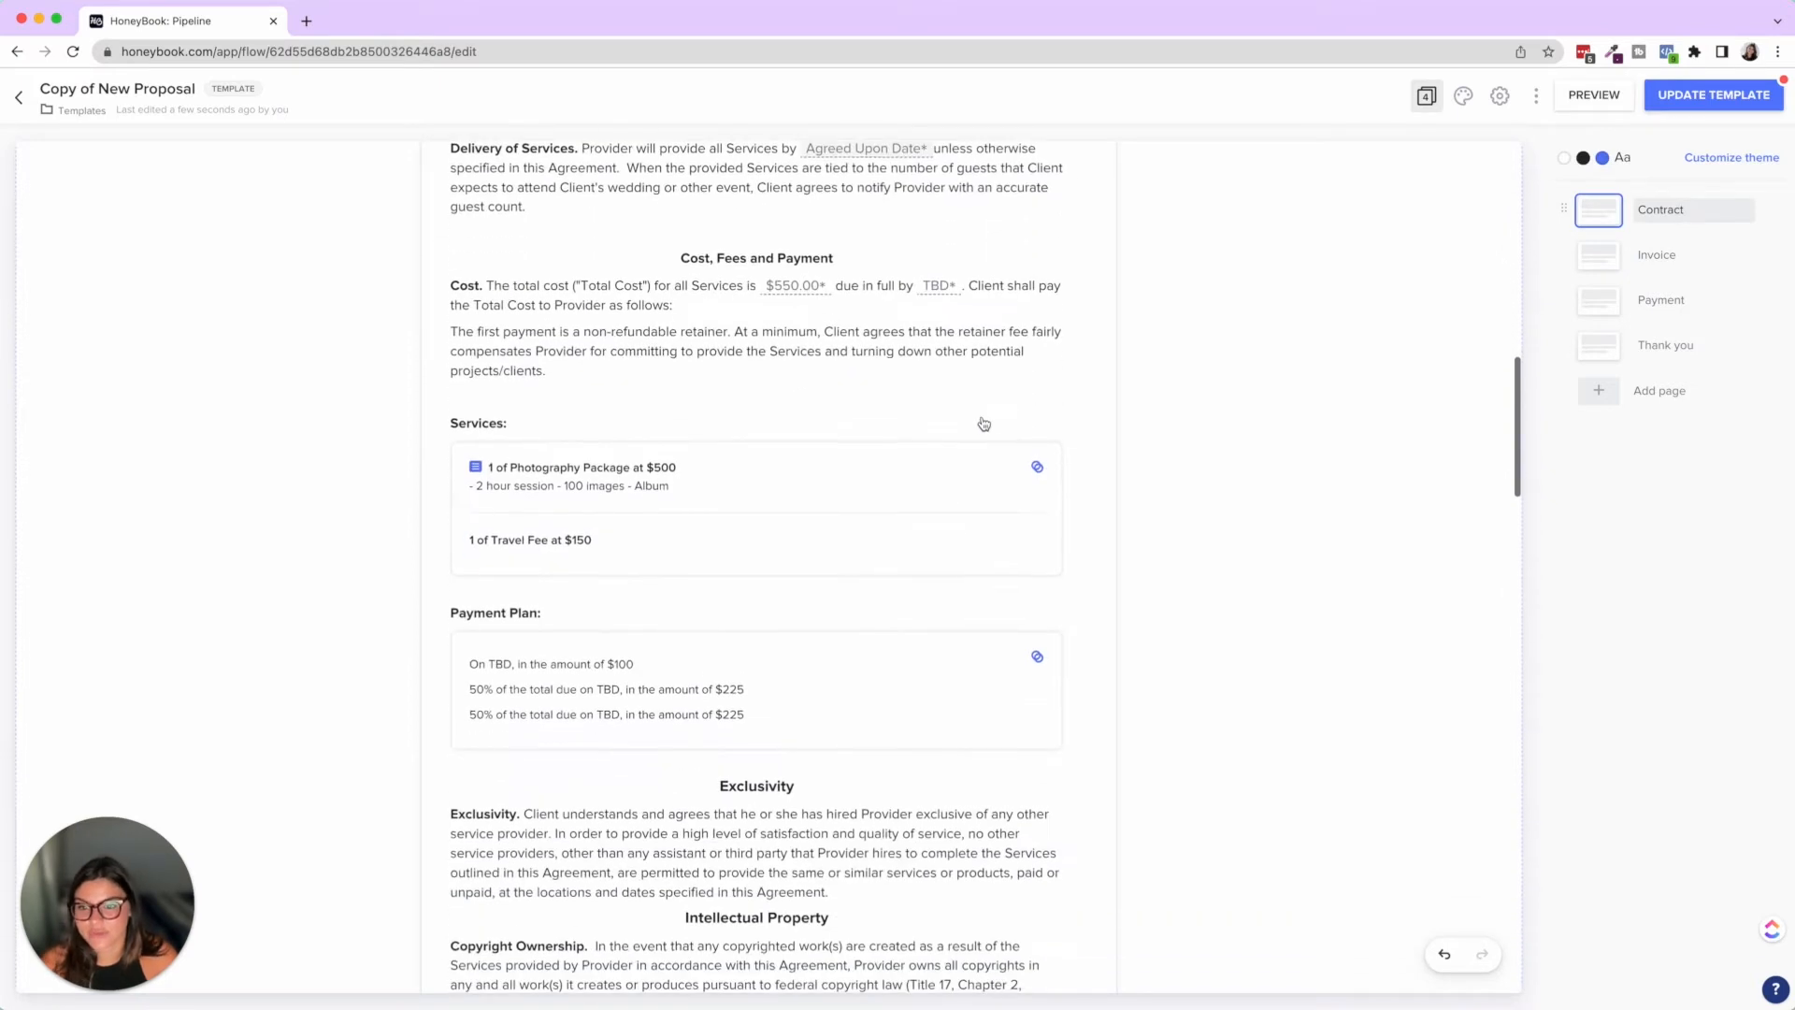
click(1656, 254)
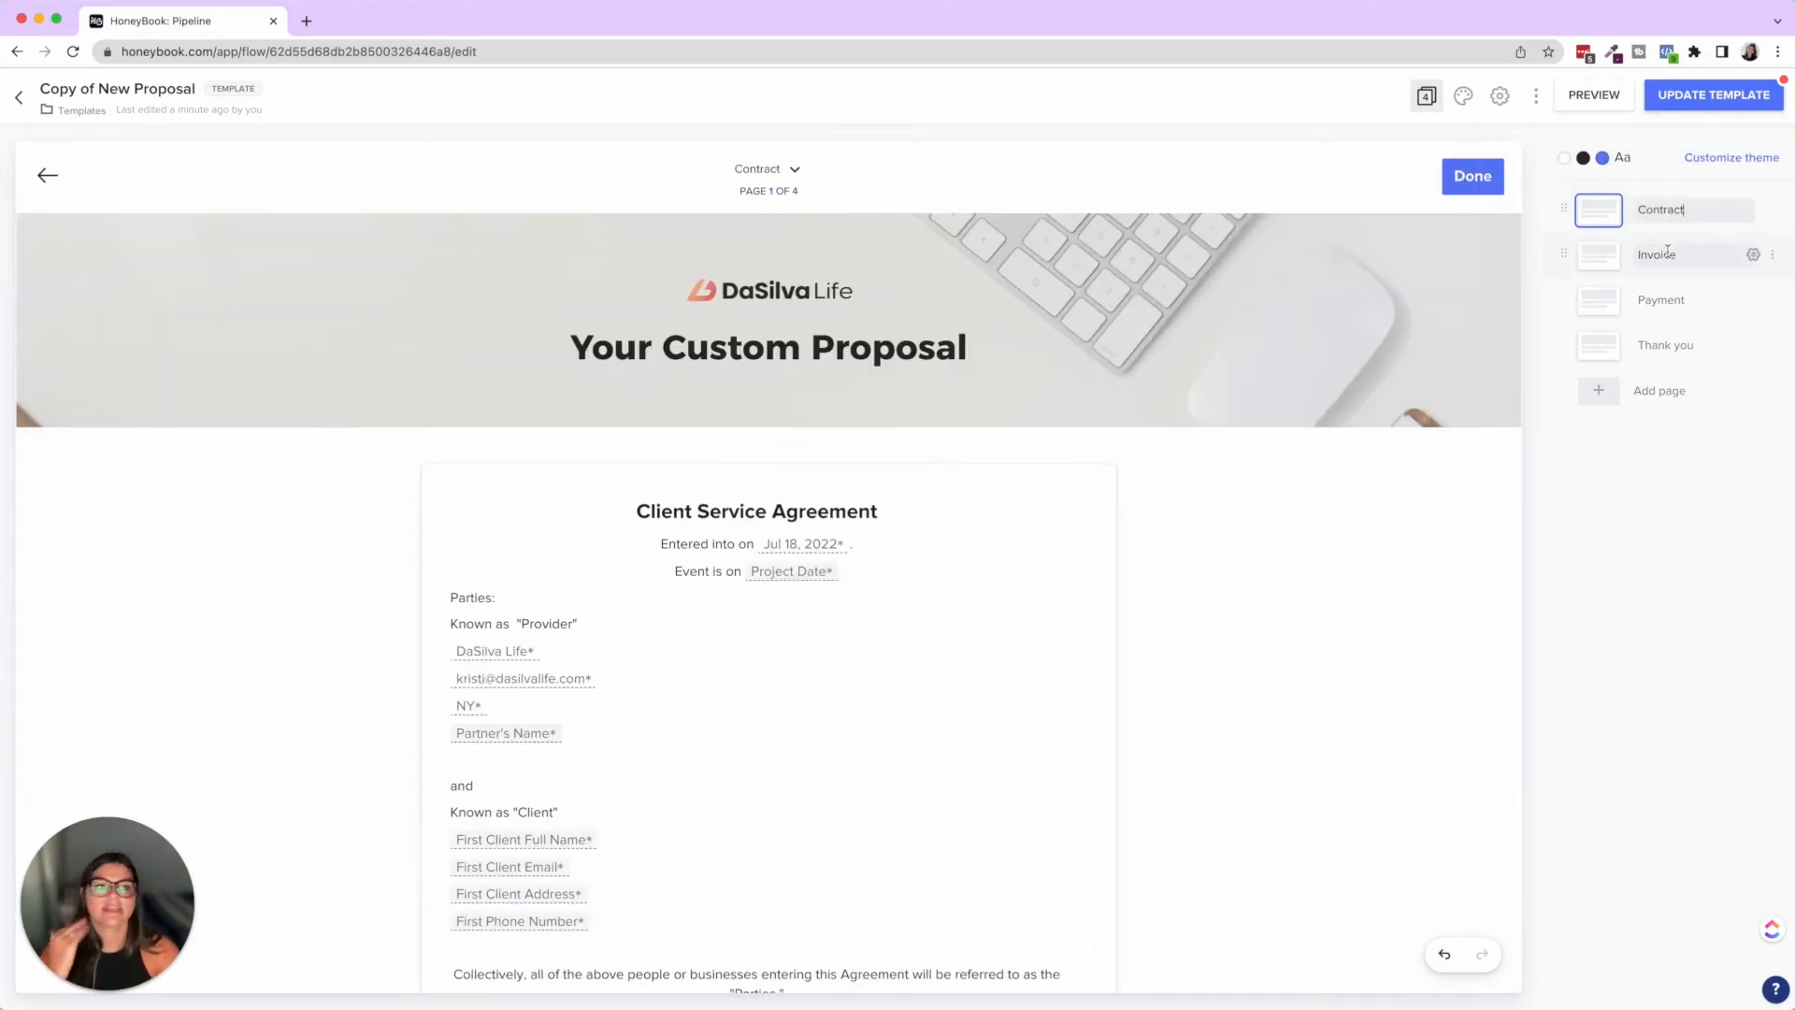
Open the Invoice page, save the template, and view the payment schedule settings
click(1656, 254)
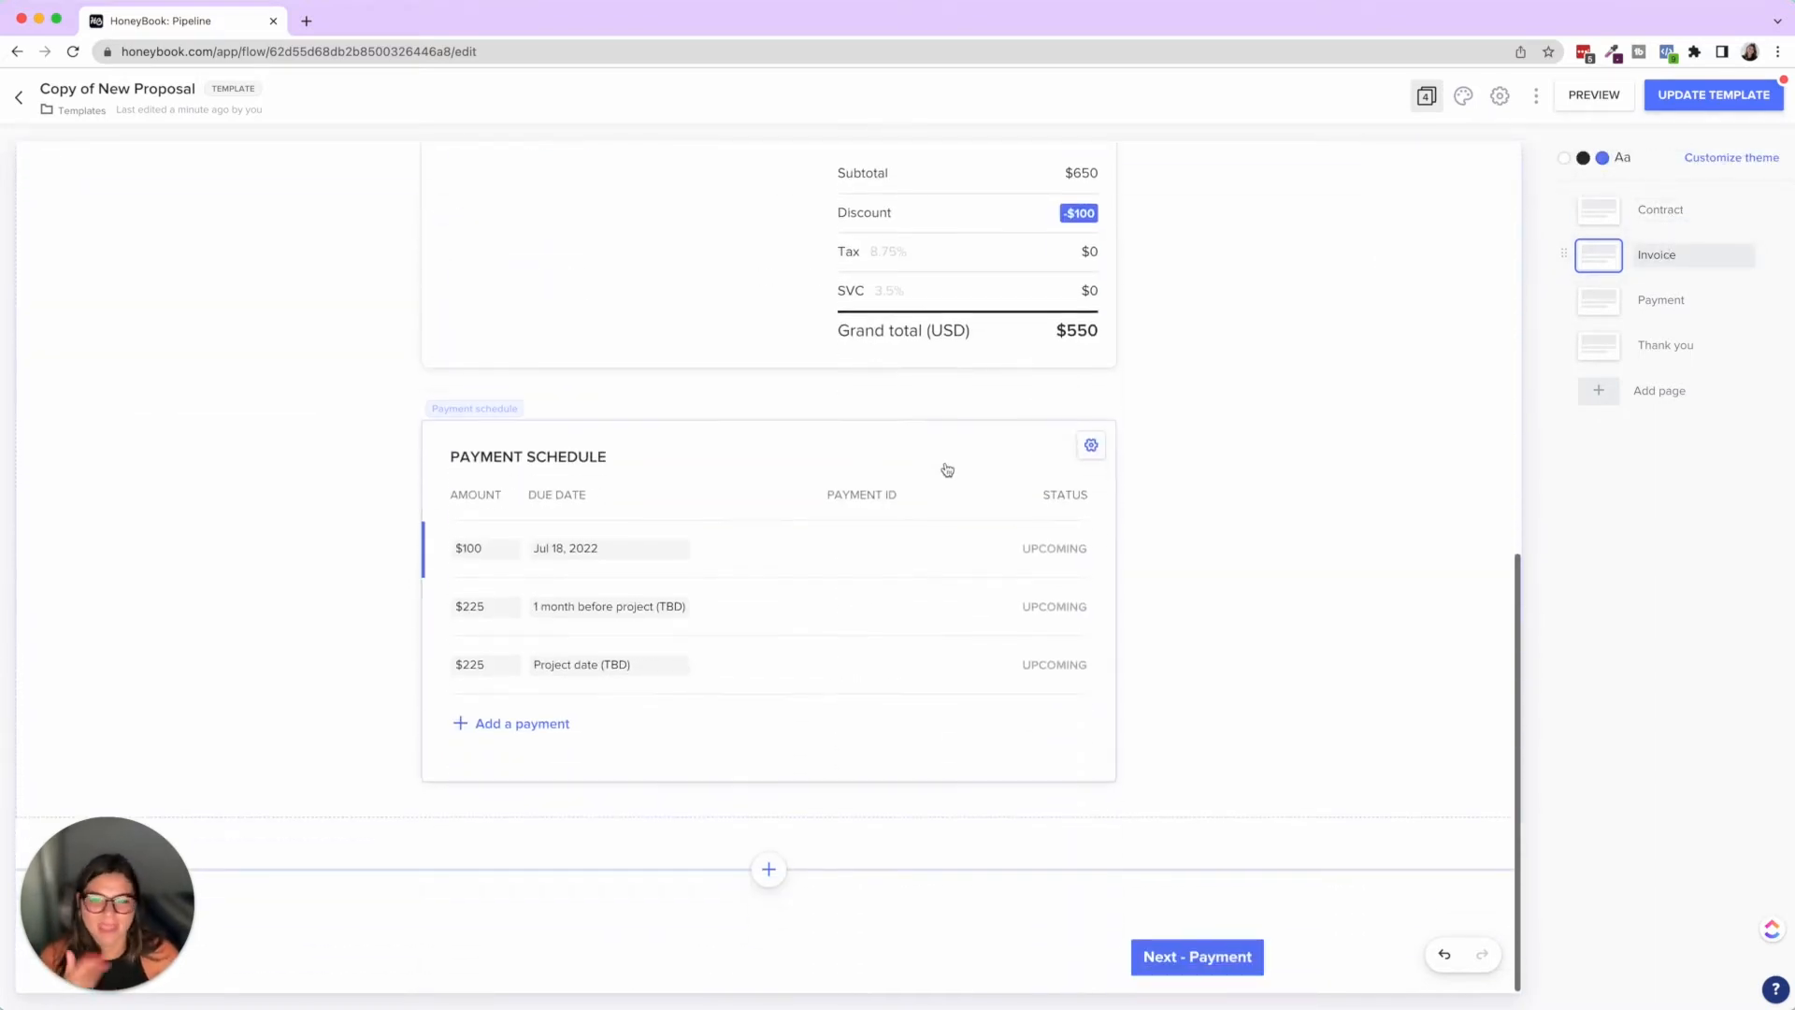
mouse_move(1270, 282)
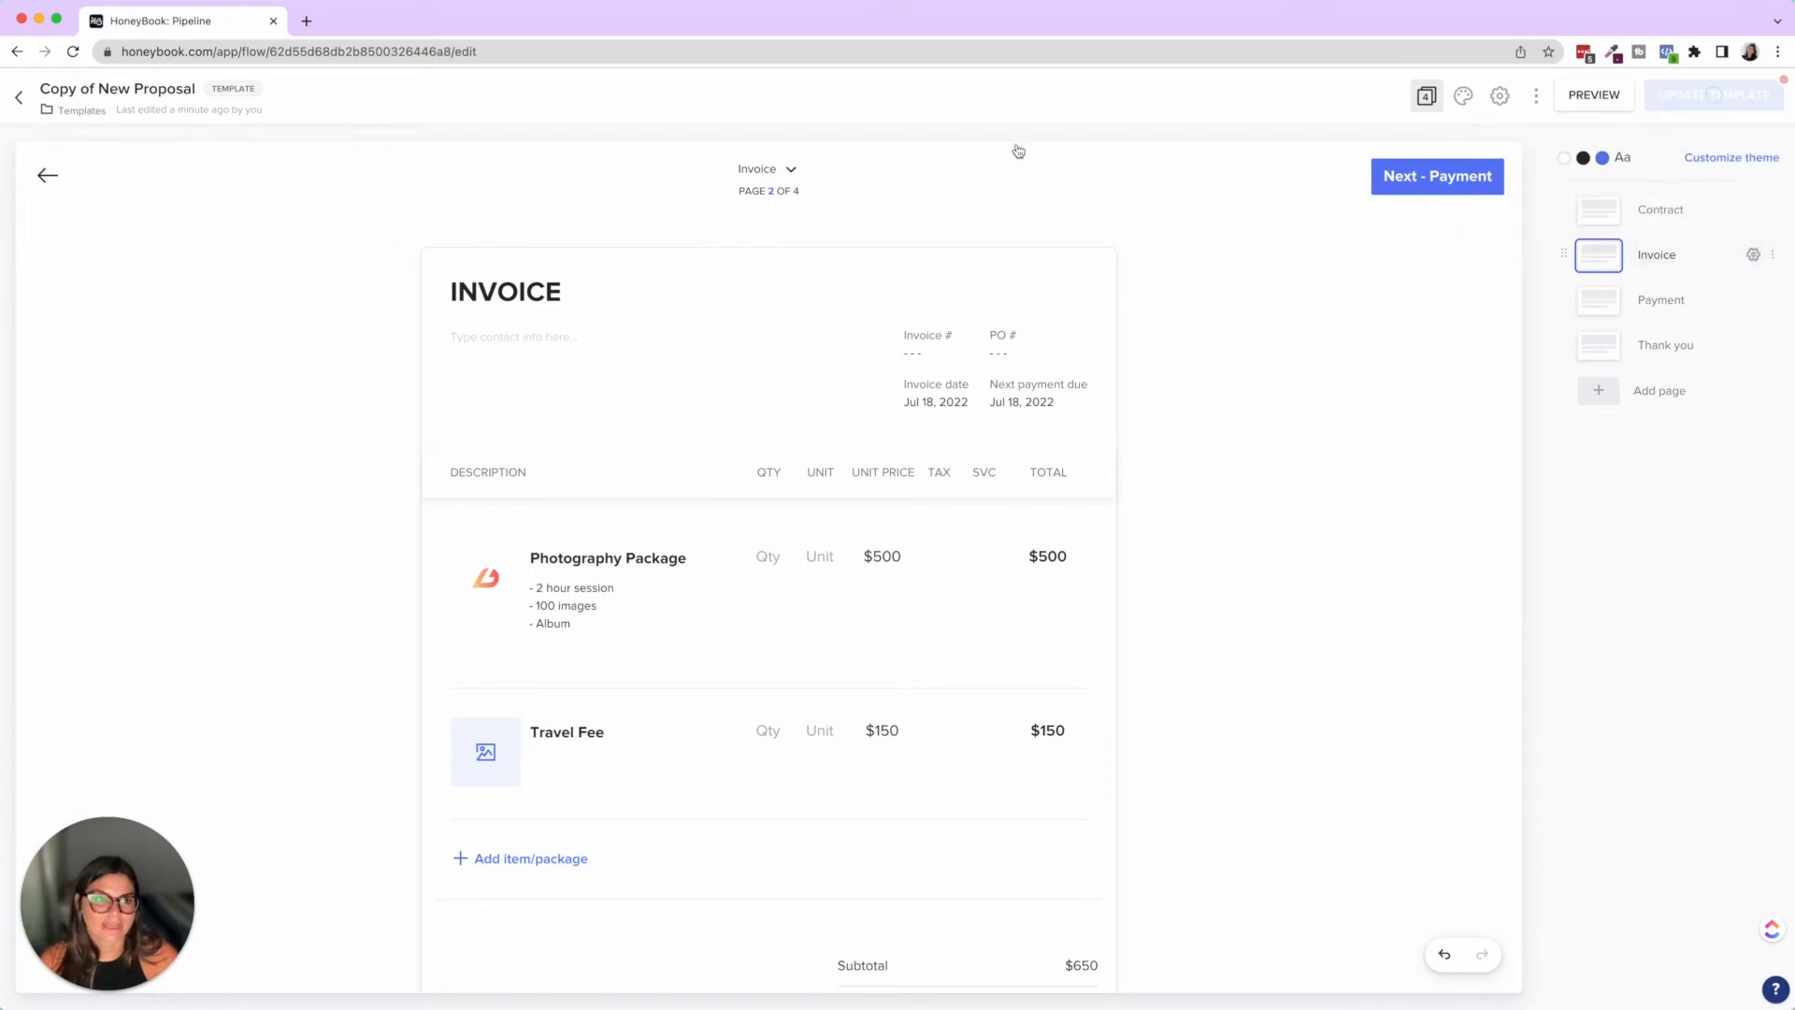
click(1714, 96)
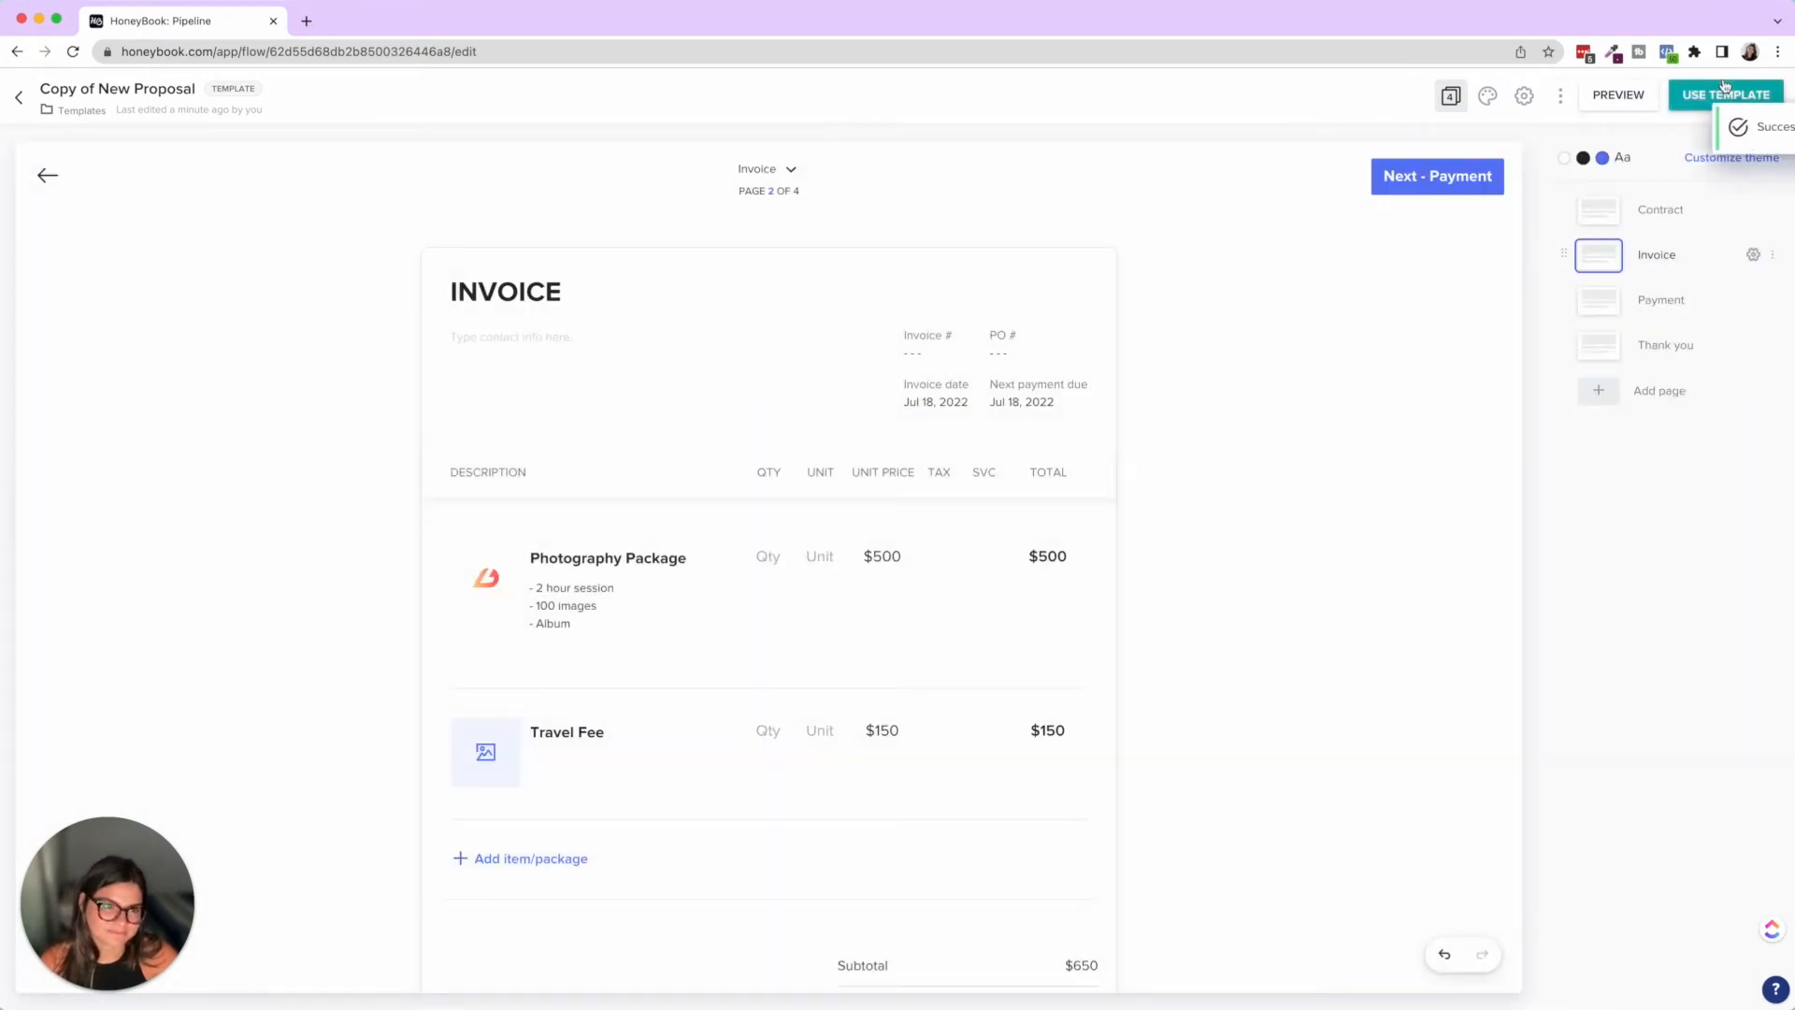
click(1724, 93)
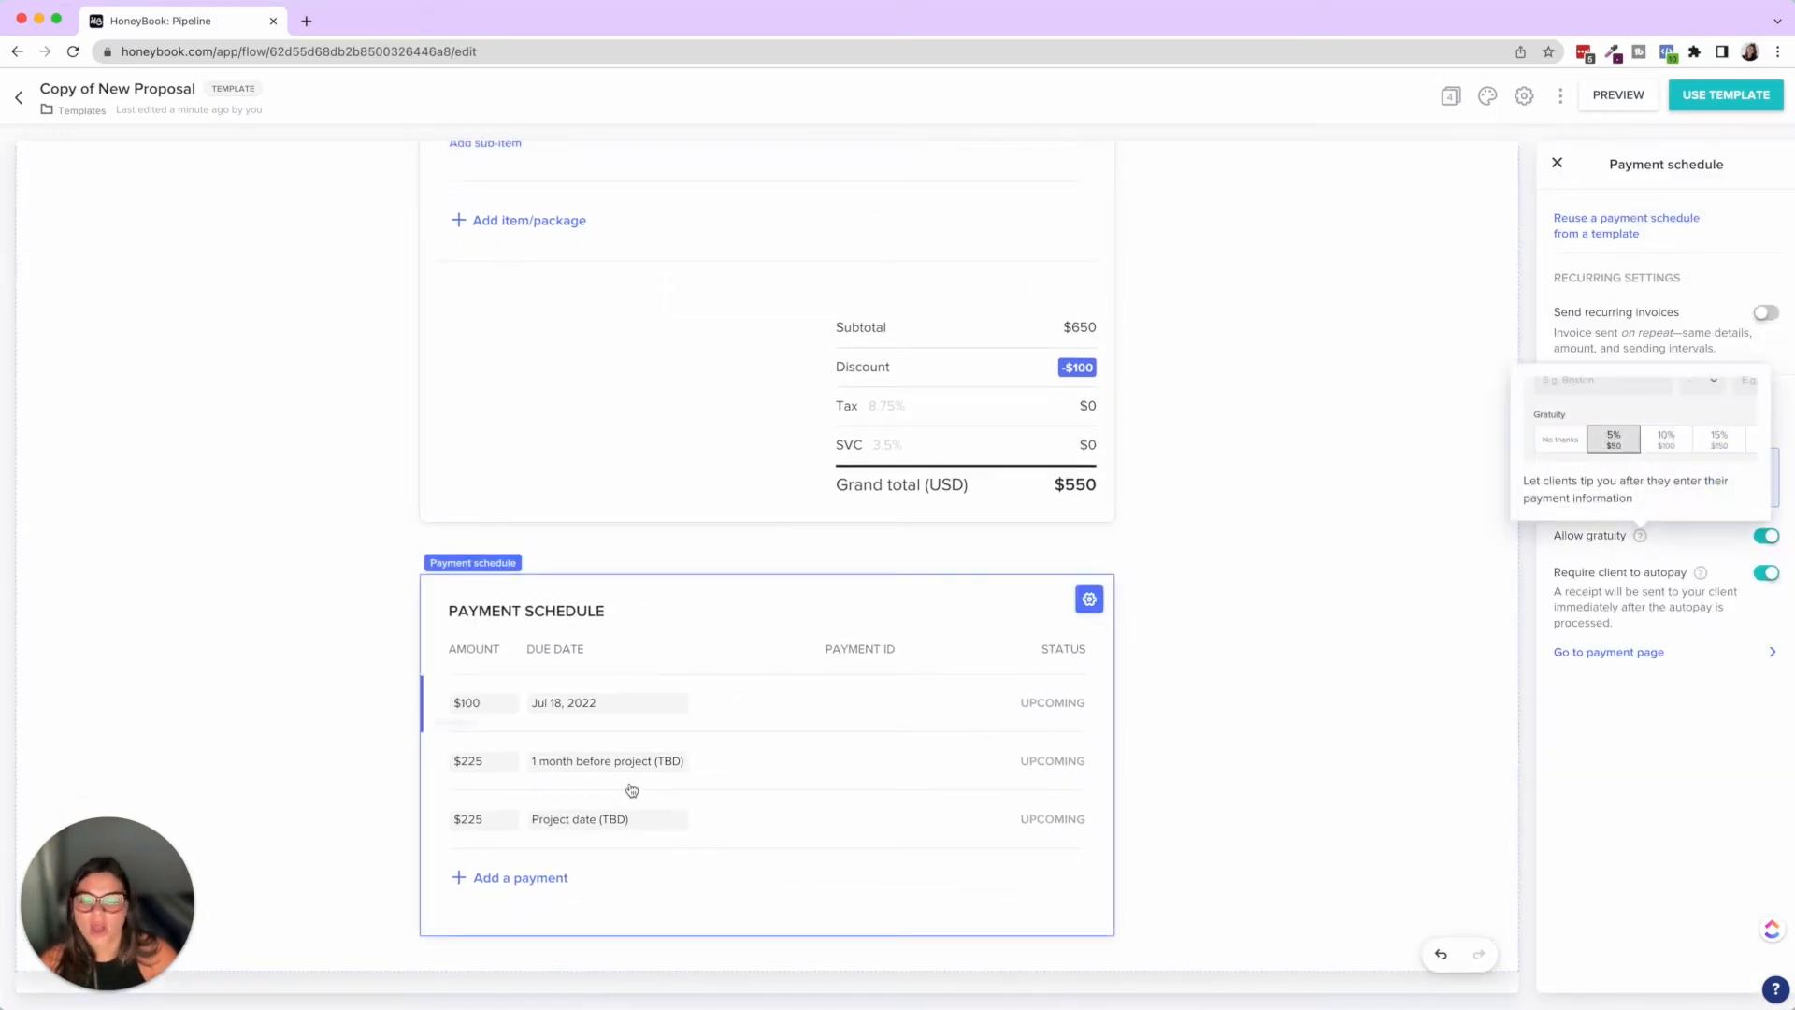
Inspect the third payment in the invoice's payment schedule
click(466, 702)
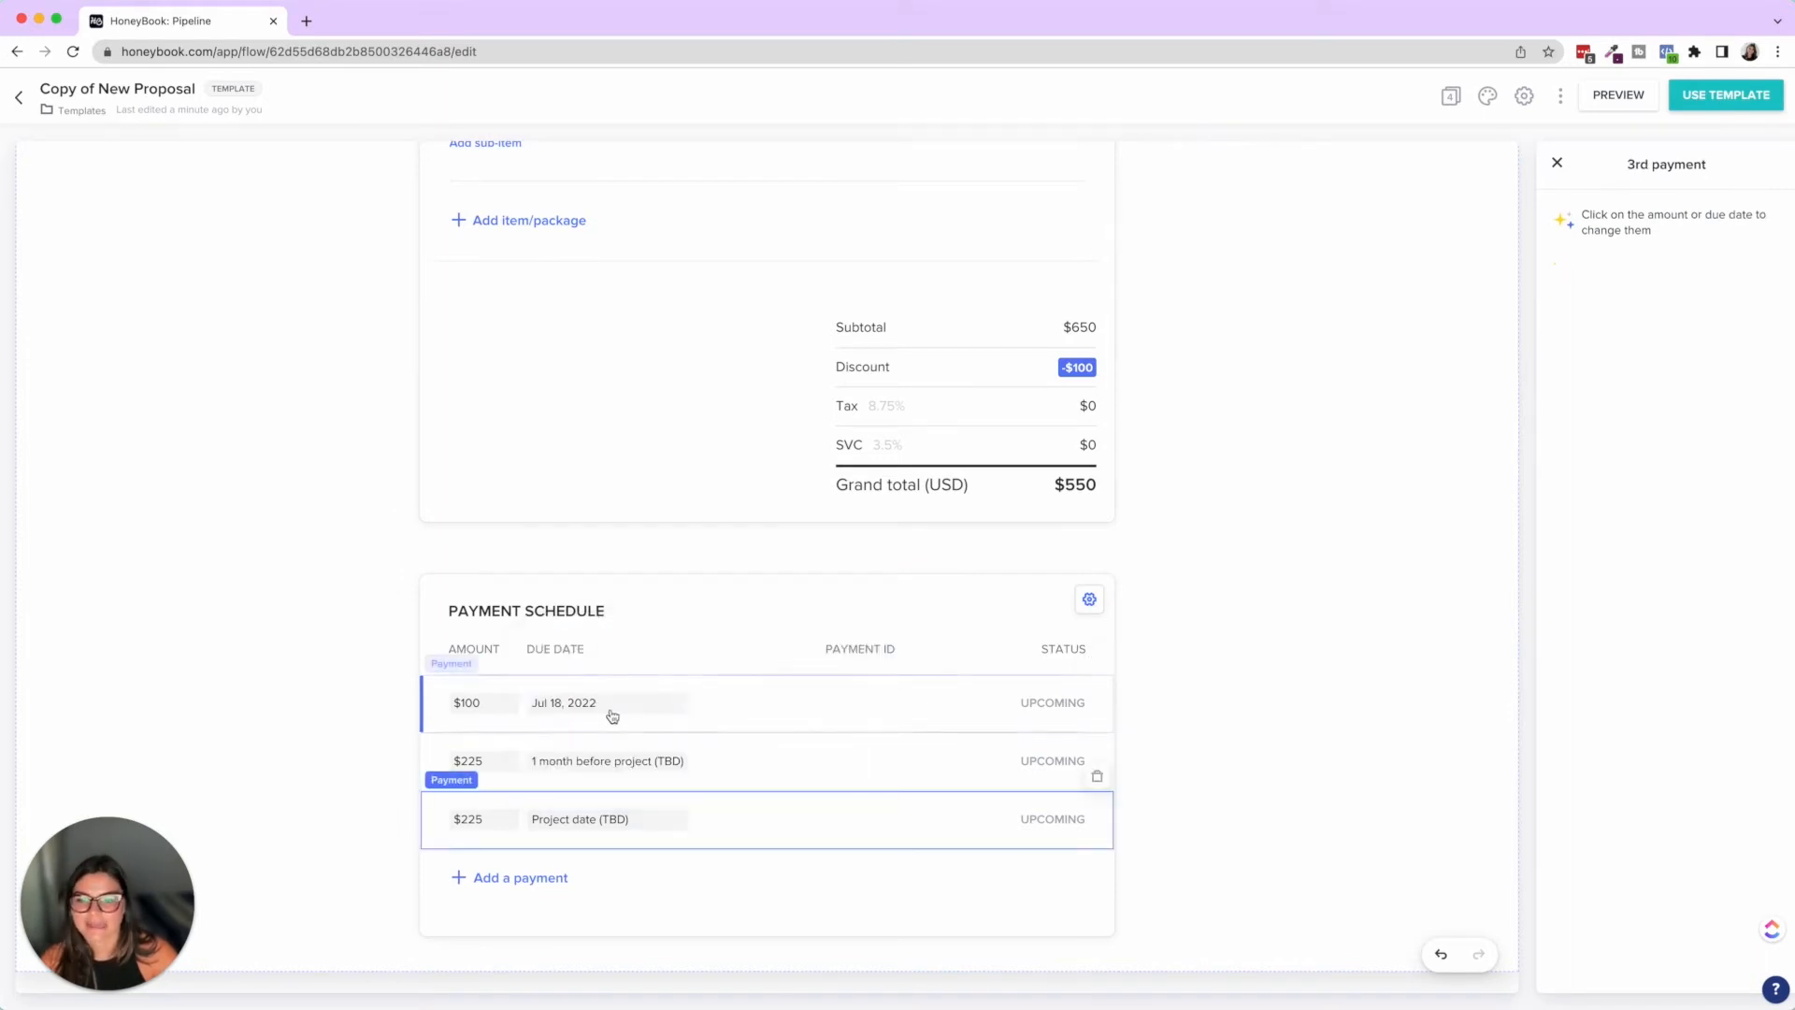
click(562, 702)
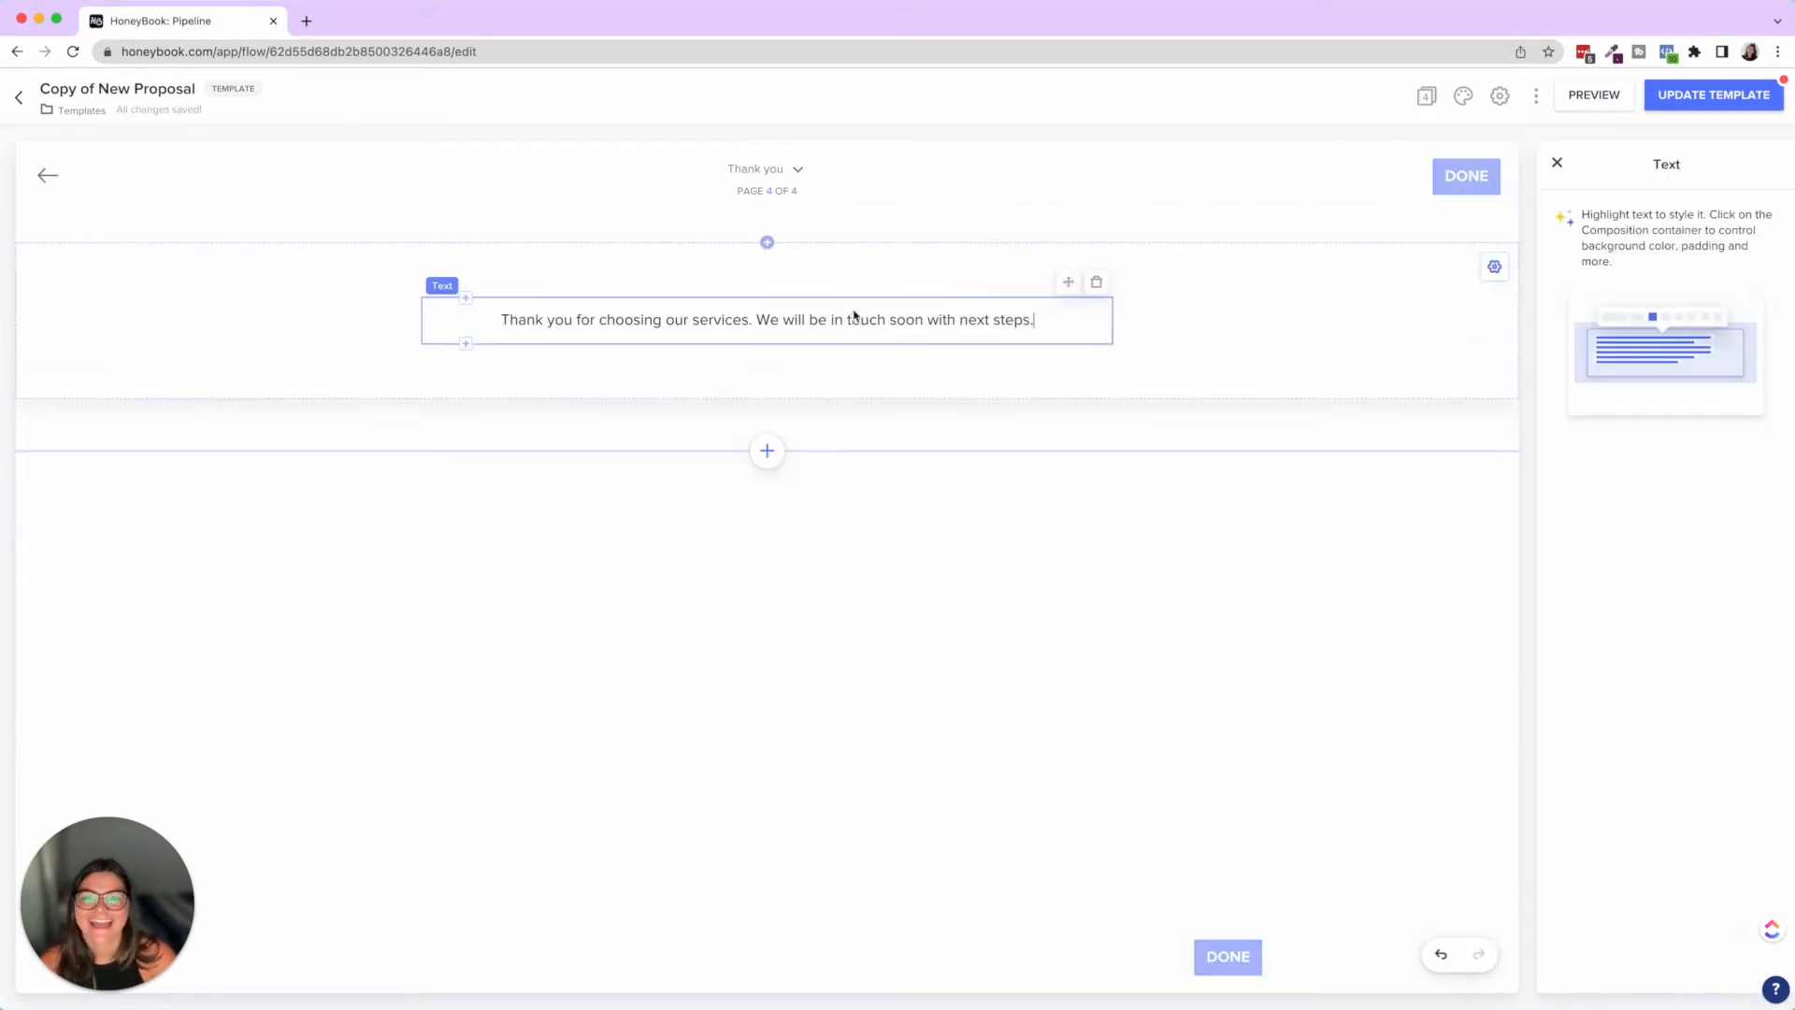
Replace the thank-you text with DaSilva Life's message promising follow-up within 48 business hours
triple_click(767, 320)
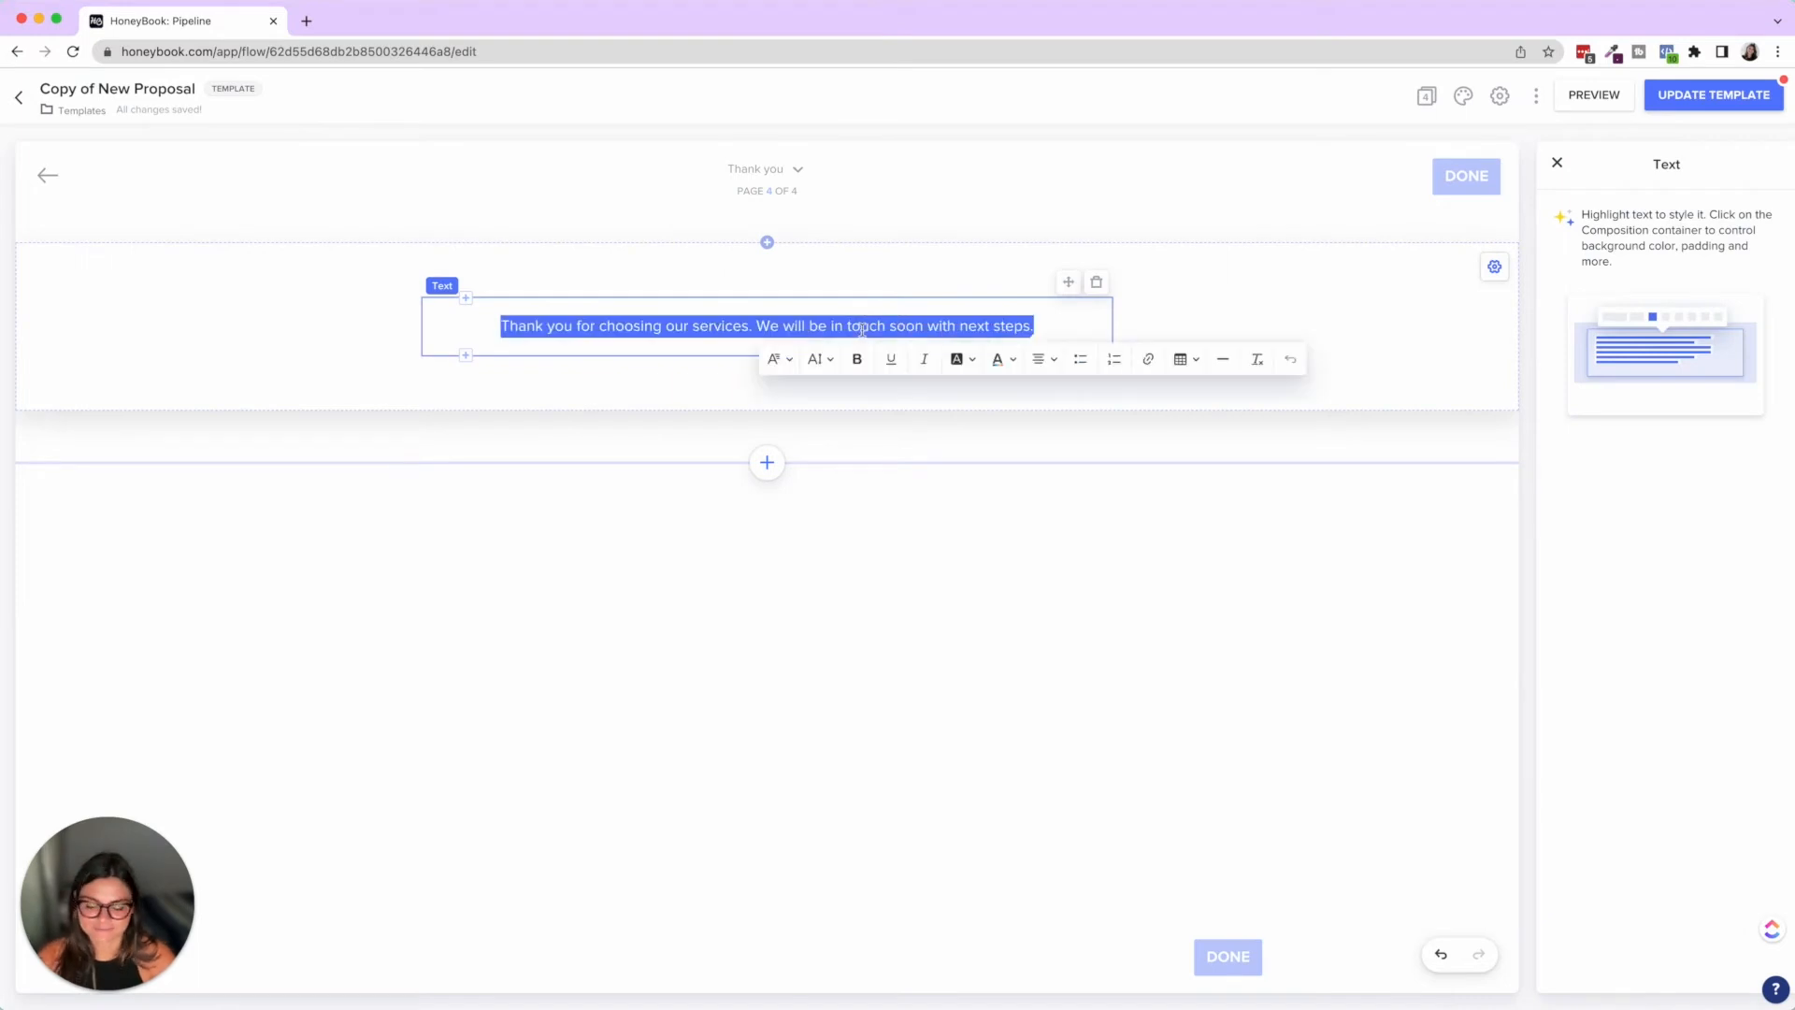
text(Thanks so)
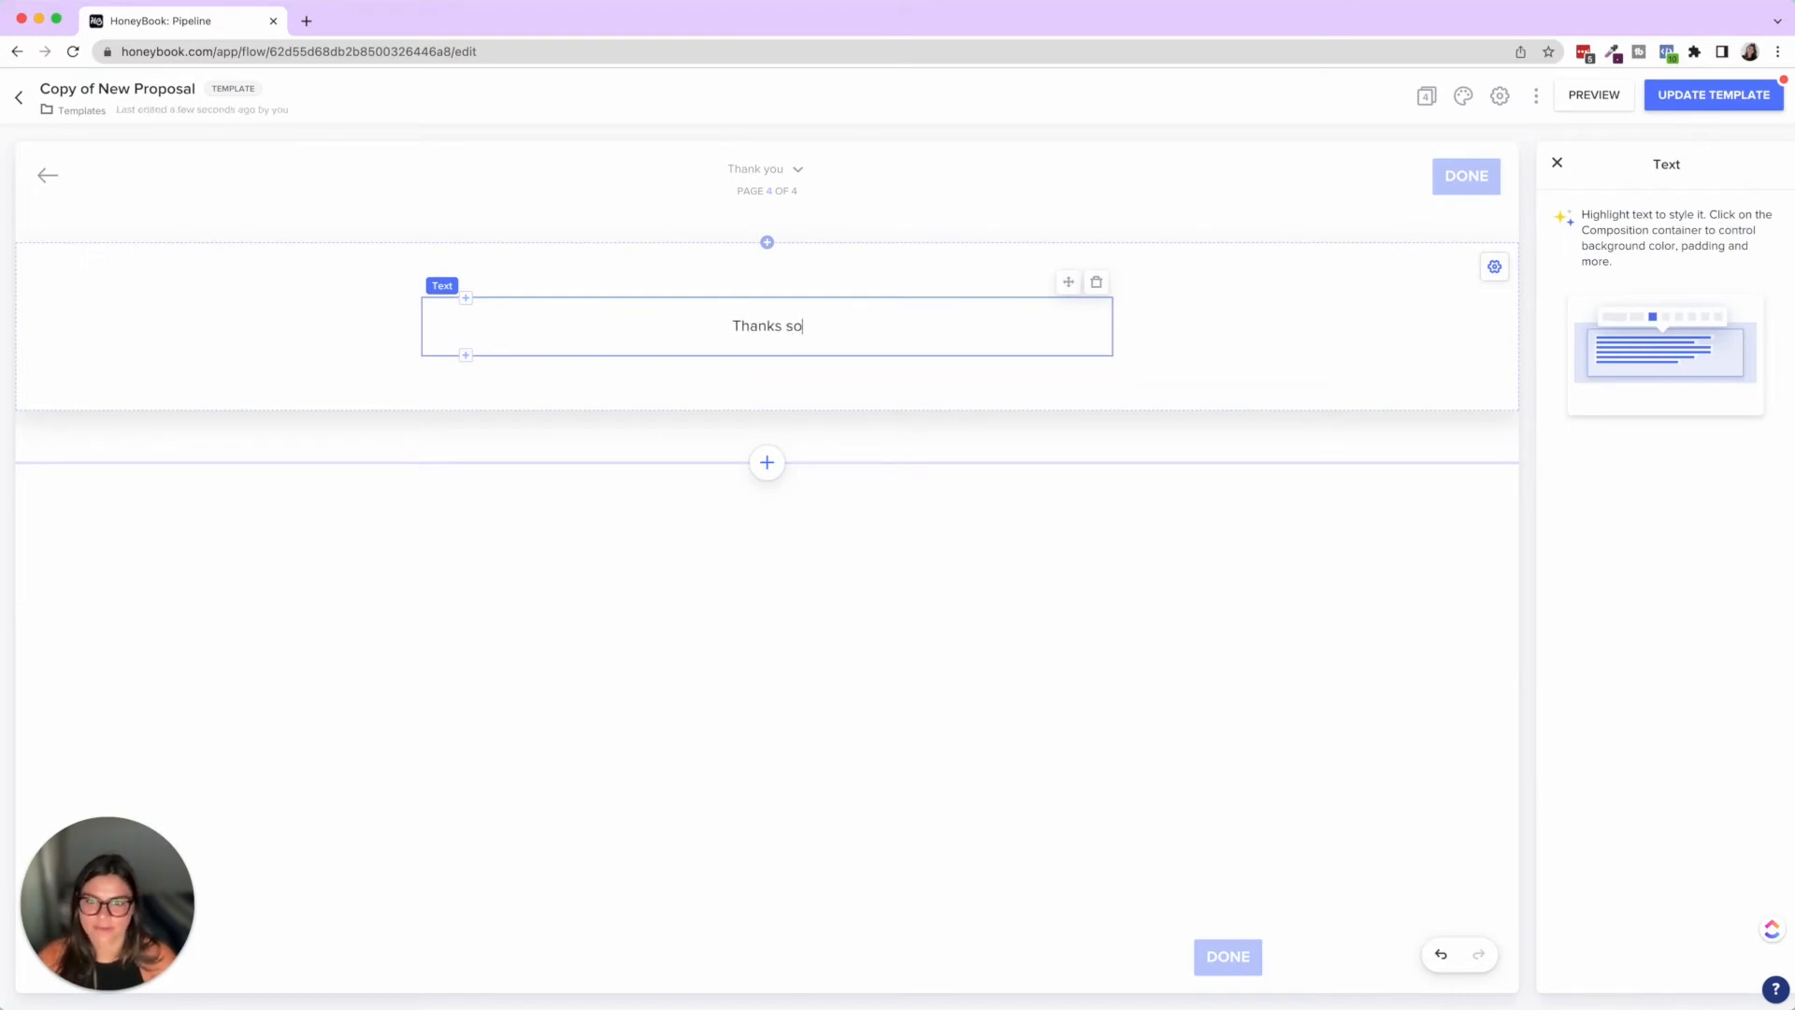
text(much for choosing)
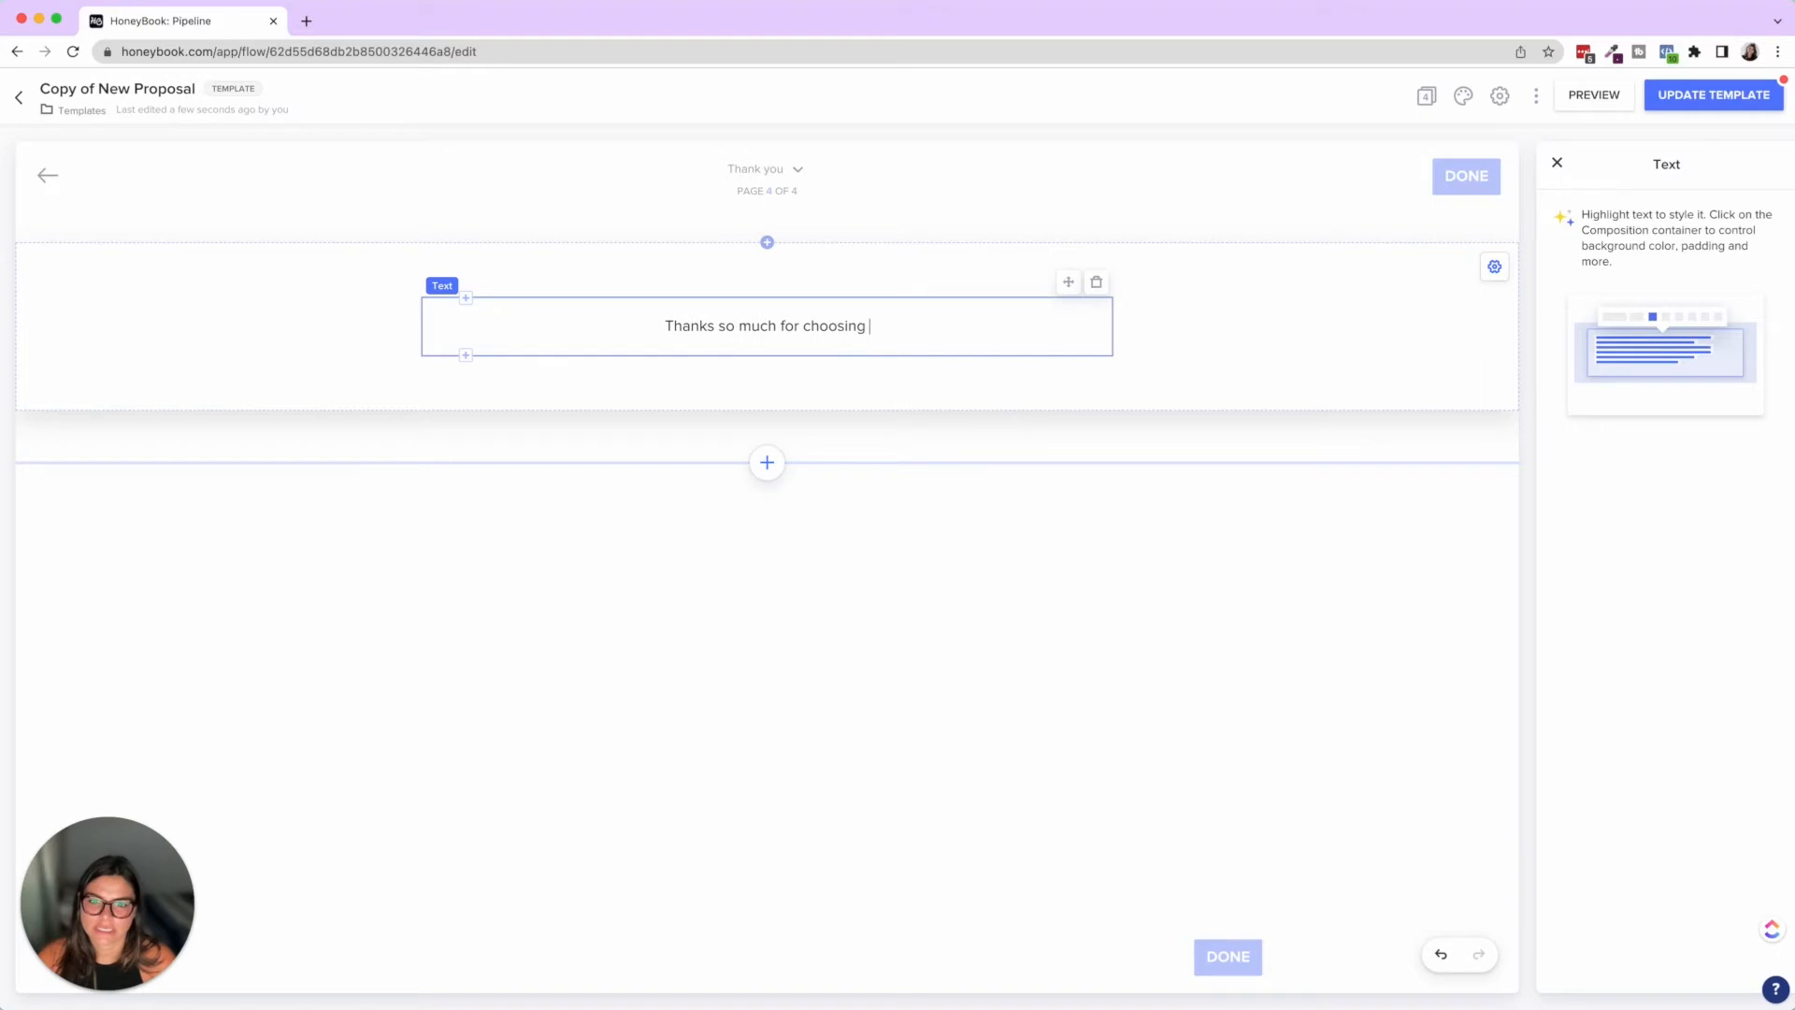
text(DaSilva Life for your)
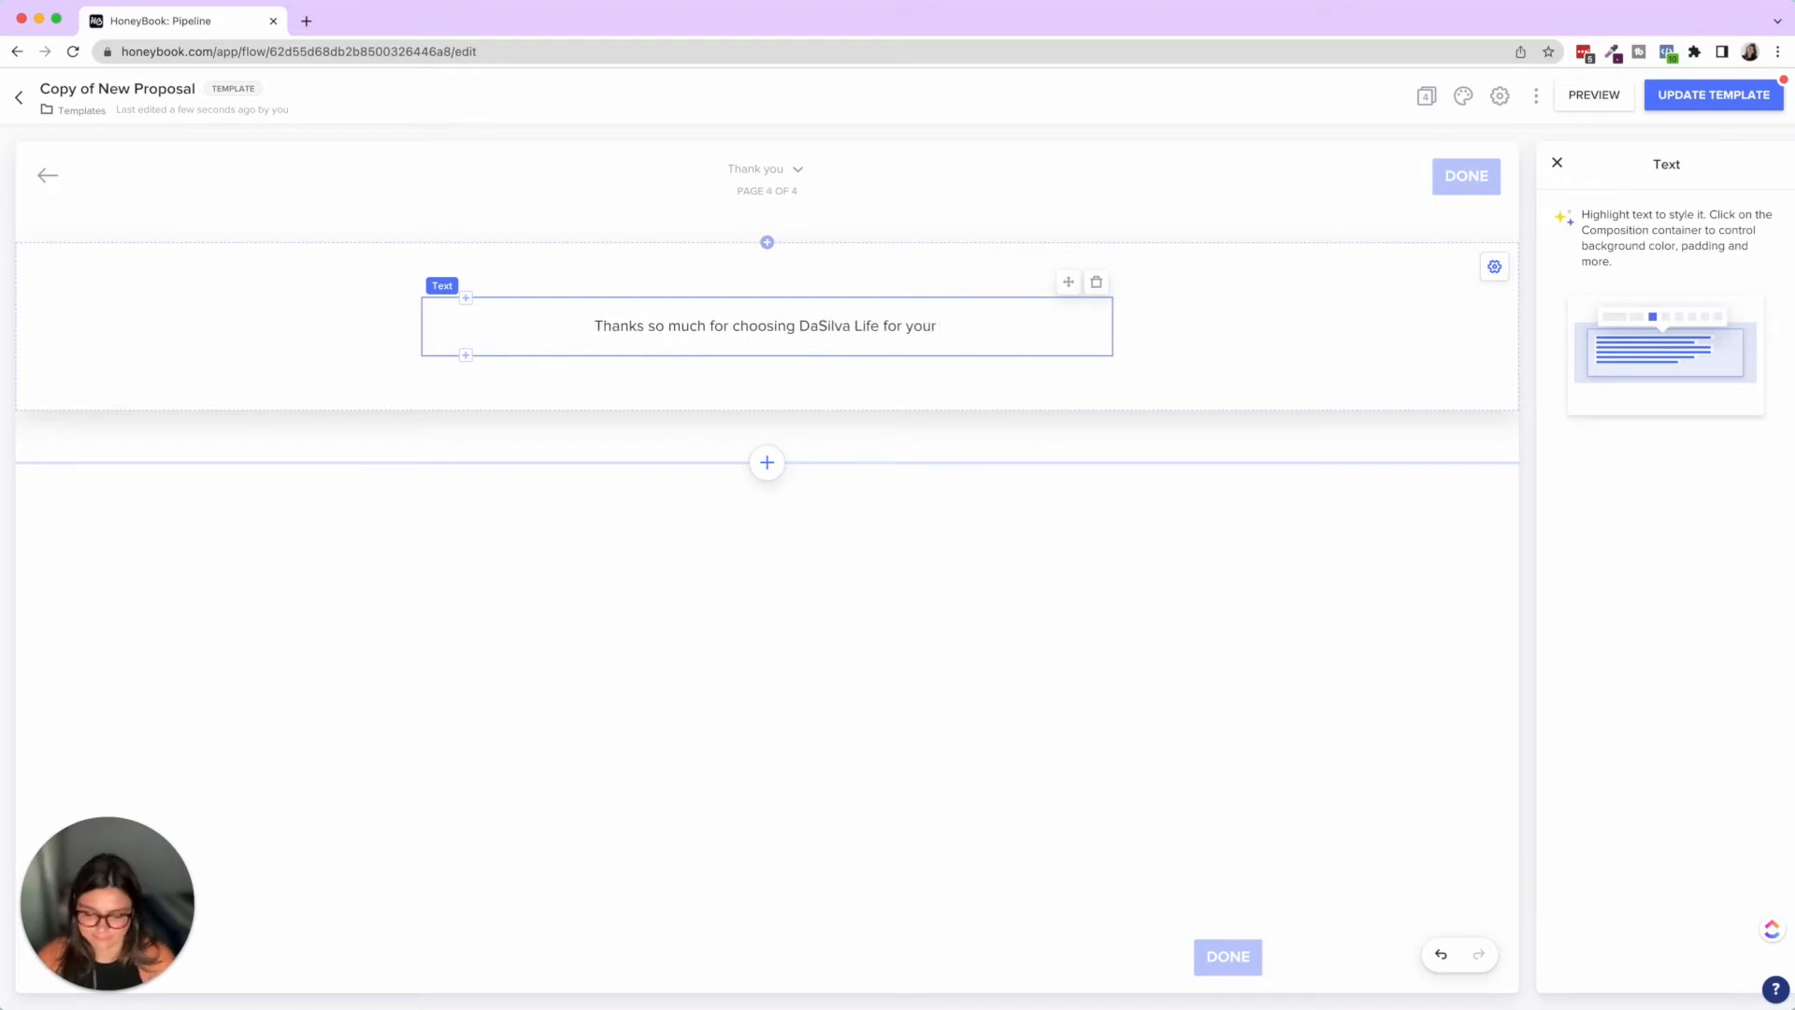
text(photography)
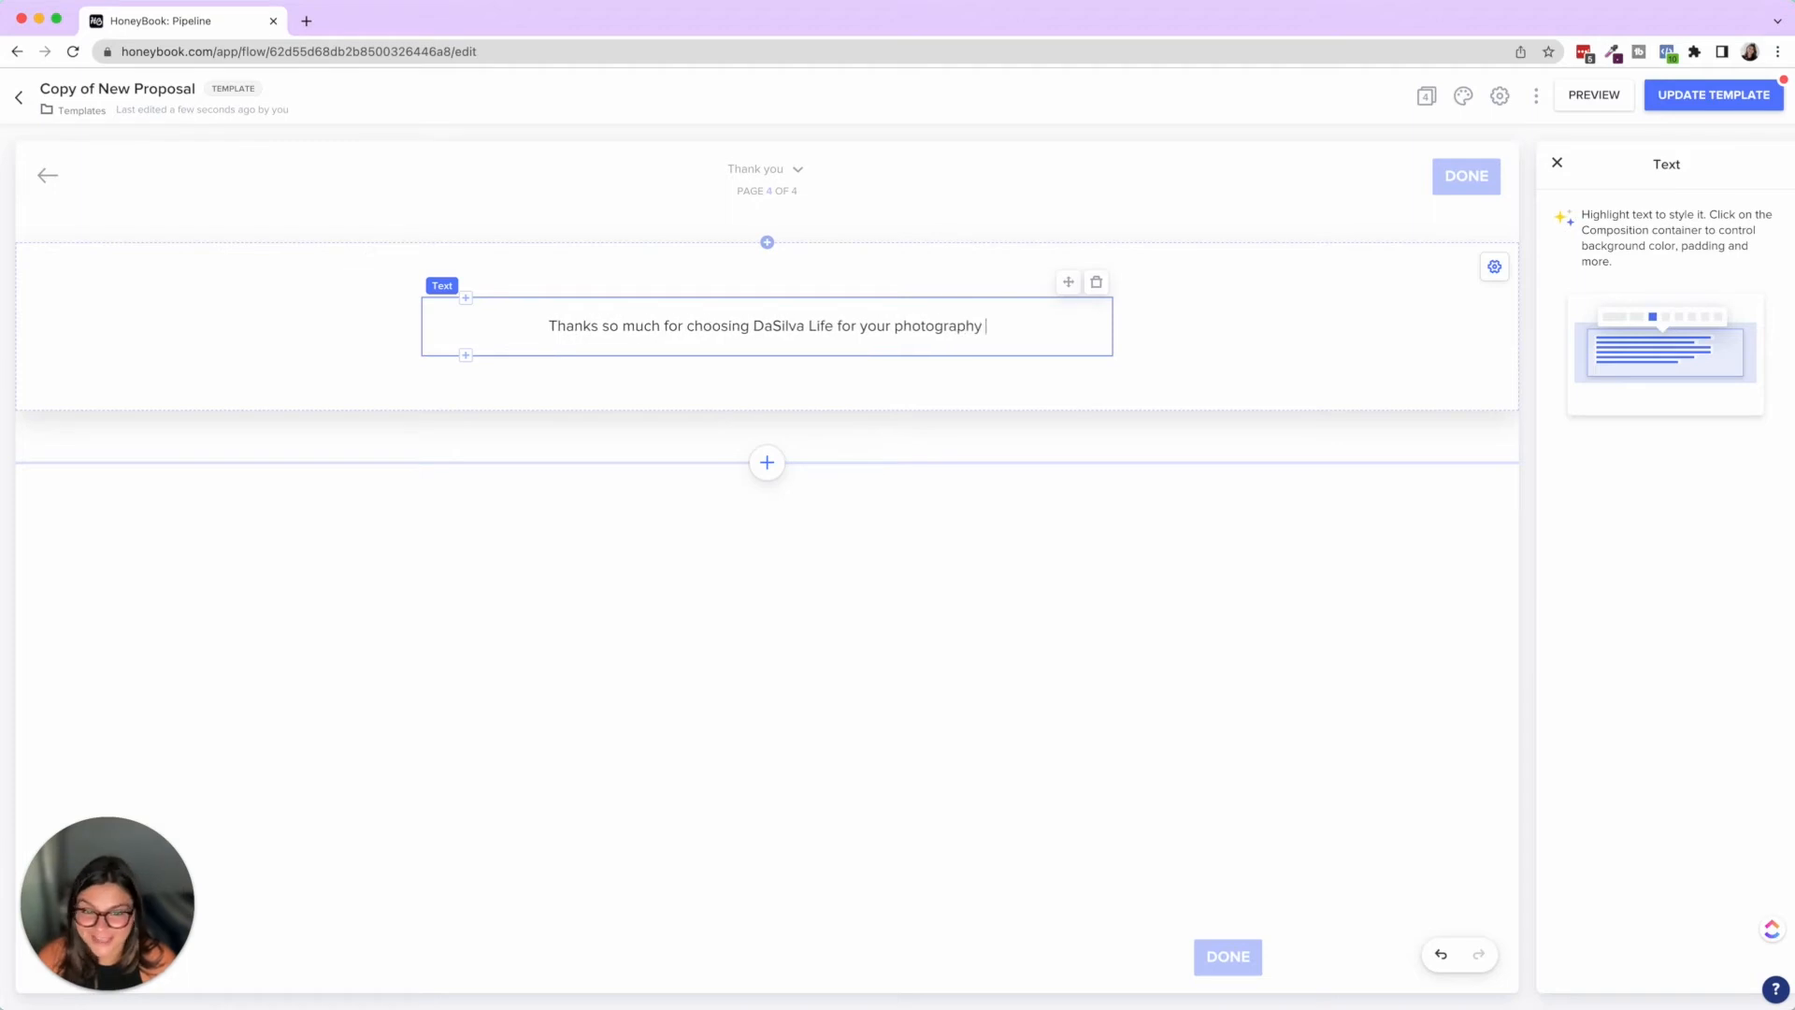
text(project! We will follow)
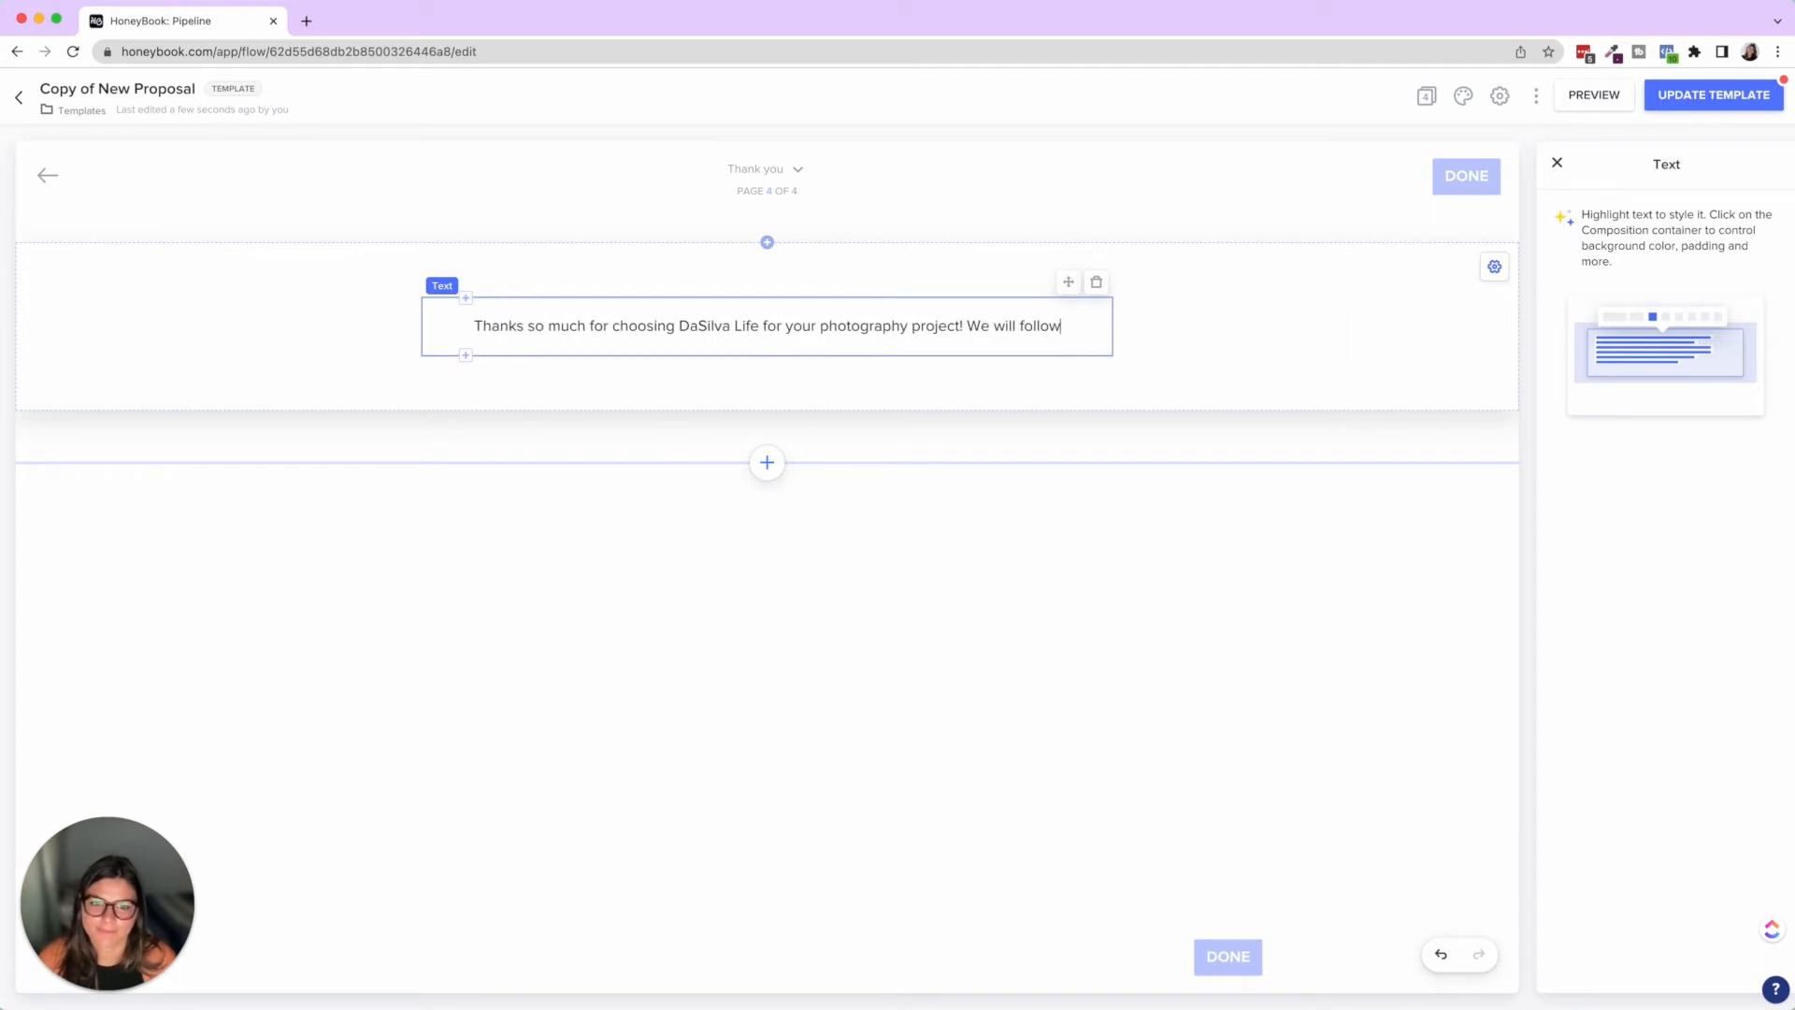
text(up with next steps in the)
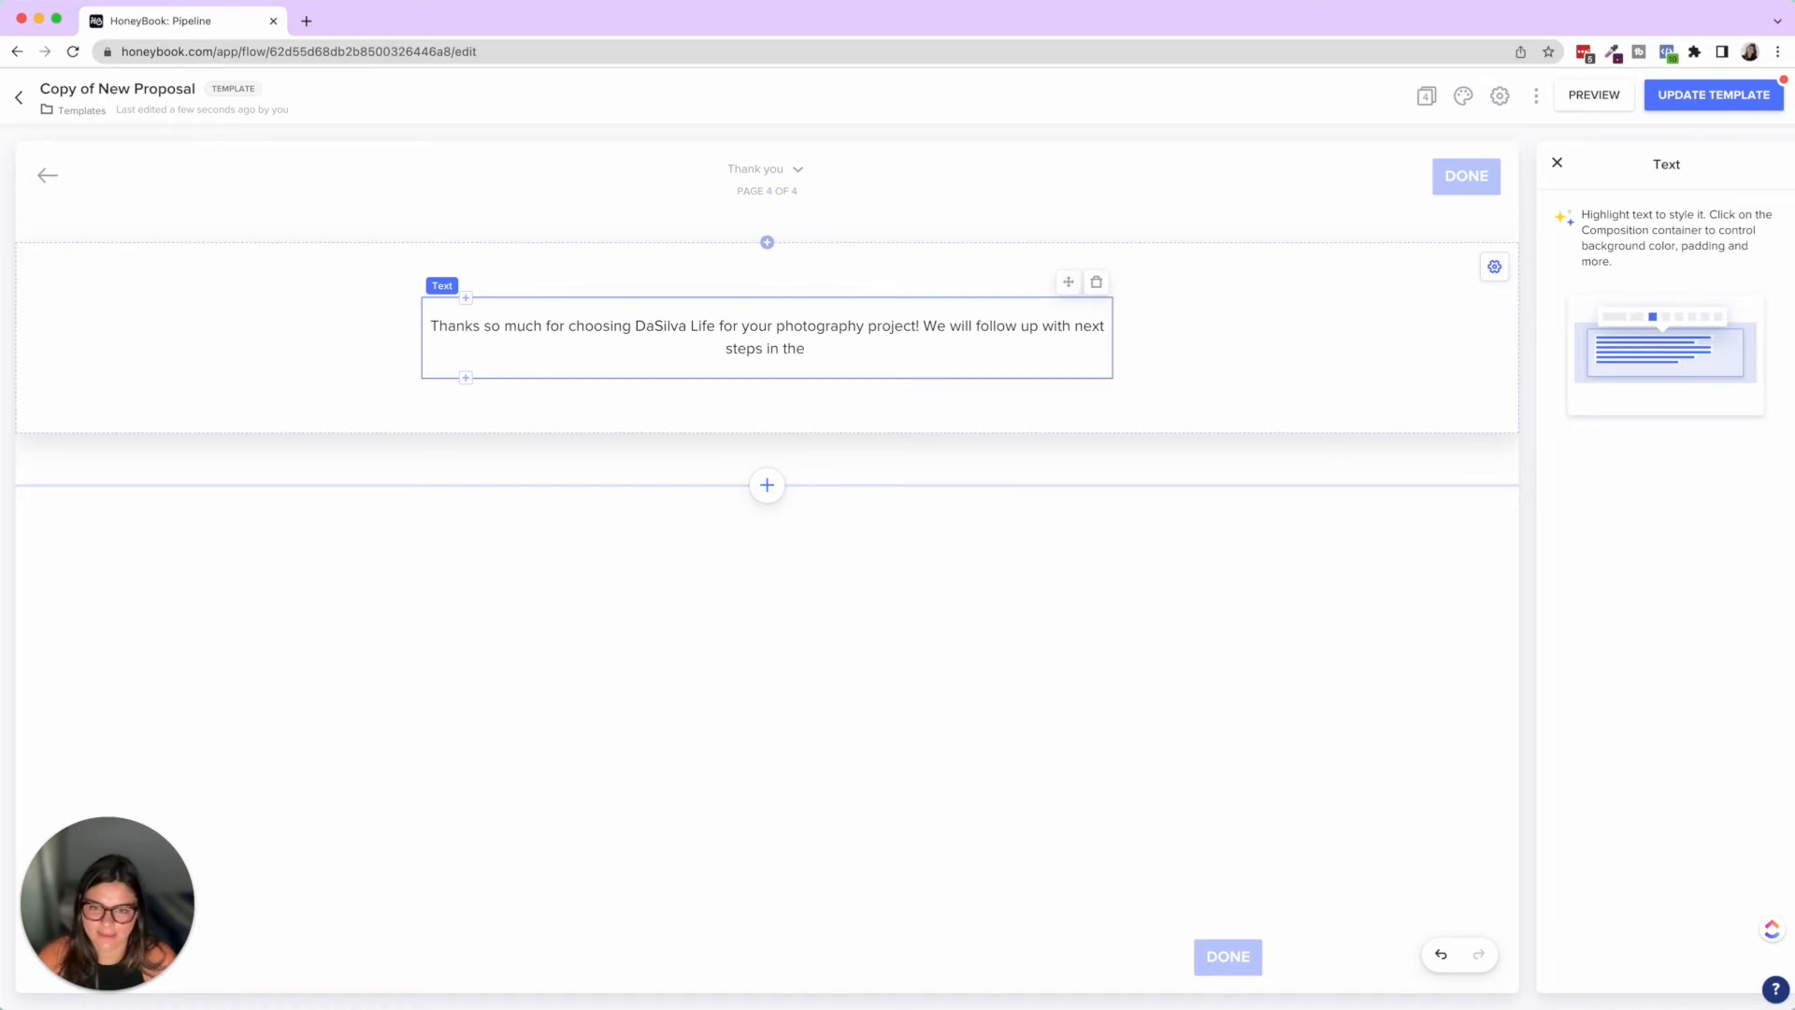
text(next 48 business hours!)
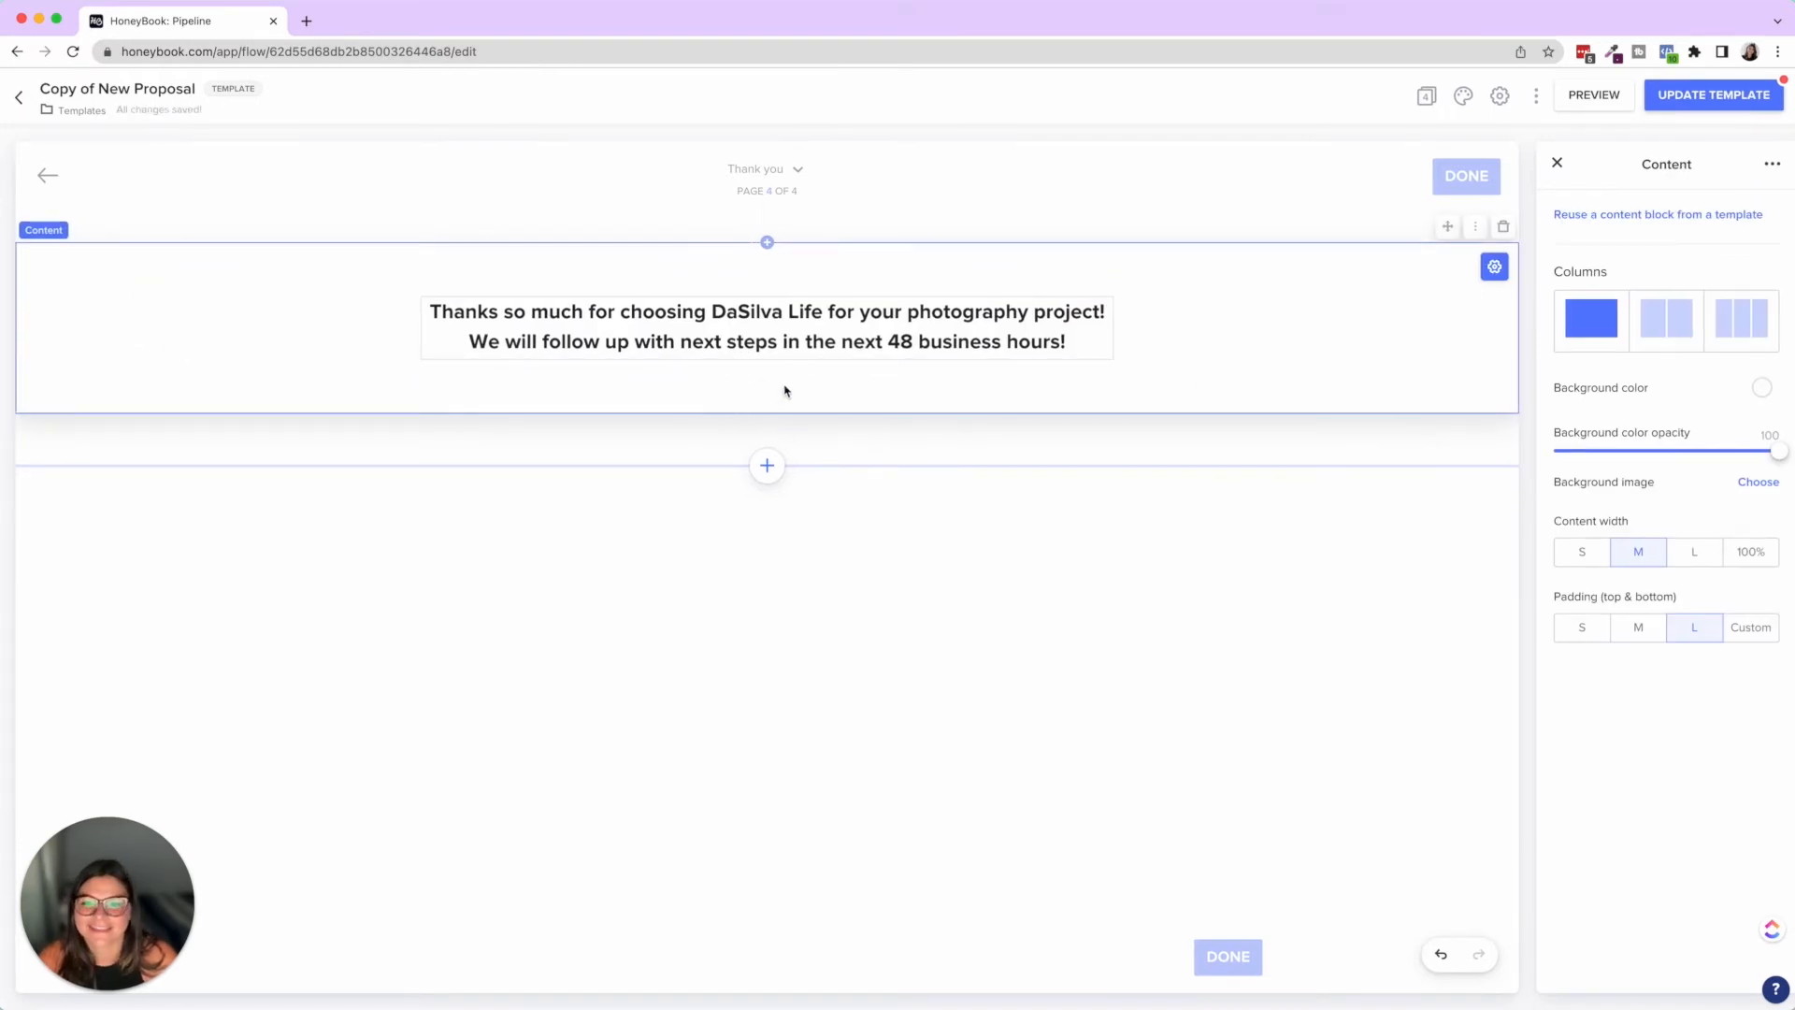
mouse_move(766, 466)
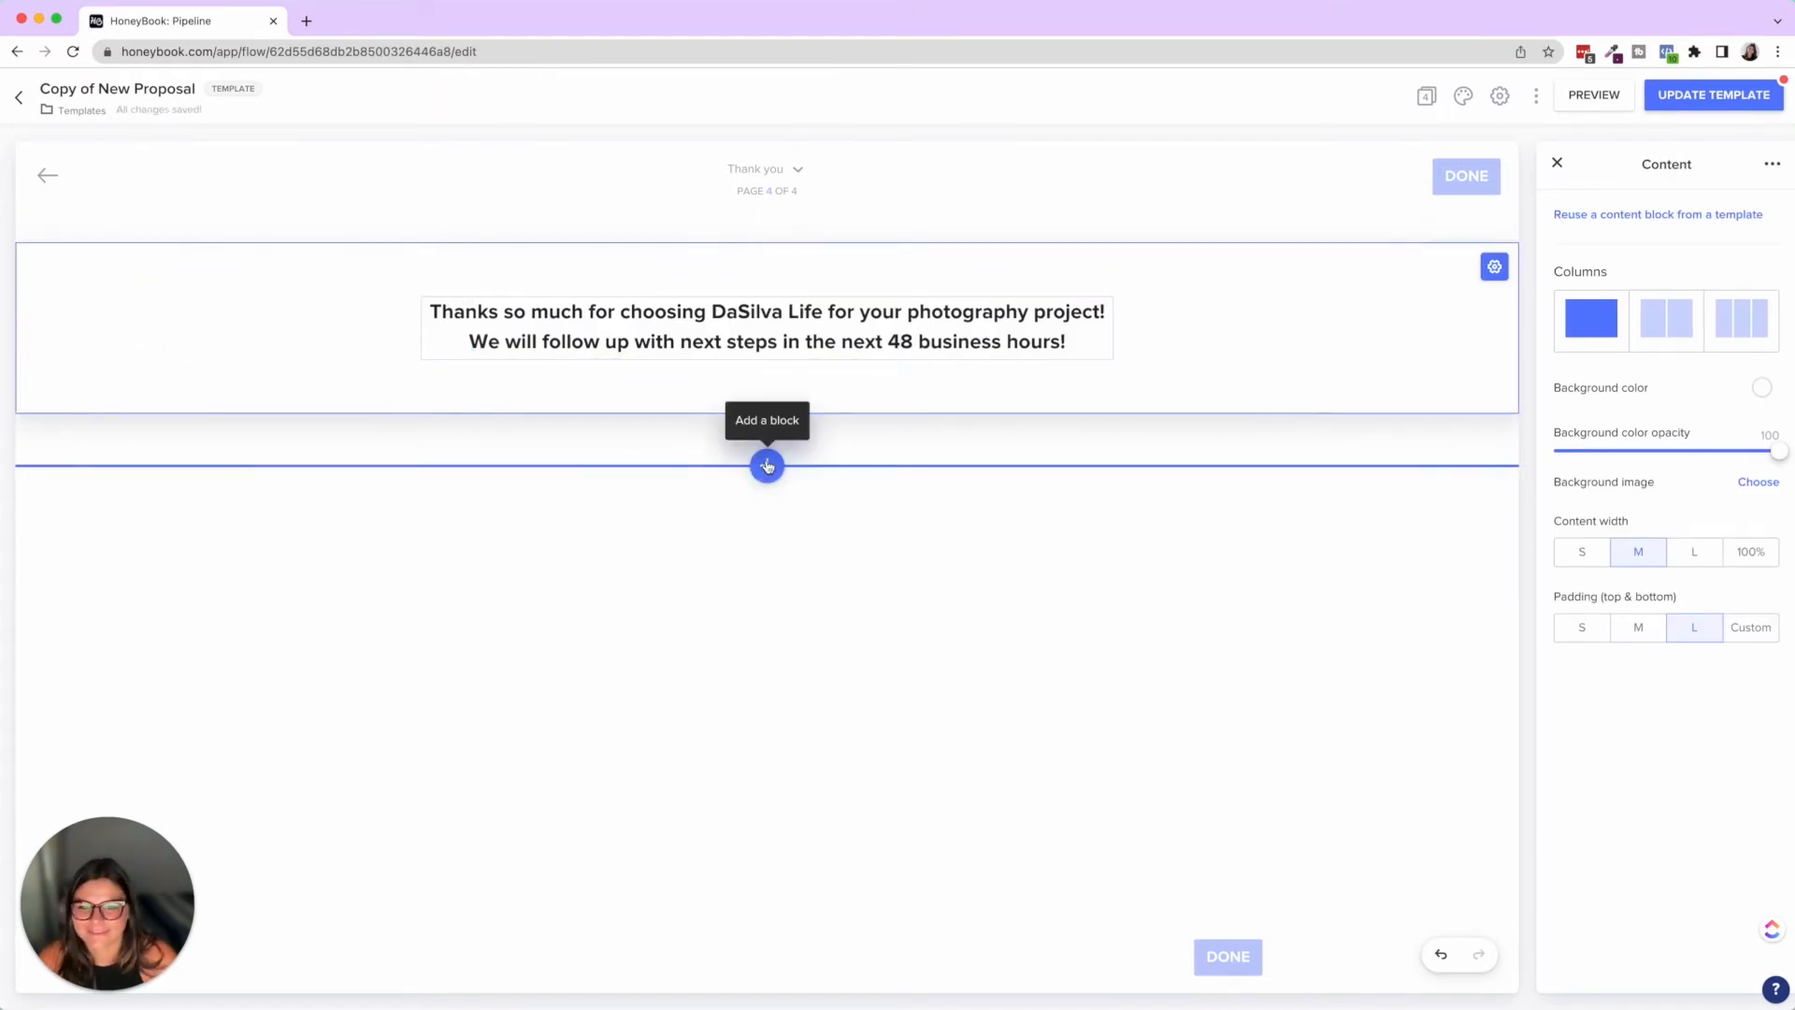
Hover the Add a block button and open giphy.com in a new browser tab
click(766, 466)
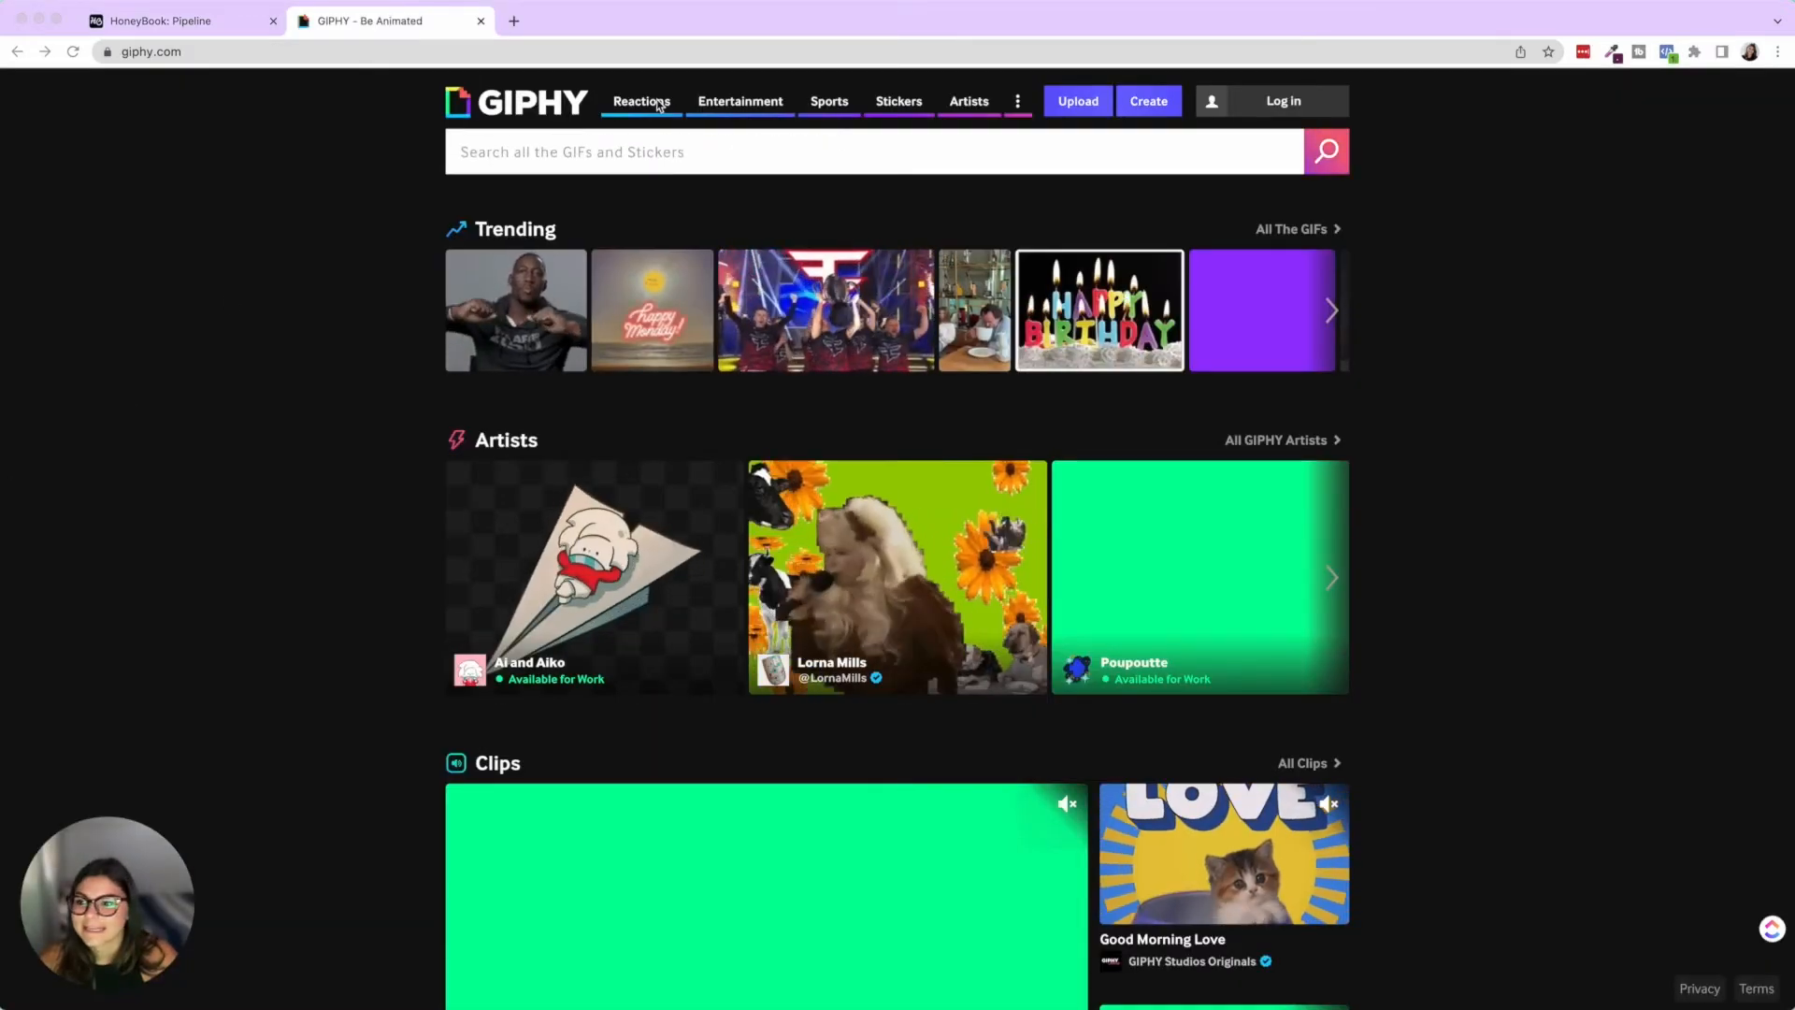
Search GIPHY for 'celebrate the office' and save an Excited The Office GIF
text(c)
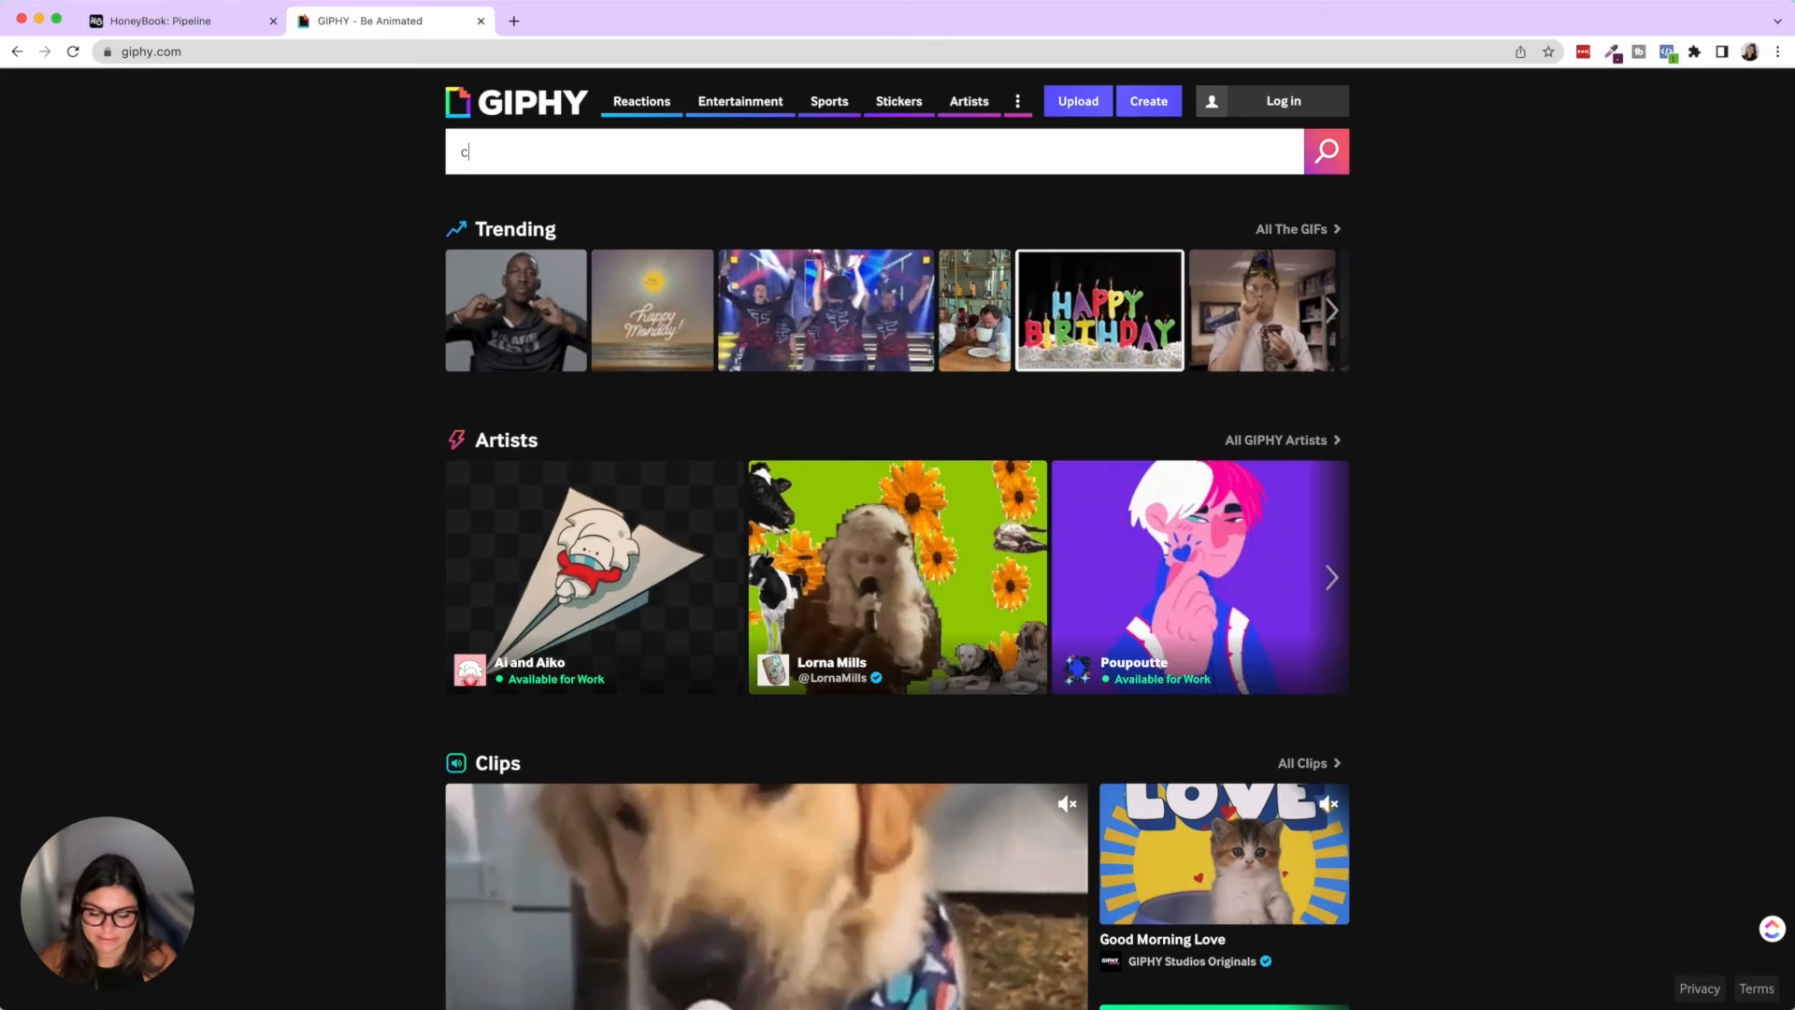
text(elebrate the office)
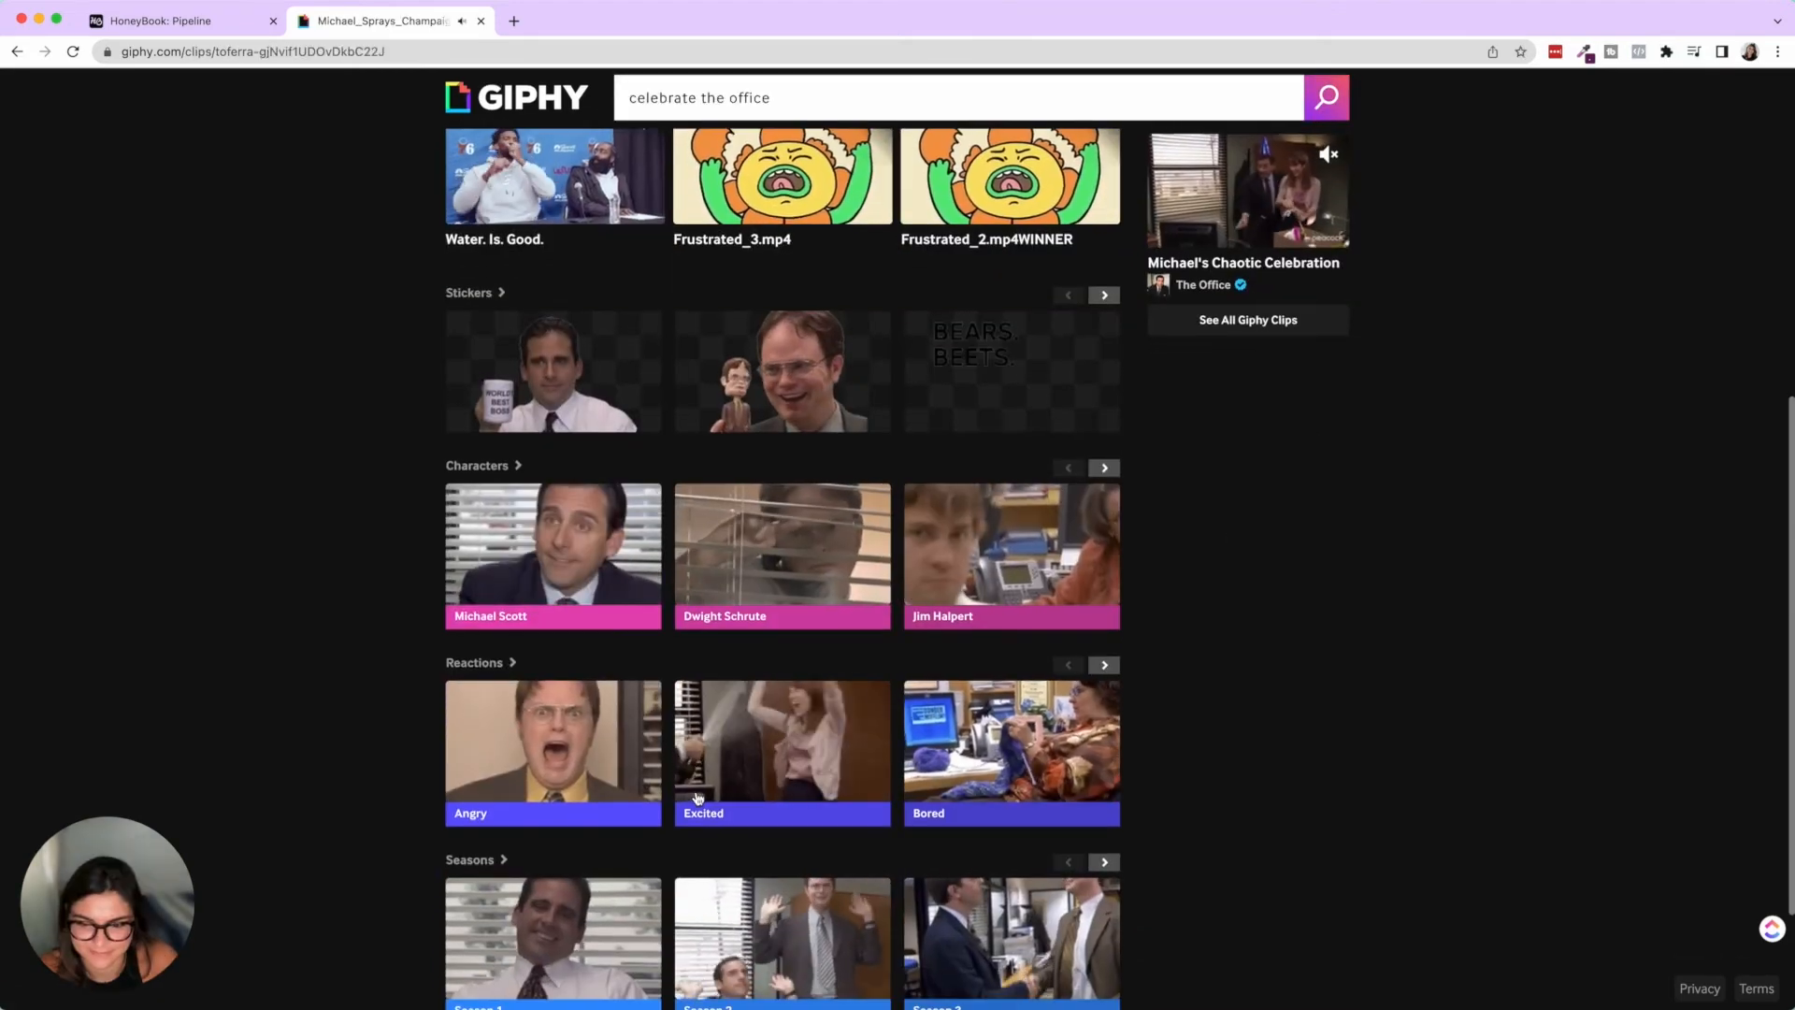
click(782, 752)
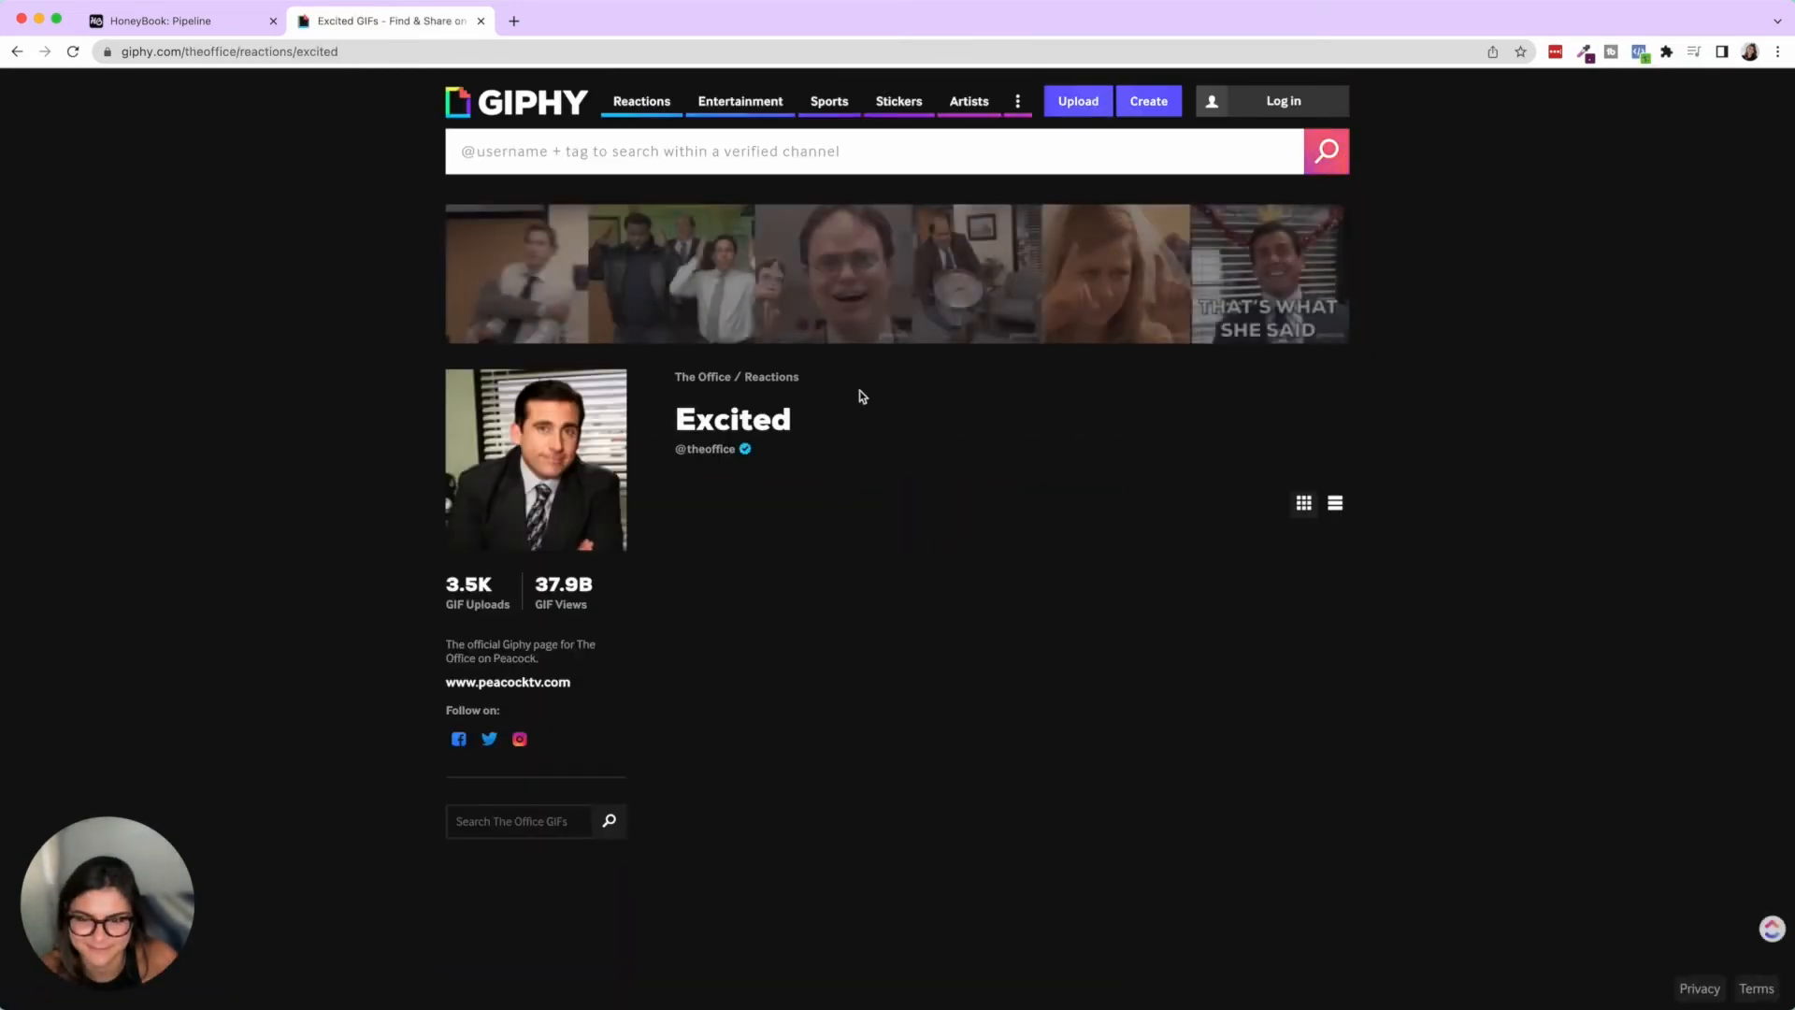
scroll(down, 3)
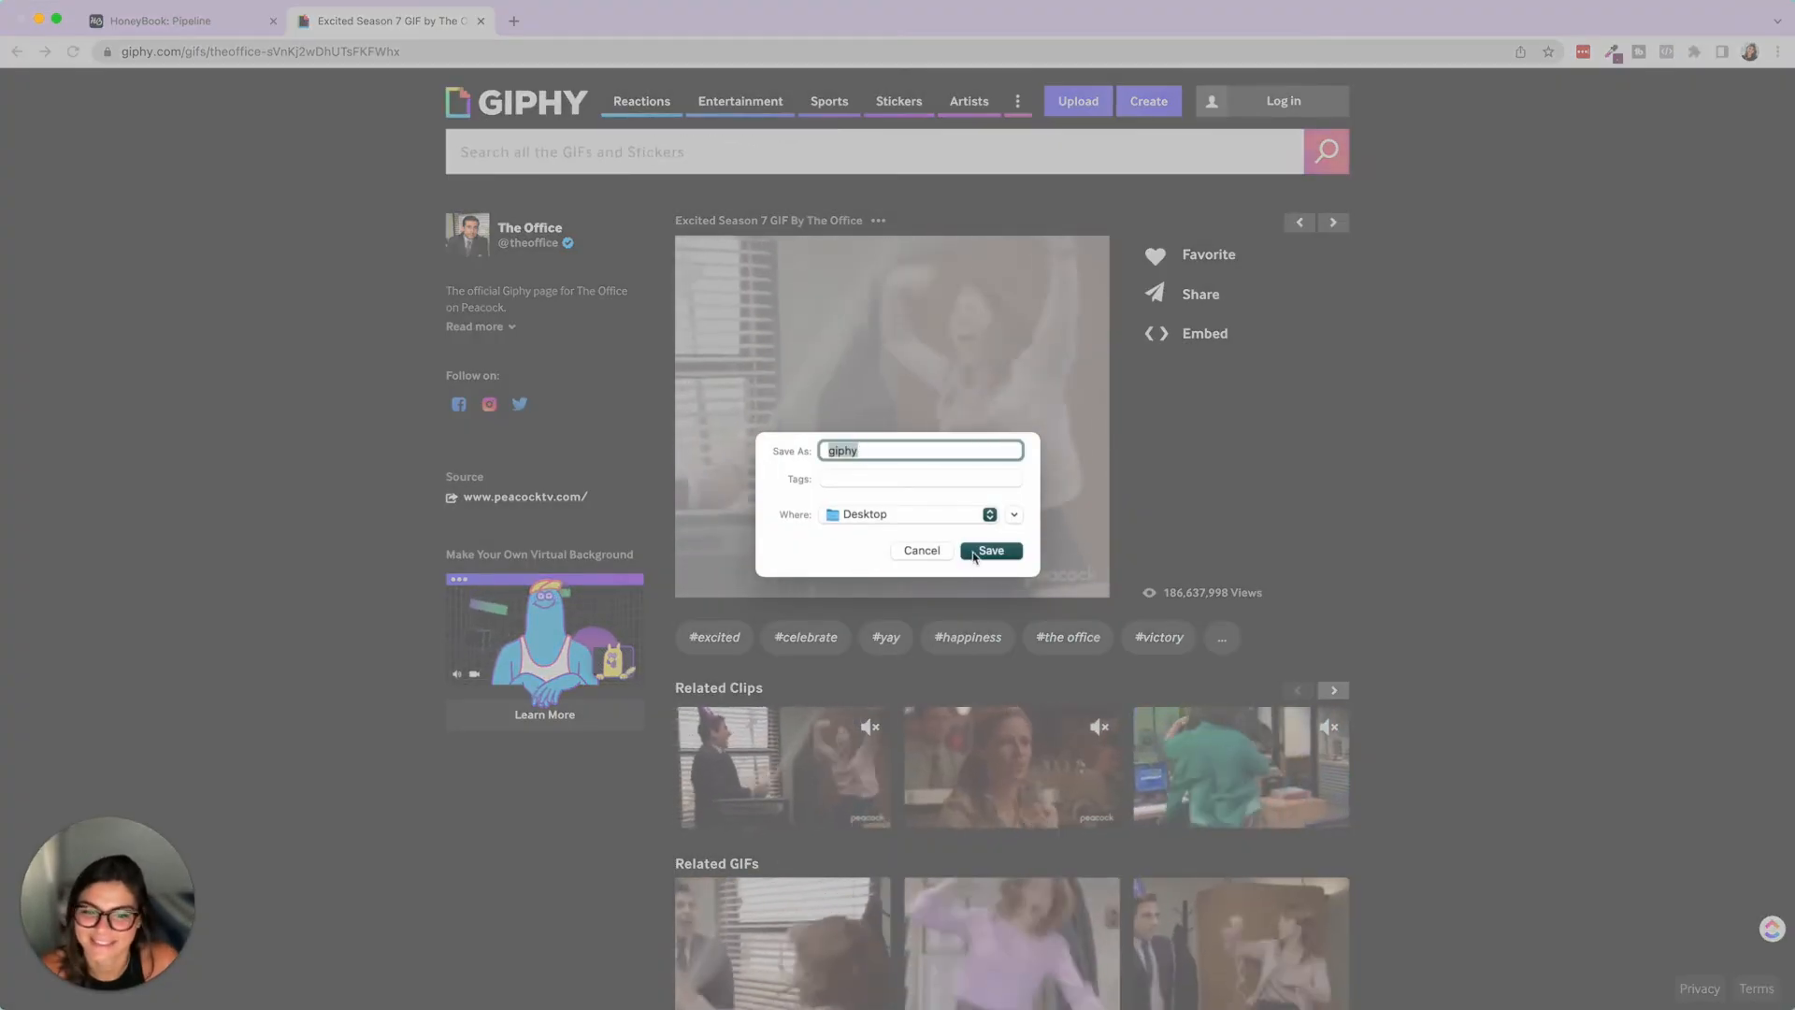
click(990, 551)
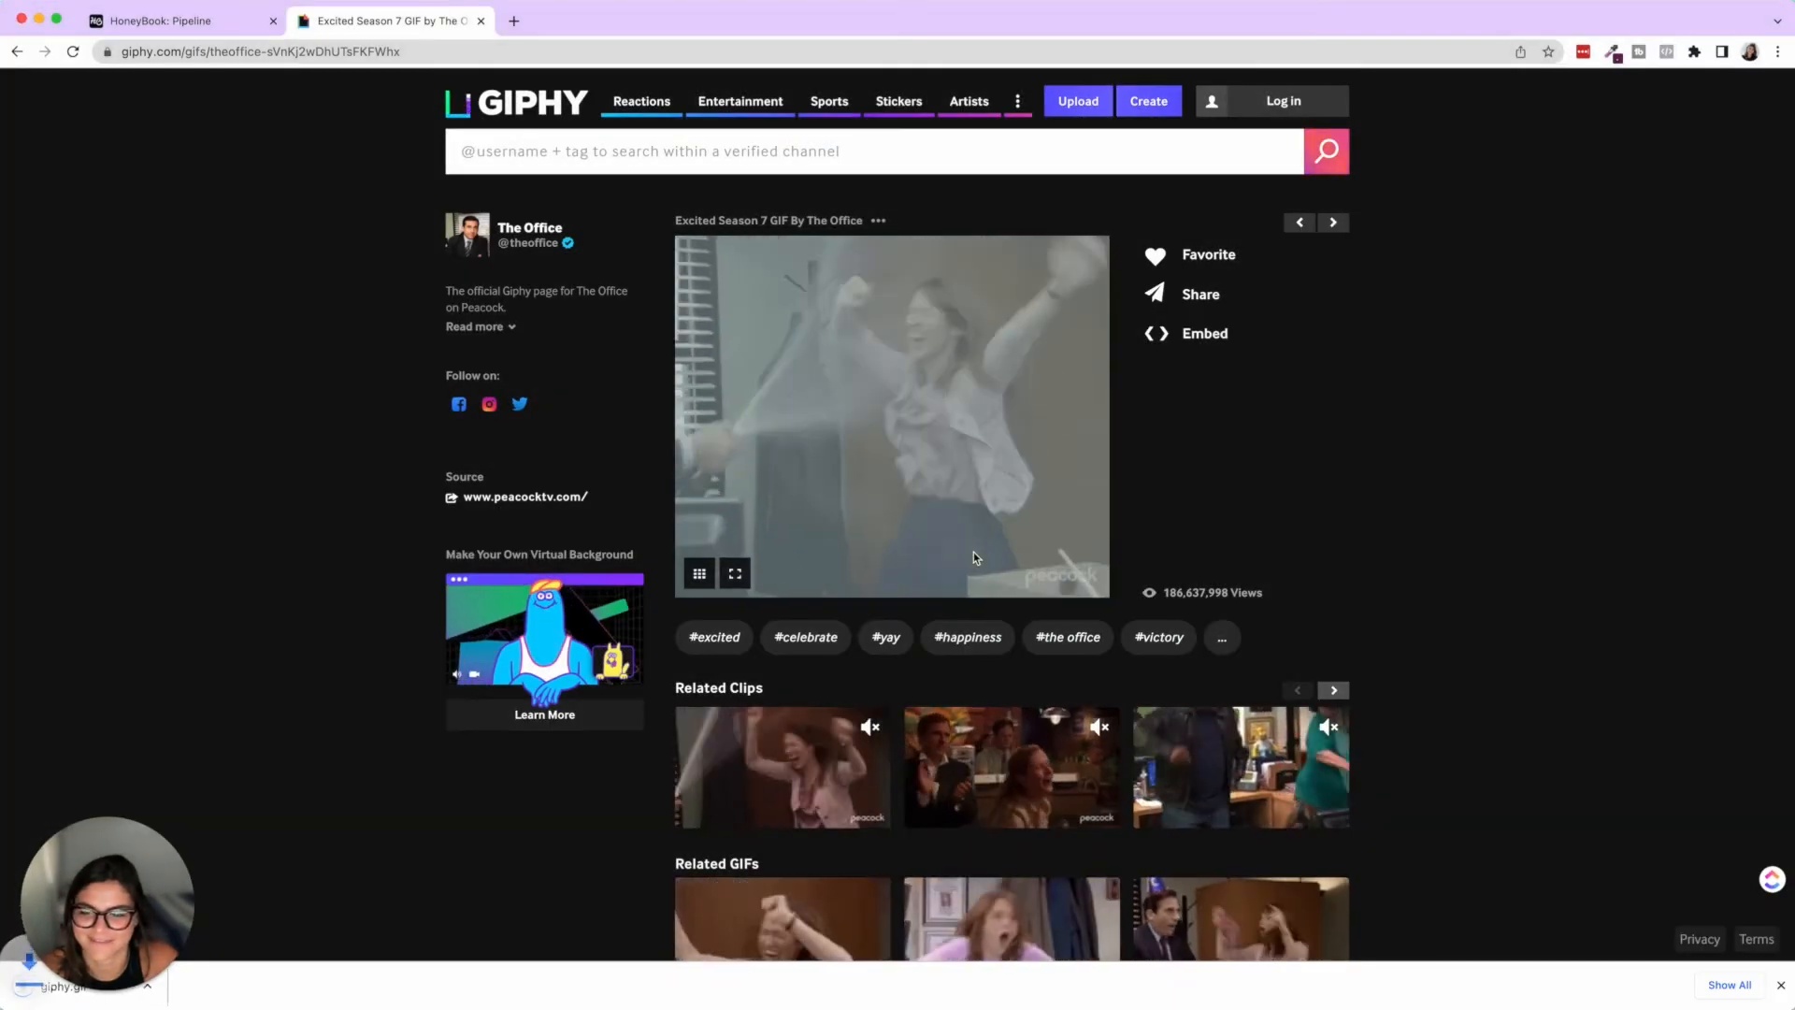
click(178, 21)
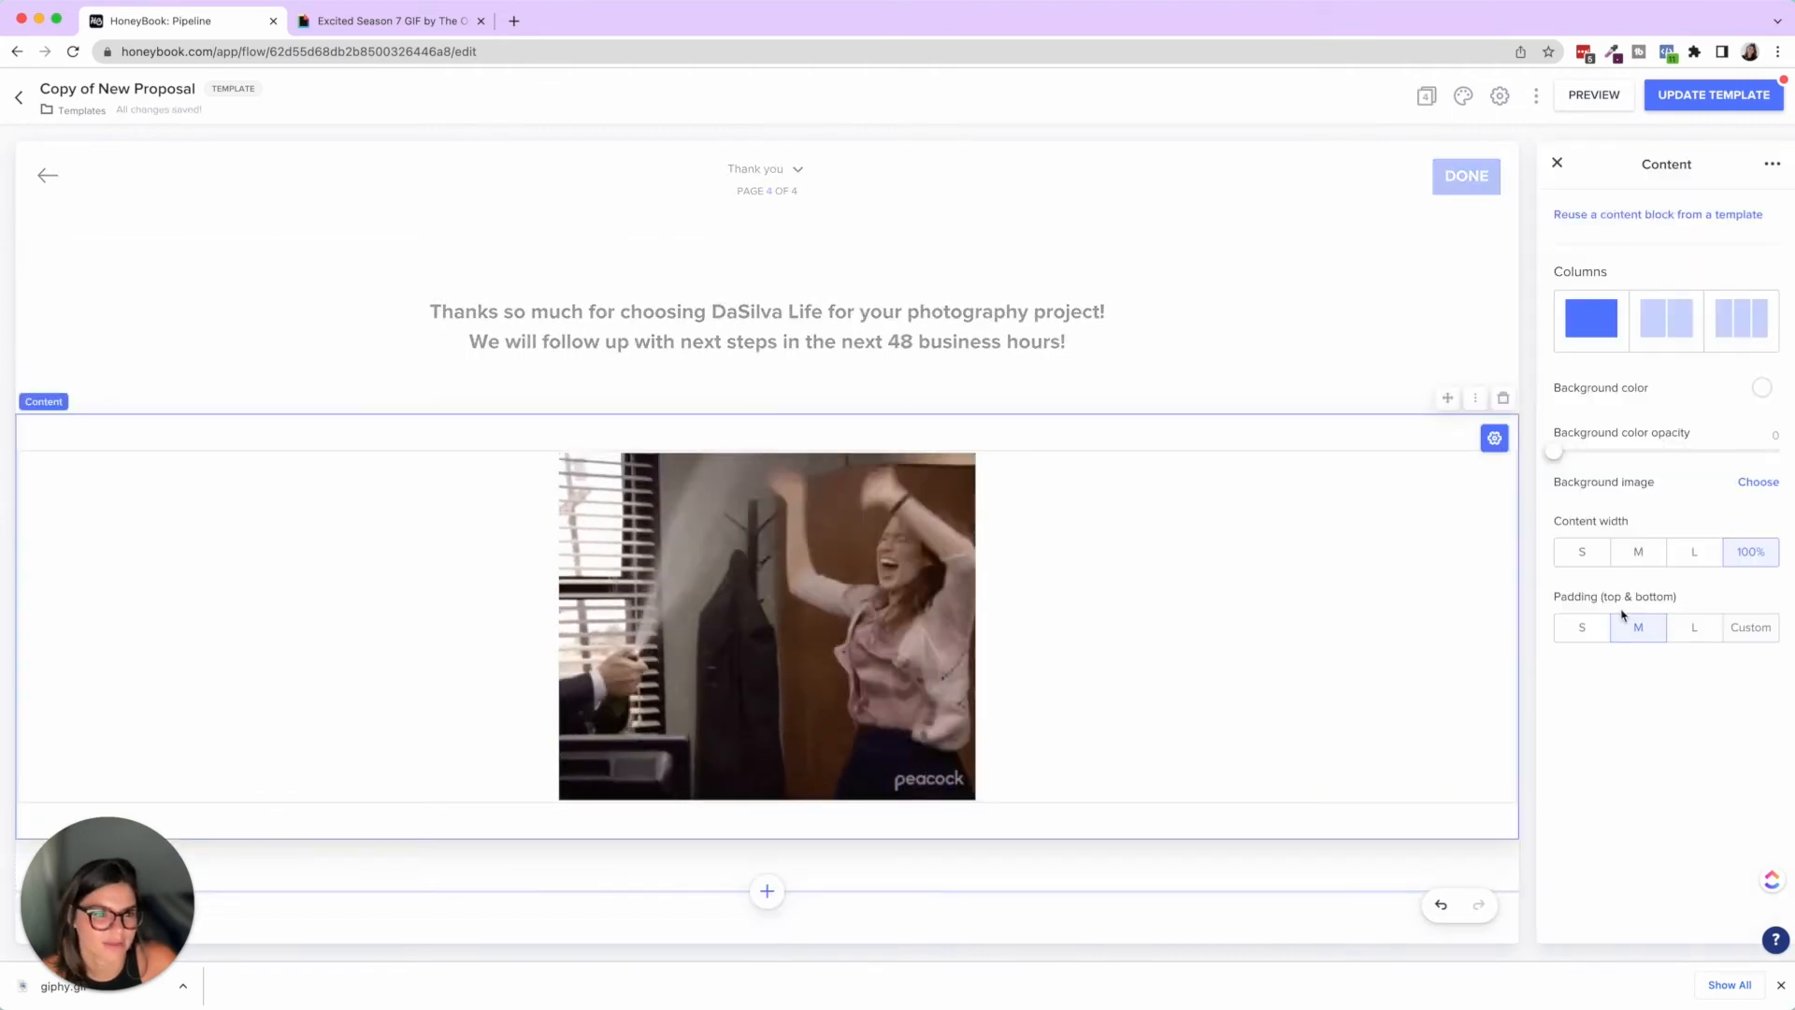
Stretch the uploaded celebration GIF to full block width under the thank-you message
click(1637, 552)
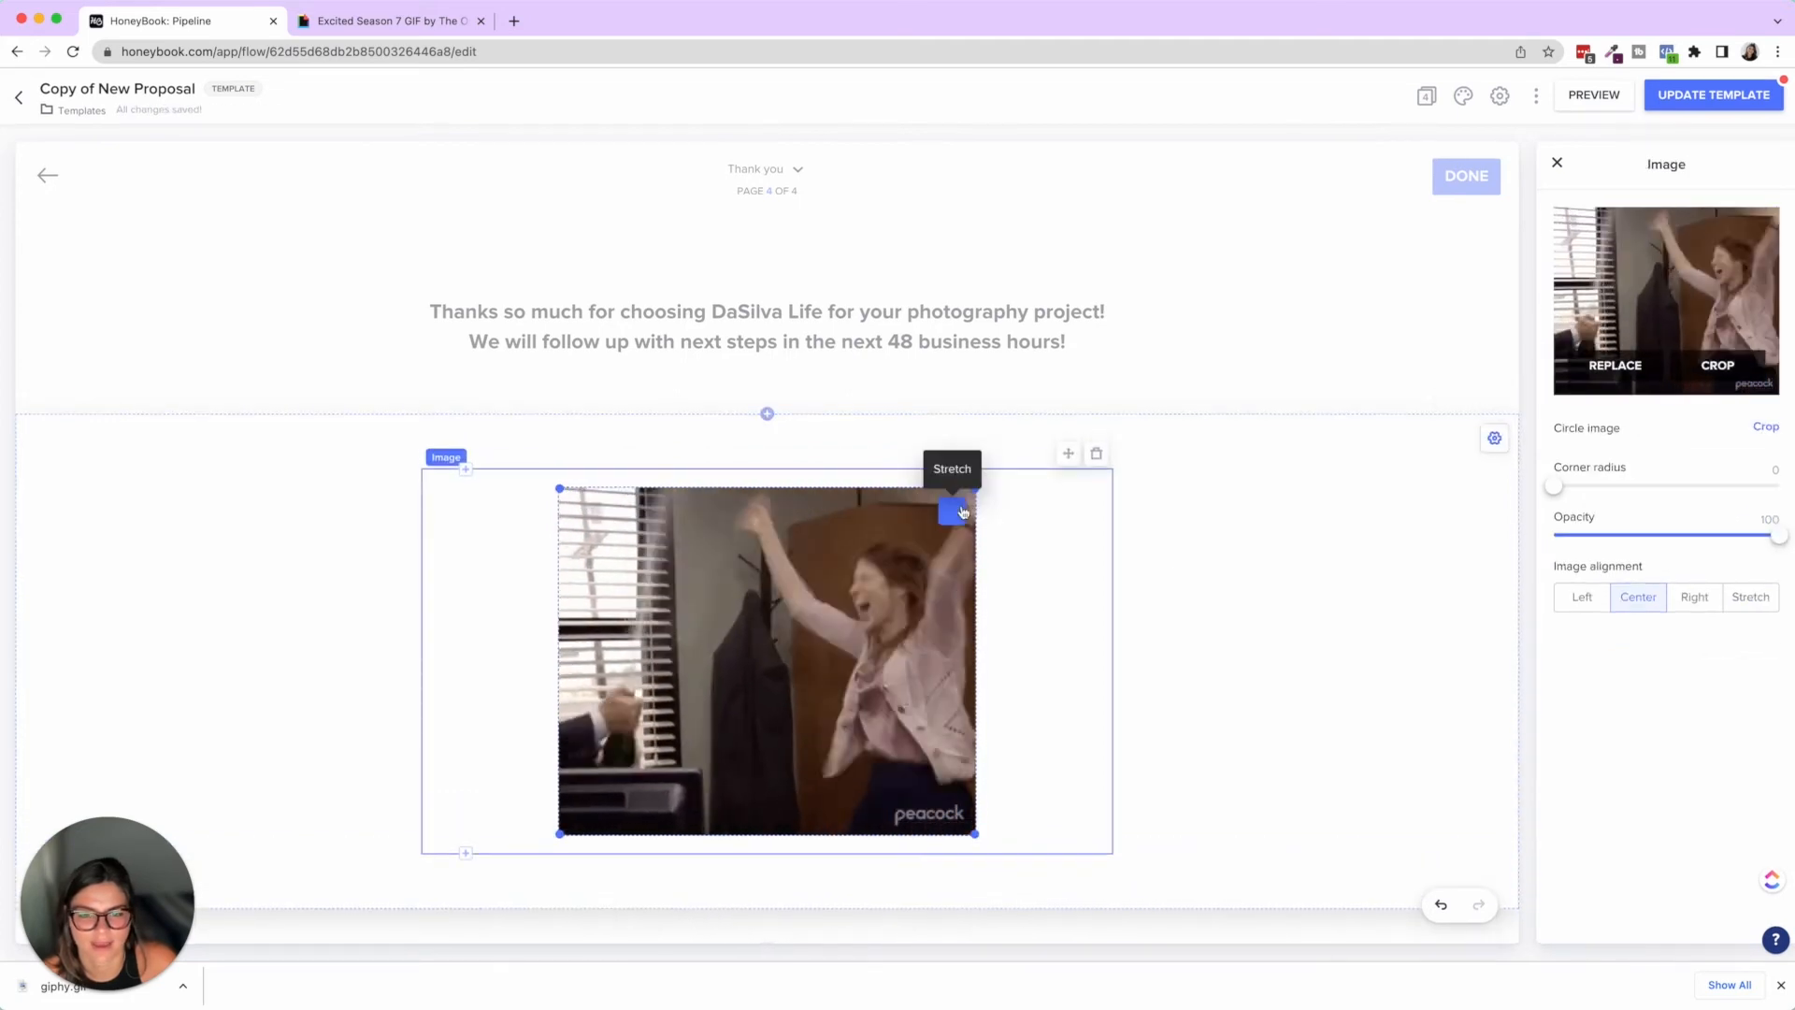
click(1749, 597)
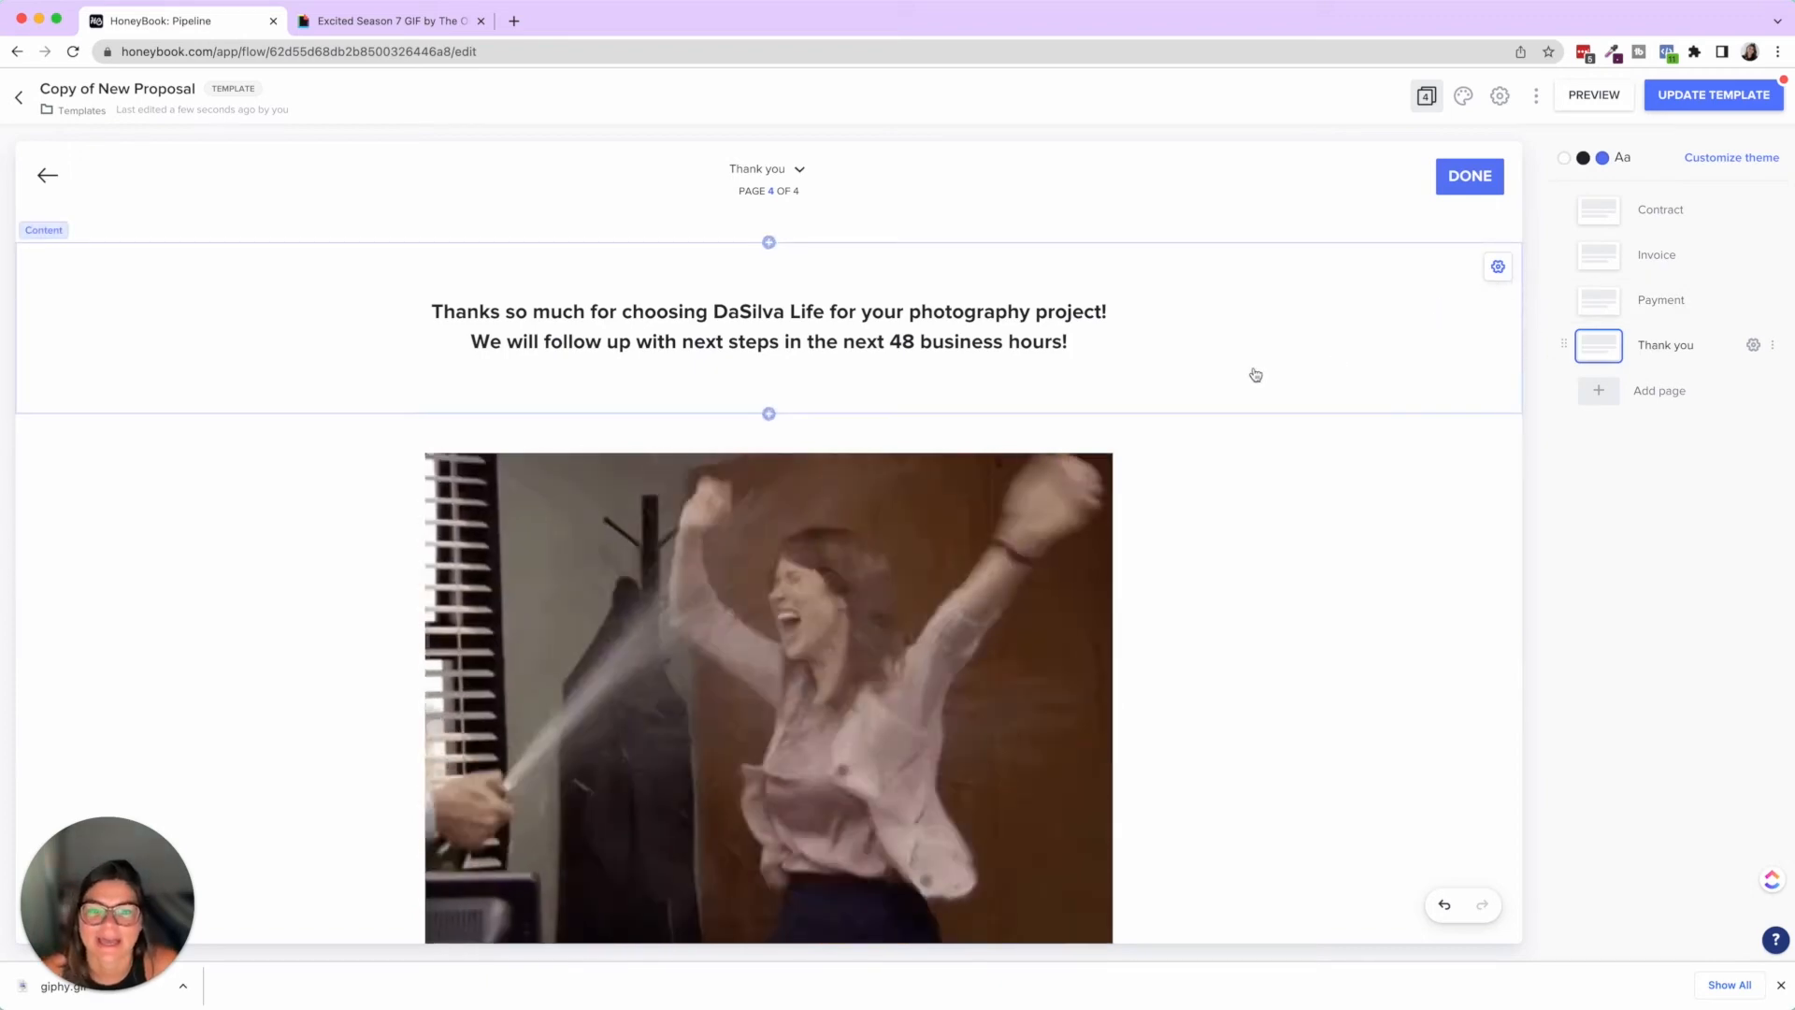
click(1496, 266)
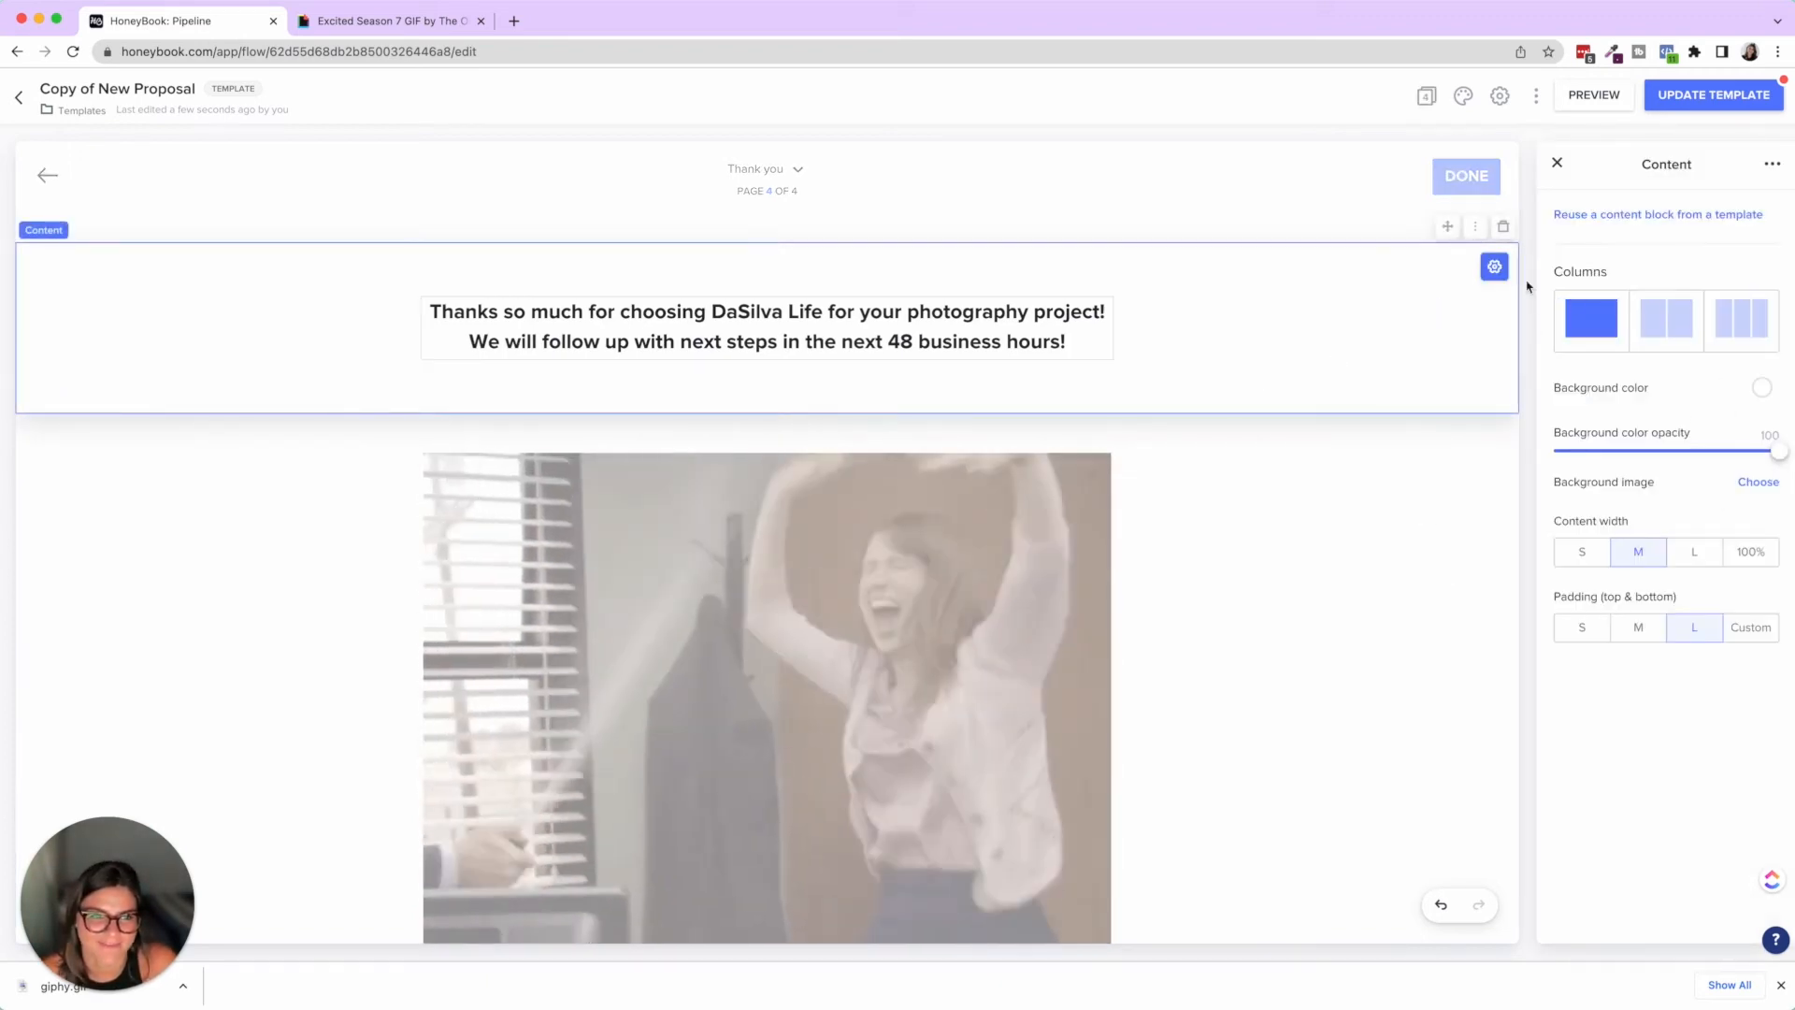
Relabel the Payment page button 'Next - Thank You' and the Thank you page button 'Submit'
click(1427, 96)
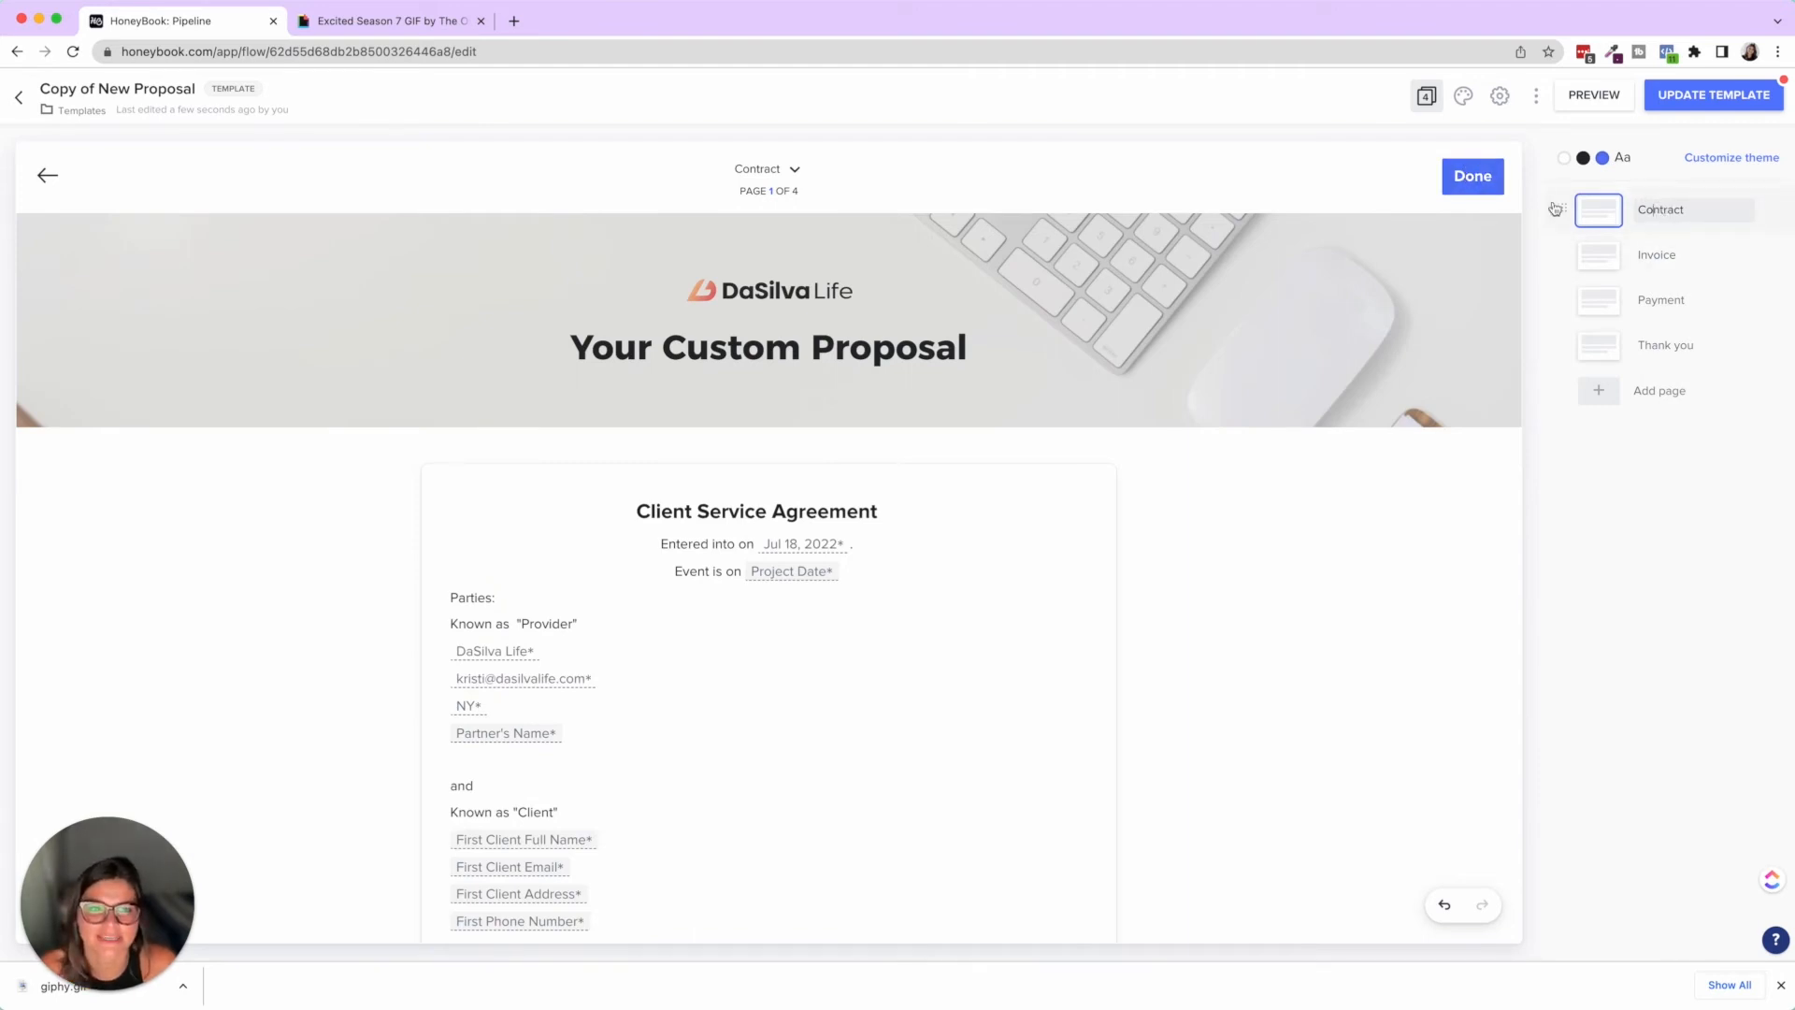
mouse_move(1472, 177)
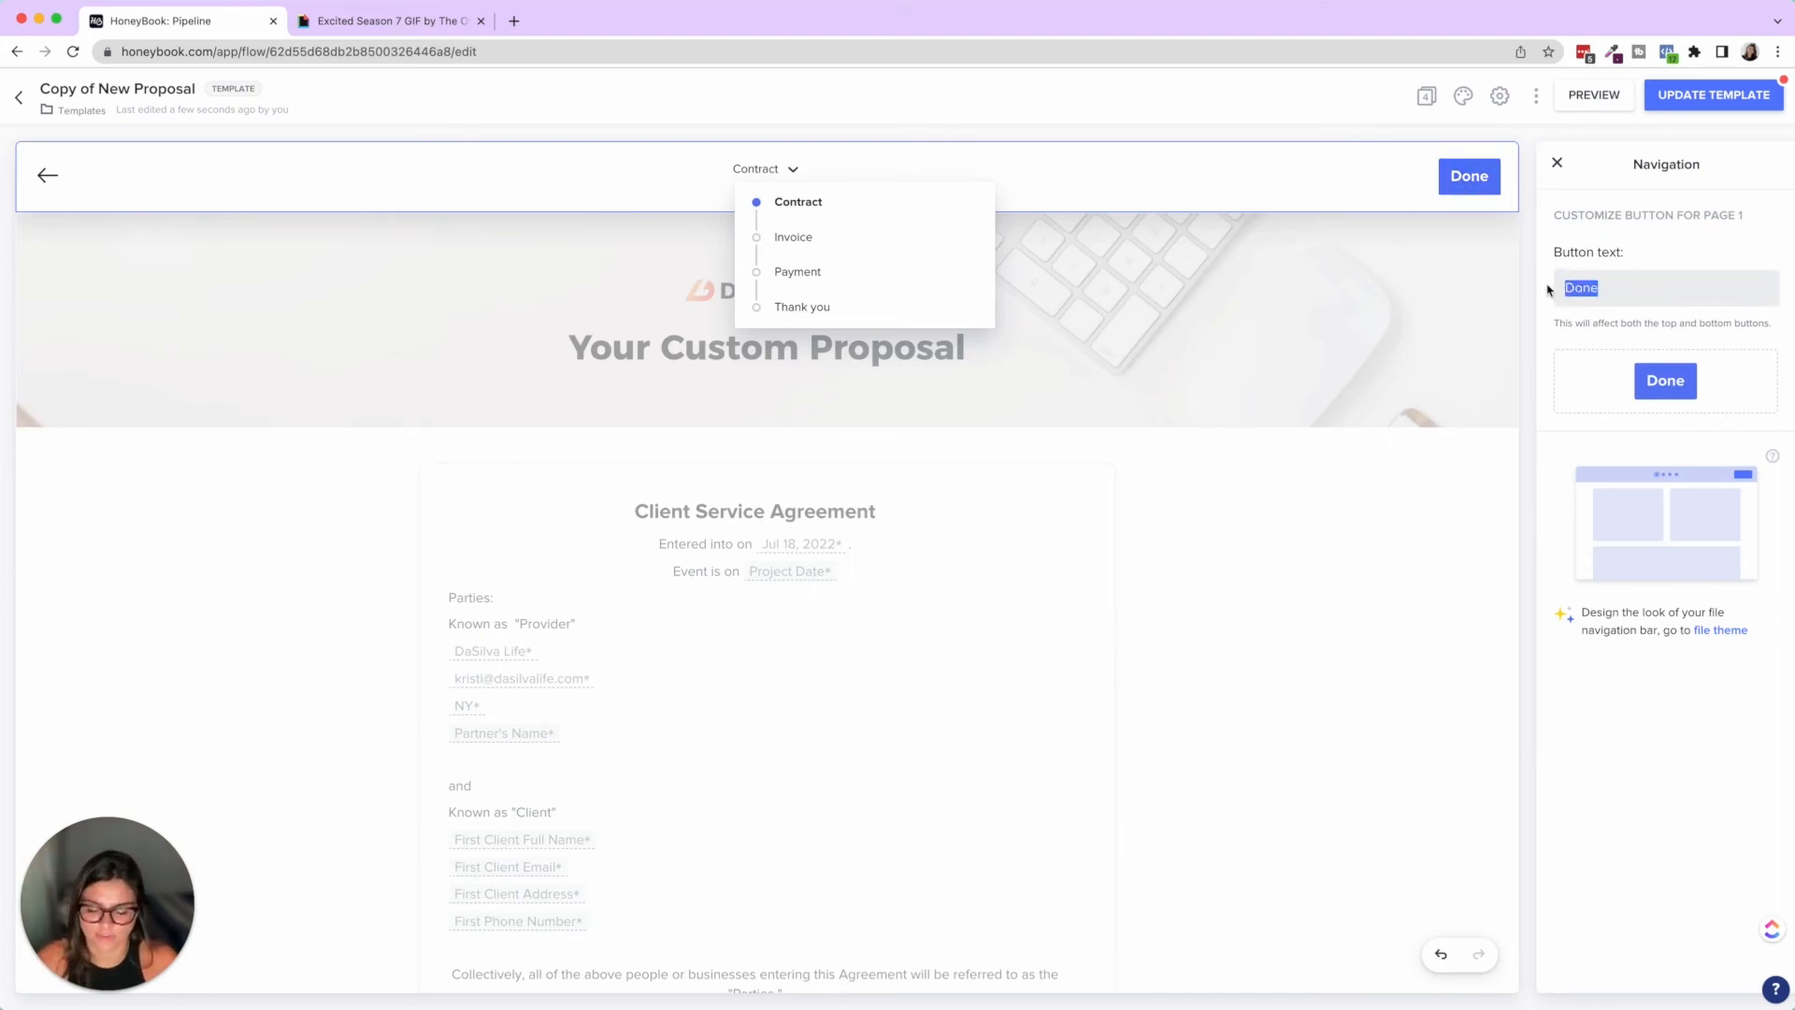
text(Next - Inv)
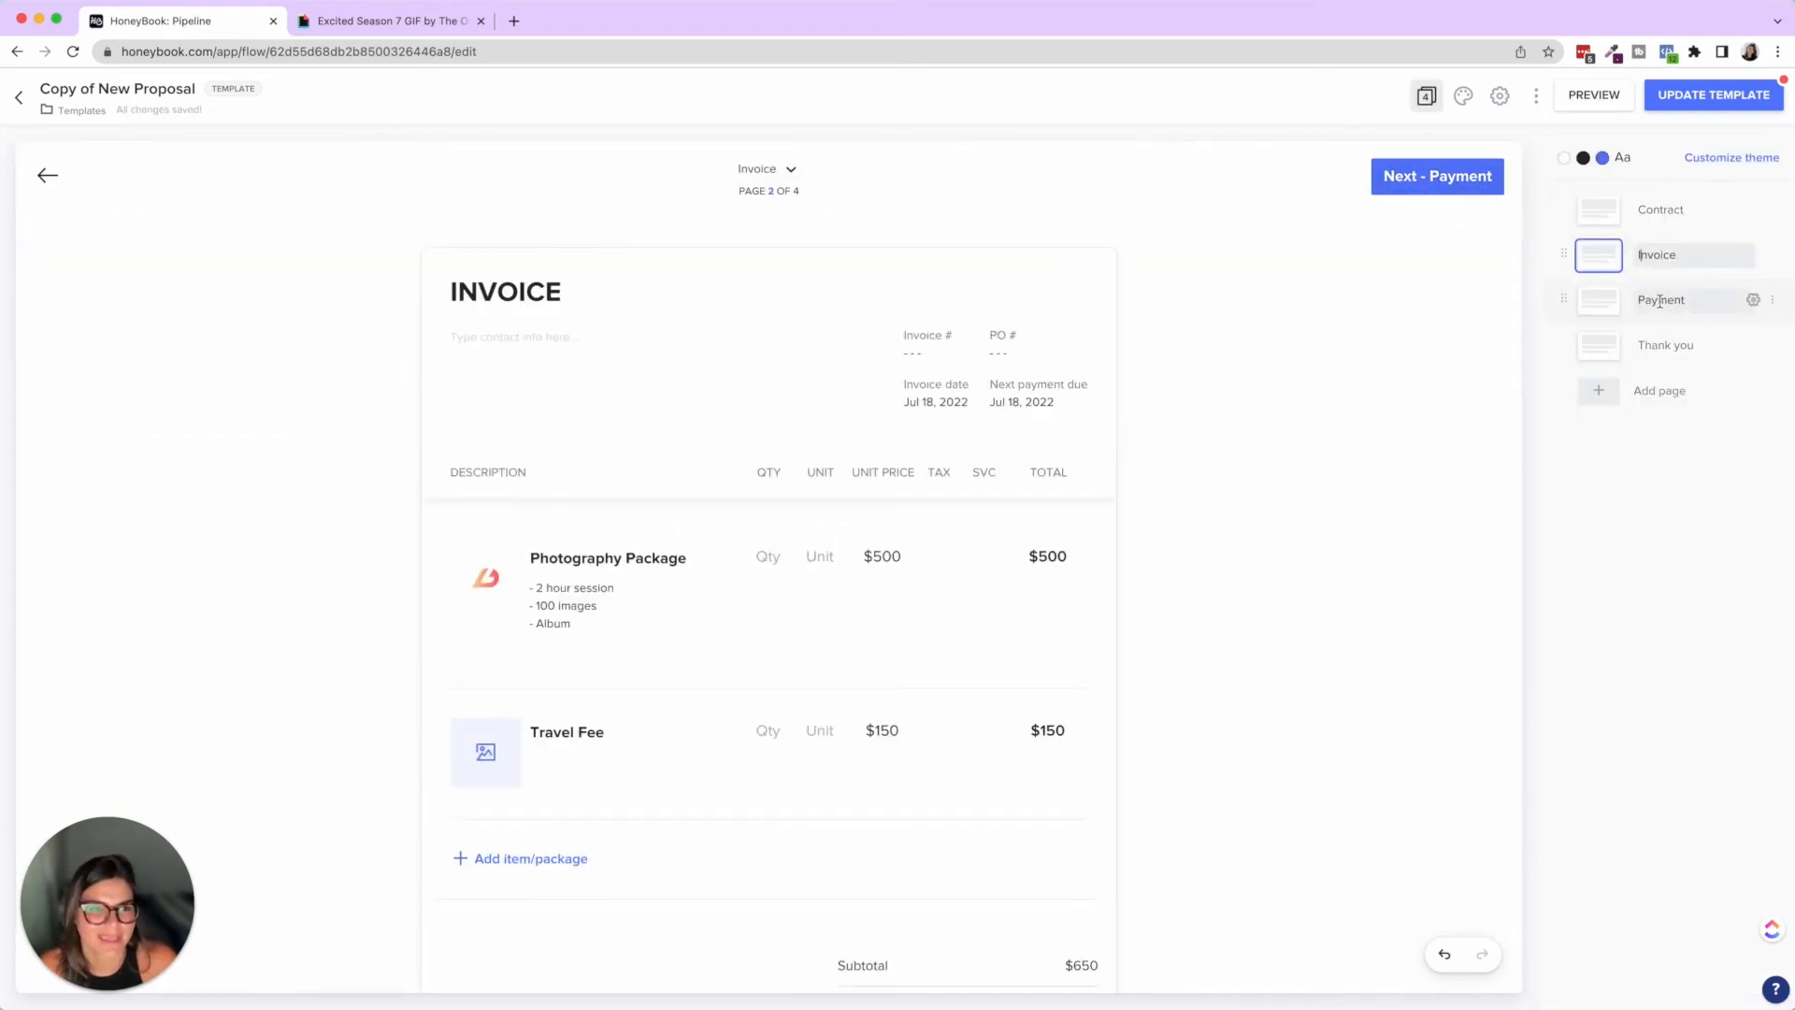
click(1661, 300)
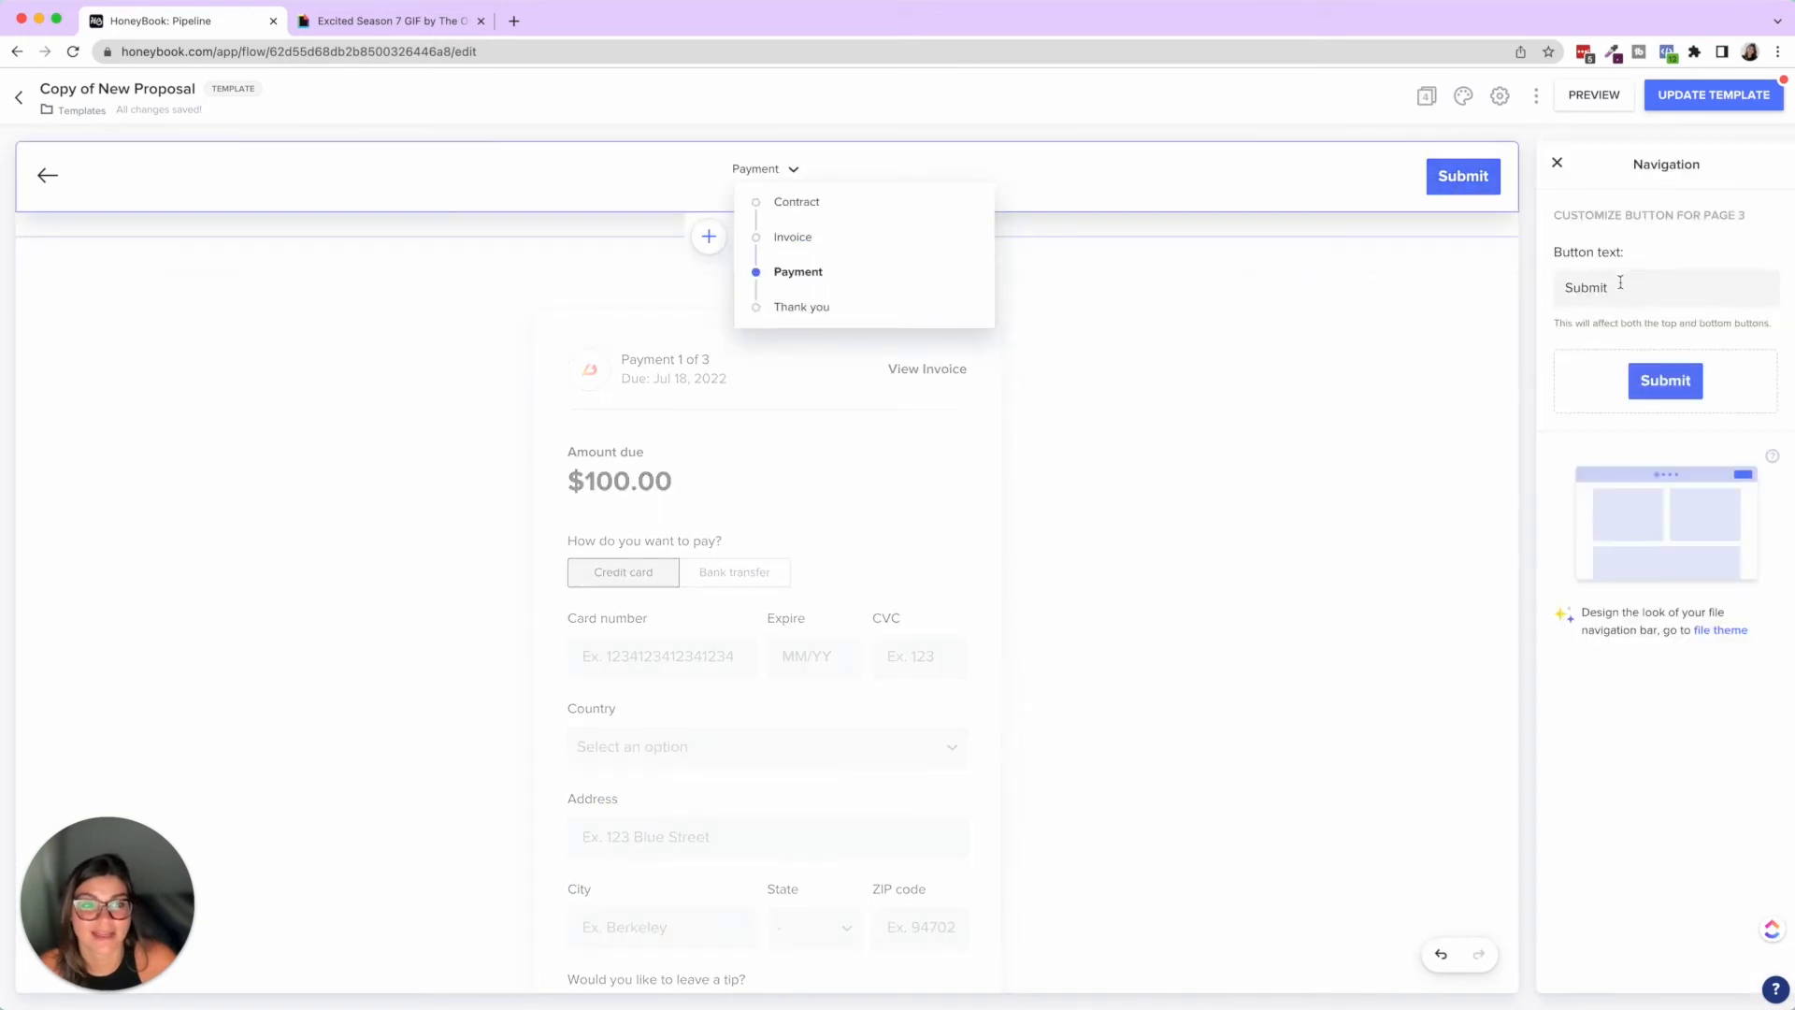
text(N)
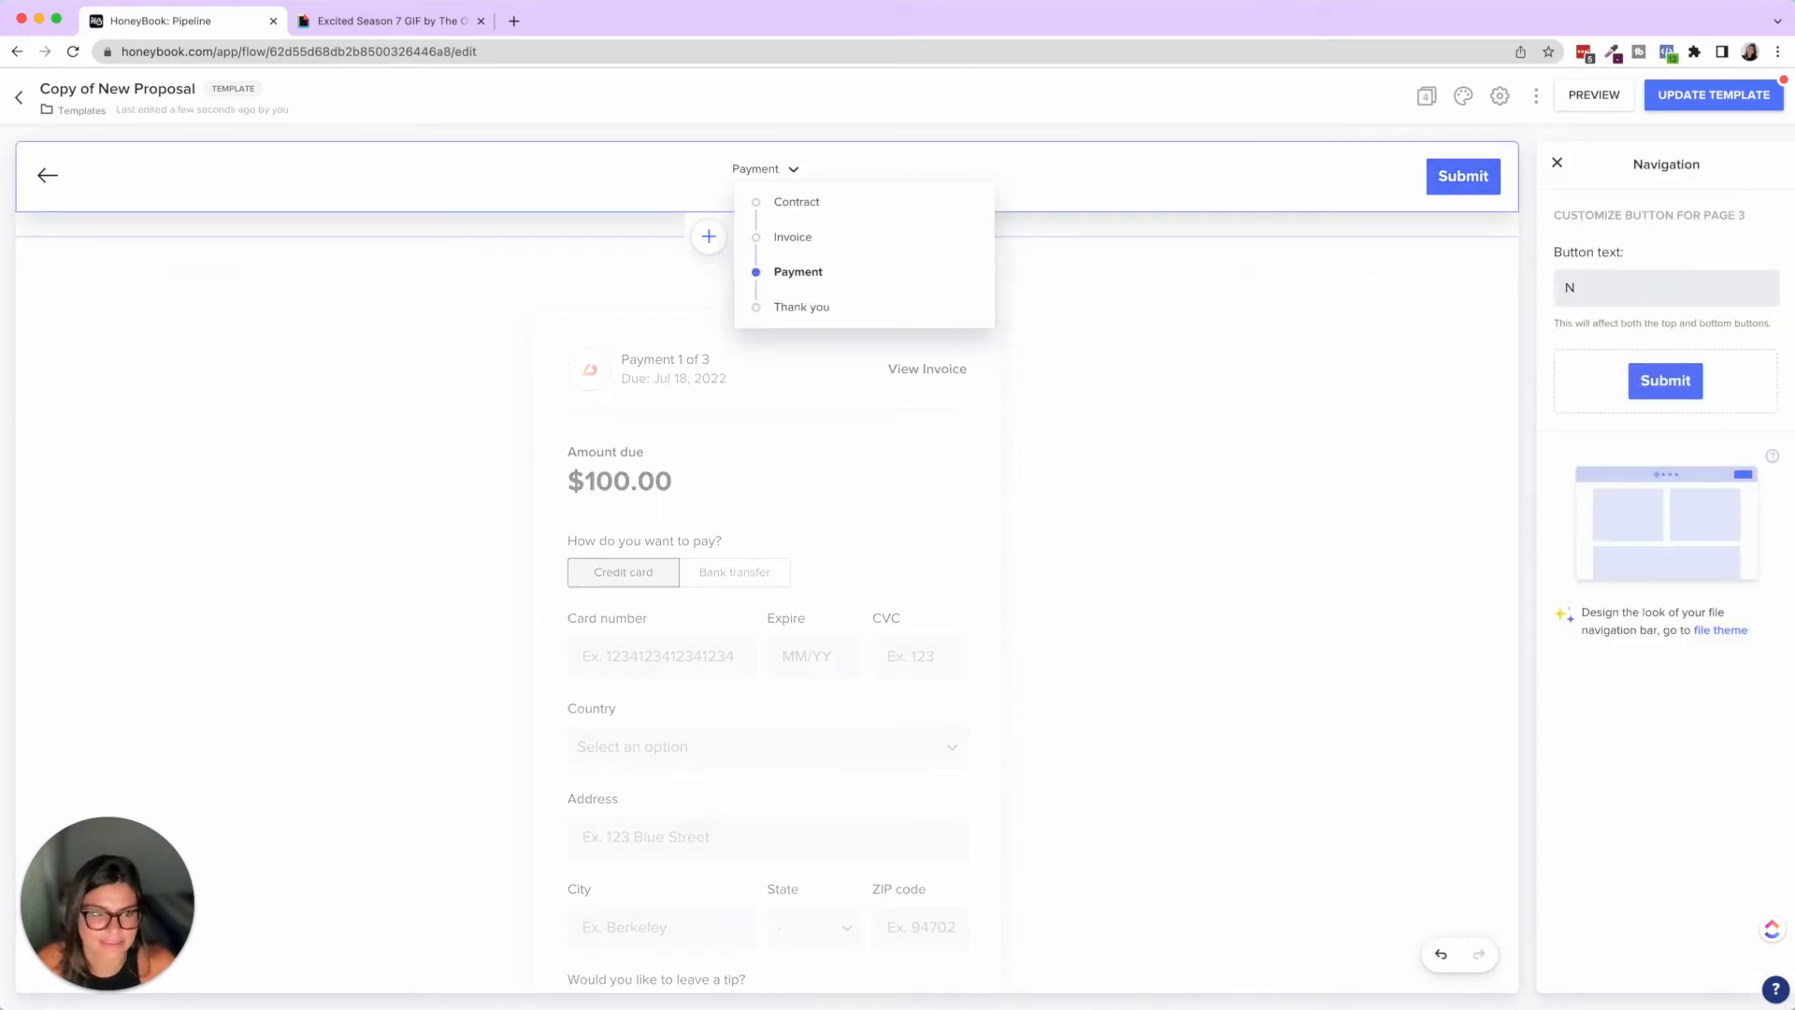
text(ext - Thank You)
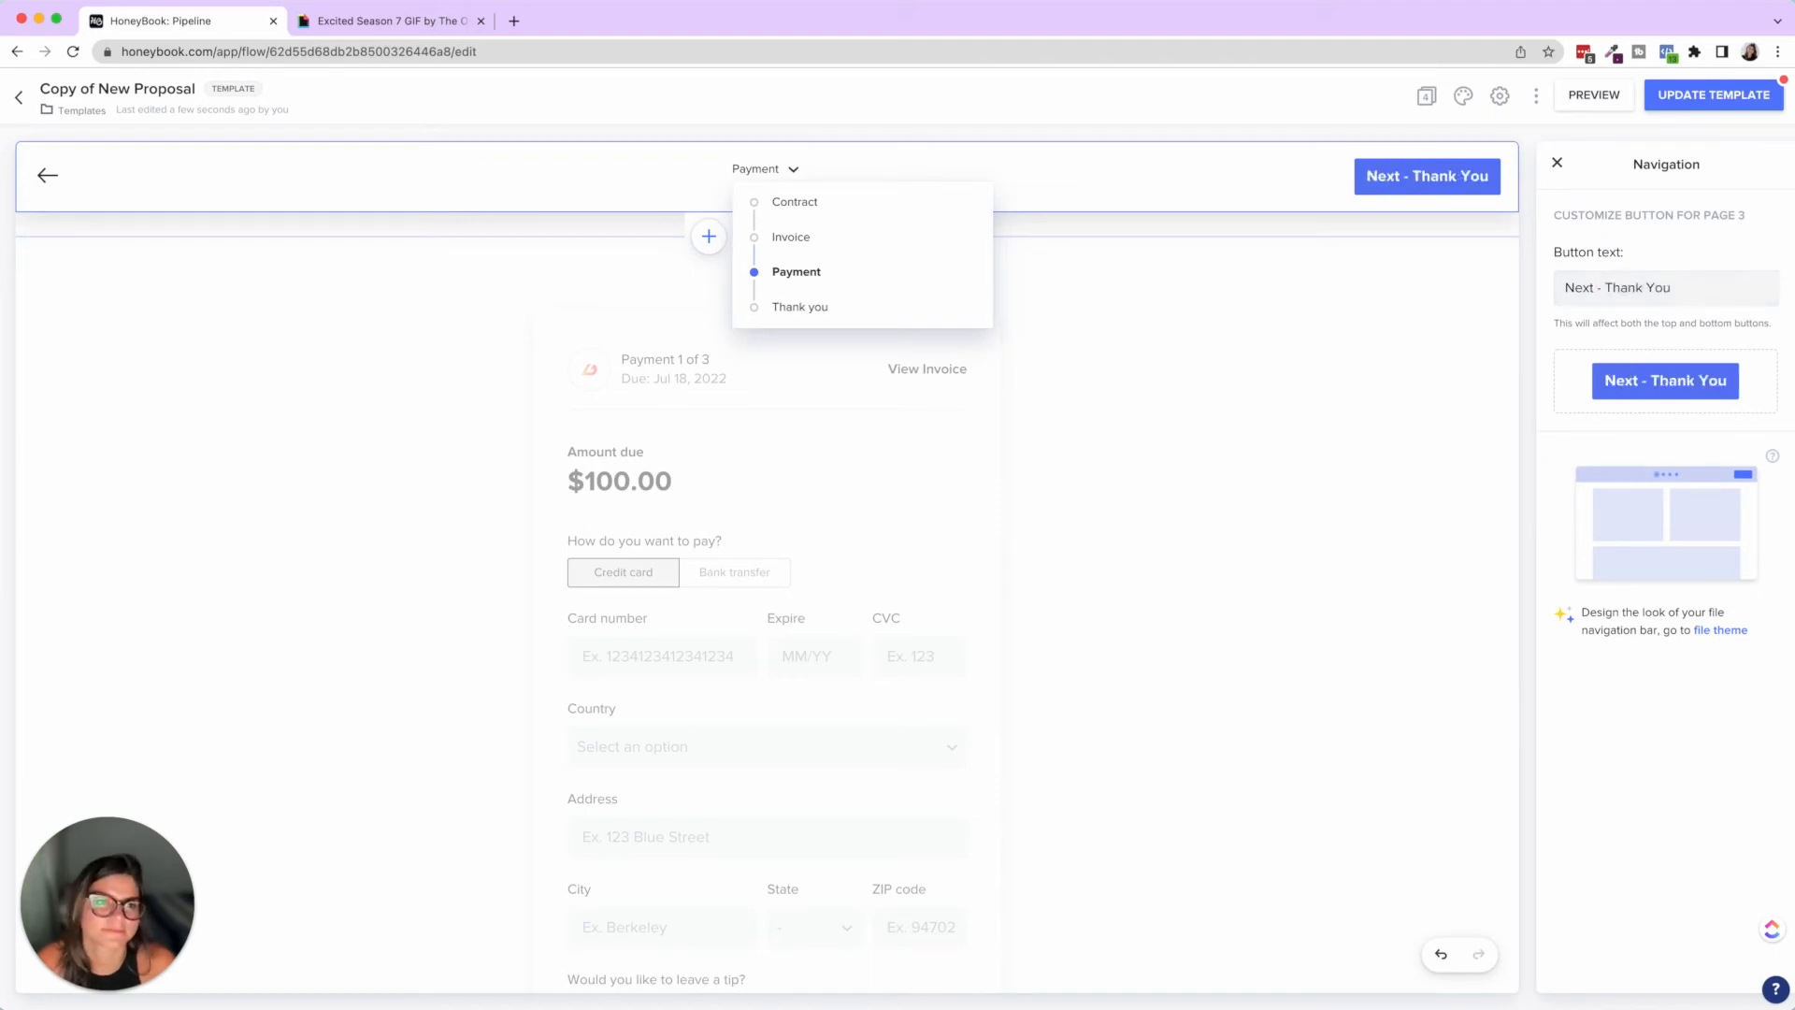
click(800, 305)
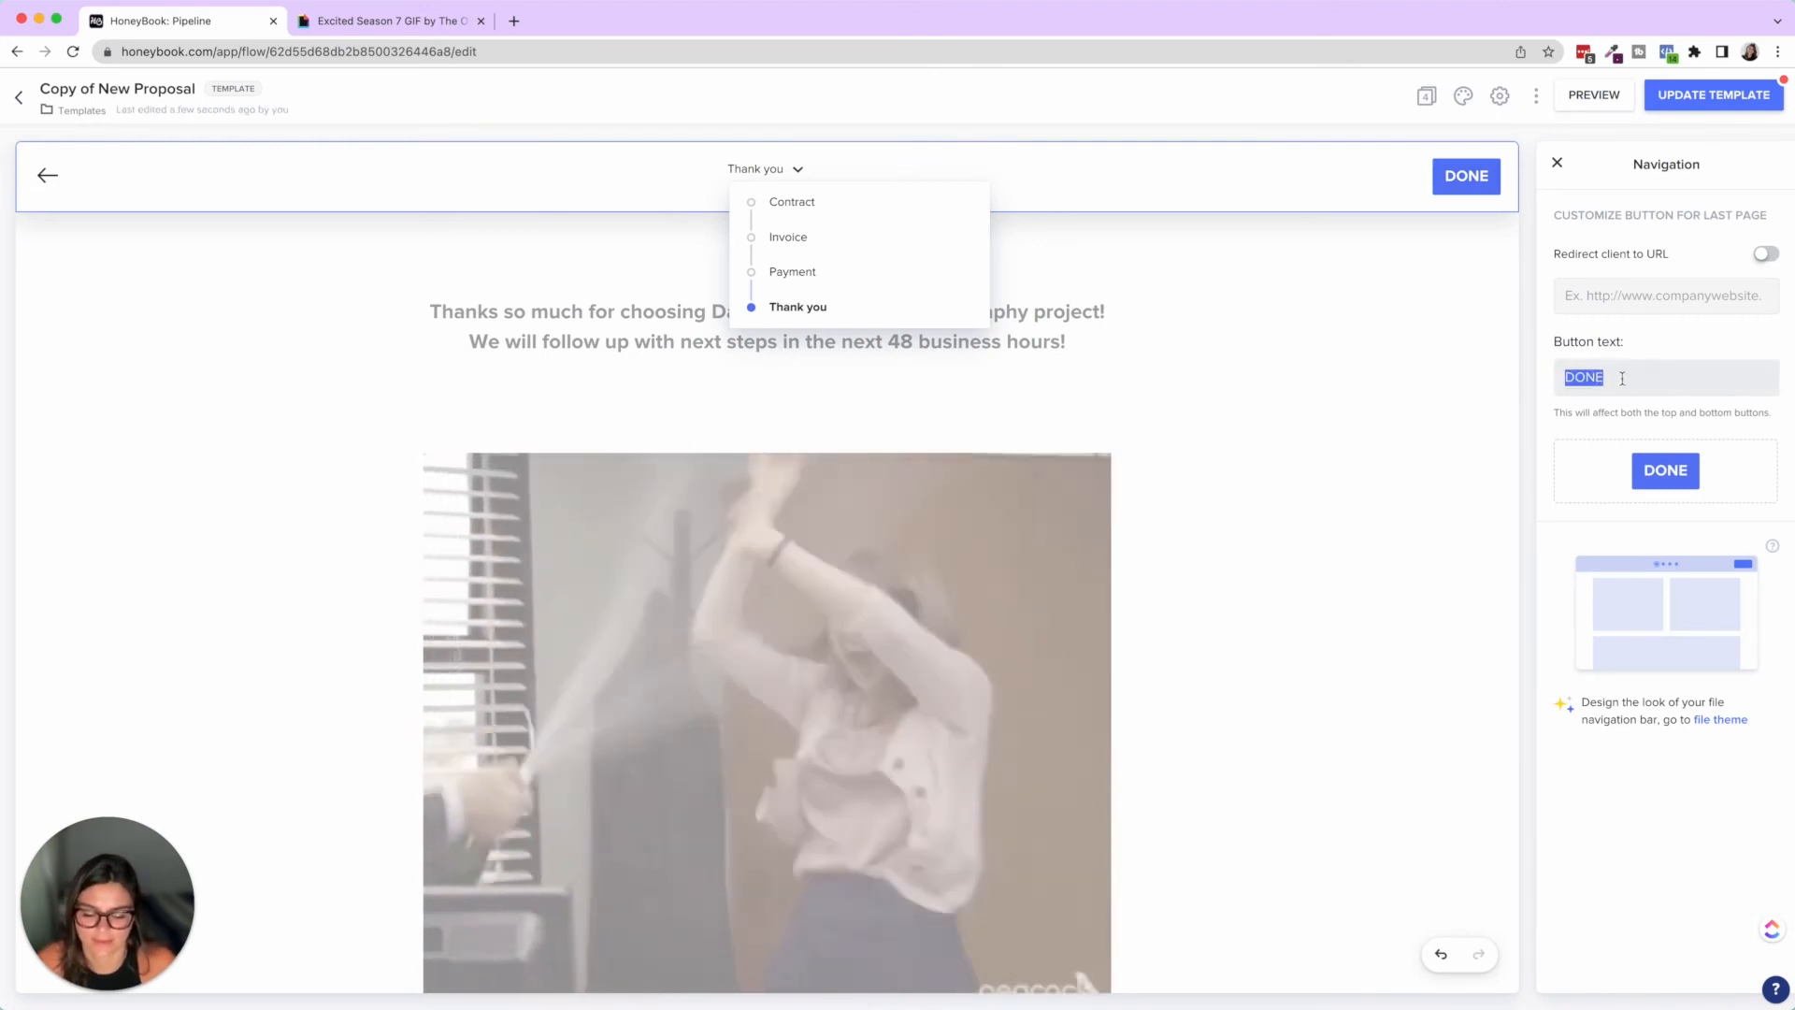
text(Sub,o)
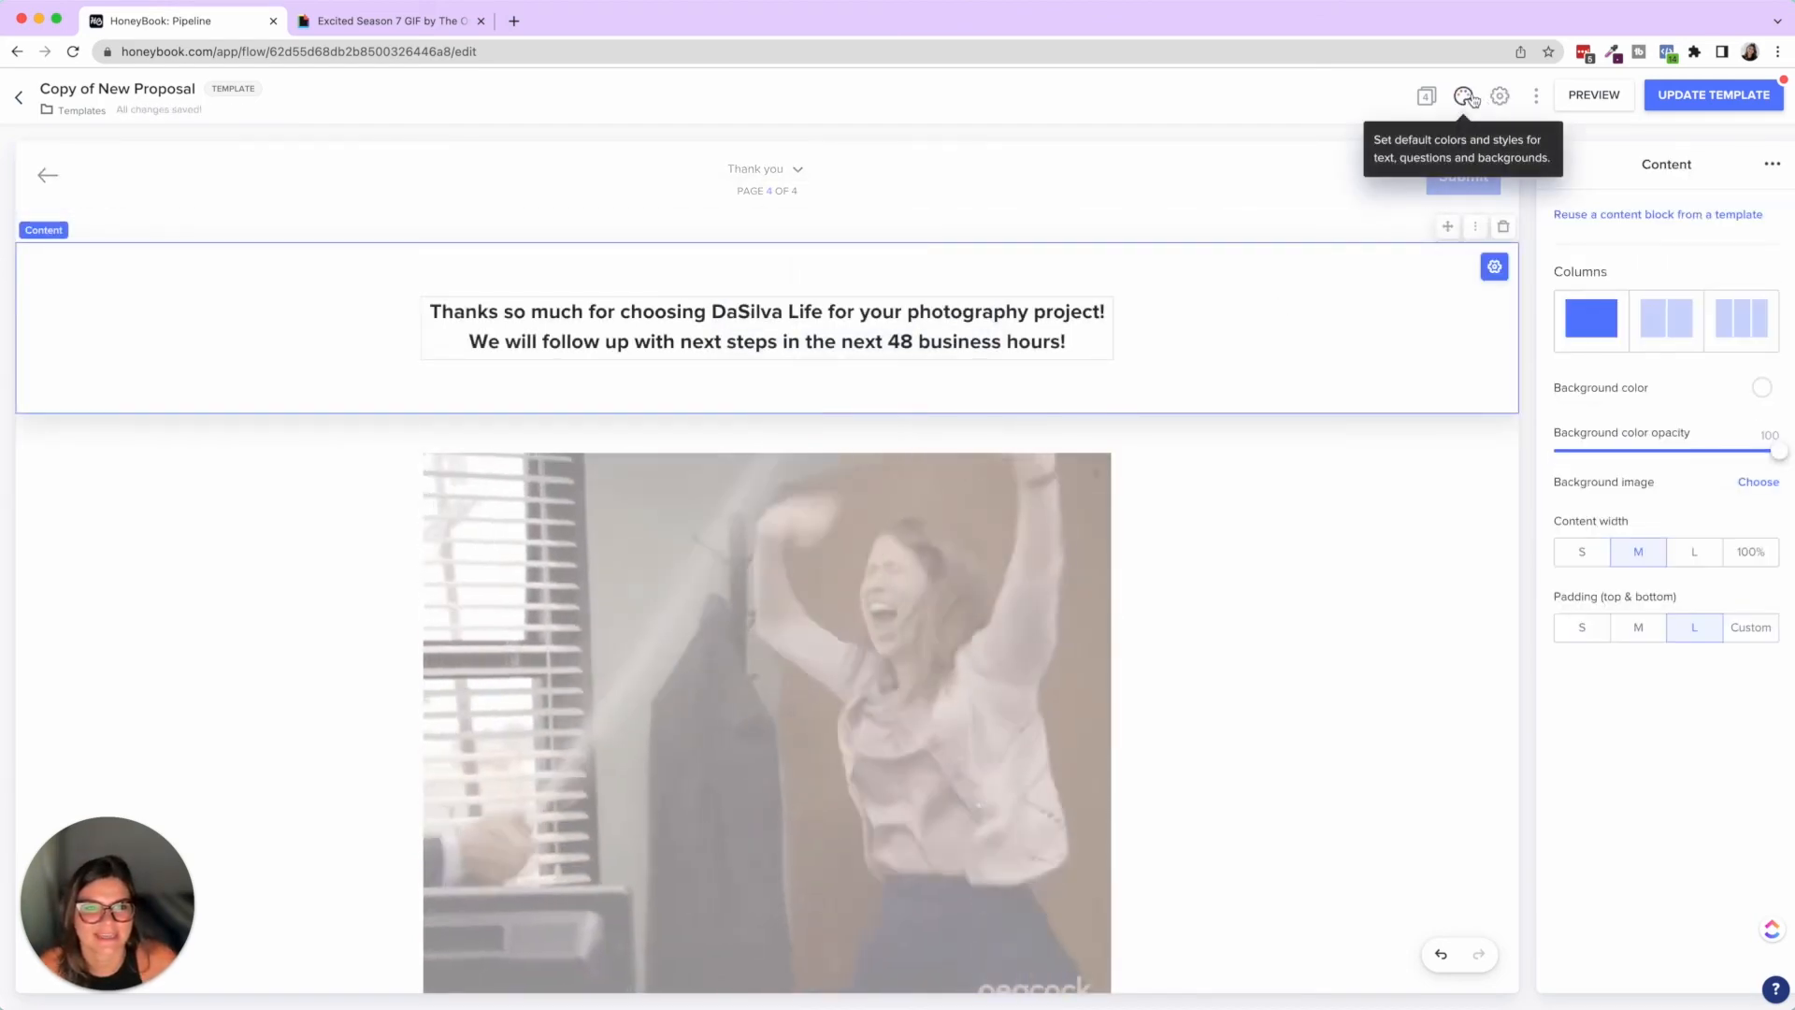
click(1465, 95)
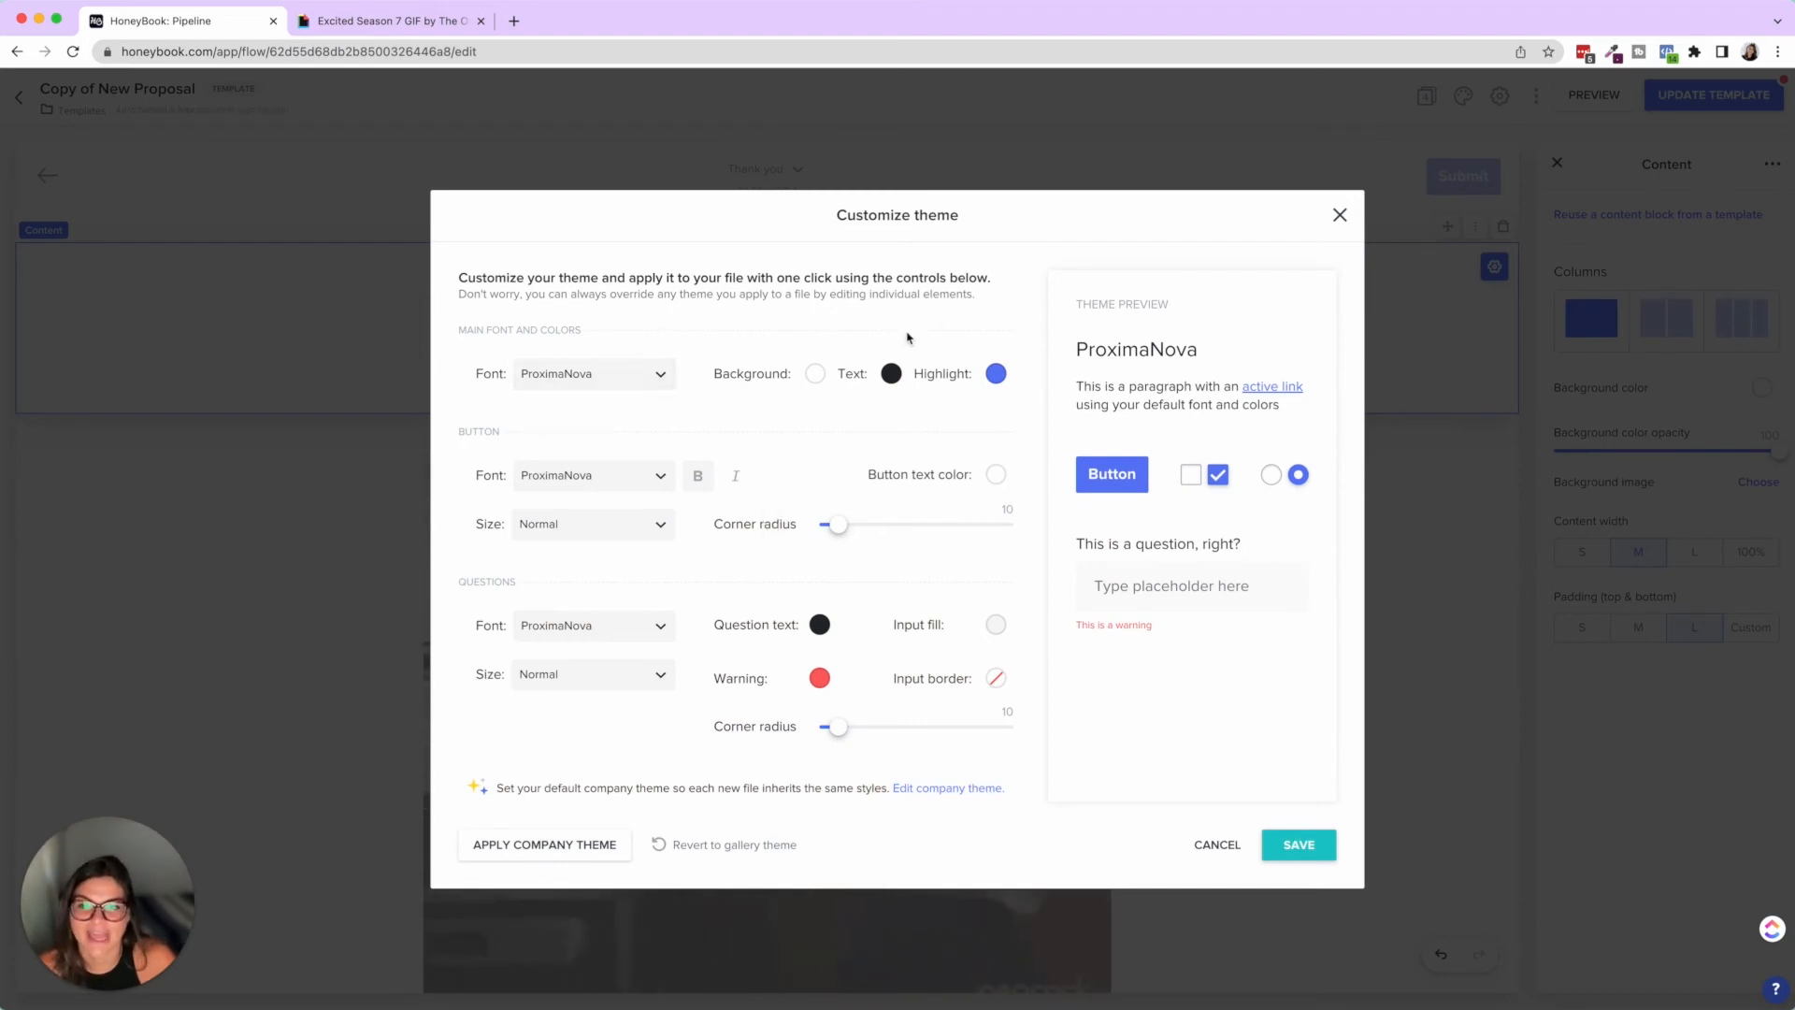
click(993, 373)
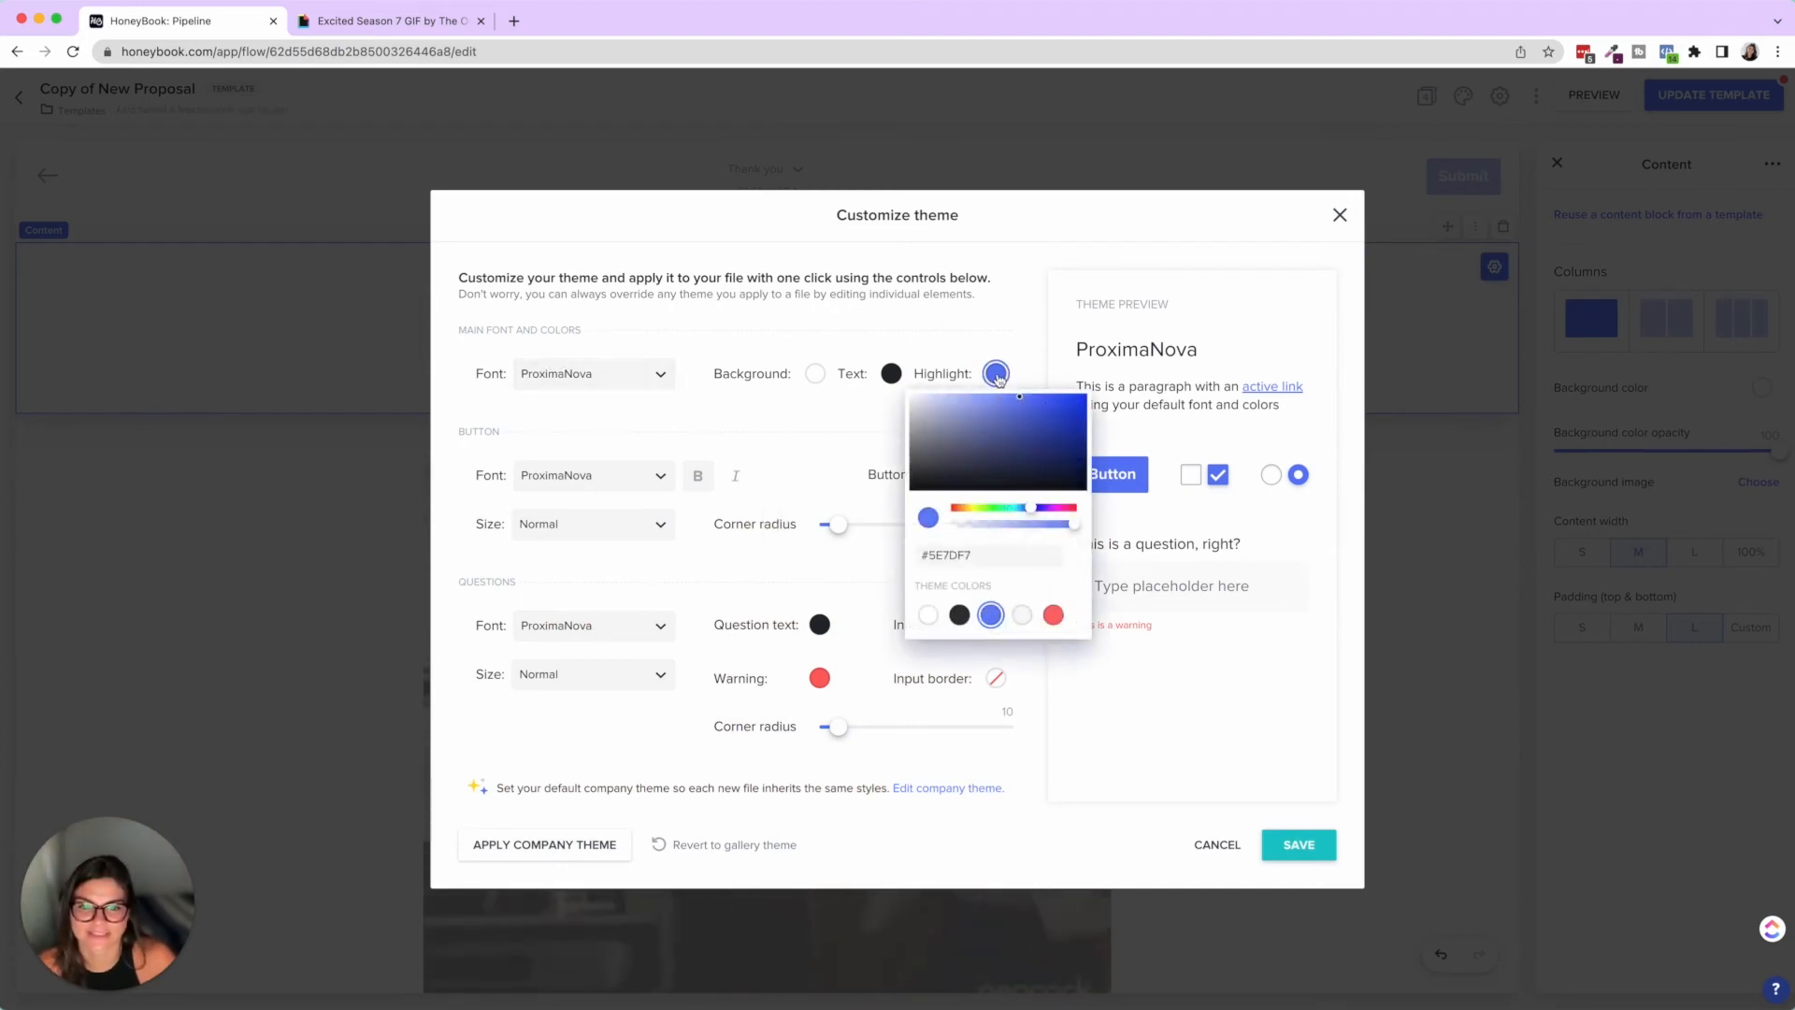
mouse_move(801, 315)
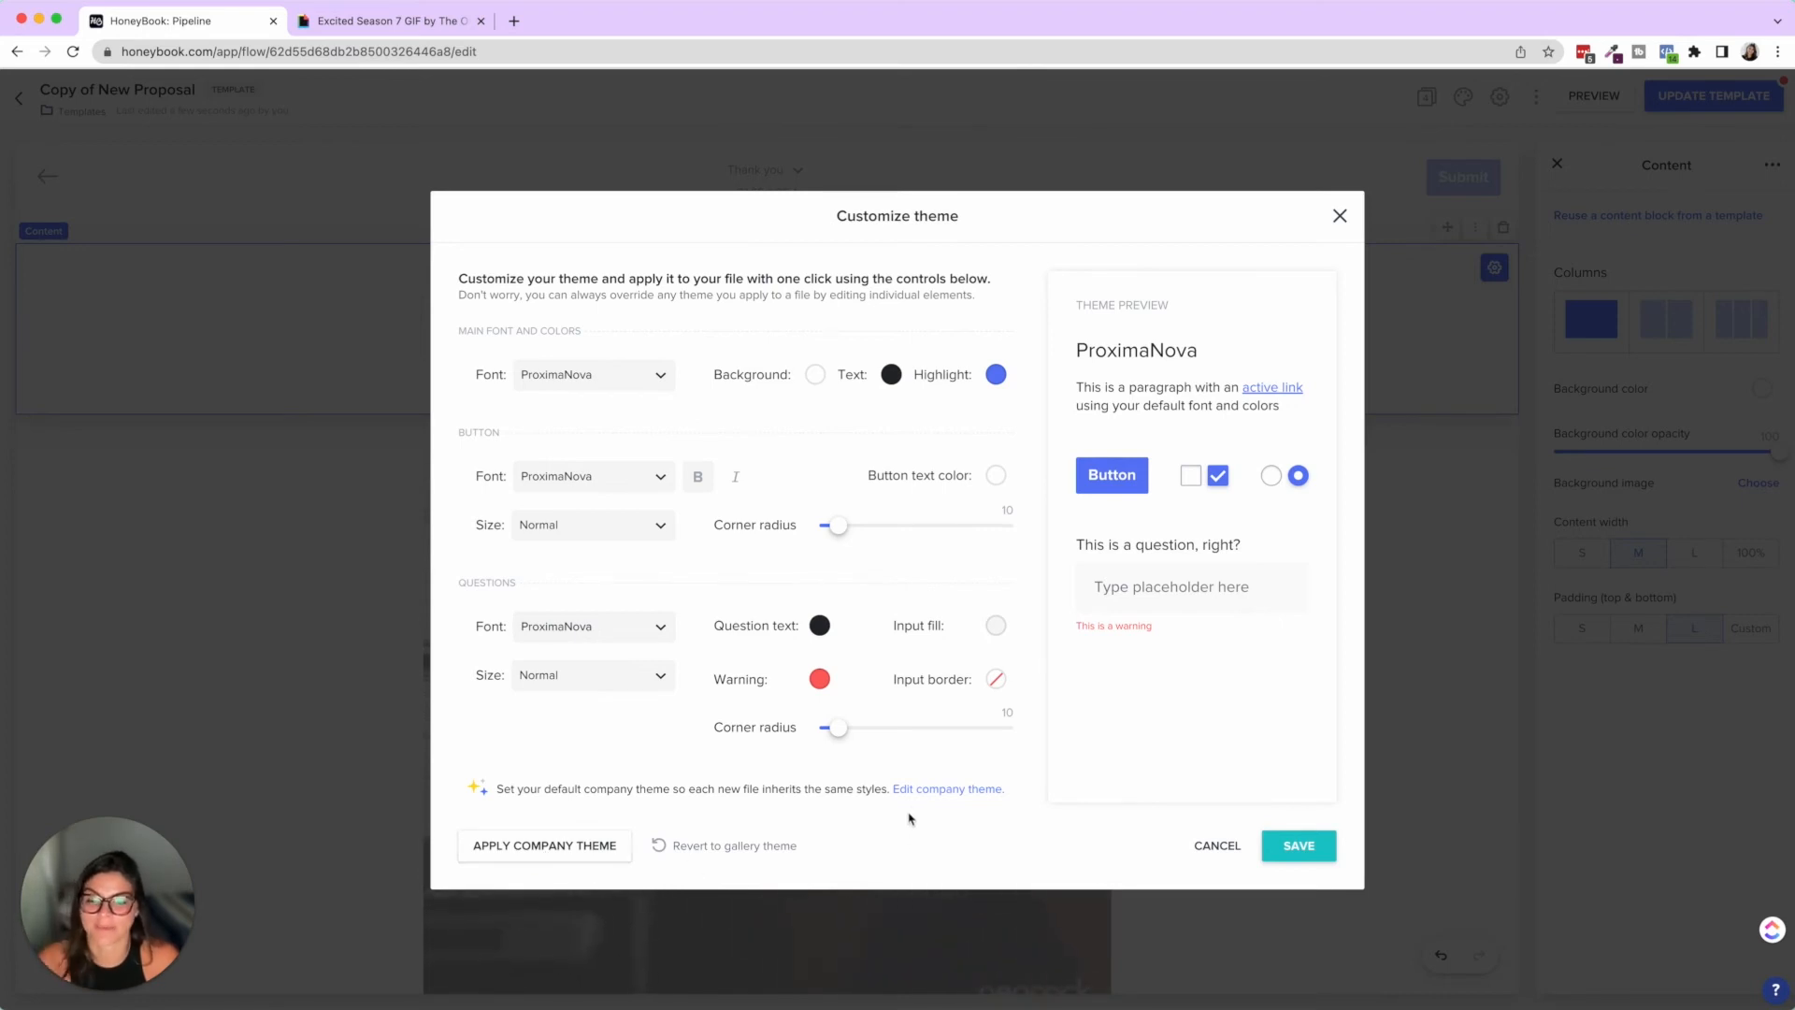
mouse_move(1173, 418)
text(P)
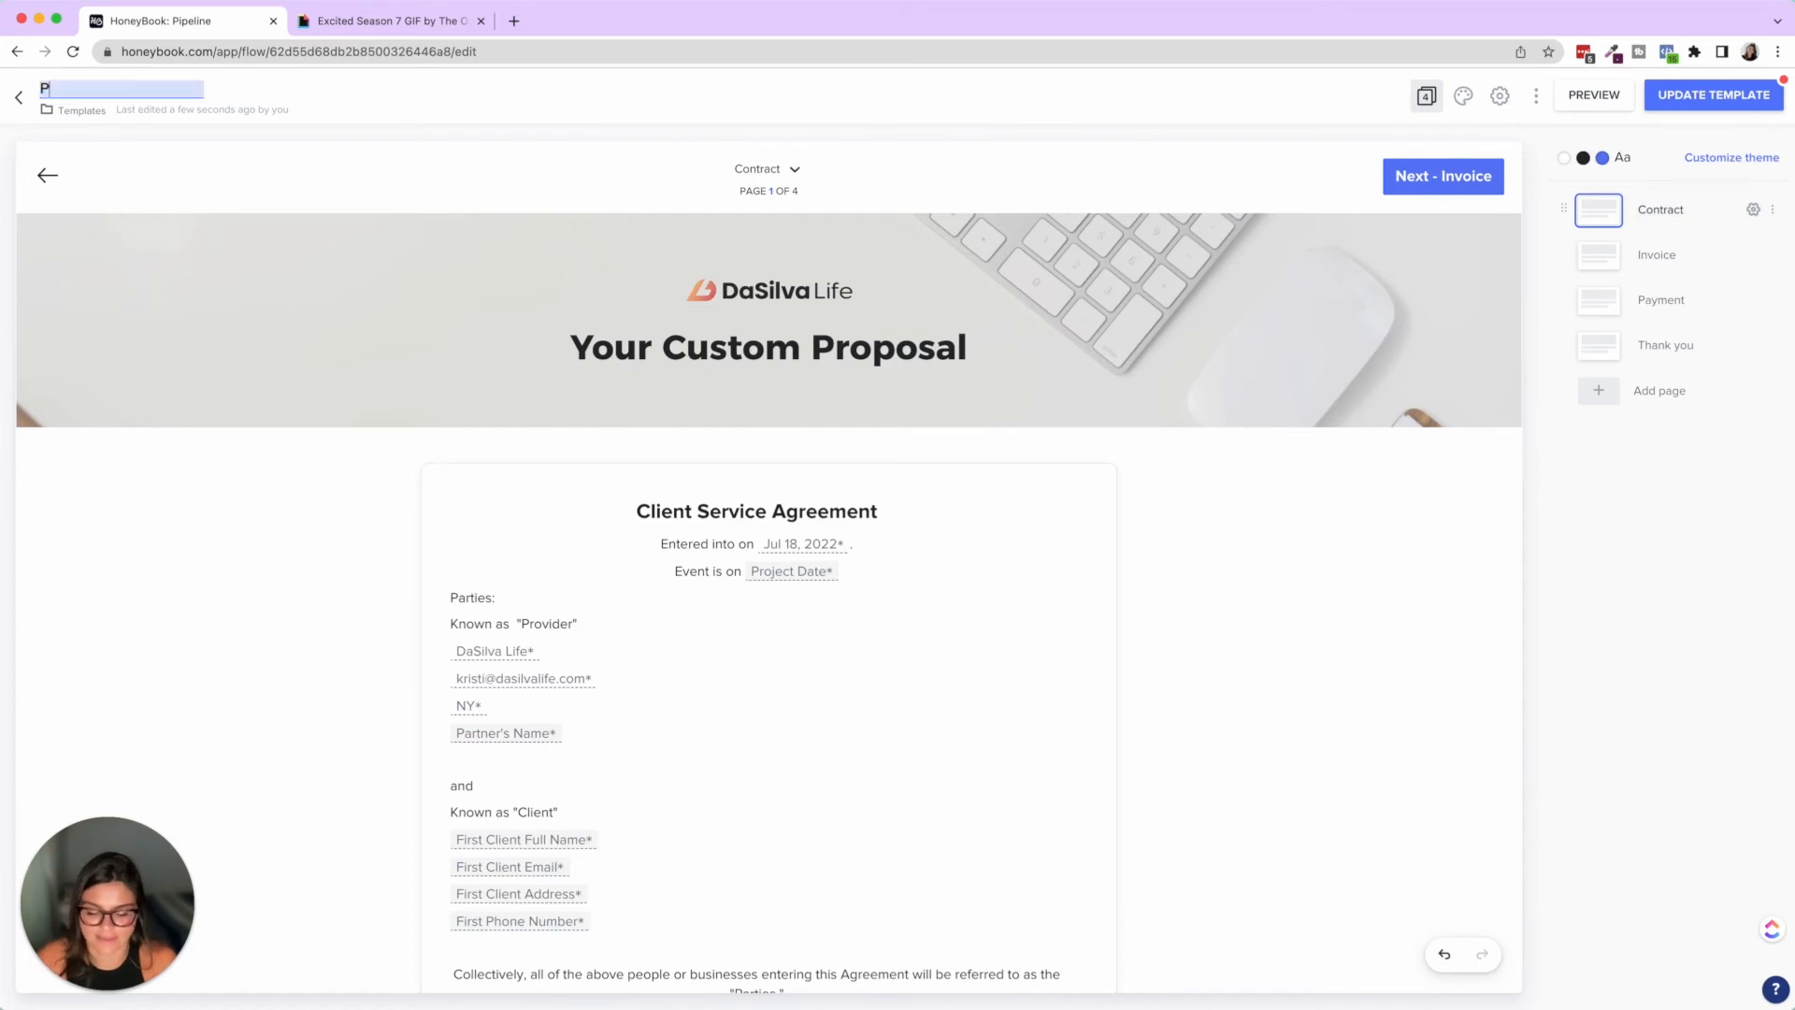
Rename the template 'Photography Proposal' and create a smart file for the client's existing project
text(hotography)
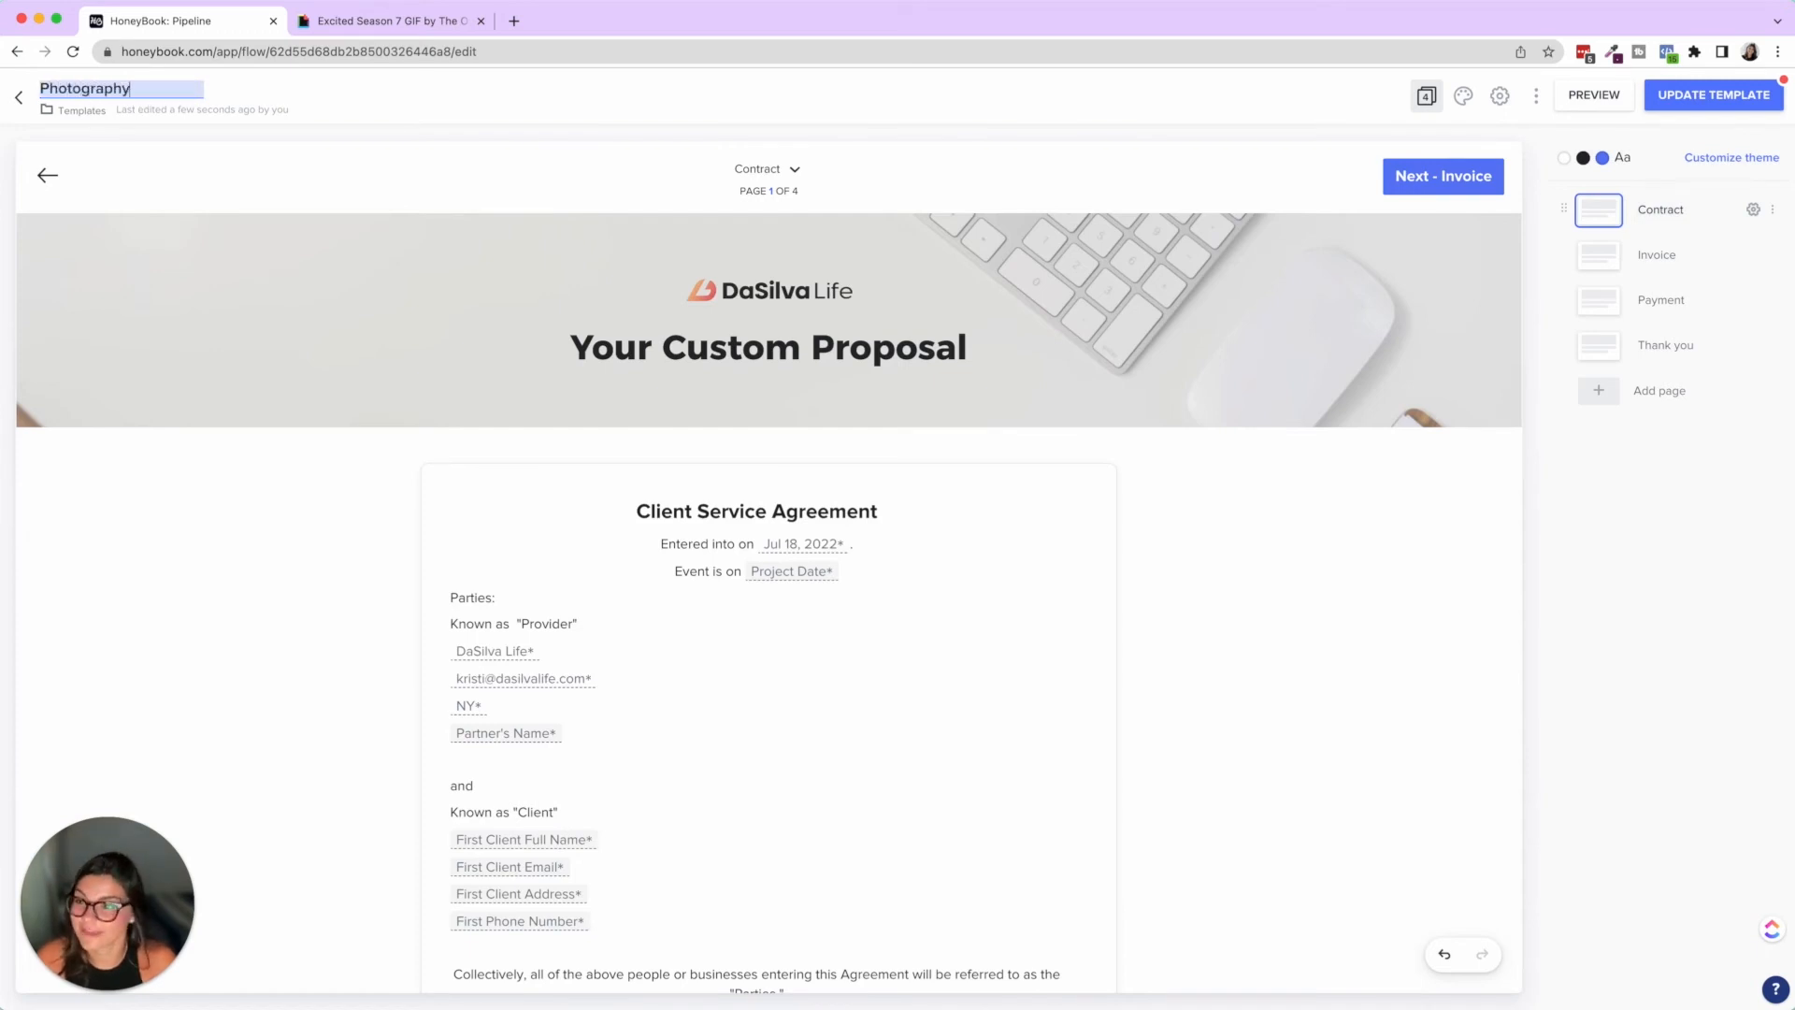
text(Proposal)
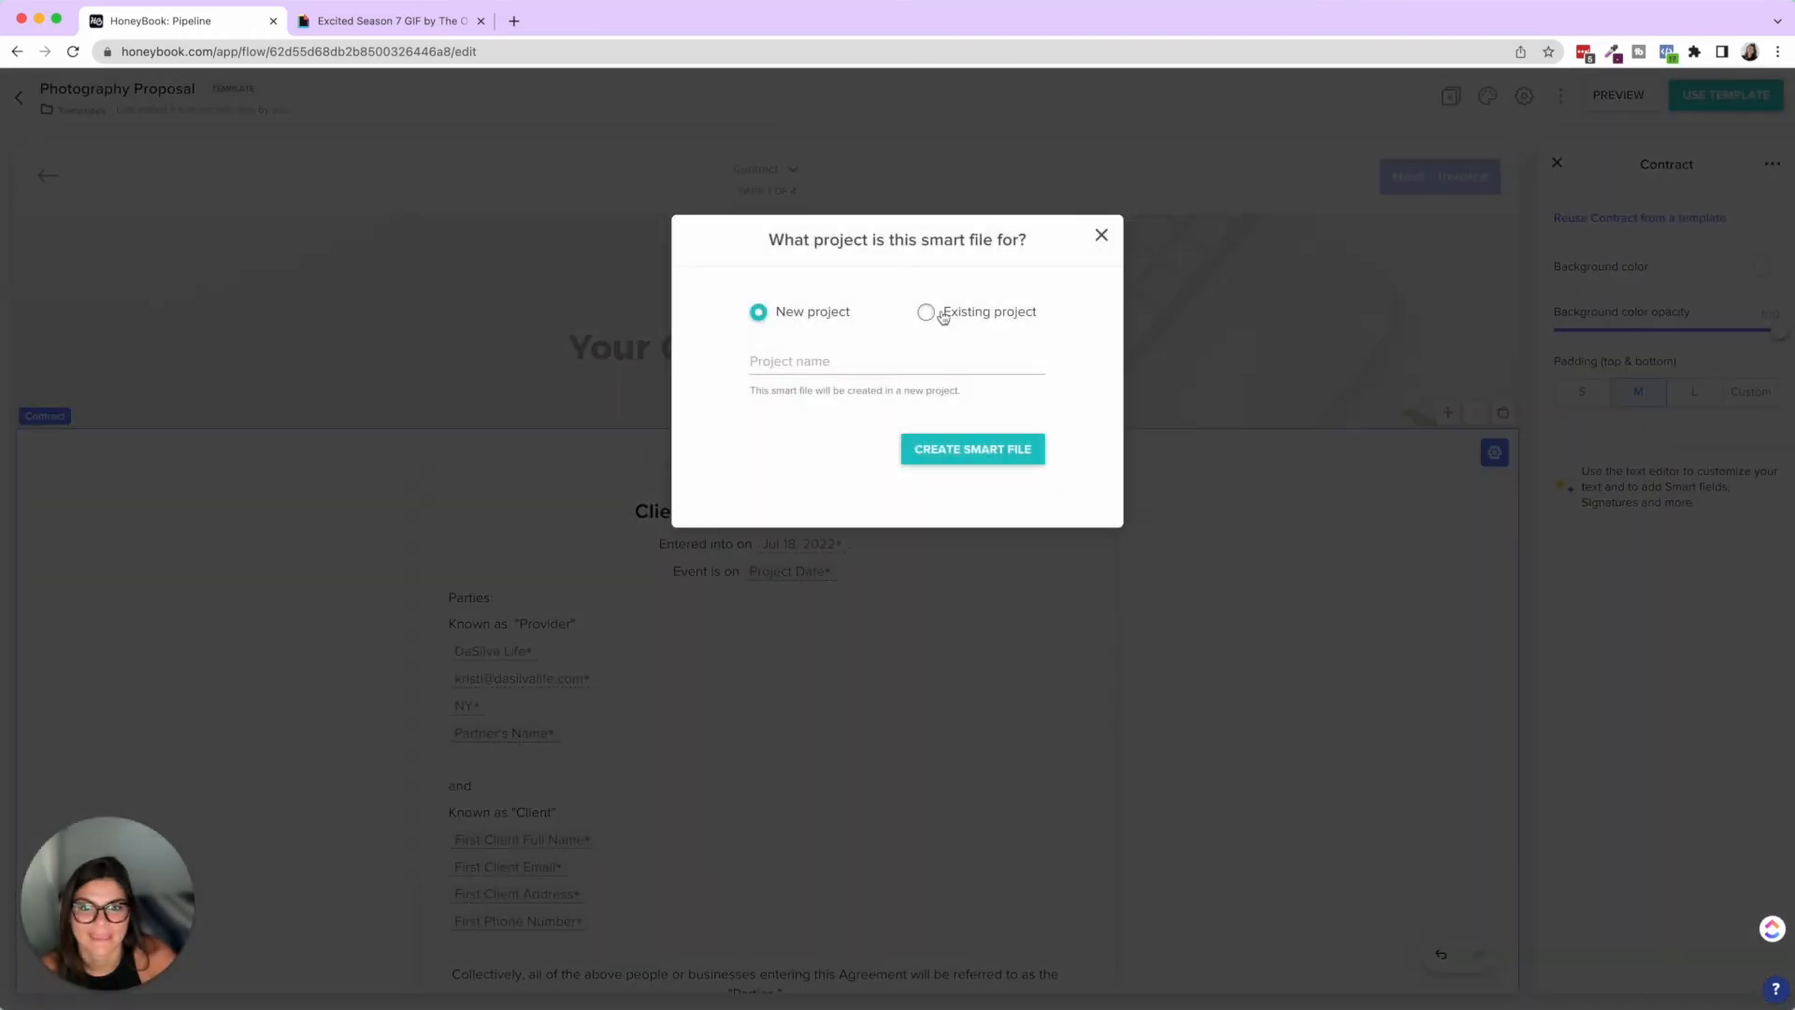
click(926, 311)
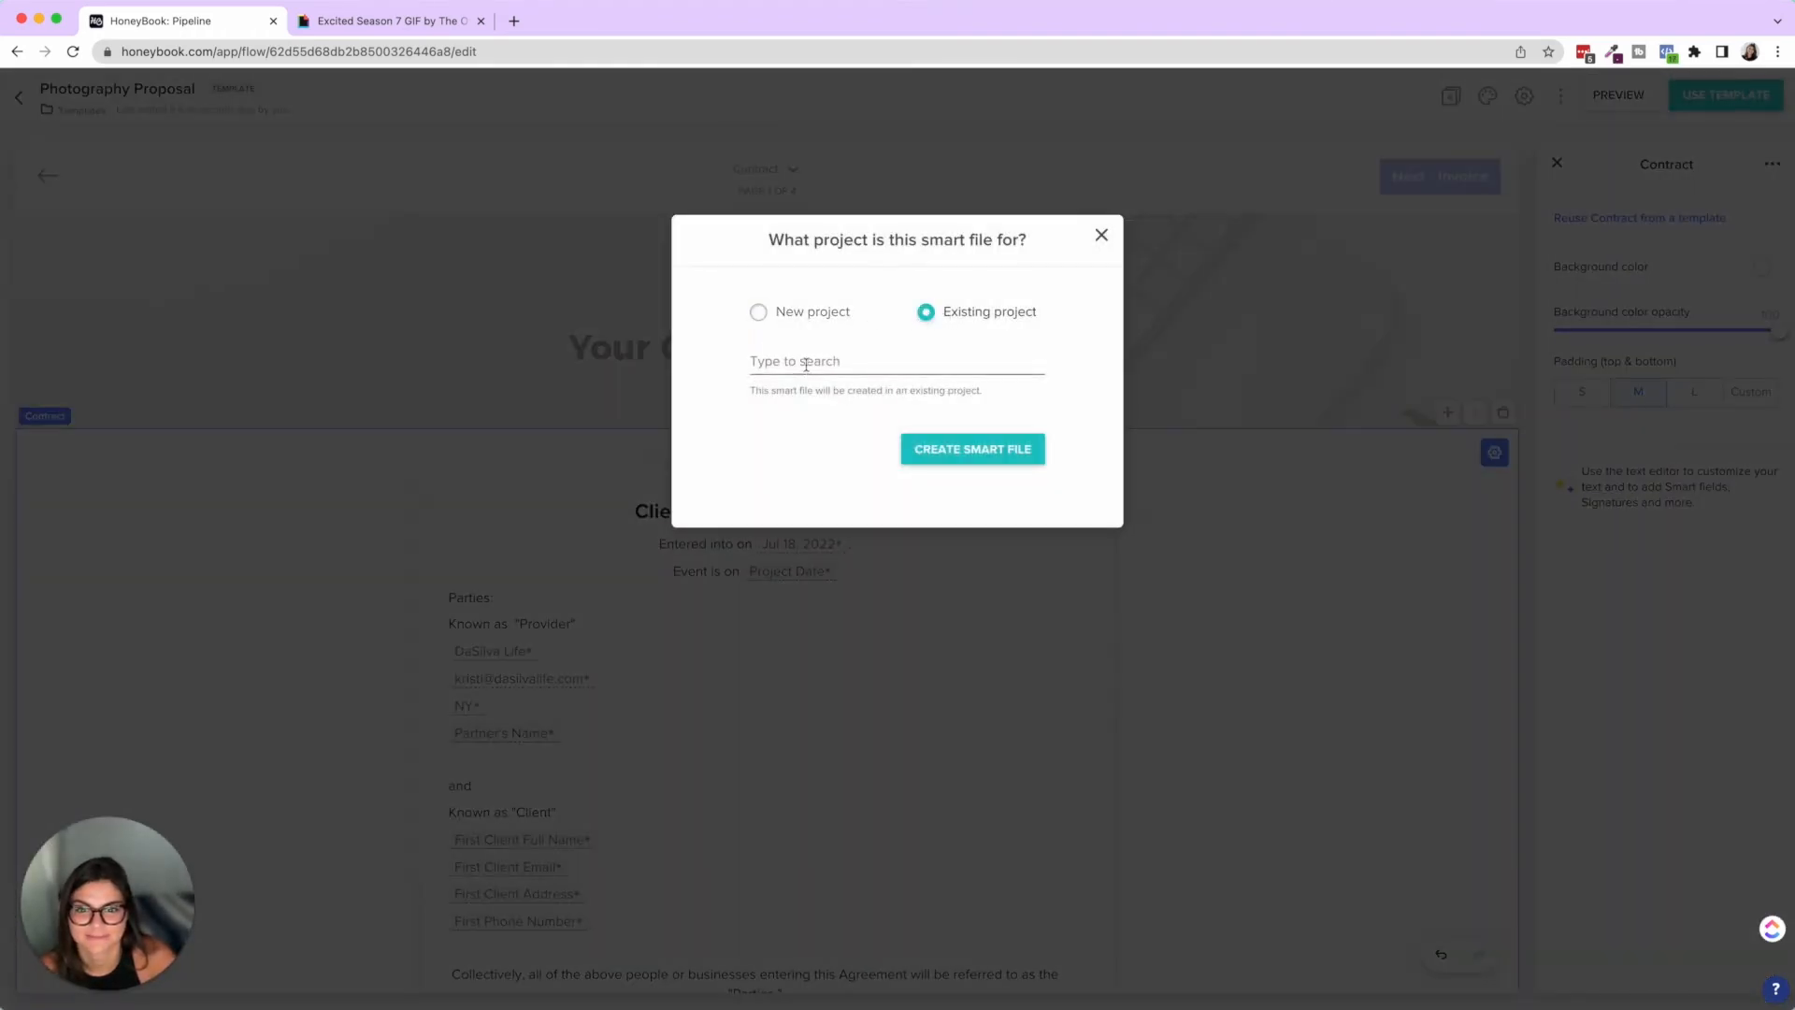
click(896, 361)
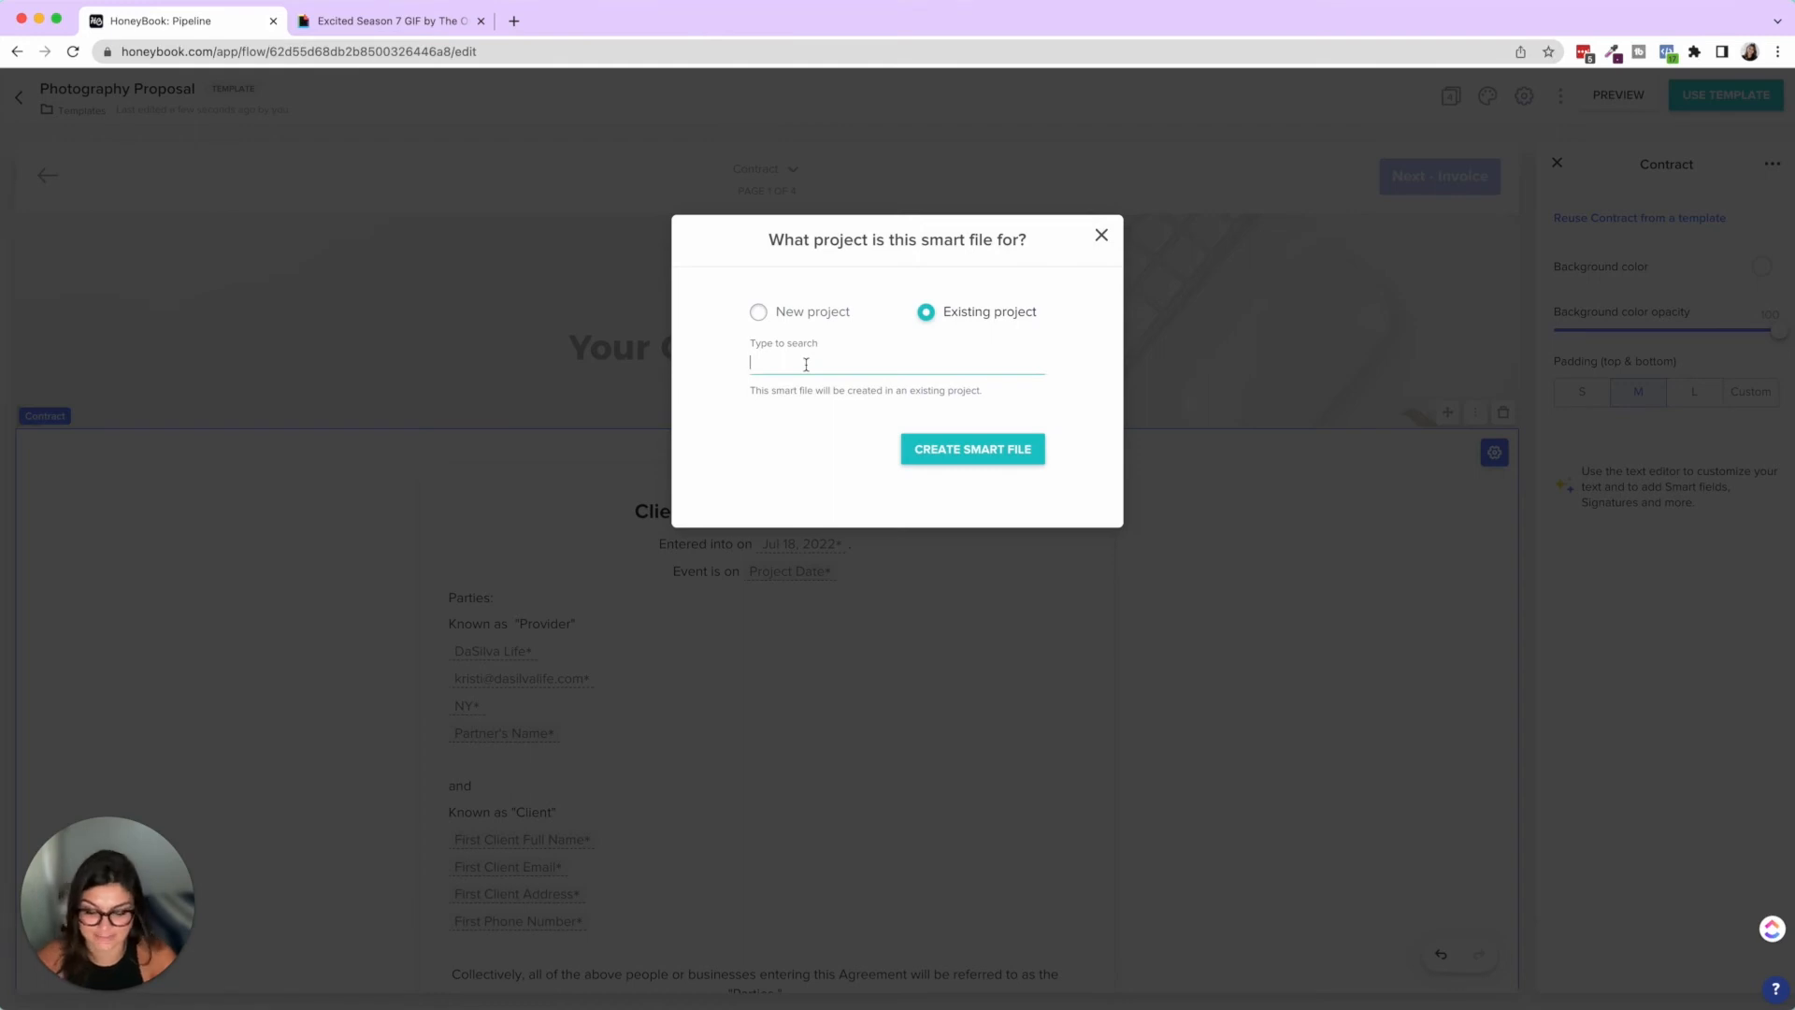
click(973, 448)
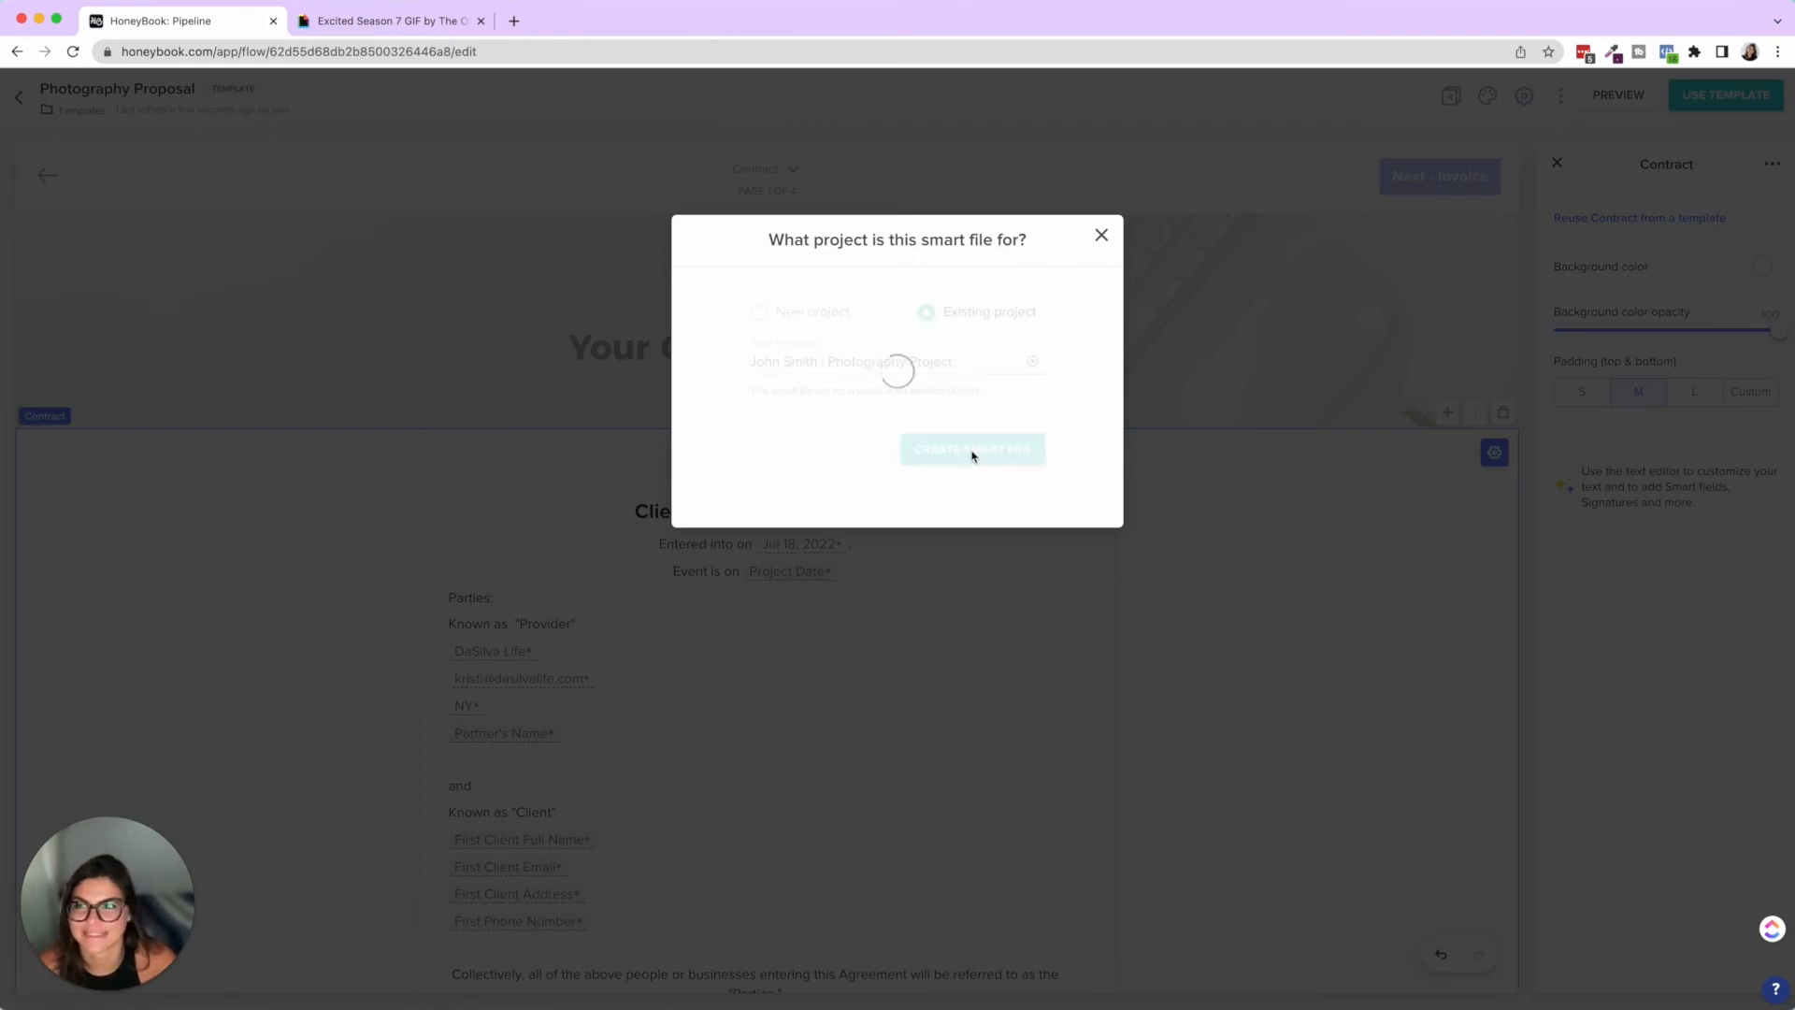
click(971, 448)
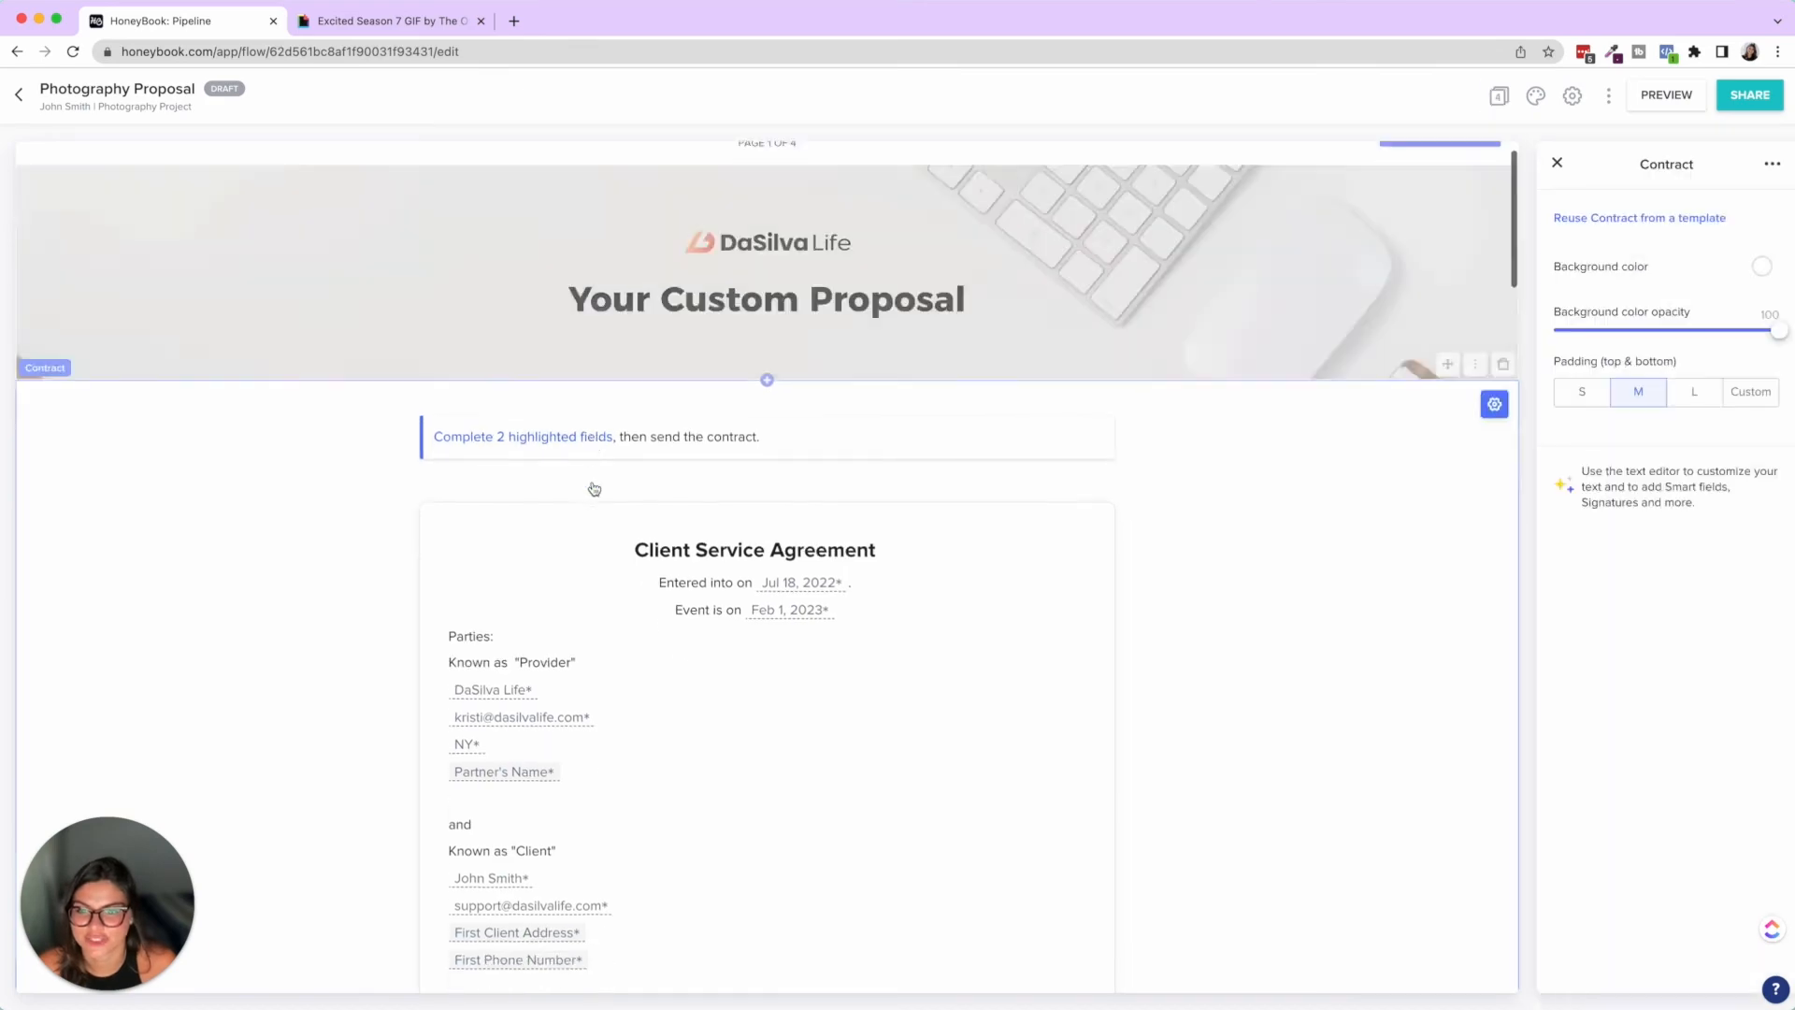
Fill the draft contract's Project Location with 'New York' and insert the Jul 18, 2022 contract date
scroll(down, 3)
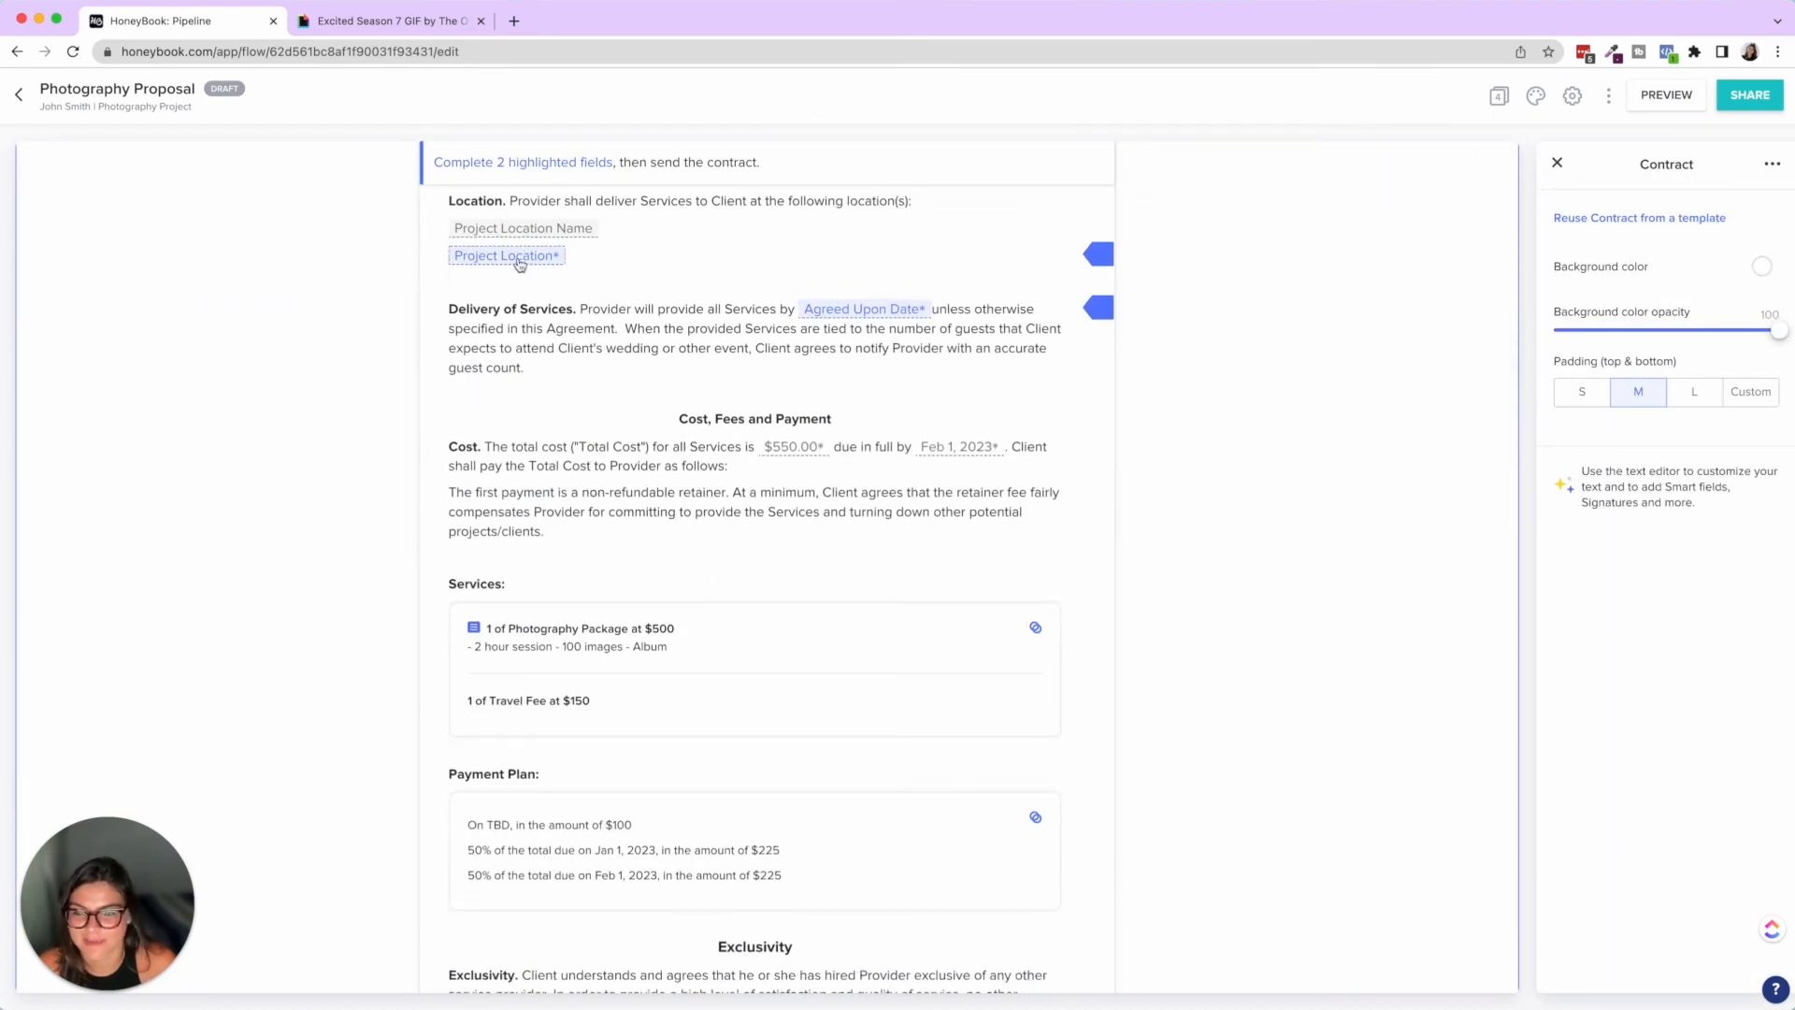
click(505, 255)
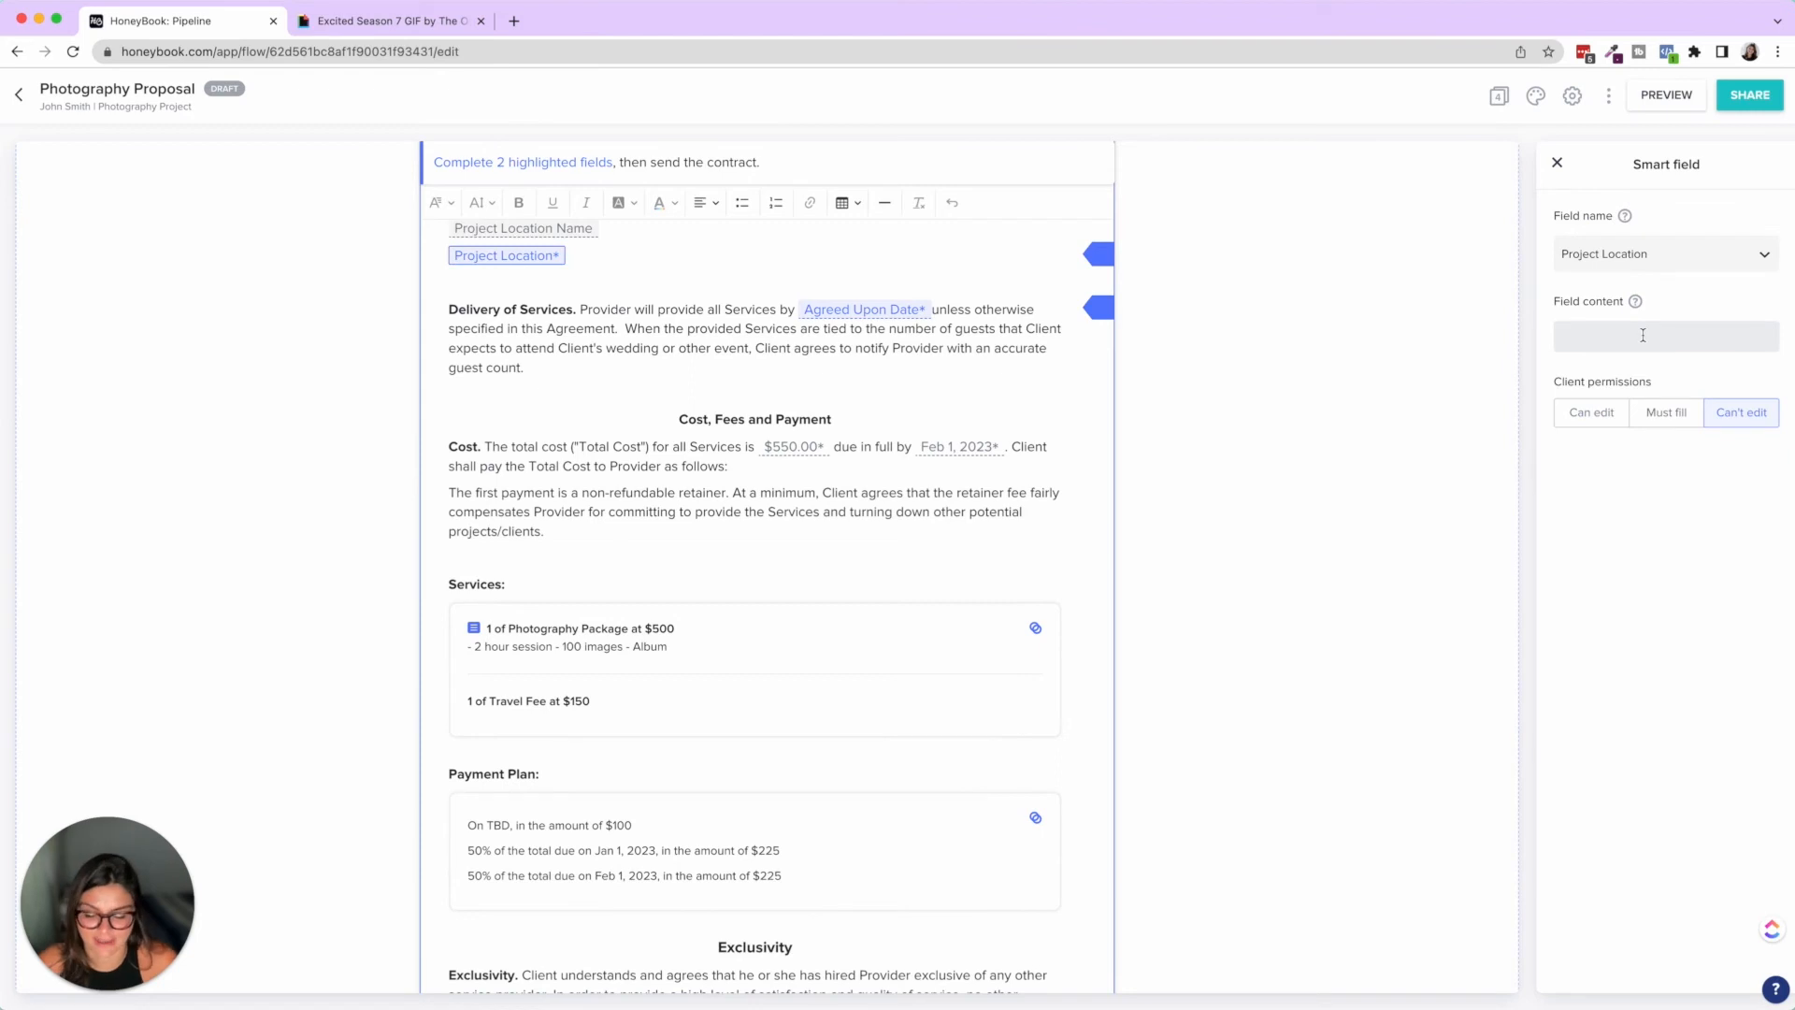
text(New York*)
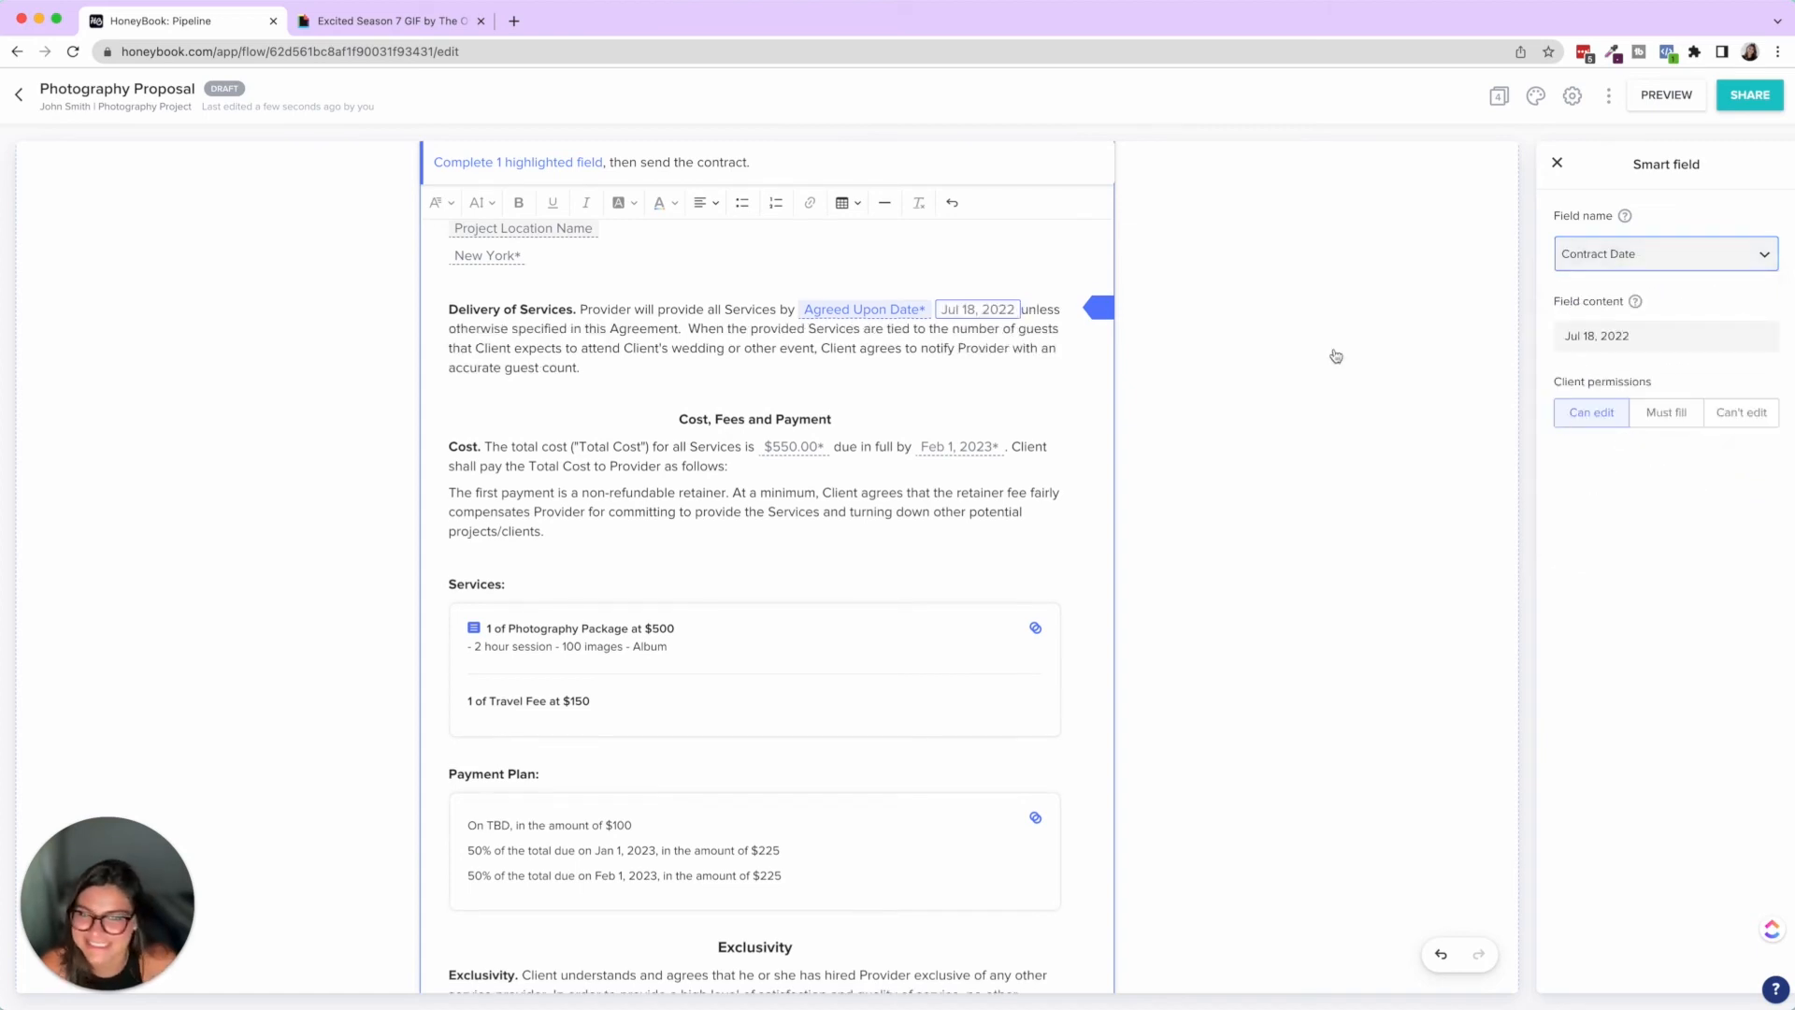
click(1556, 163)
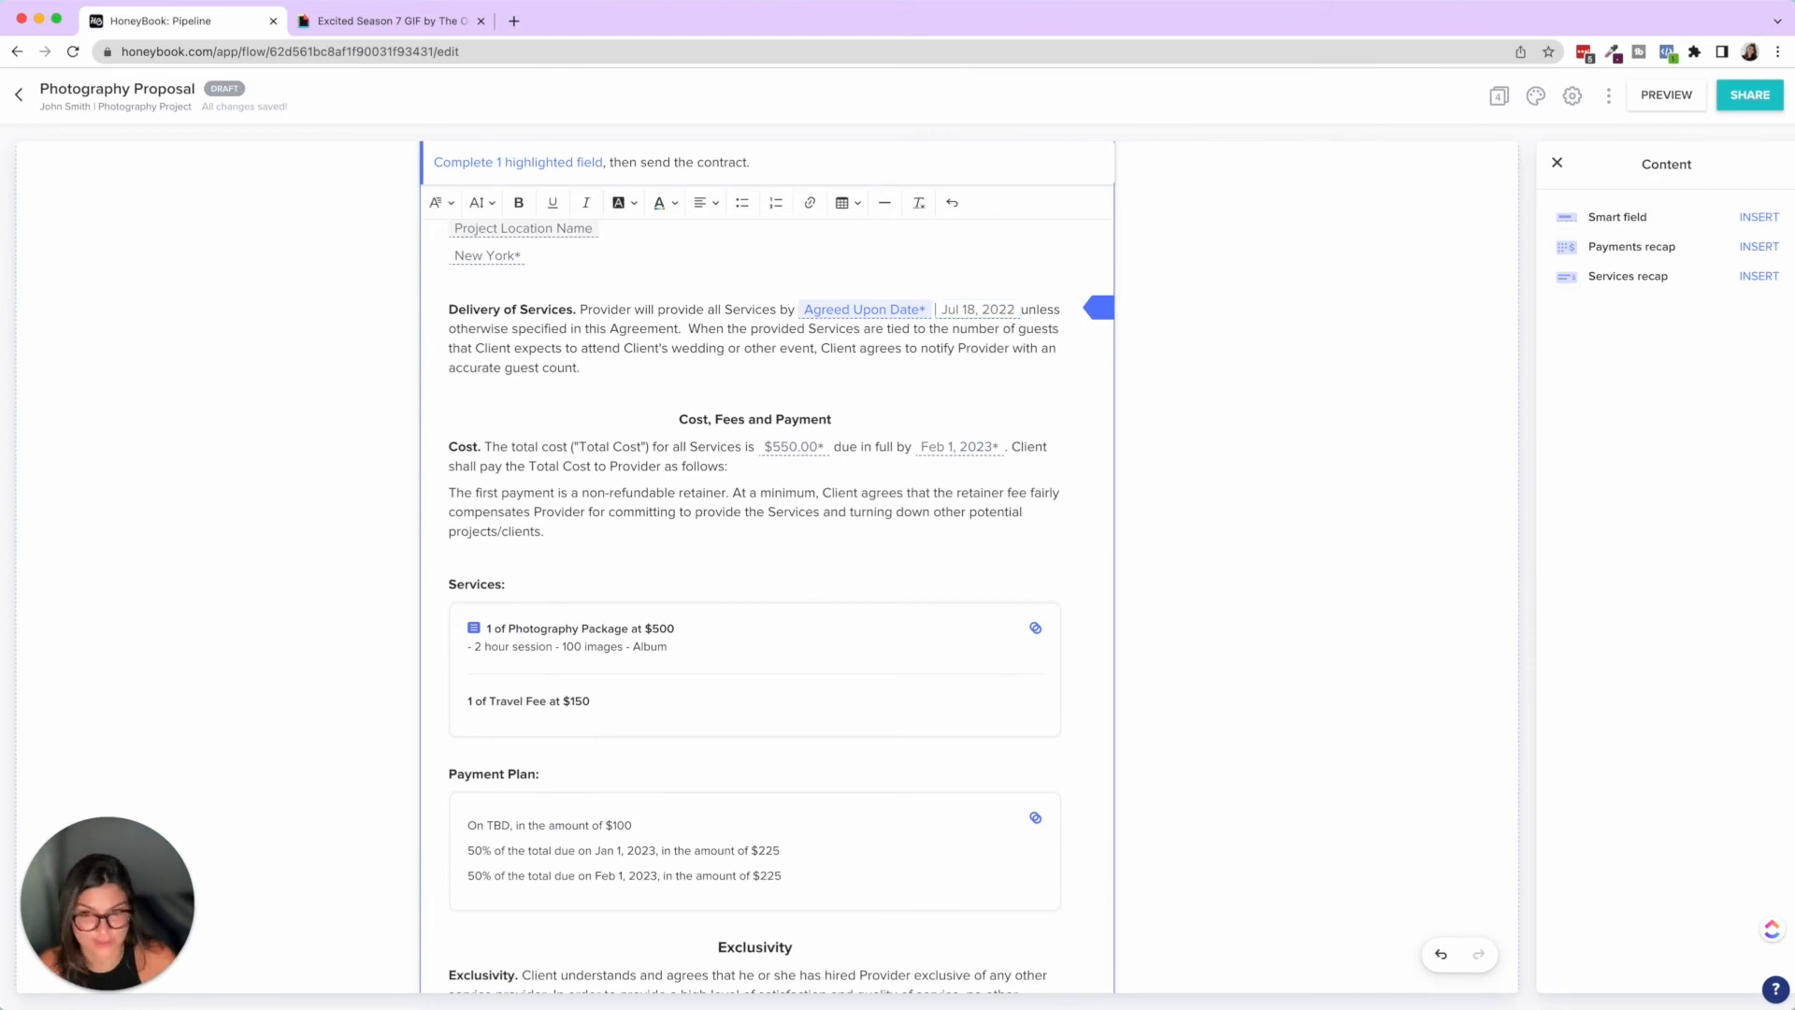
click(864, 309)
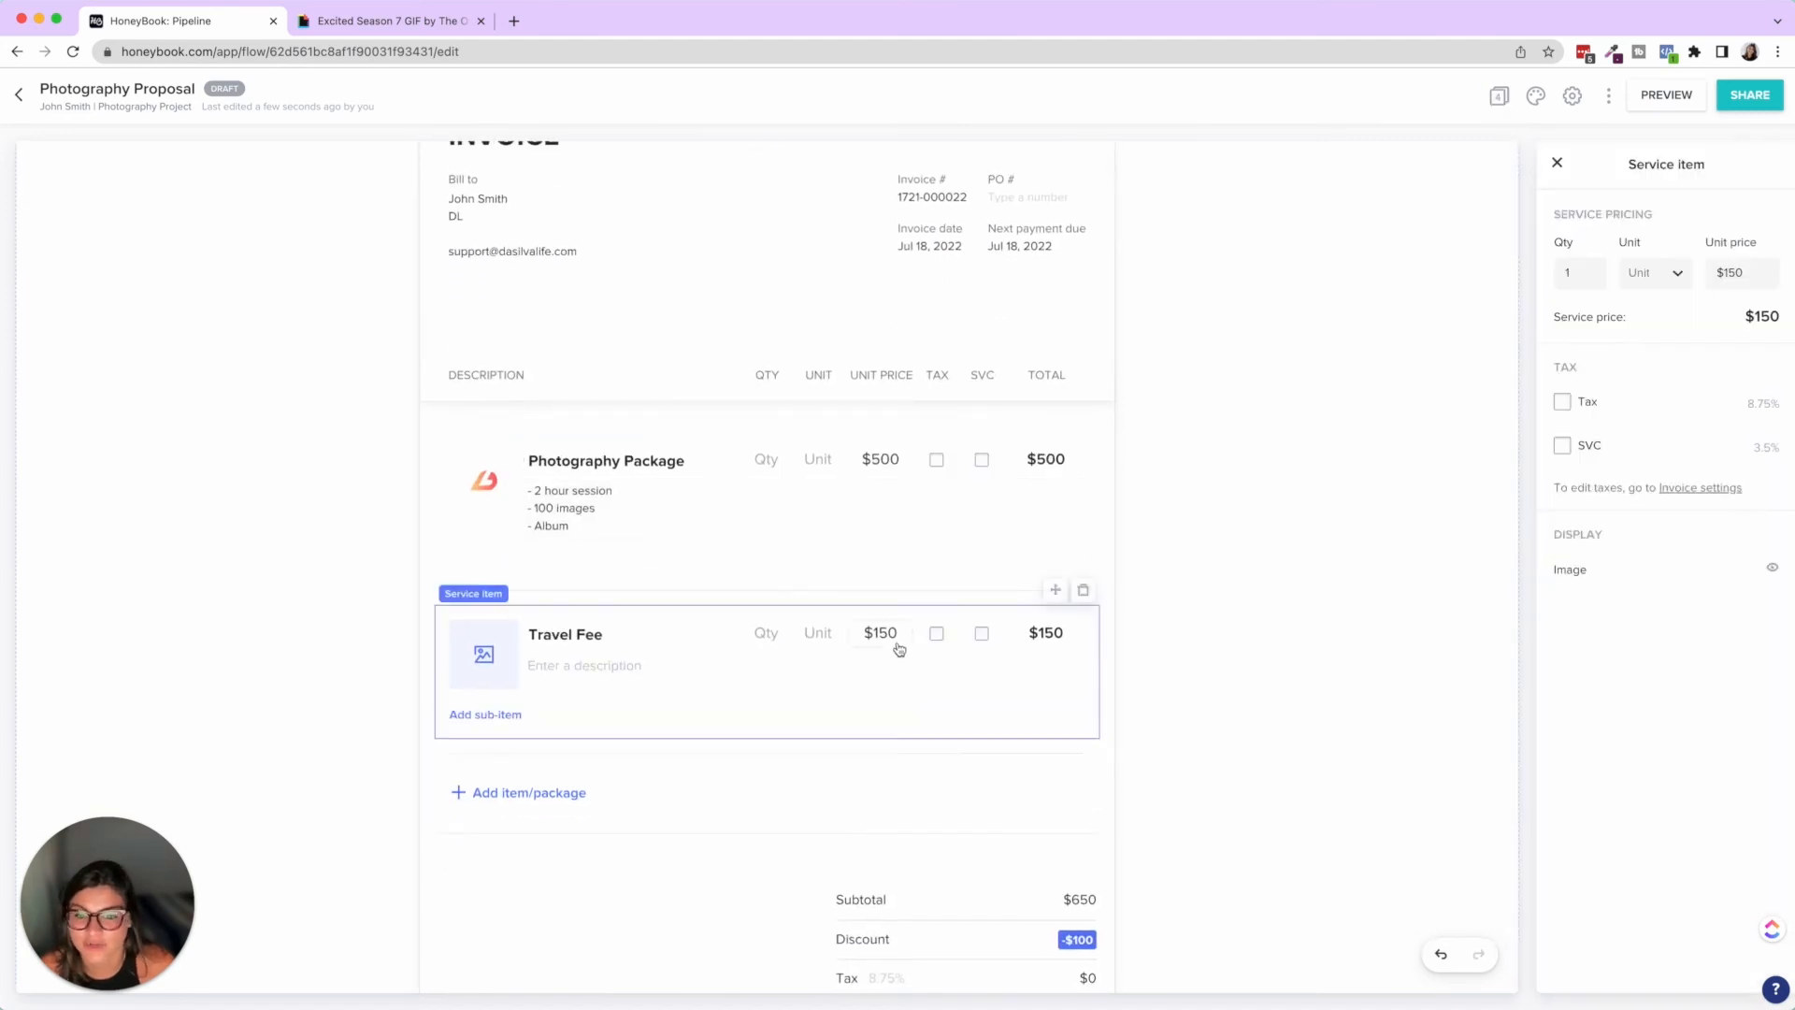
Price the invoice's Travel Fee at $200, dismiss the share dialog, and reopen the template
text(200)
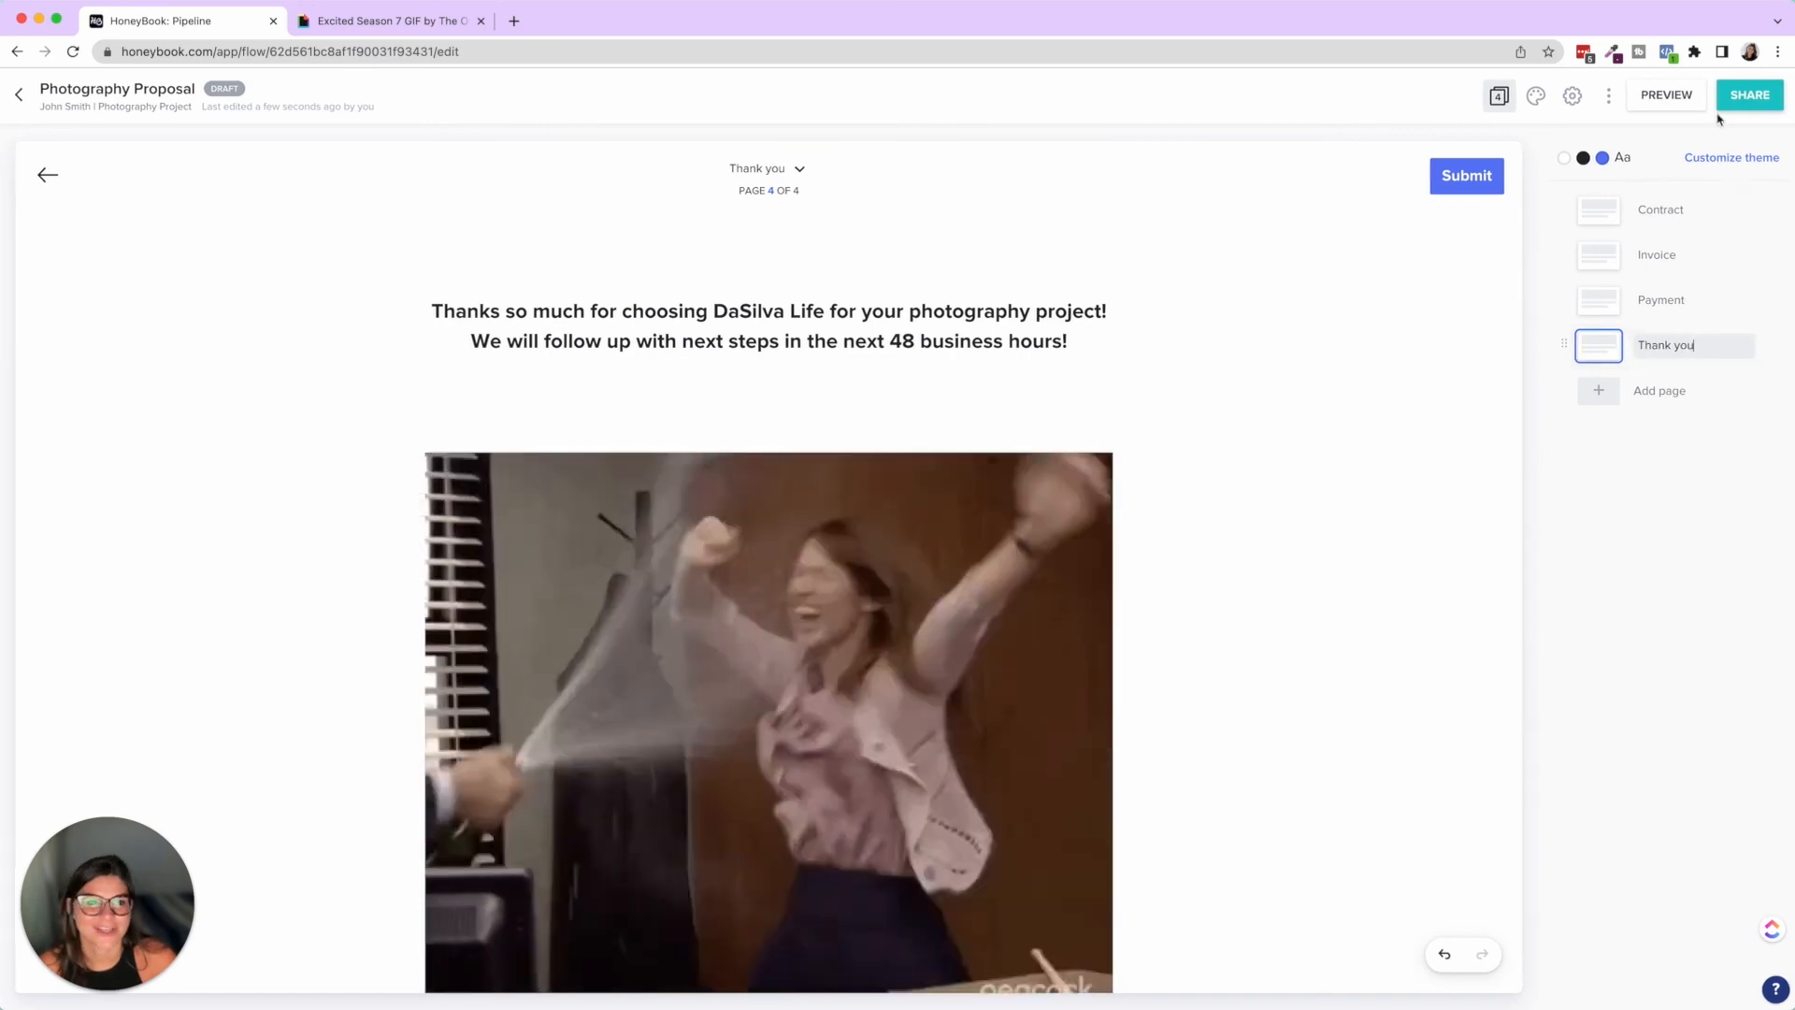
click(1748, 96)
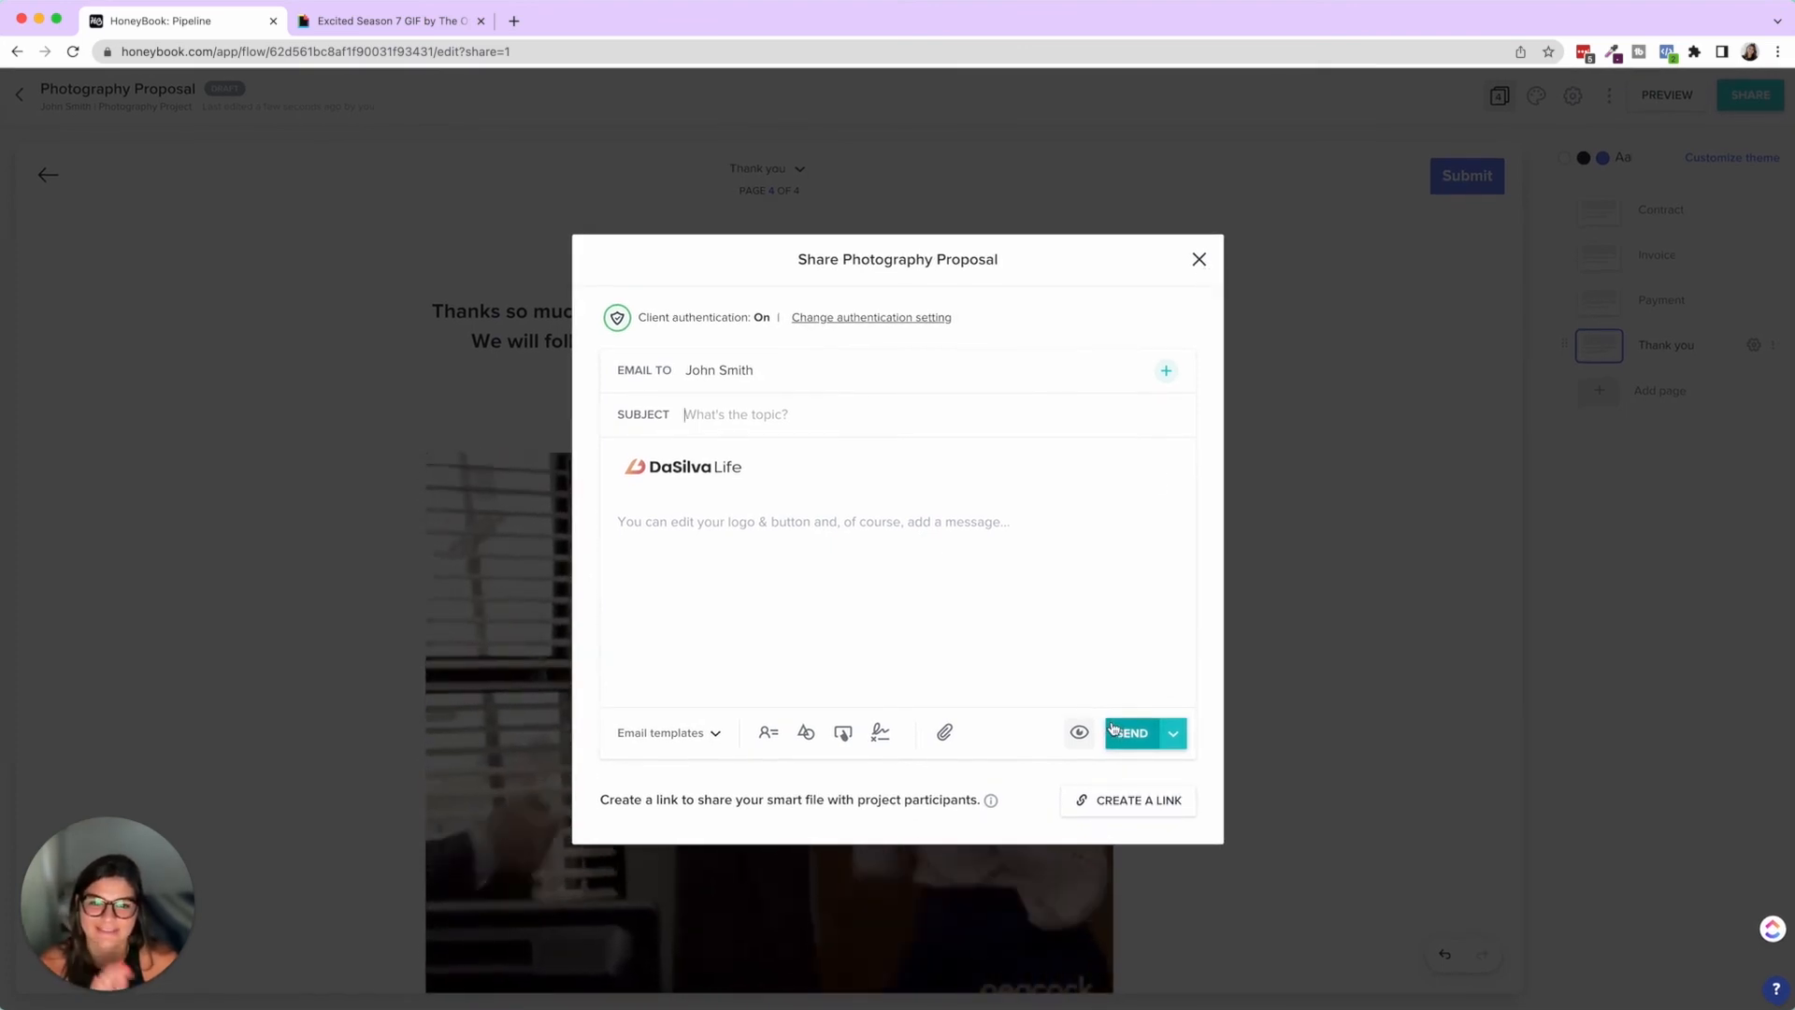
click(1199, 259)
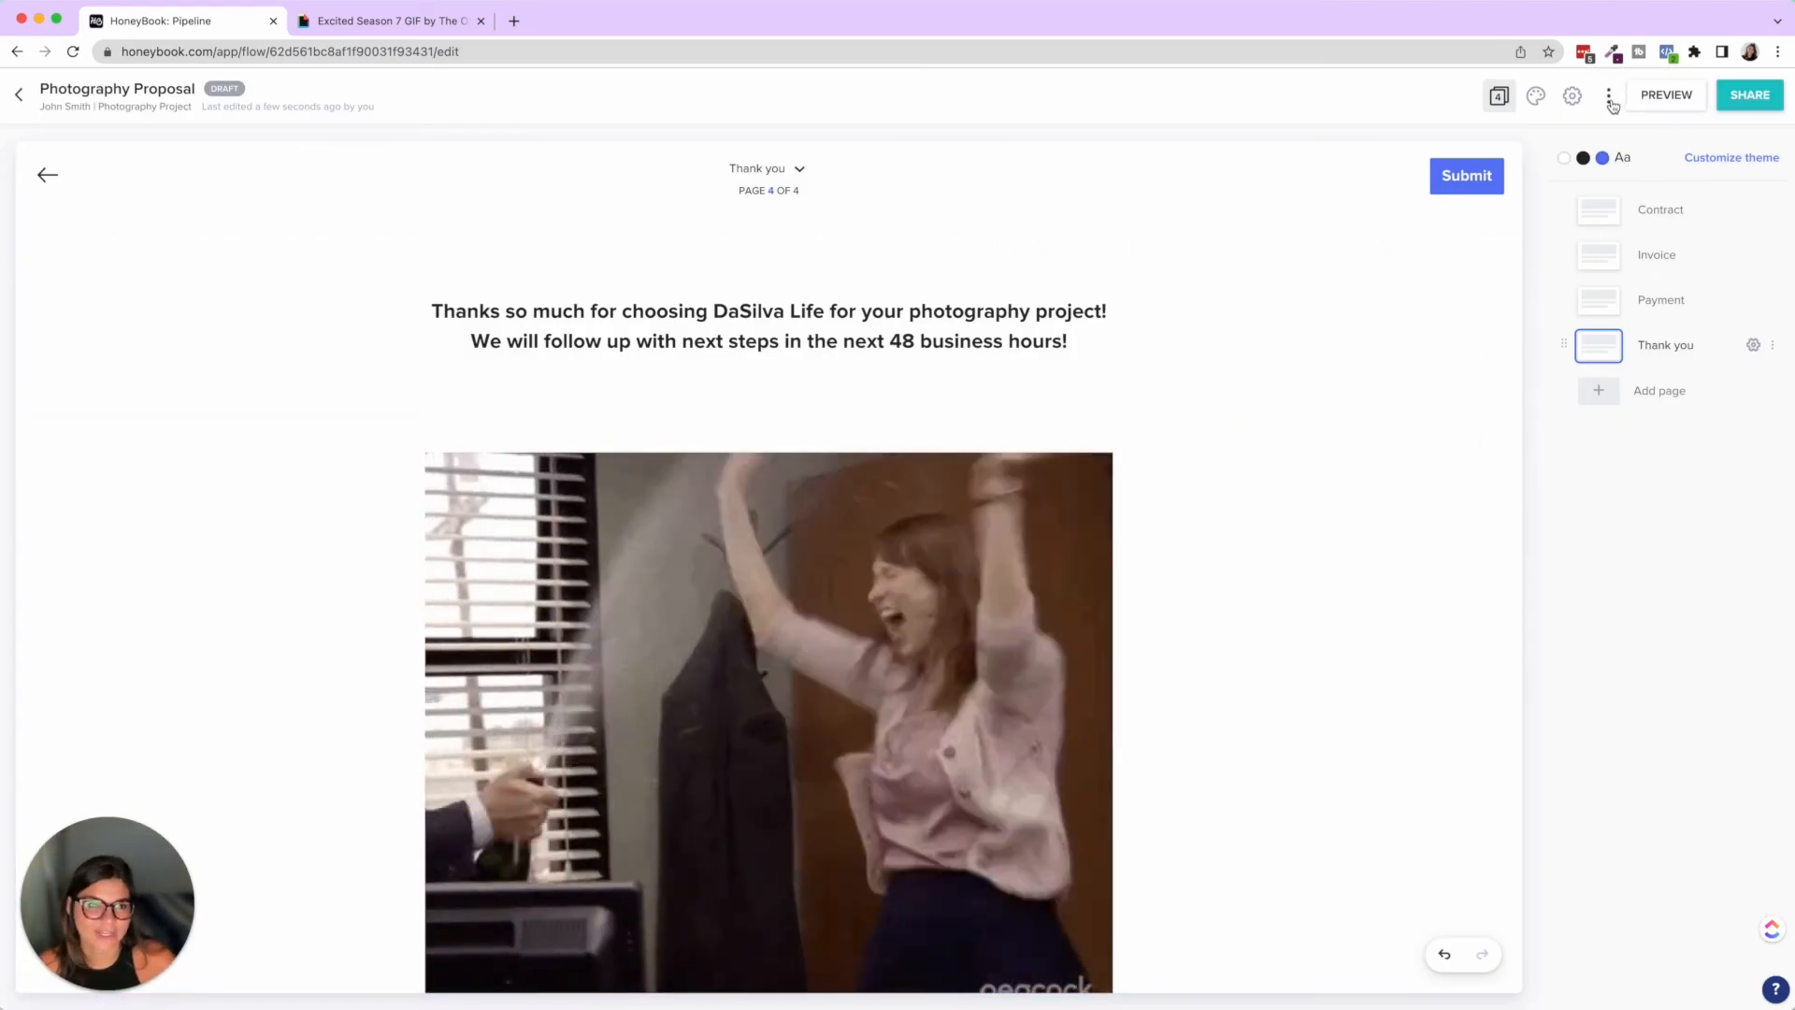
click(1607, 95)
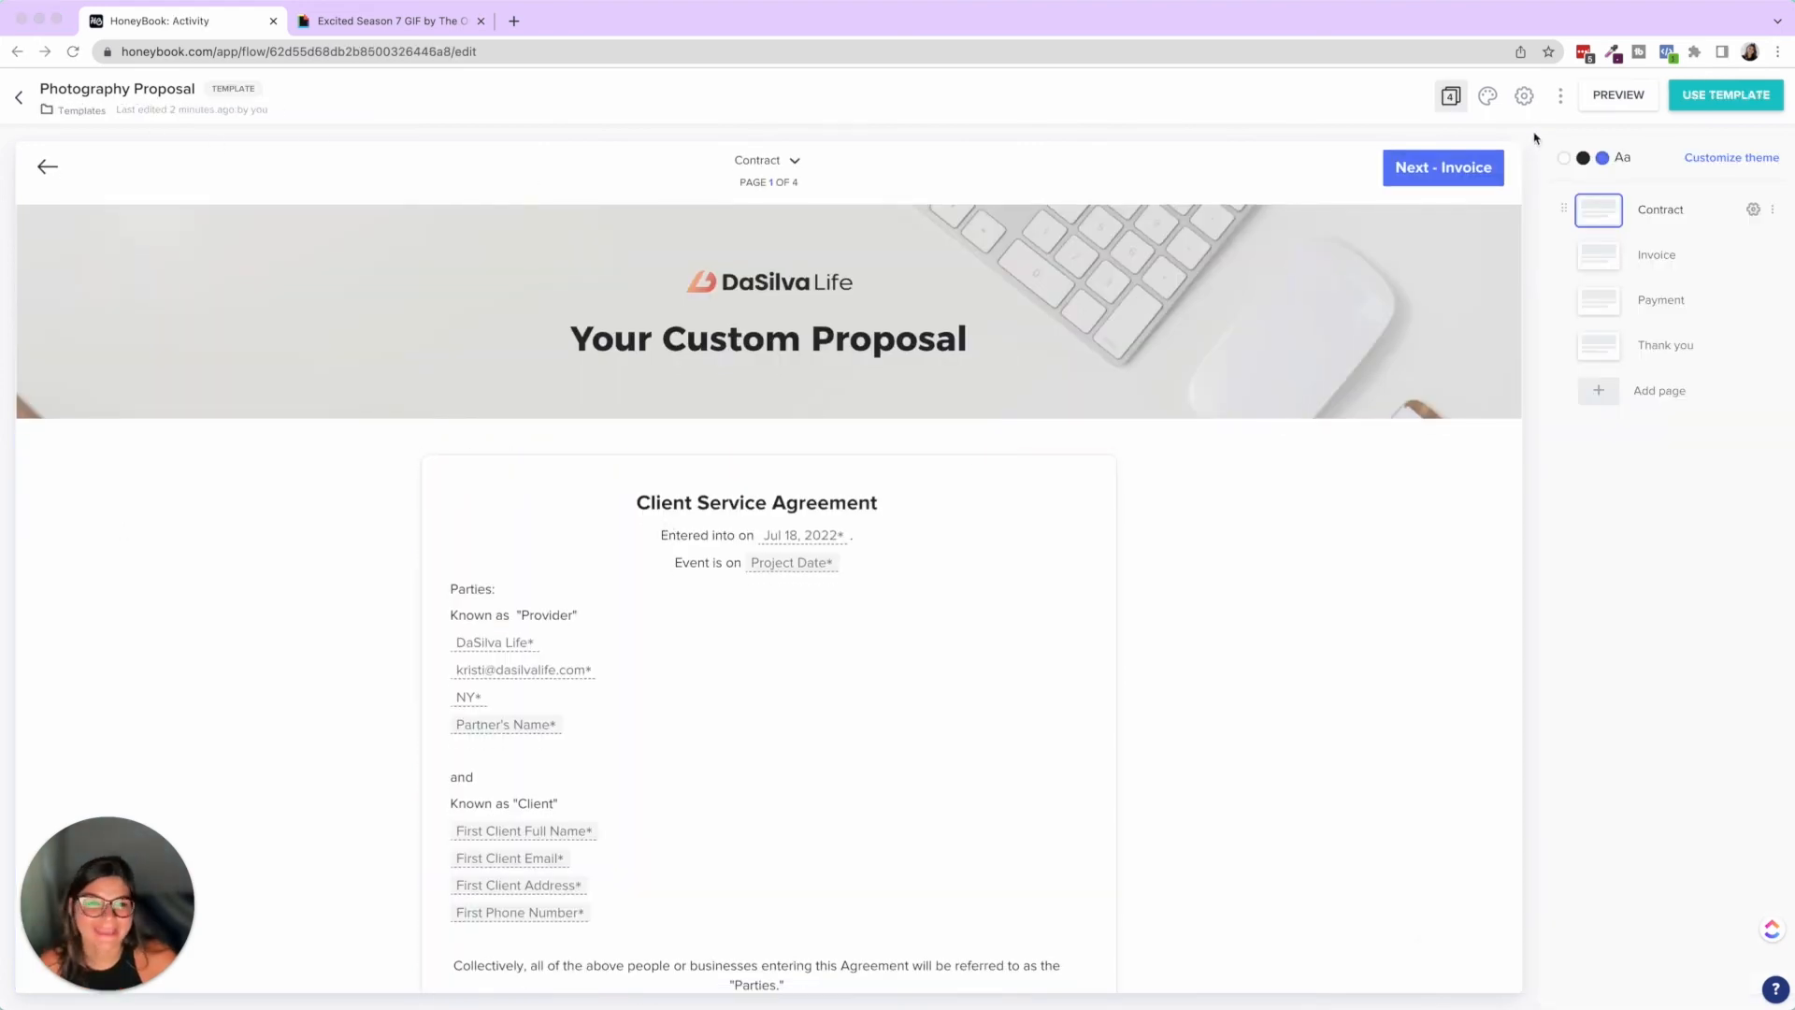
click(1559, 95)
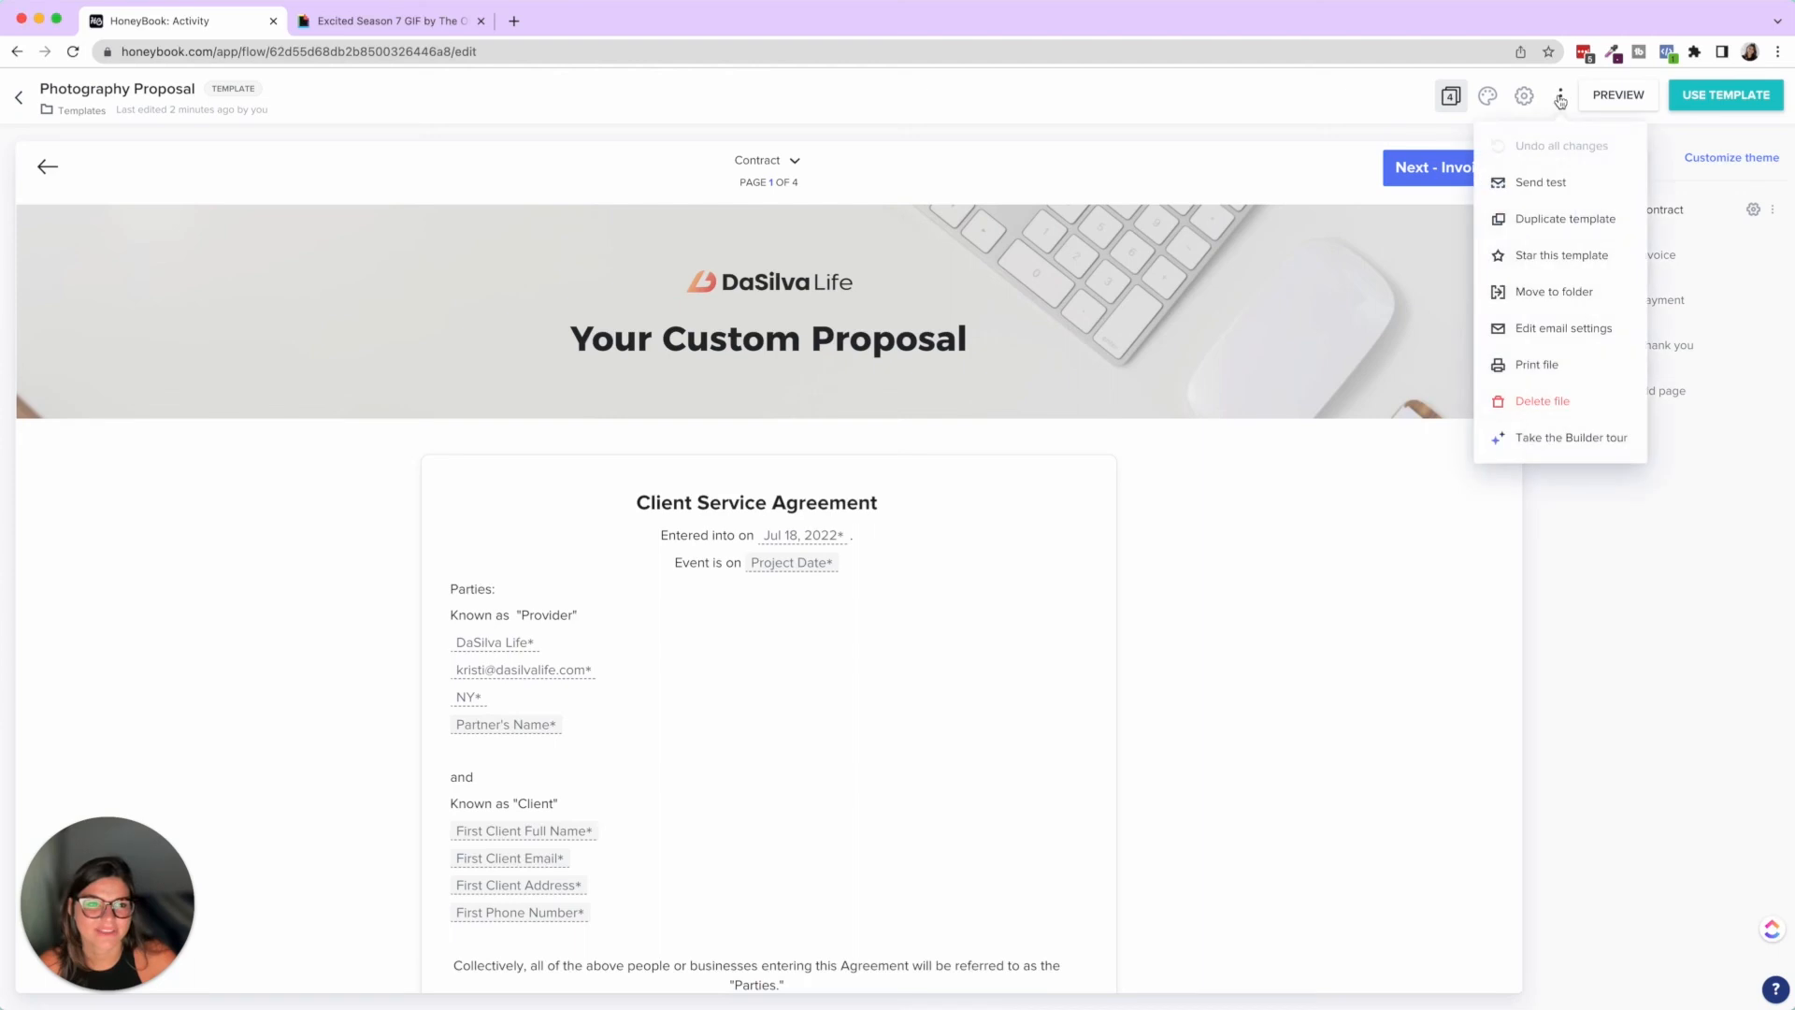
mouse_move(1562, 328)
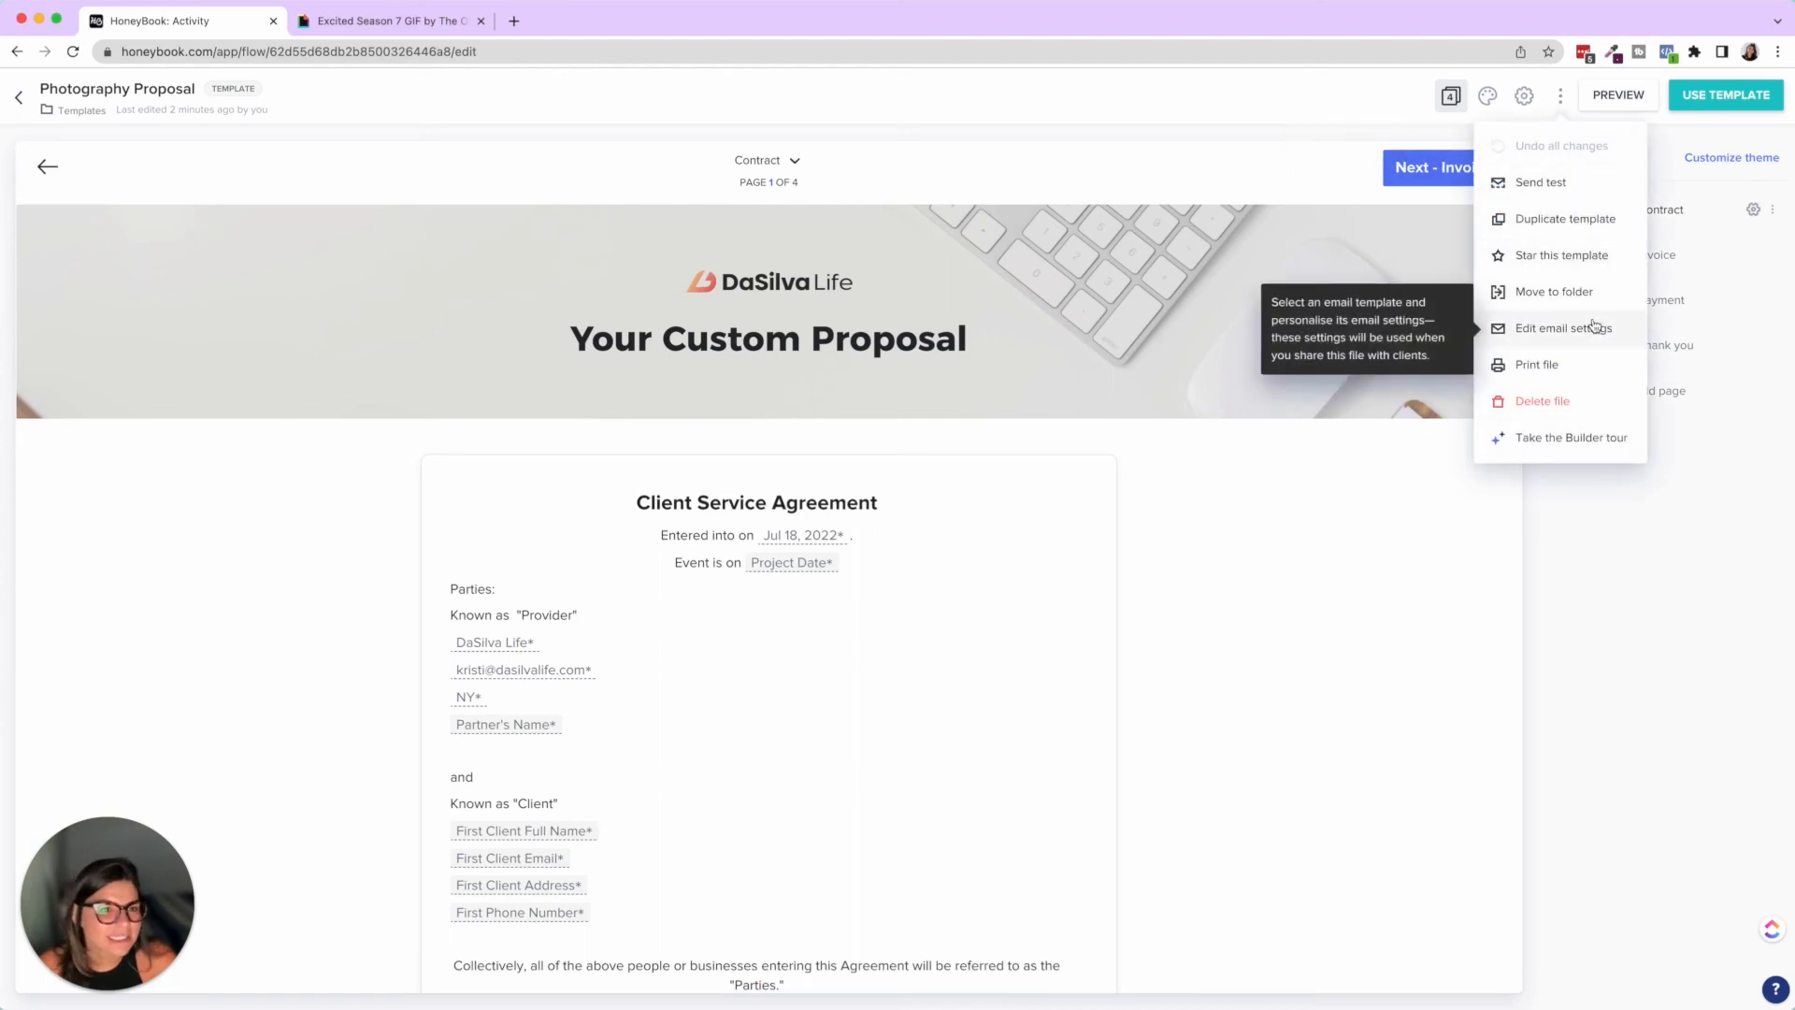
click(1564, 327)
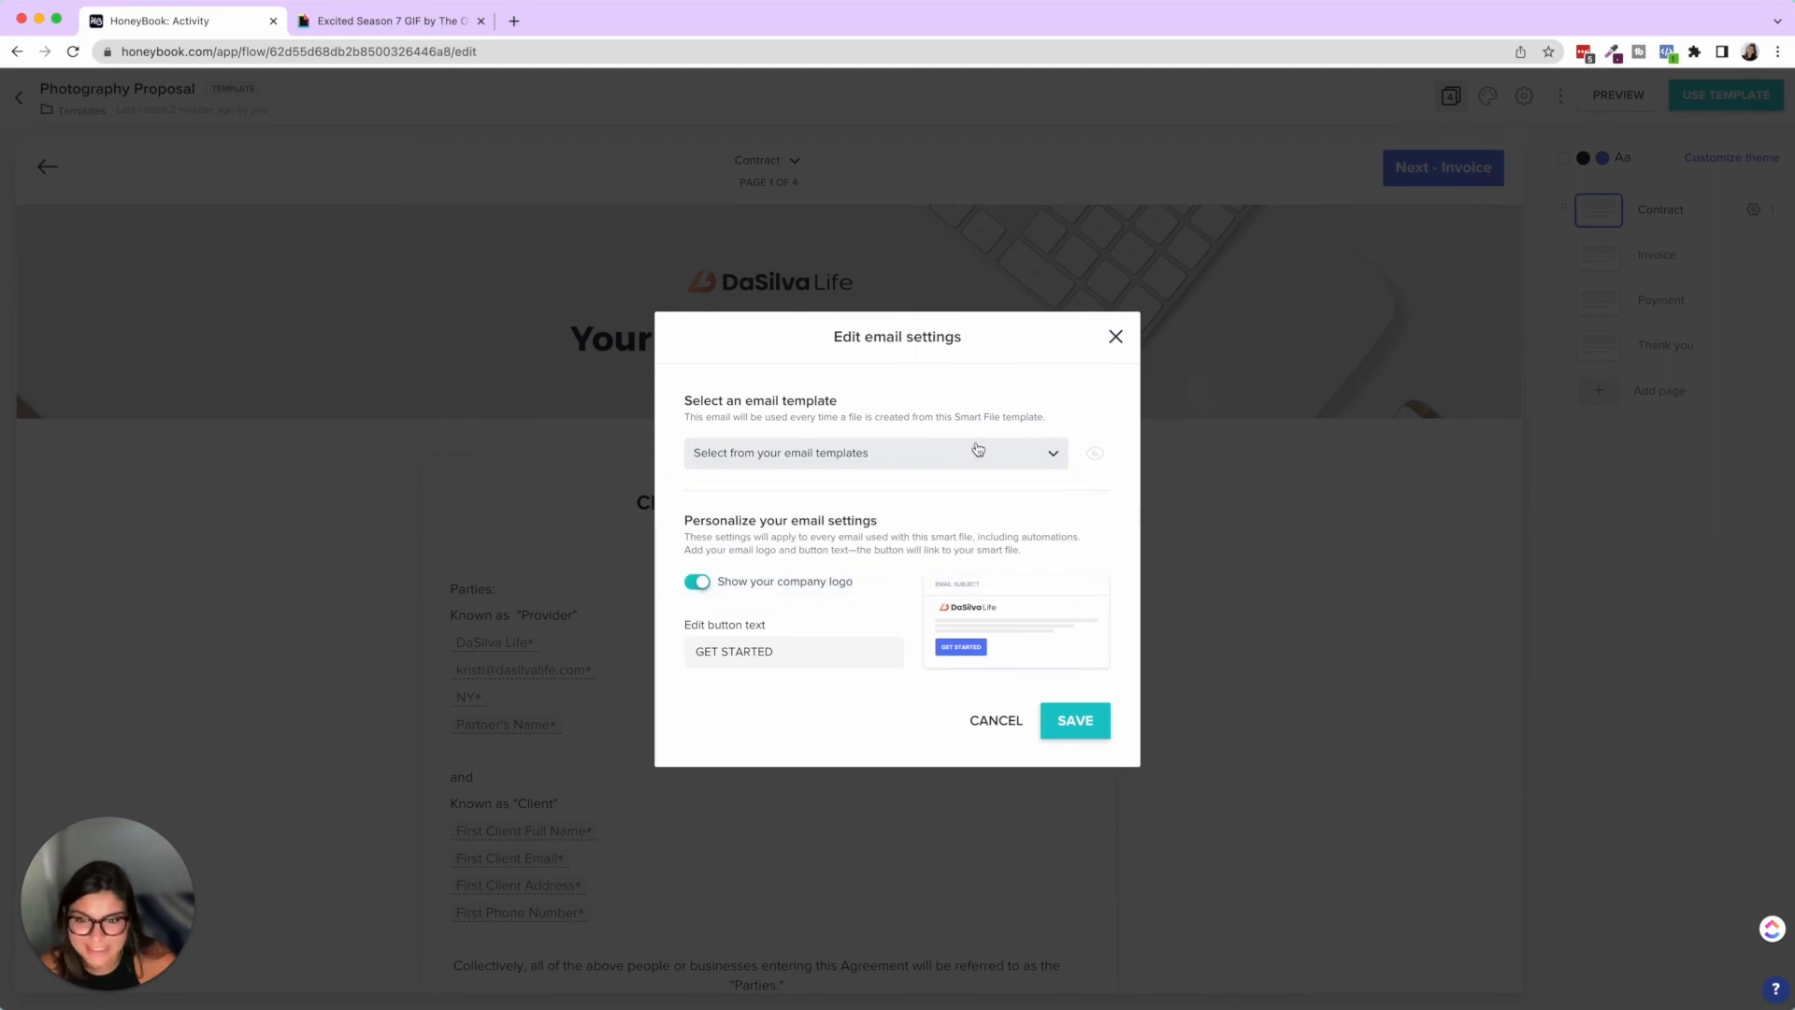
mouse_move(1144, 340)
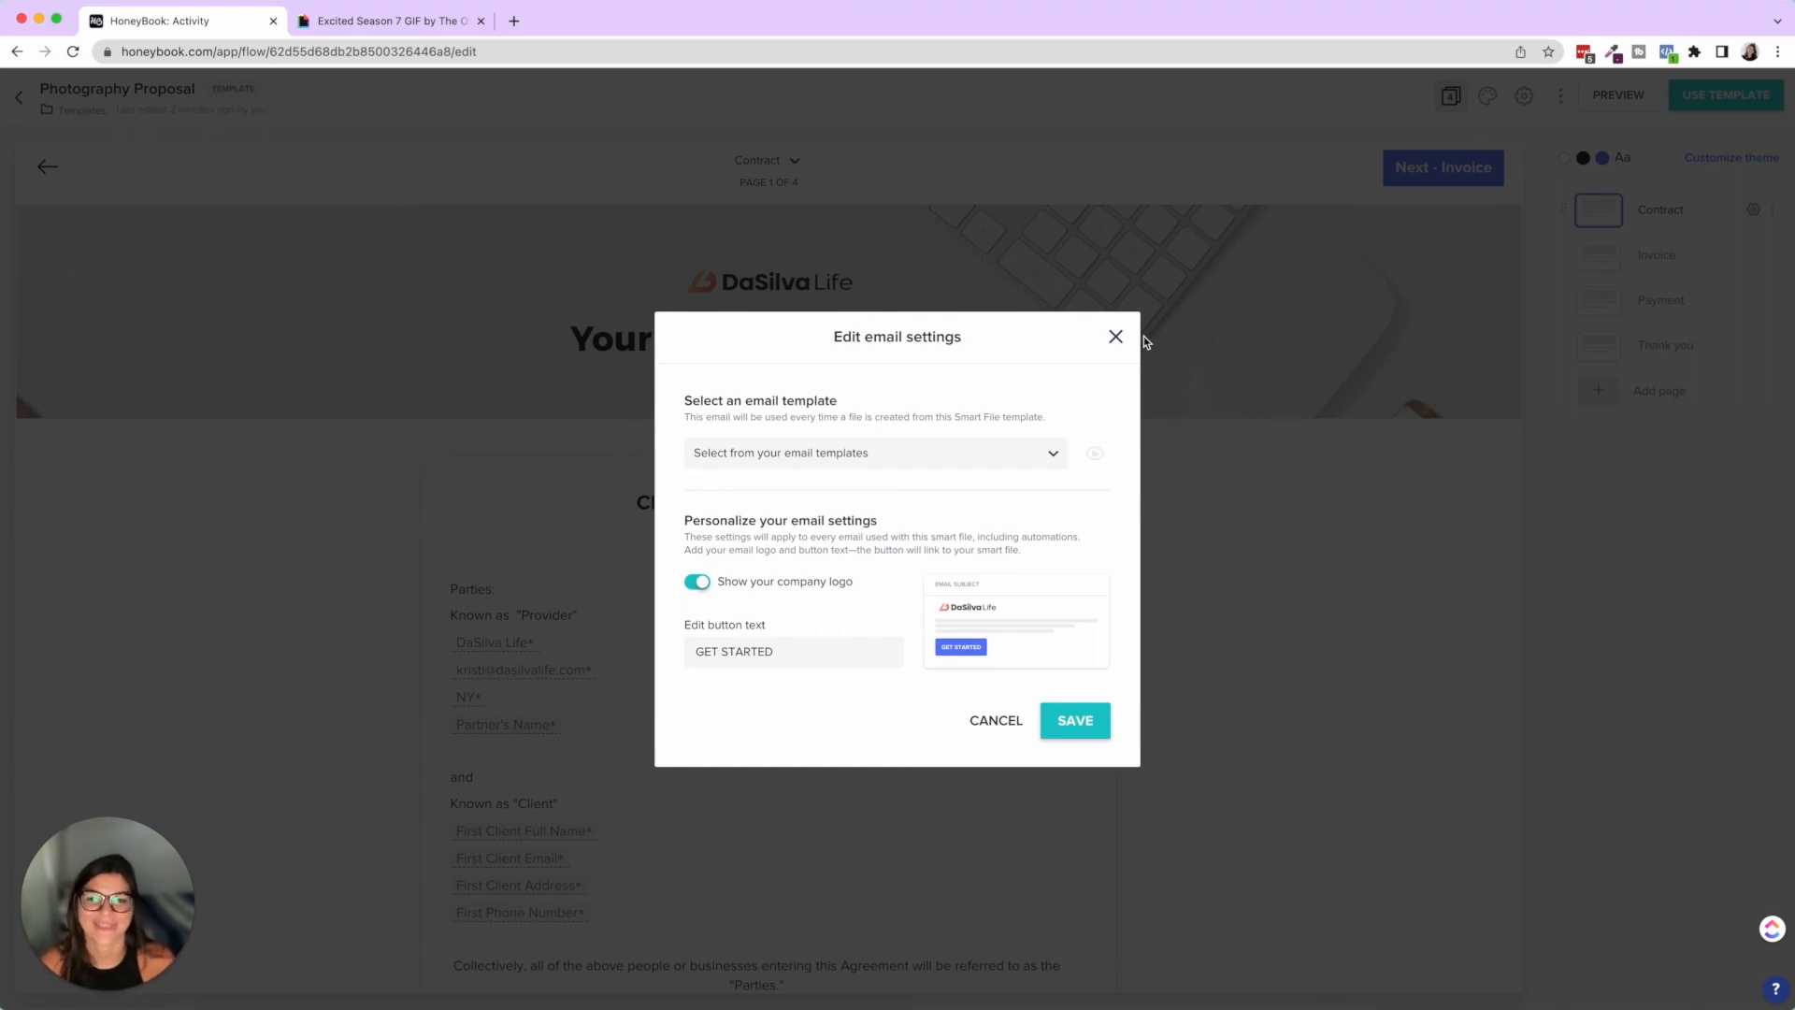
click(1117, 336)
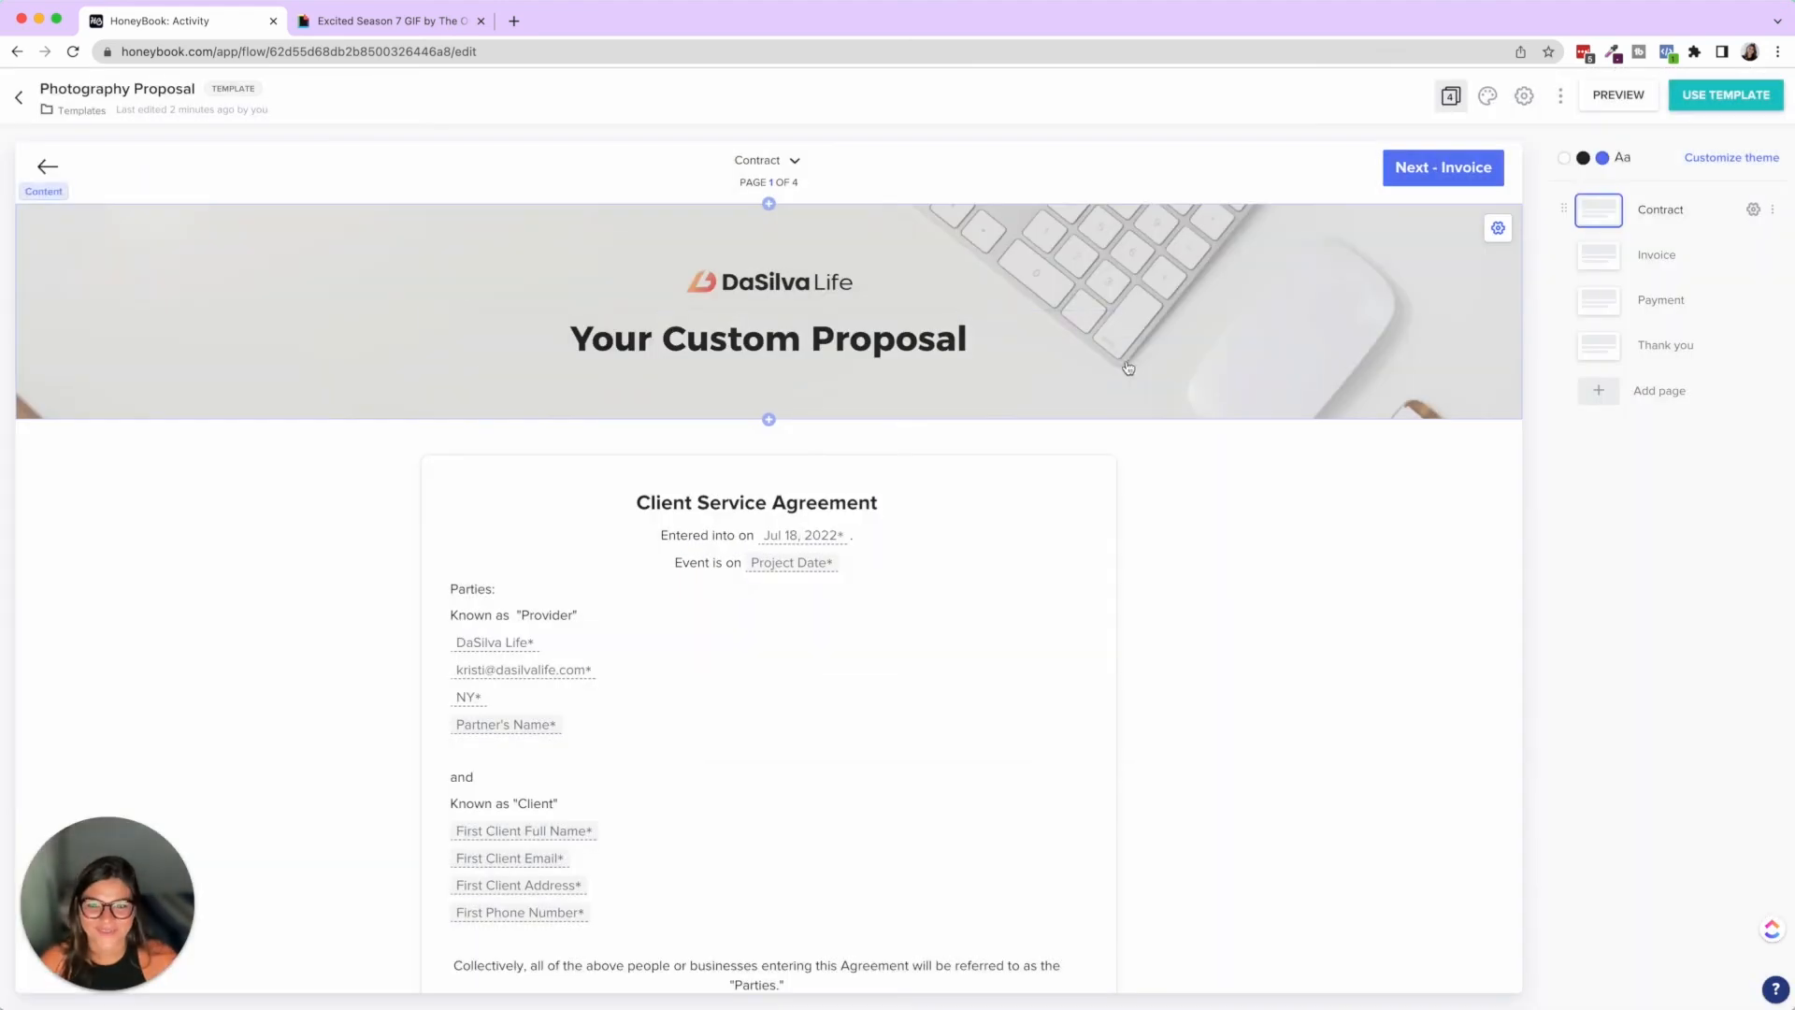